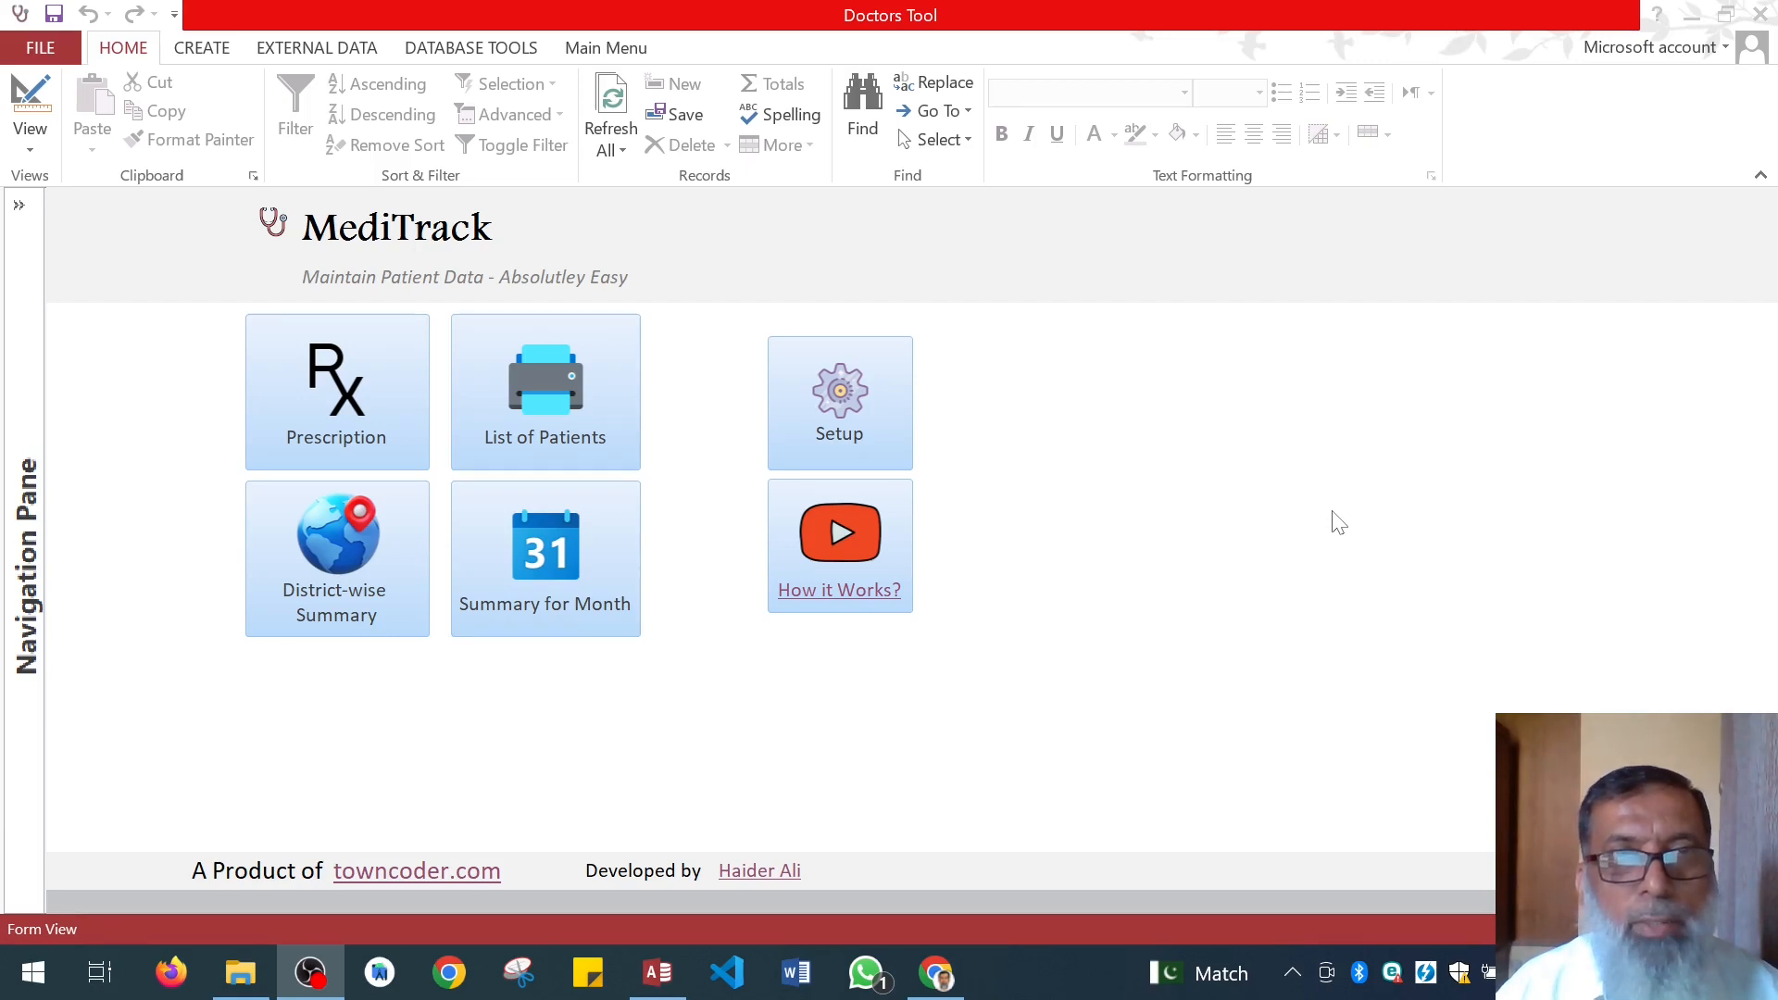
{"action": "mouse_move", "coordinate": [1317, 557]}
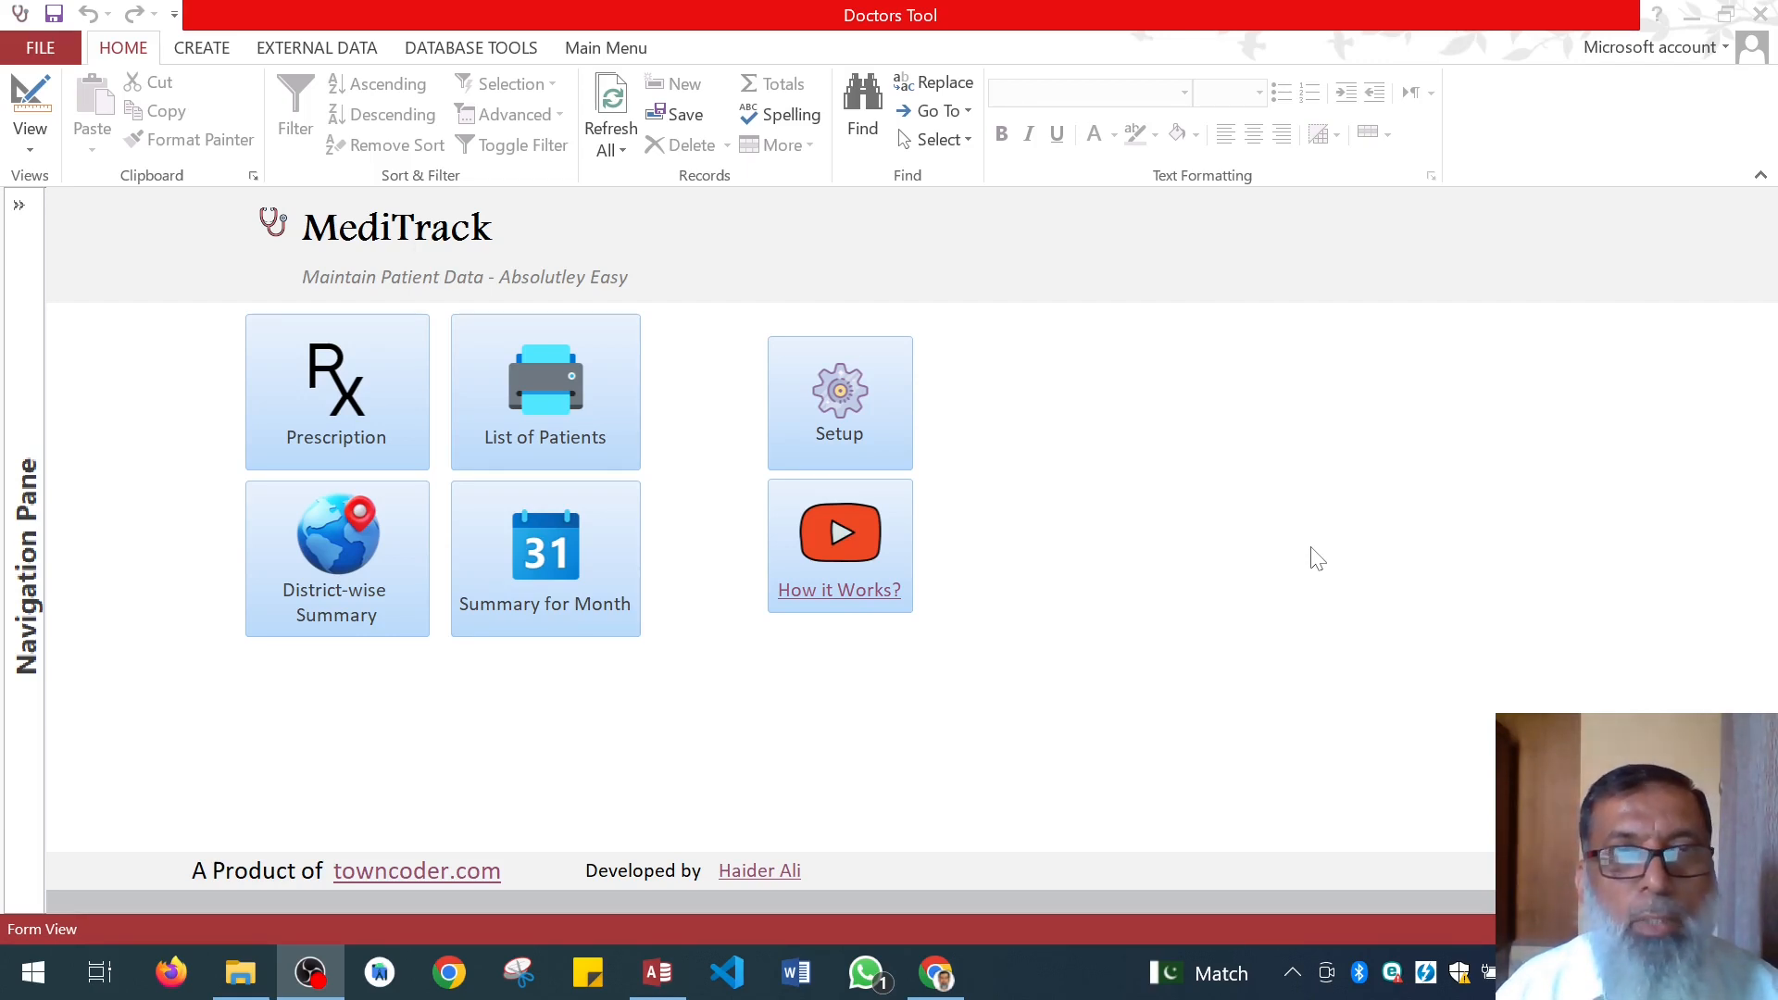
{"action": "mouse_move", "coordinate": [1137, 522]}
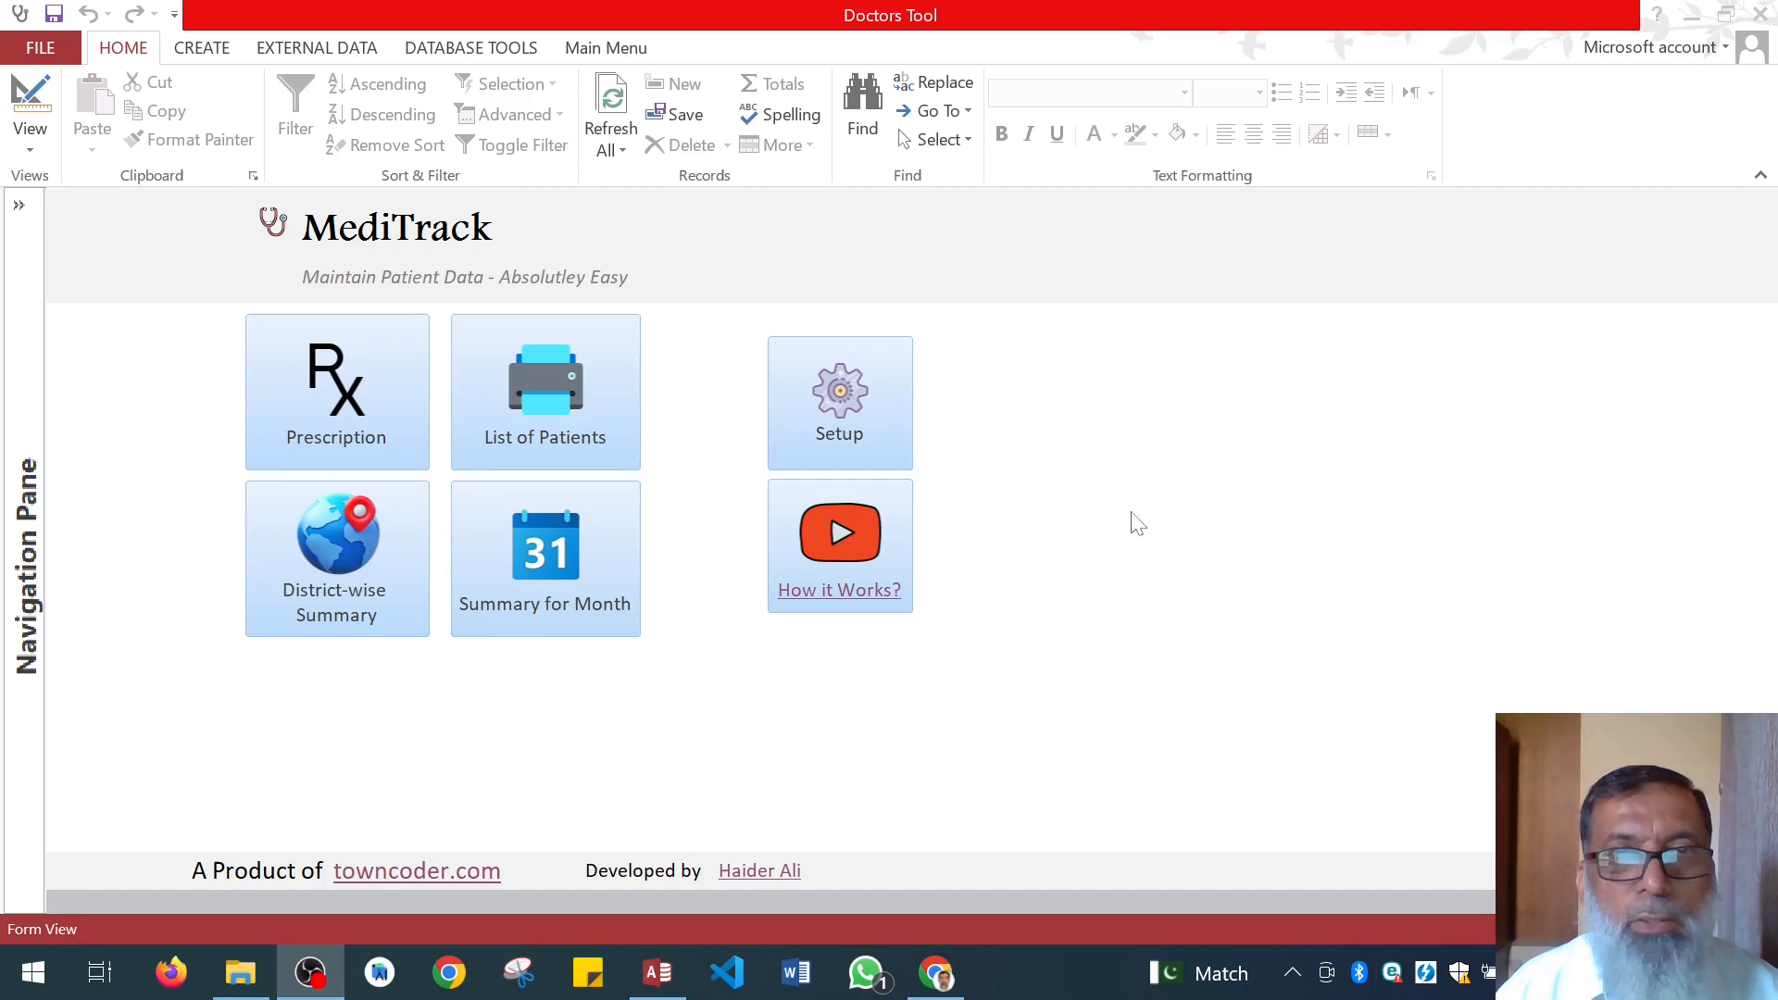
- Open the Setup form from the MediTrack main menu to view the clinic details
{"action": "left_click", "coordinate": [837, 402]}
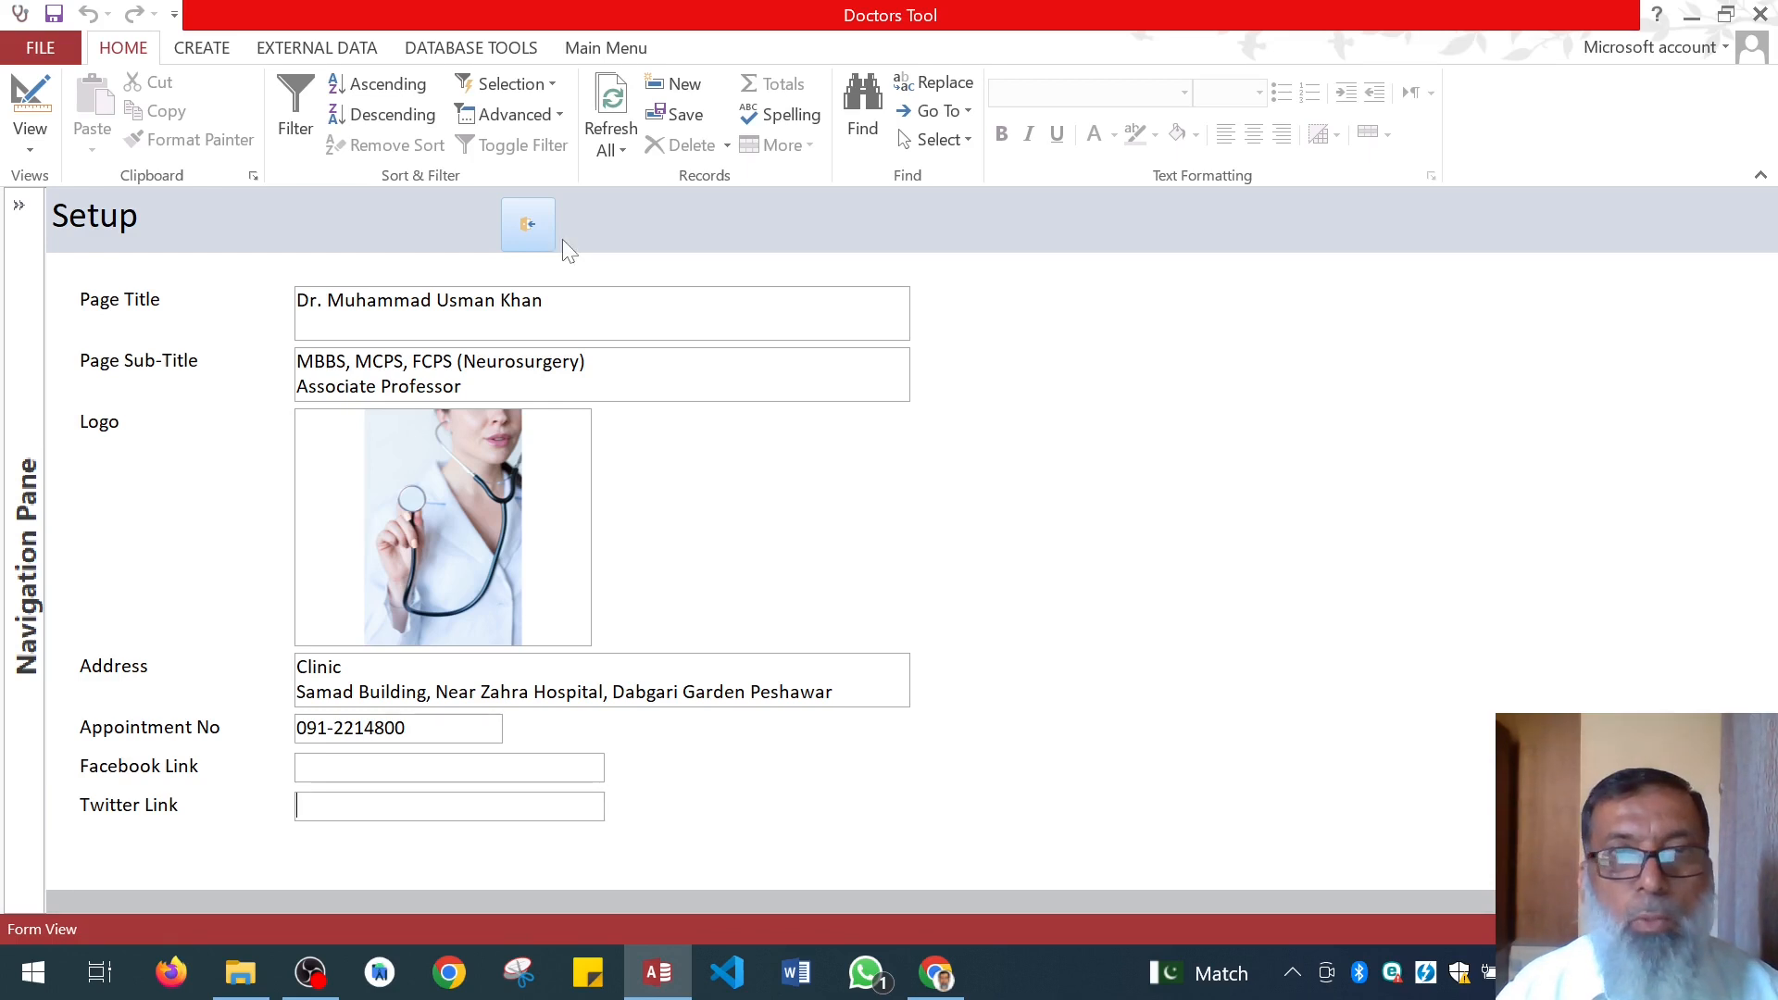
{"action": "left_click", "coordinate": [526, 222]}
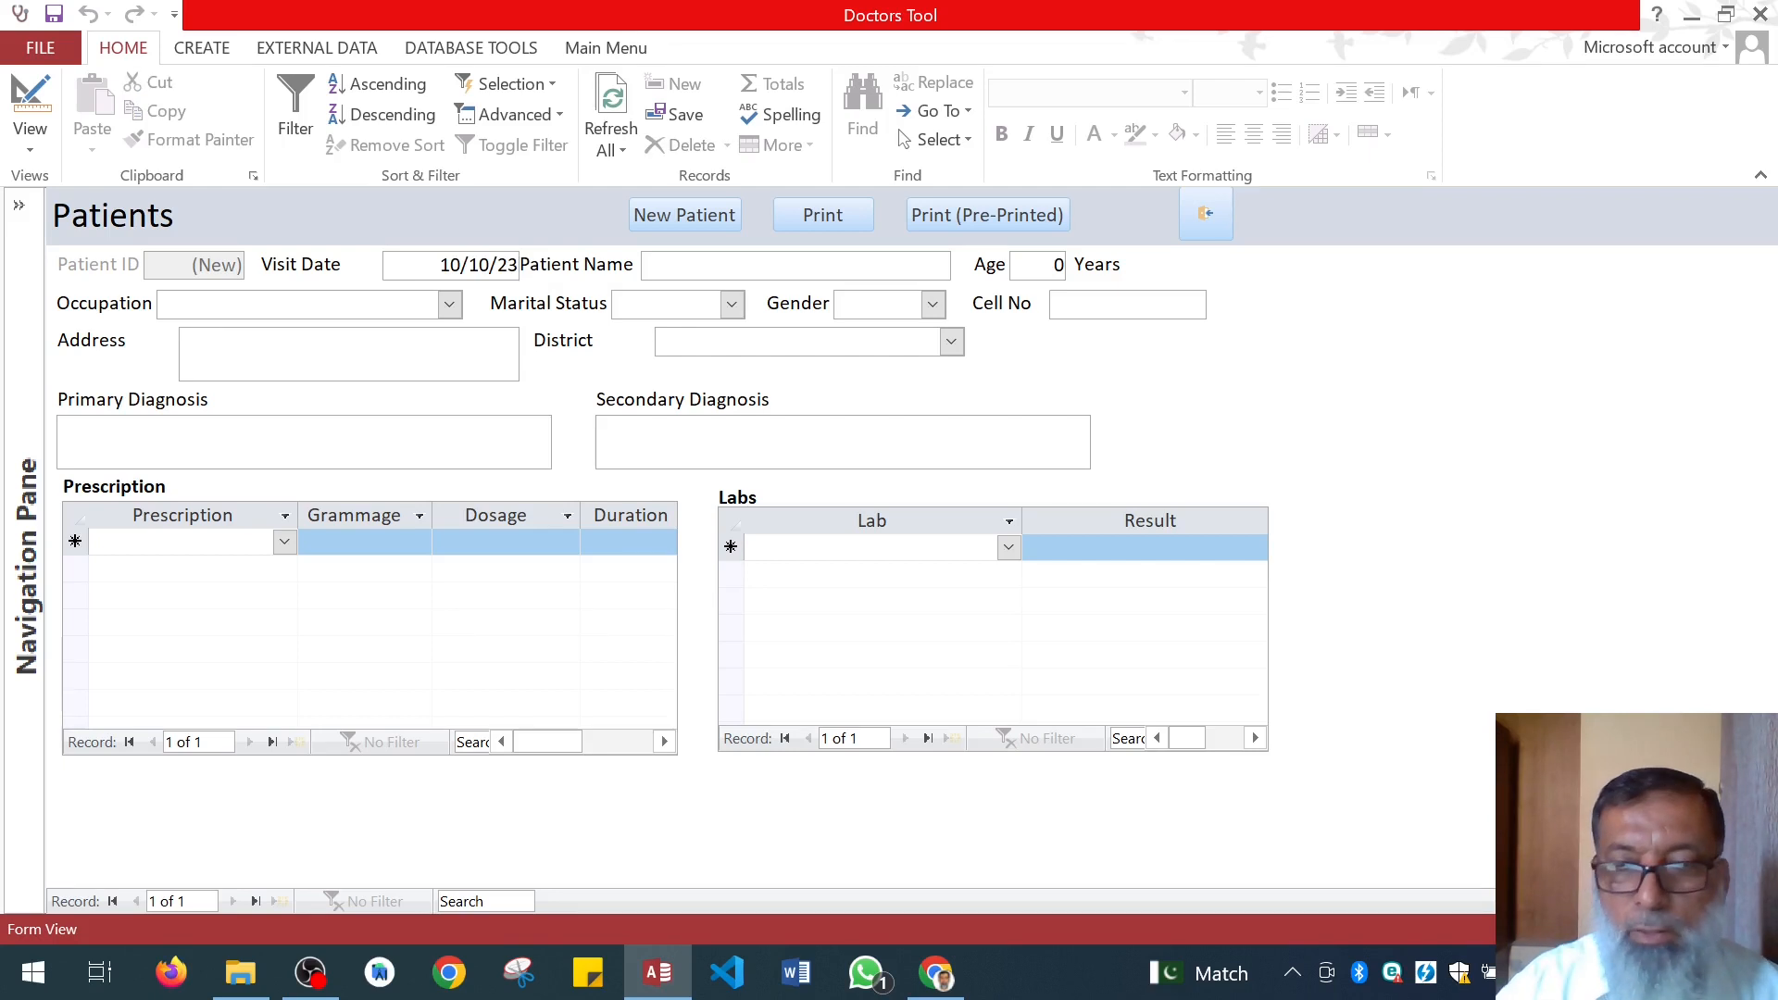
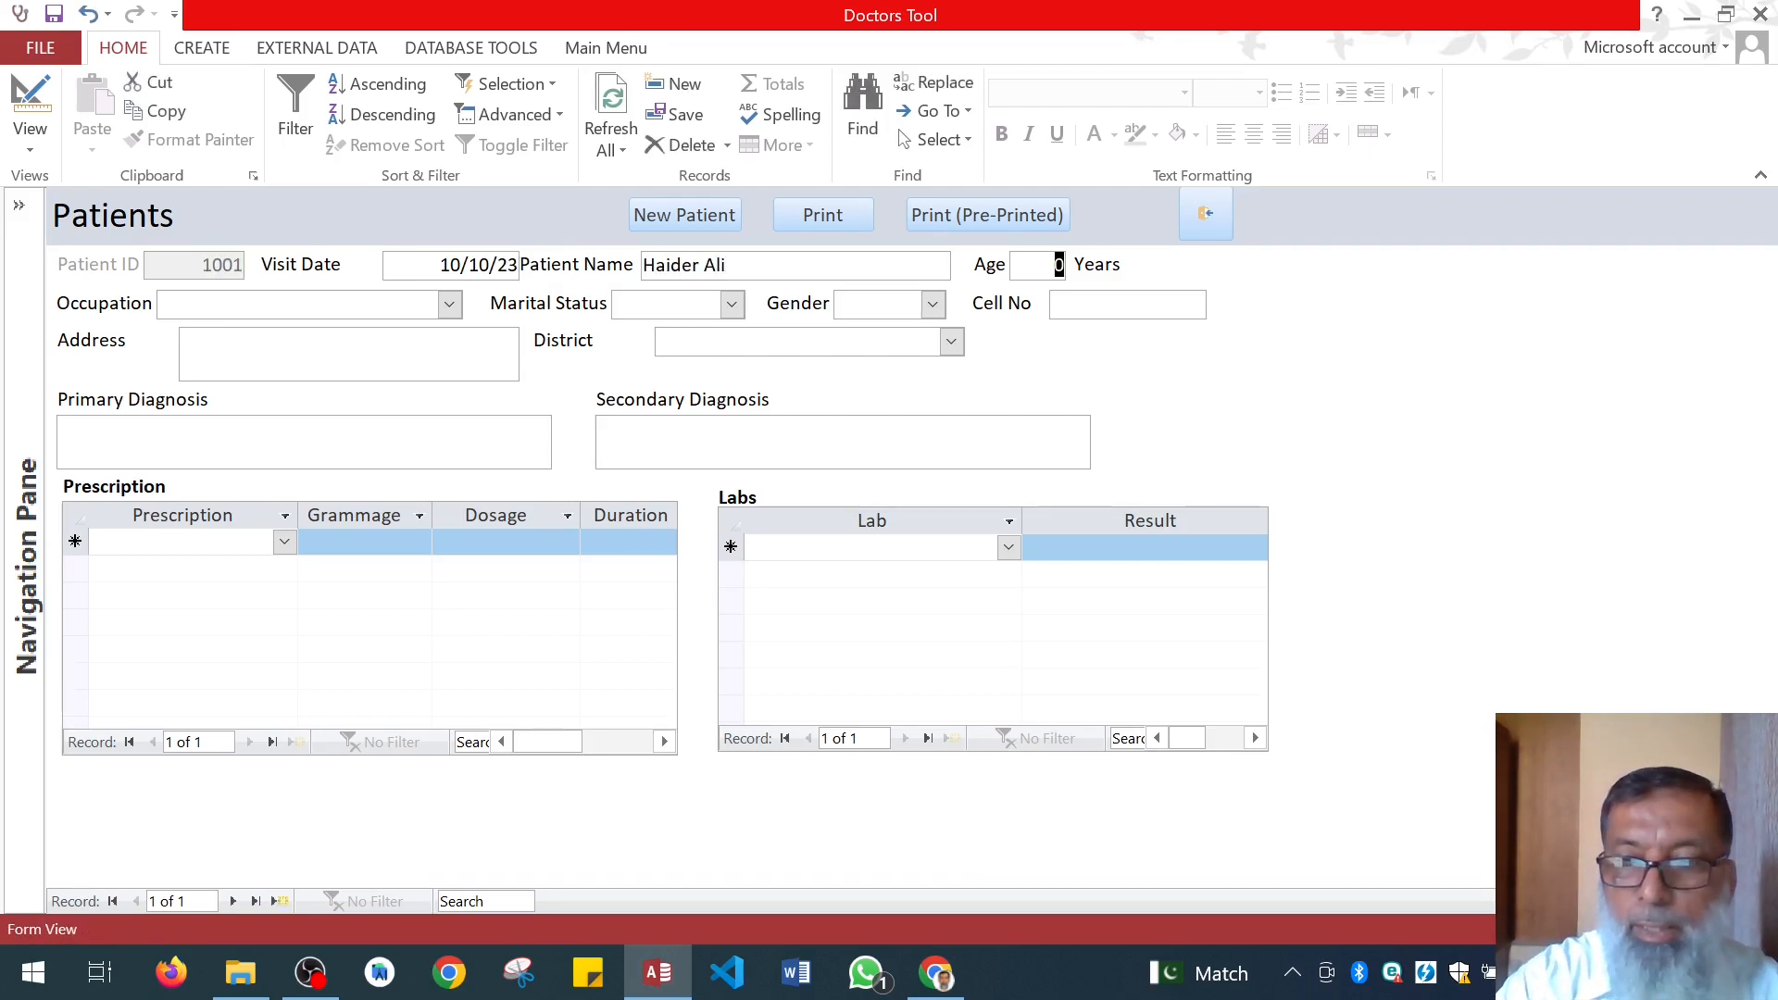
{"action": "type", "text": "52"}
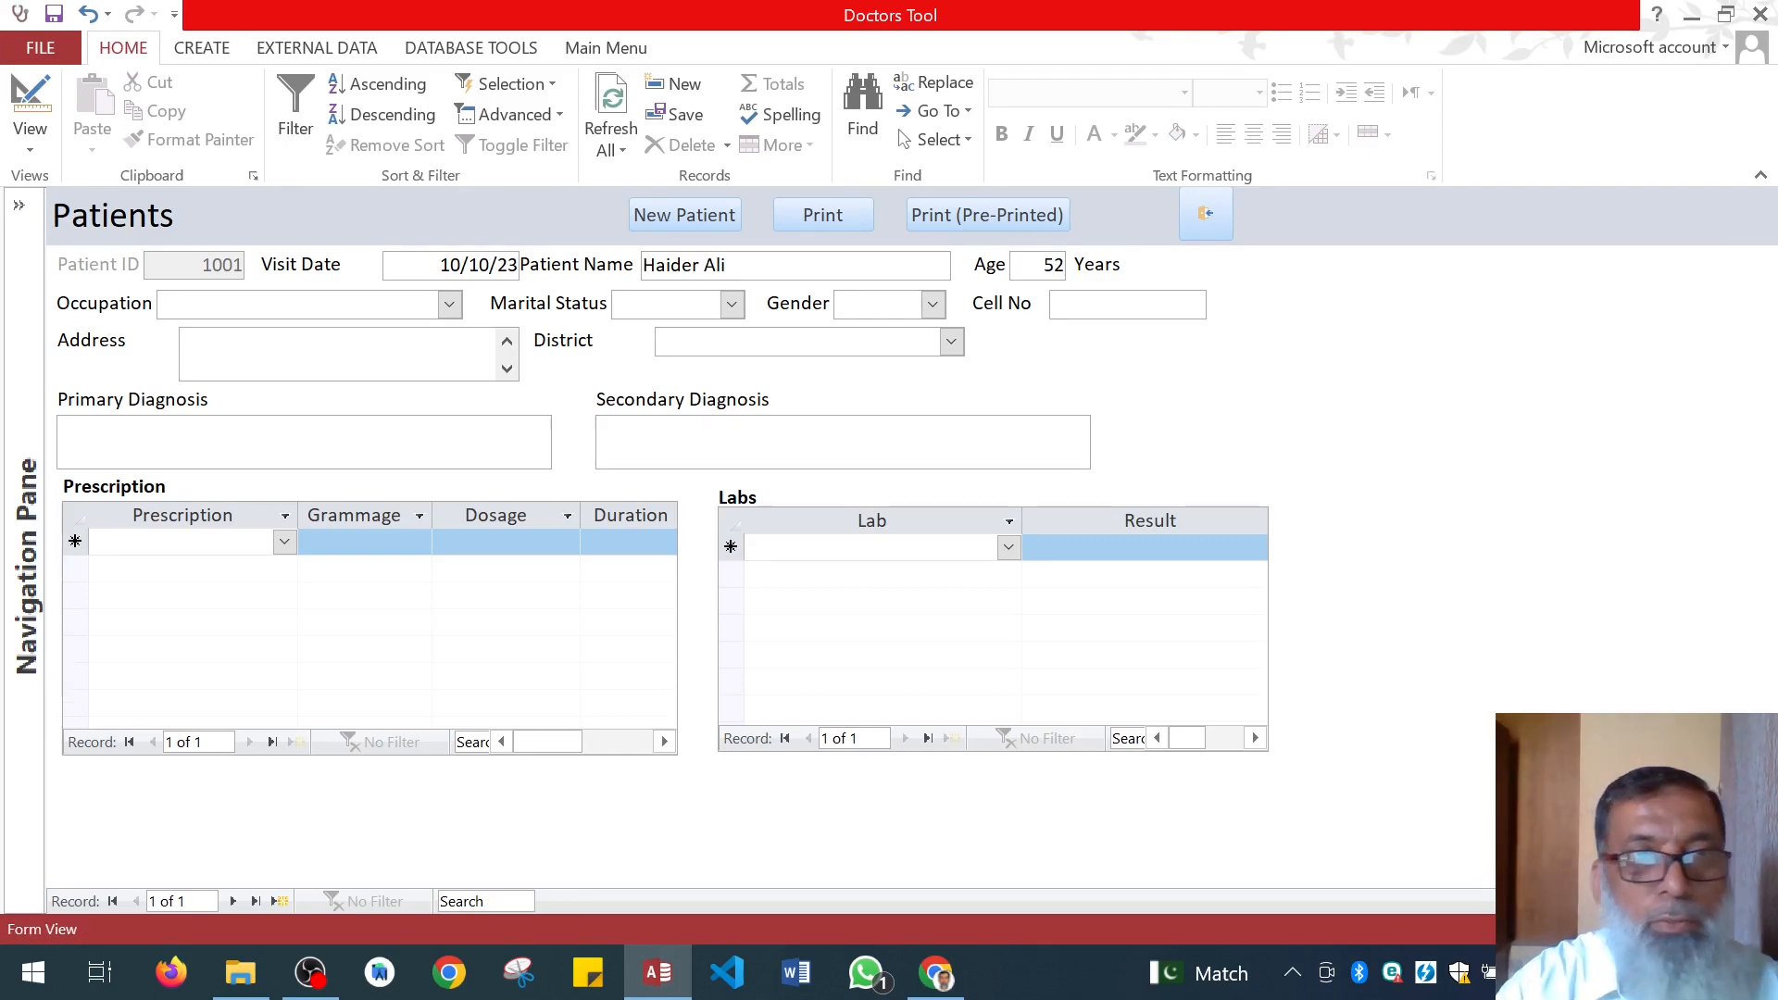
- Set occupation Government Servant, marital status Married and gender Male
{"action": "left_click", "coordinate": [449, 303]}
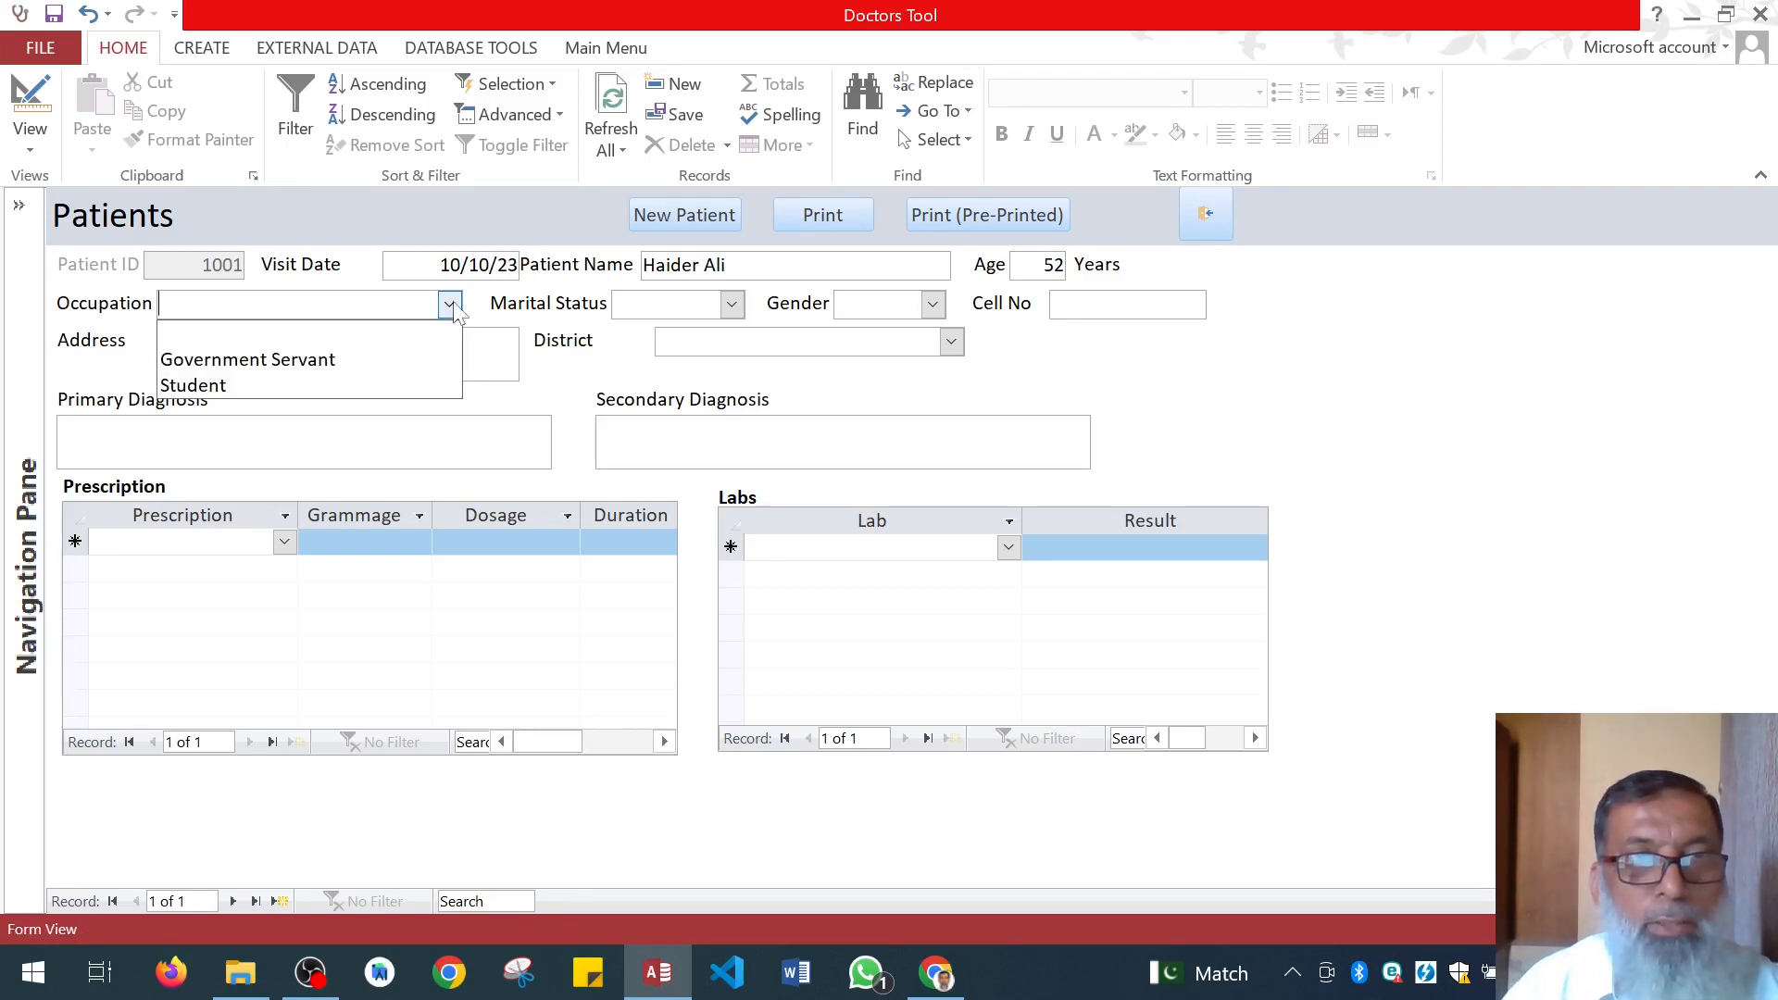
{"action": "left_click", "coordinate": [246, 357]}
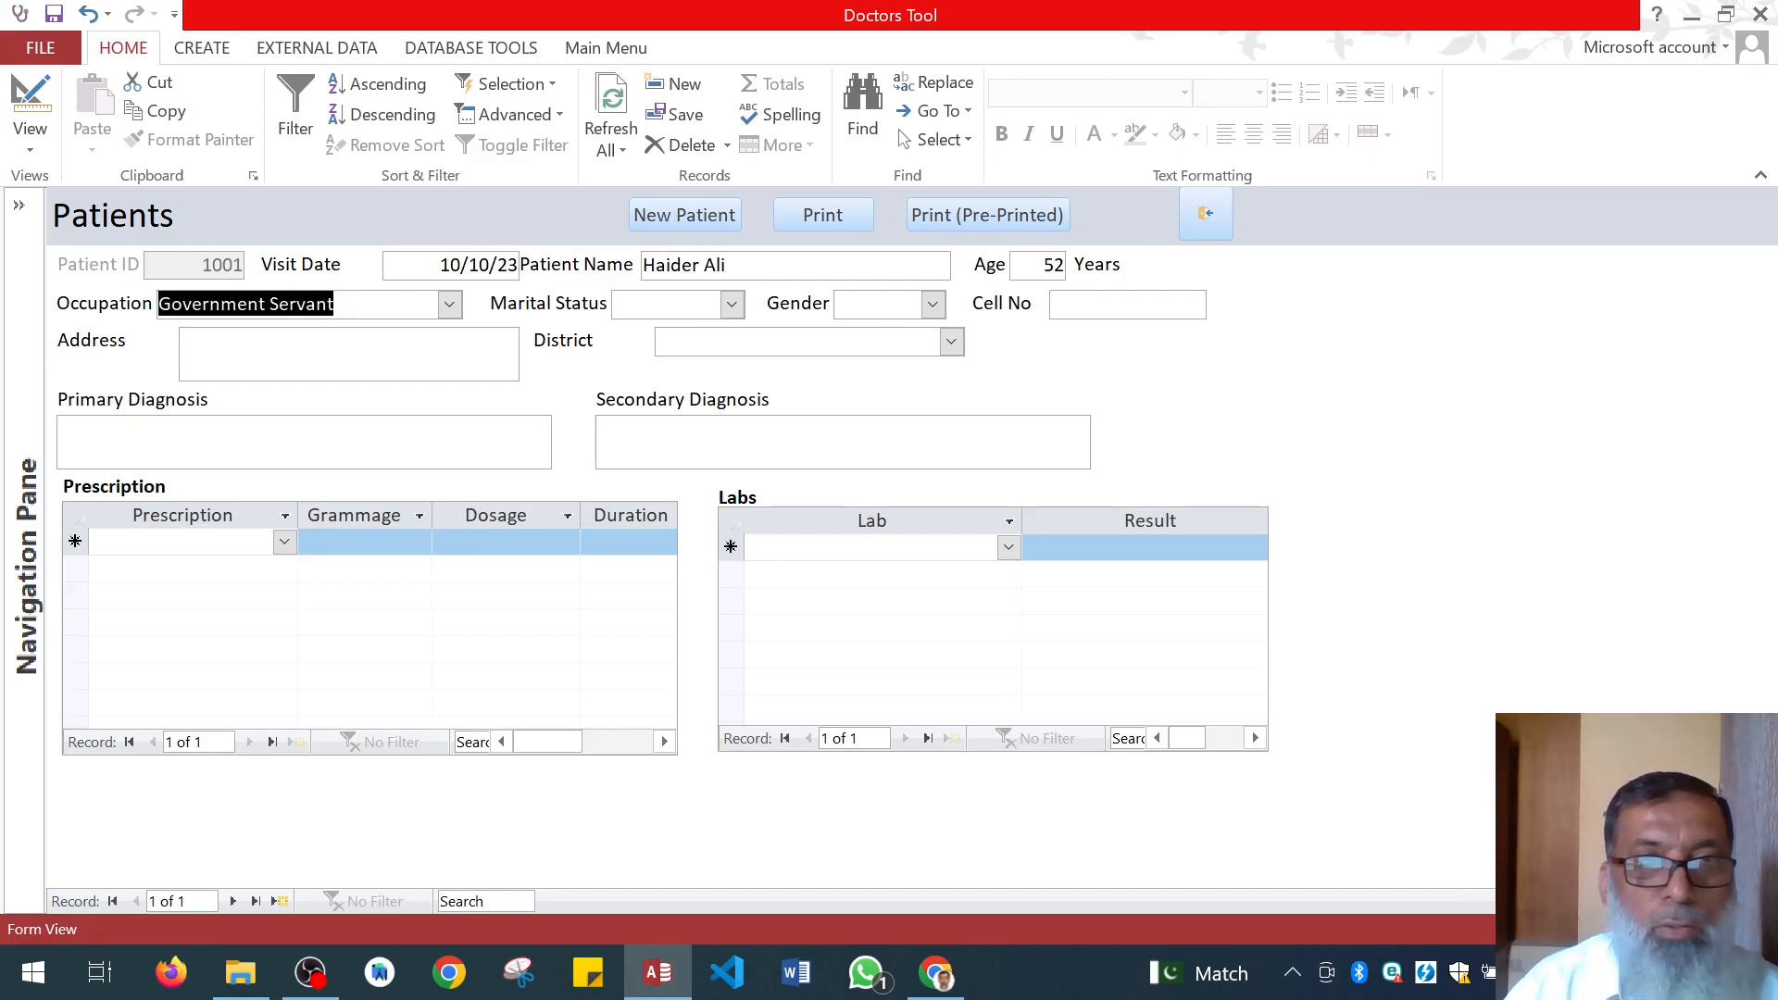
{"action": "left_click", "coordinate": [448, 302]}
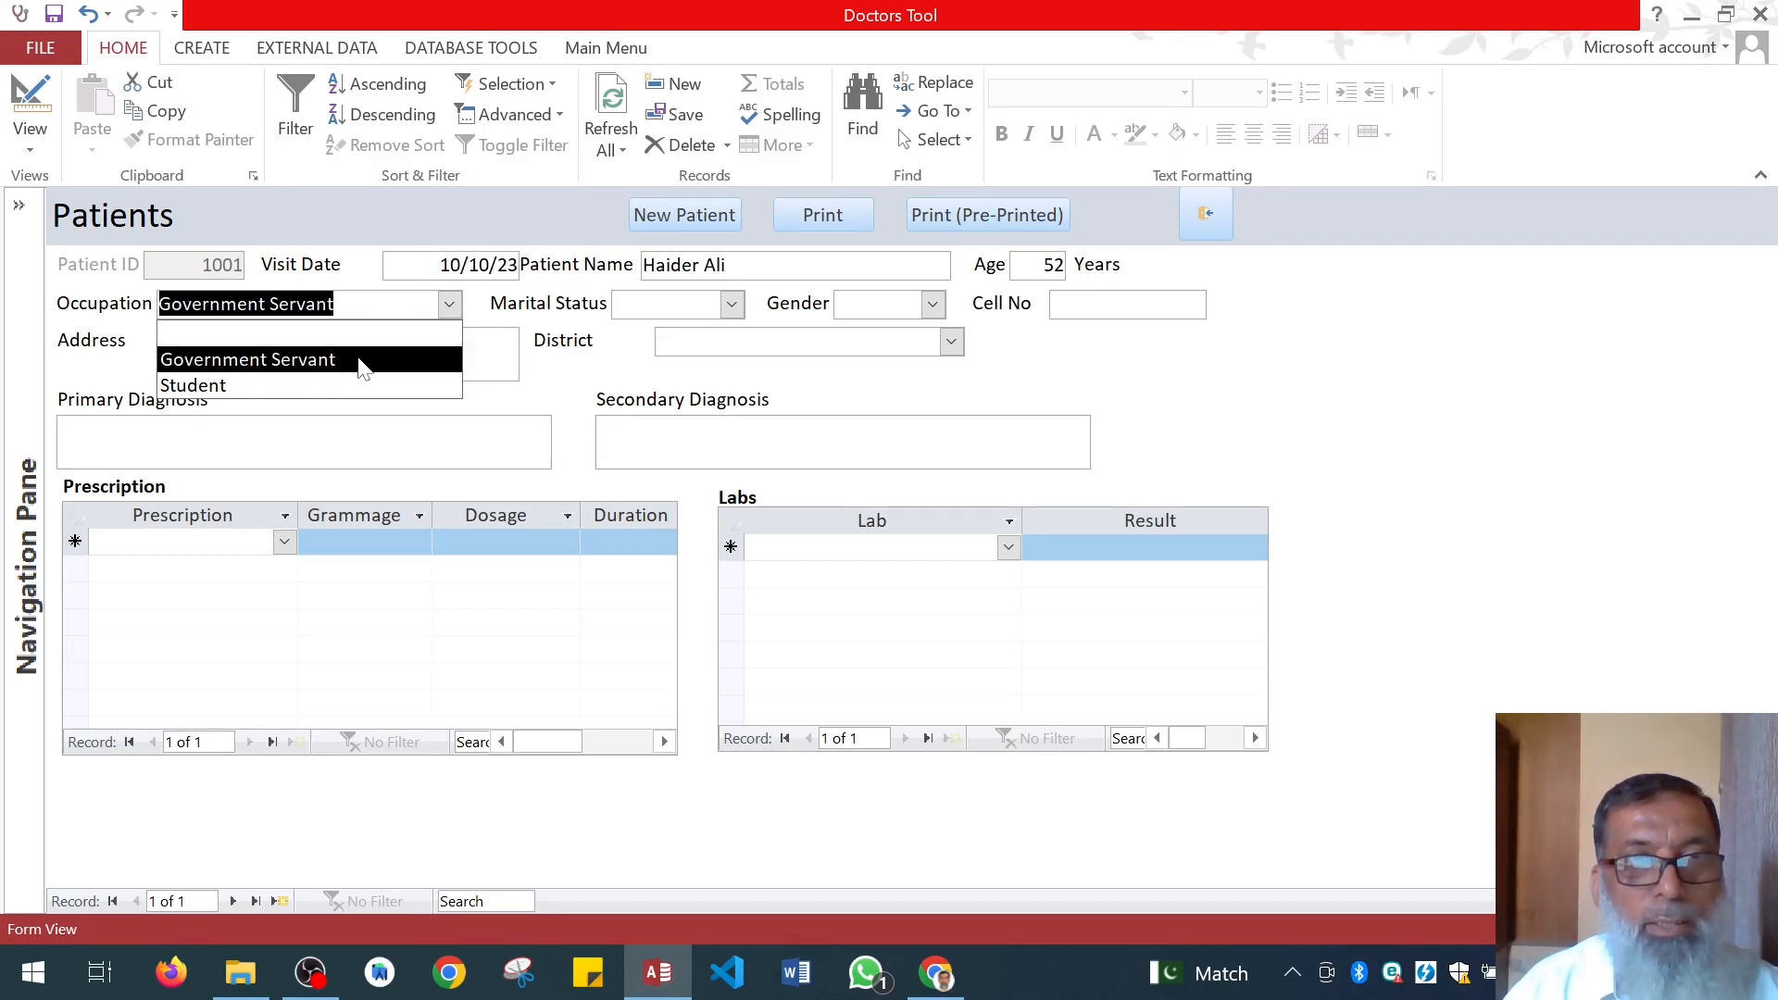
{"action": "left_click", "coordinate": [732, 304]}
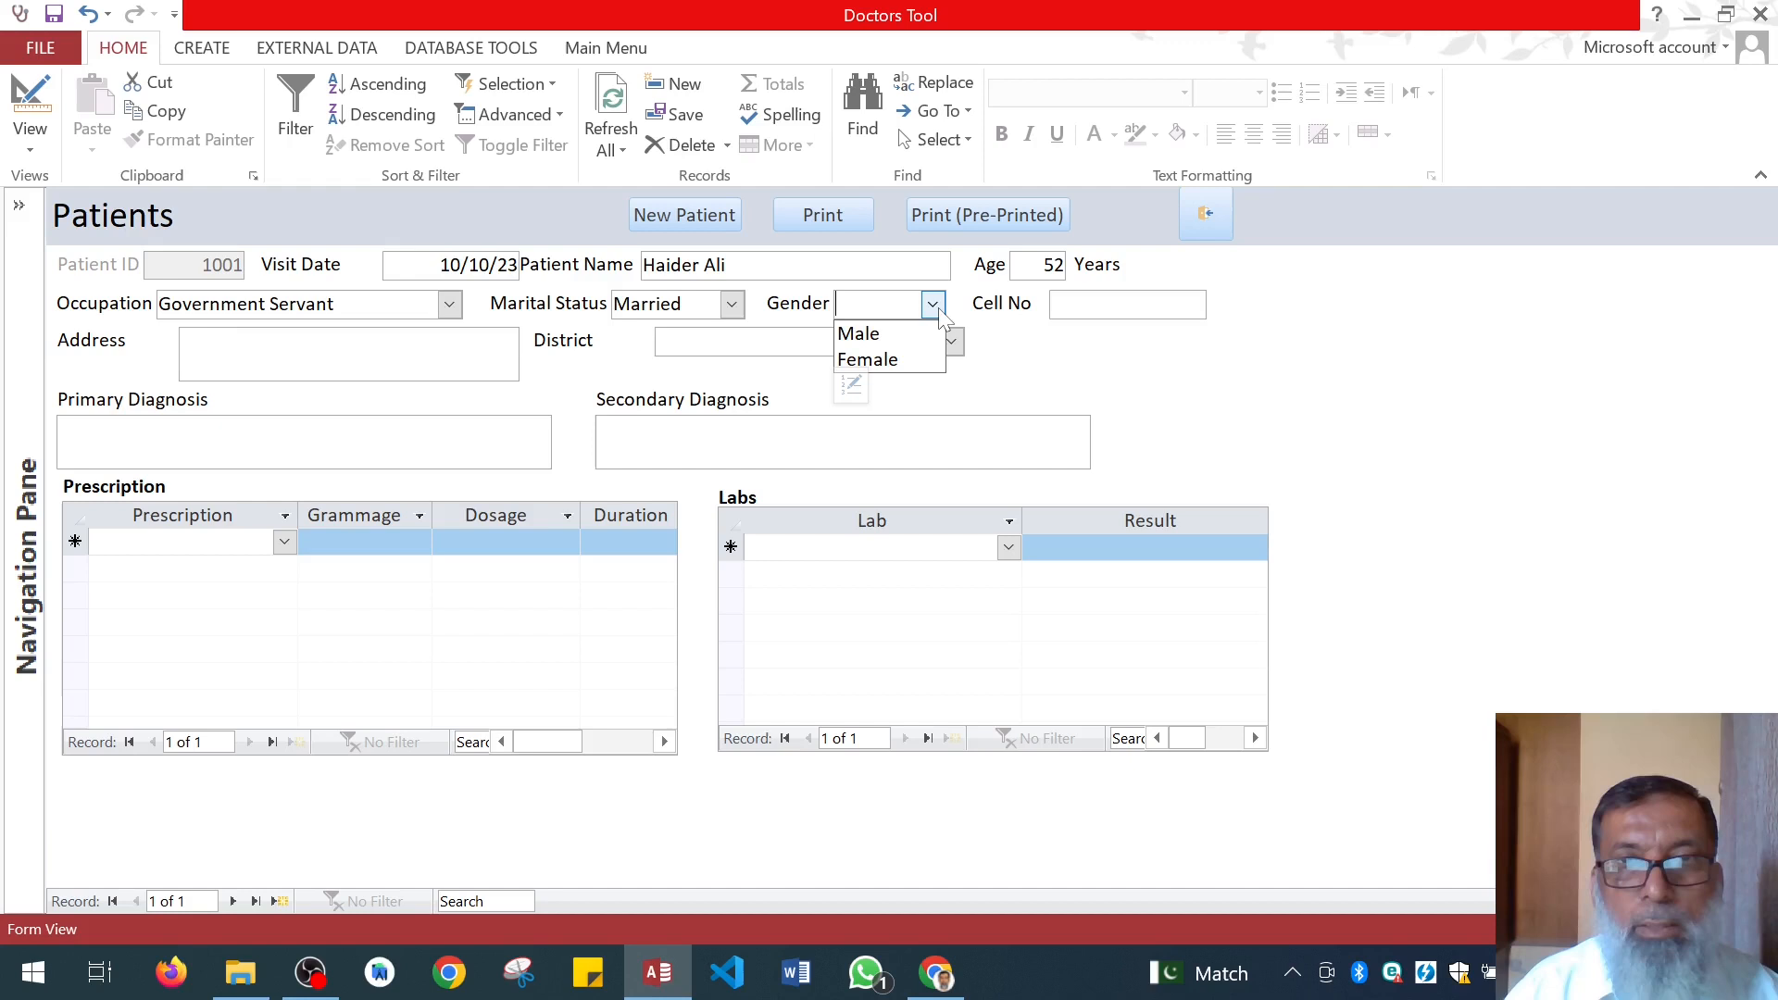
{"action": "left_click", "coordinate": [858, 333]}
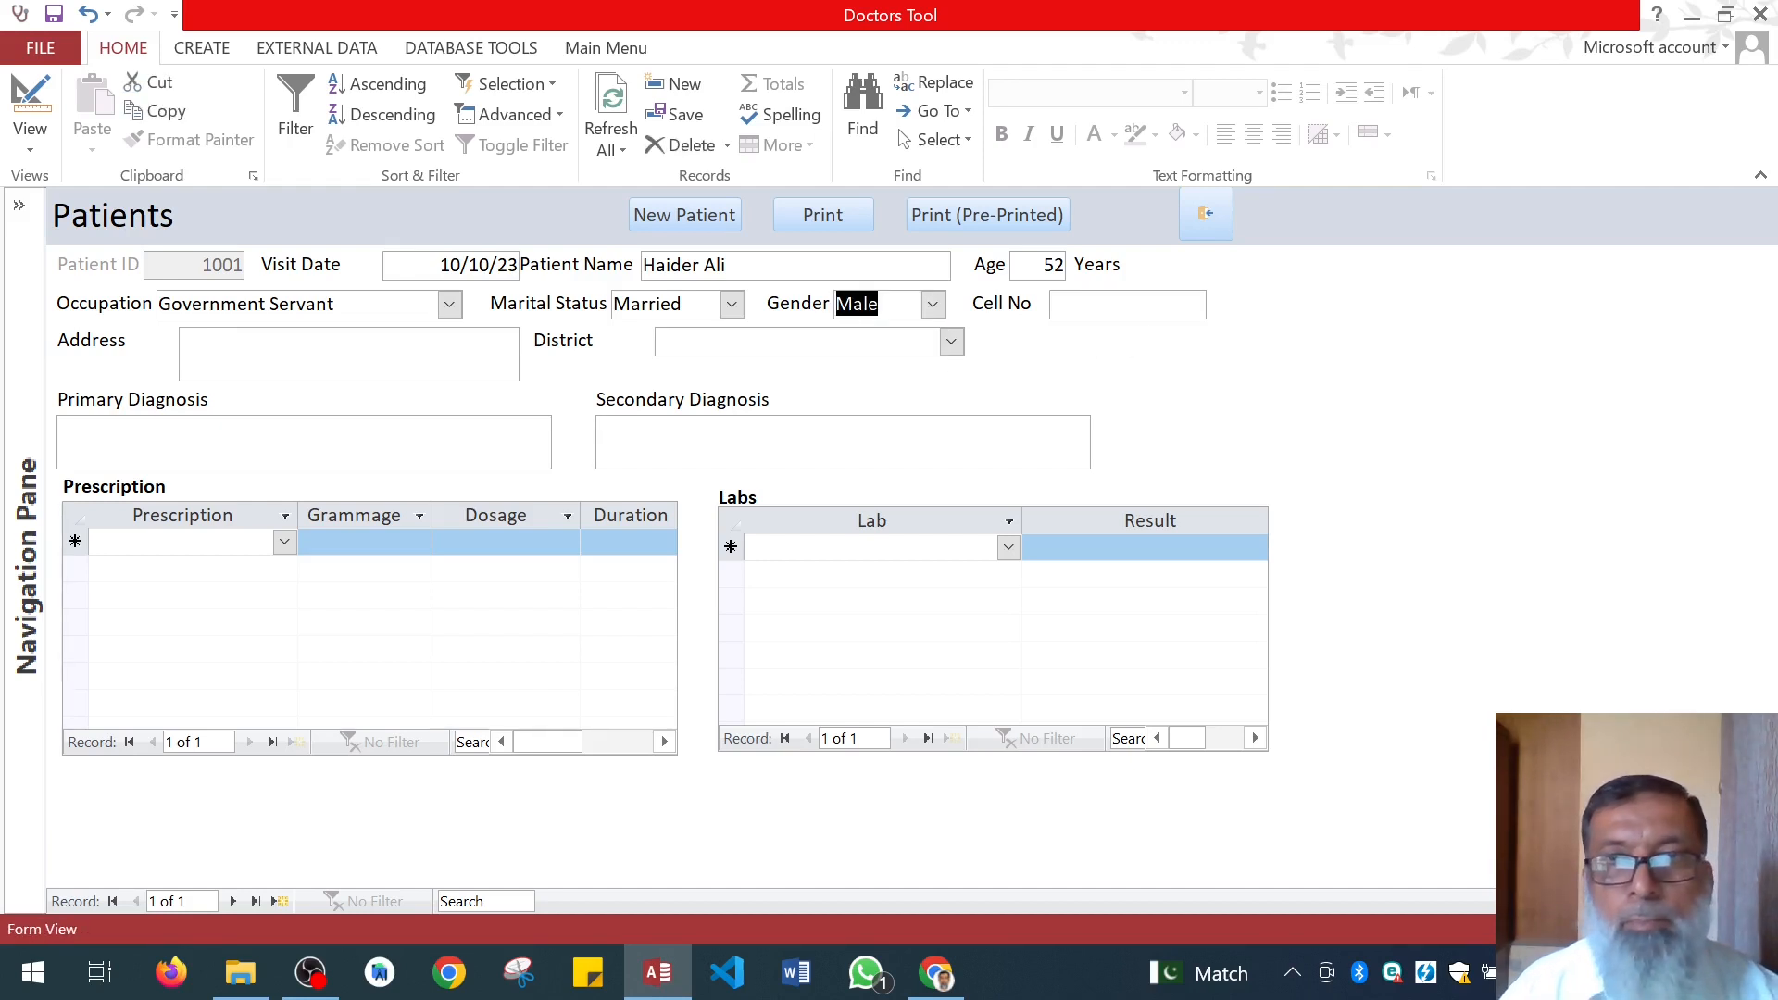
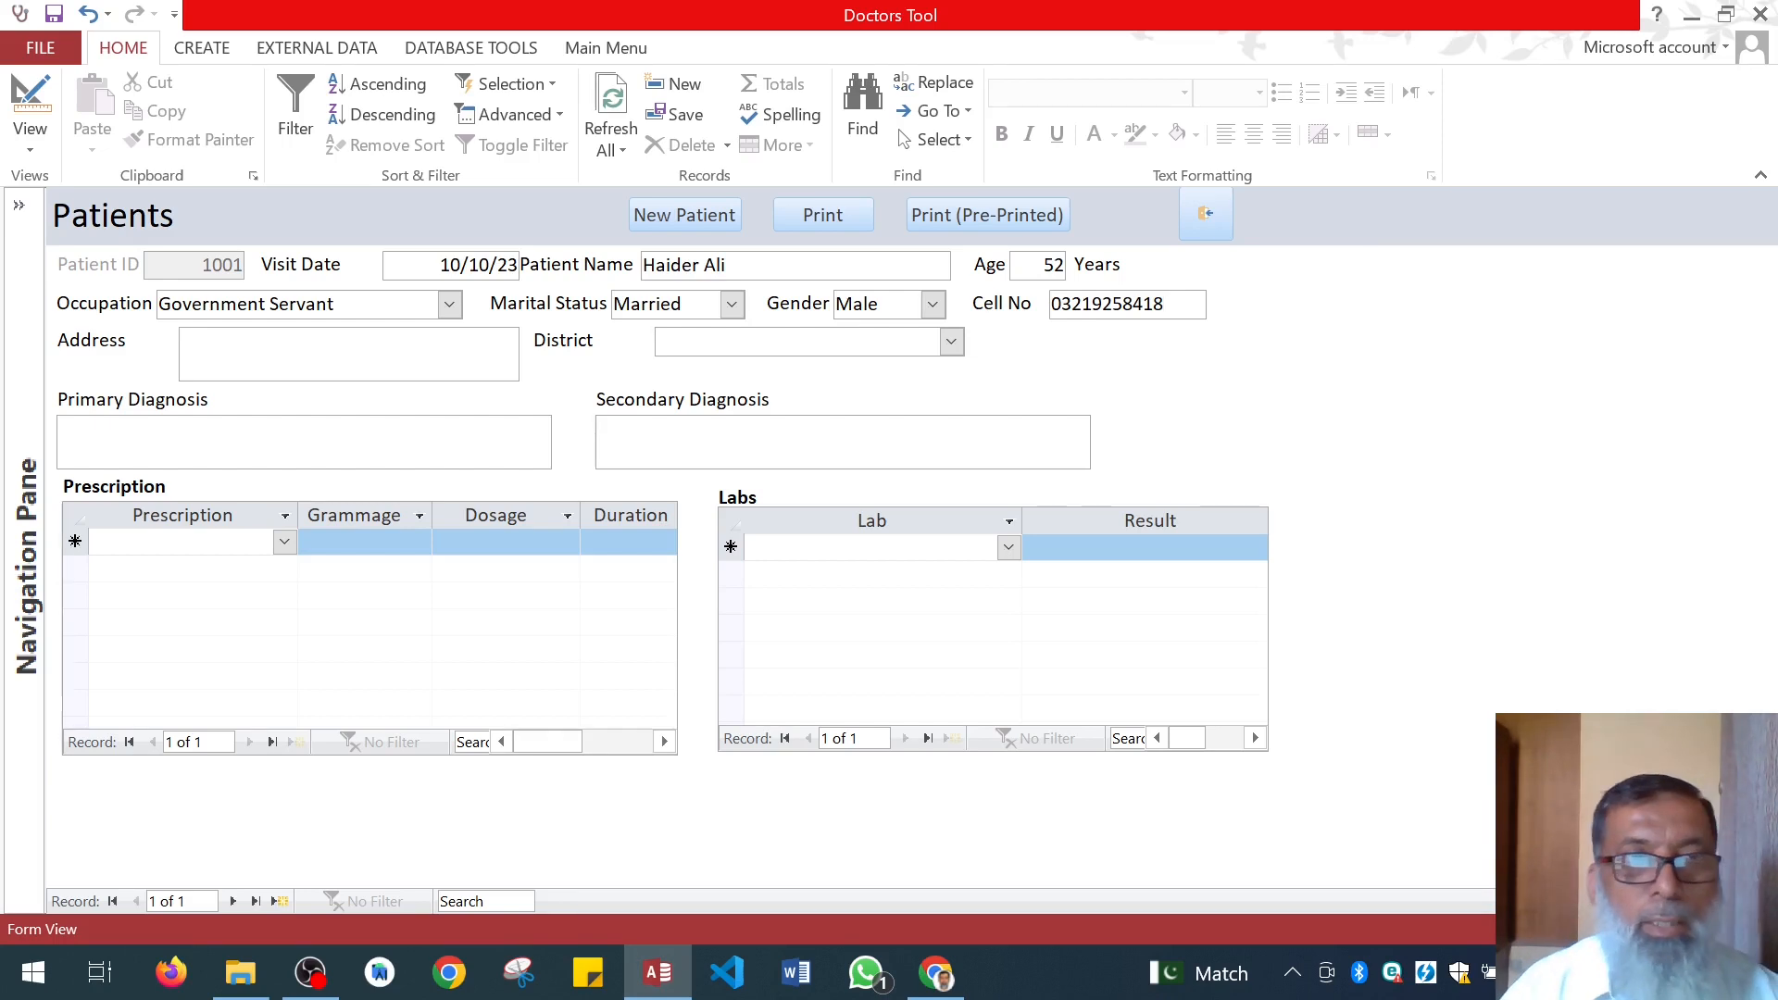
- Enter cell number 03219..., address Sufaid Dheri, Peshawar and district Peshawar
{"action": "type", "text": "Sufaid Dher"}
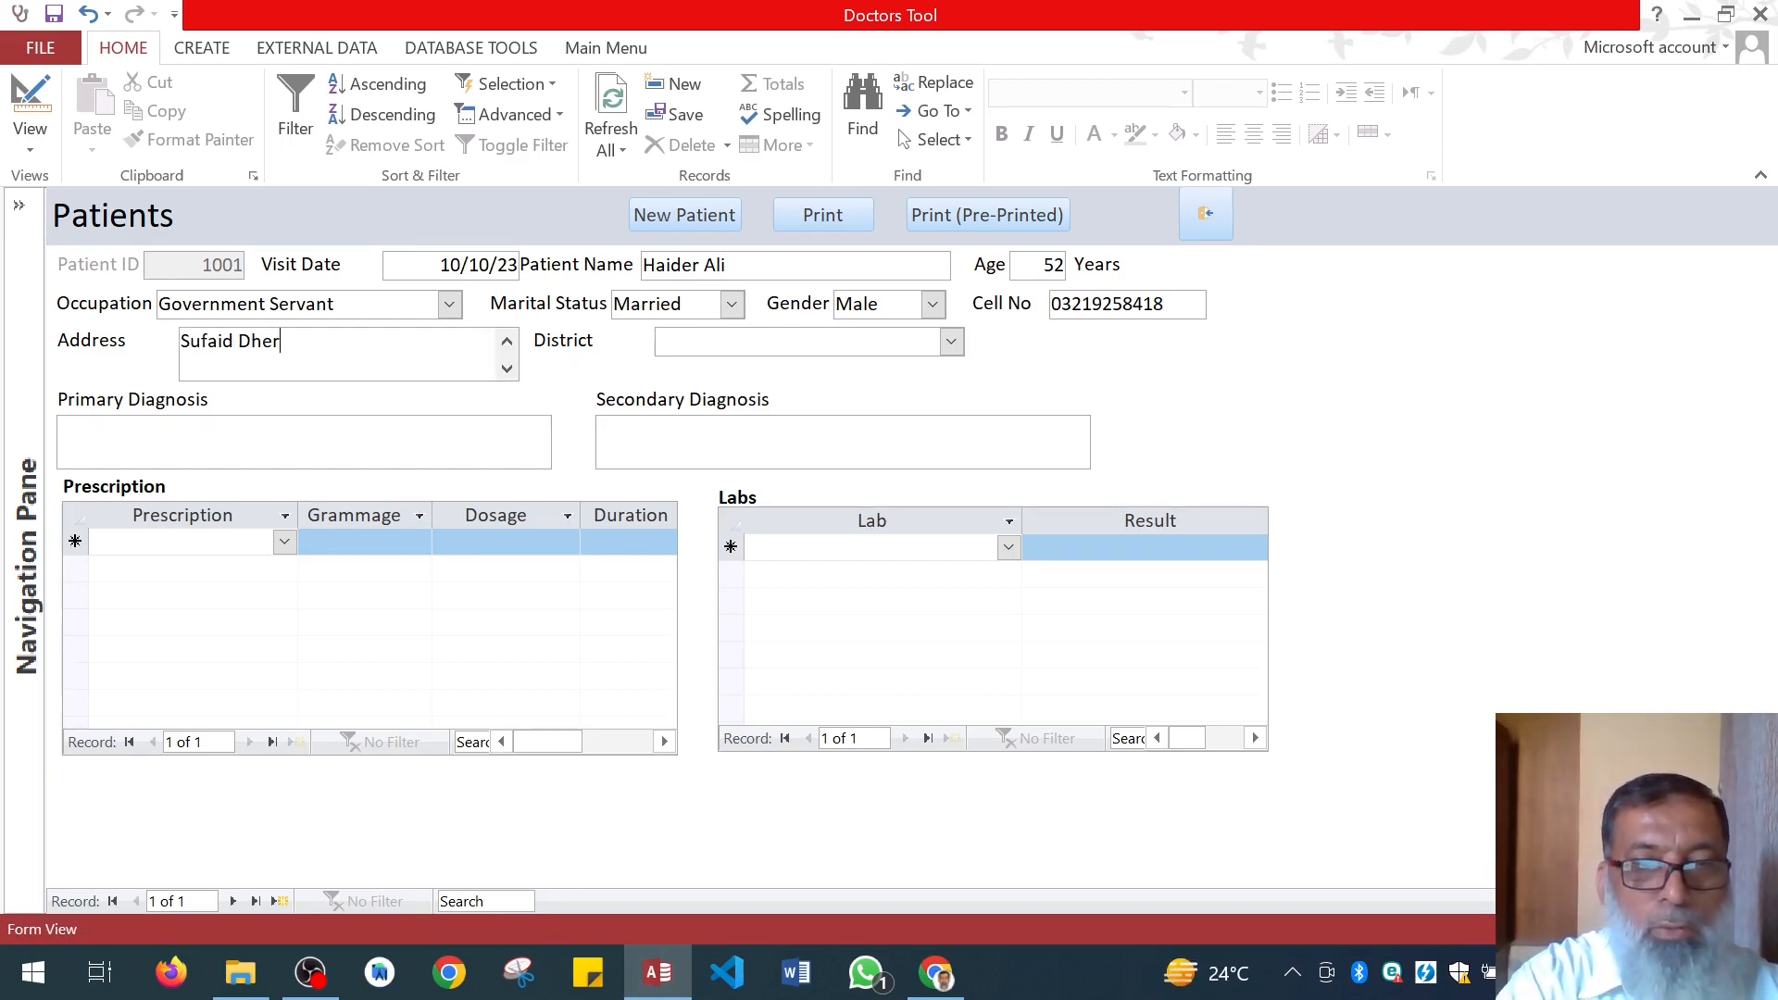
{"action": "type", "text": "i, Peshawar"}
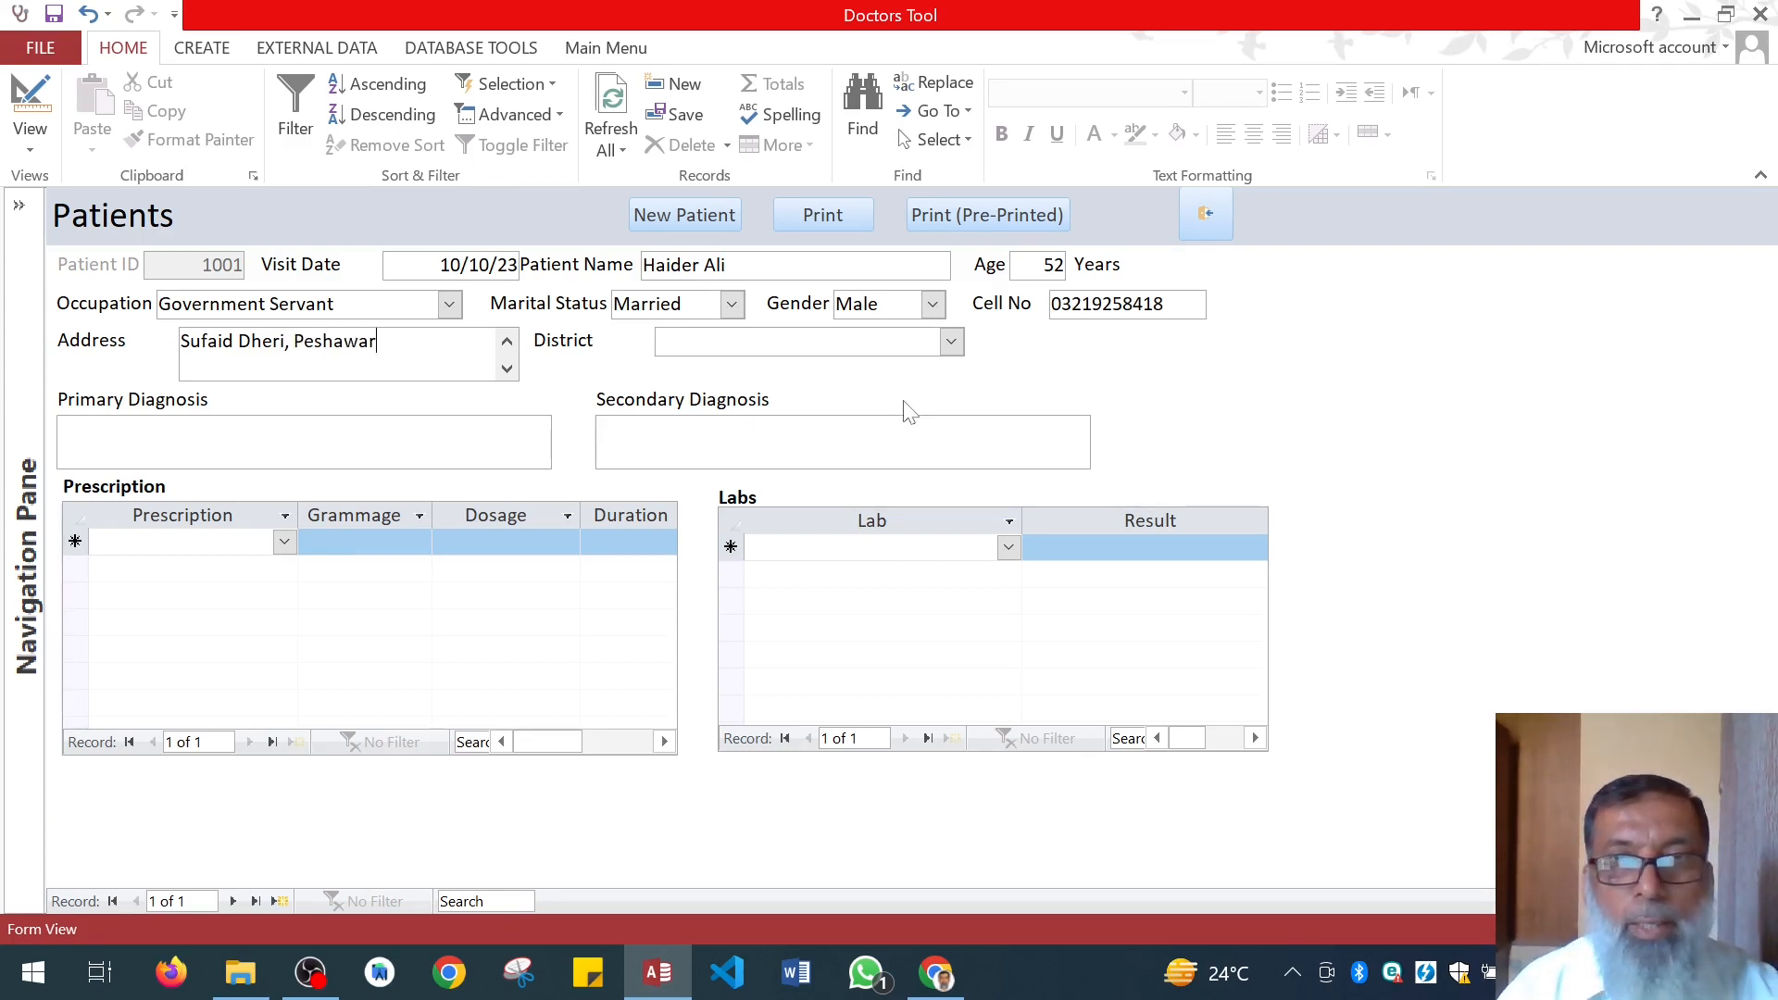
{"action": "left_click", "coordinate": [950, 341]}
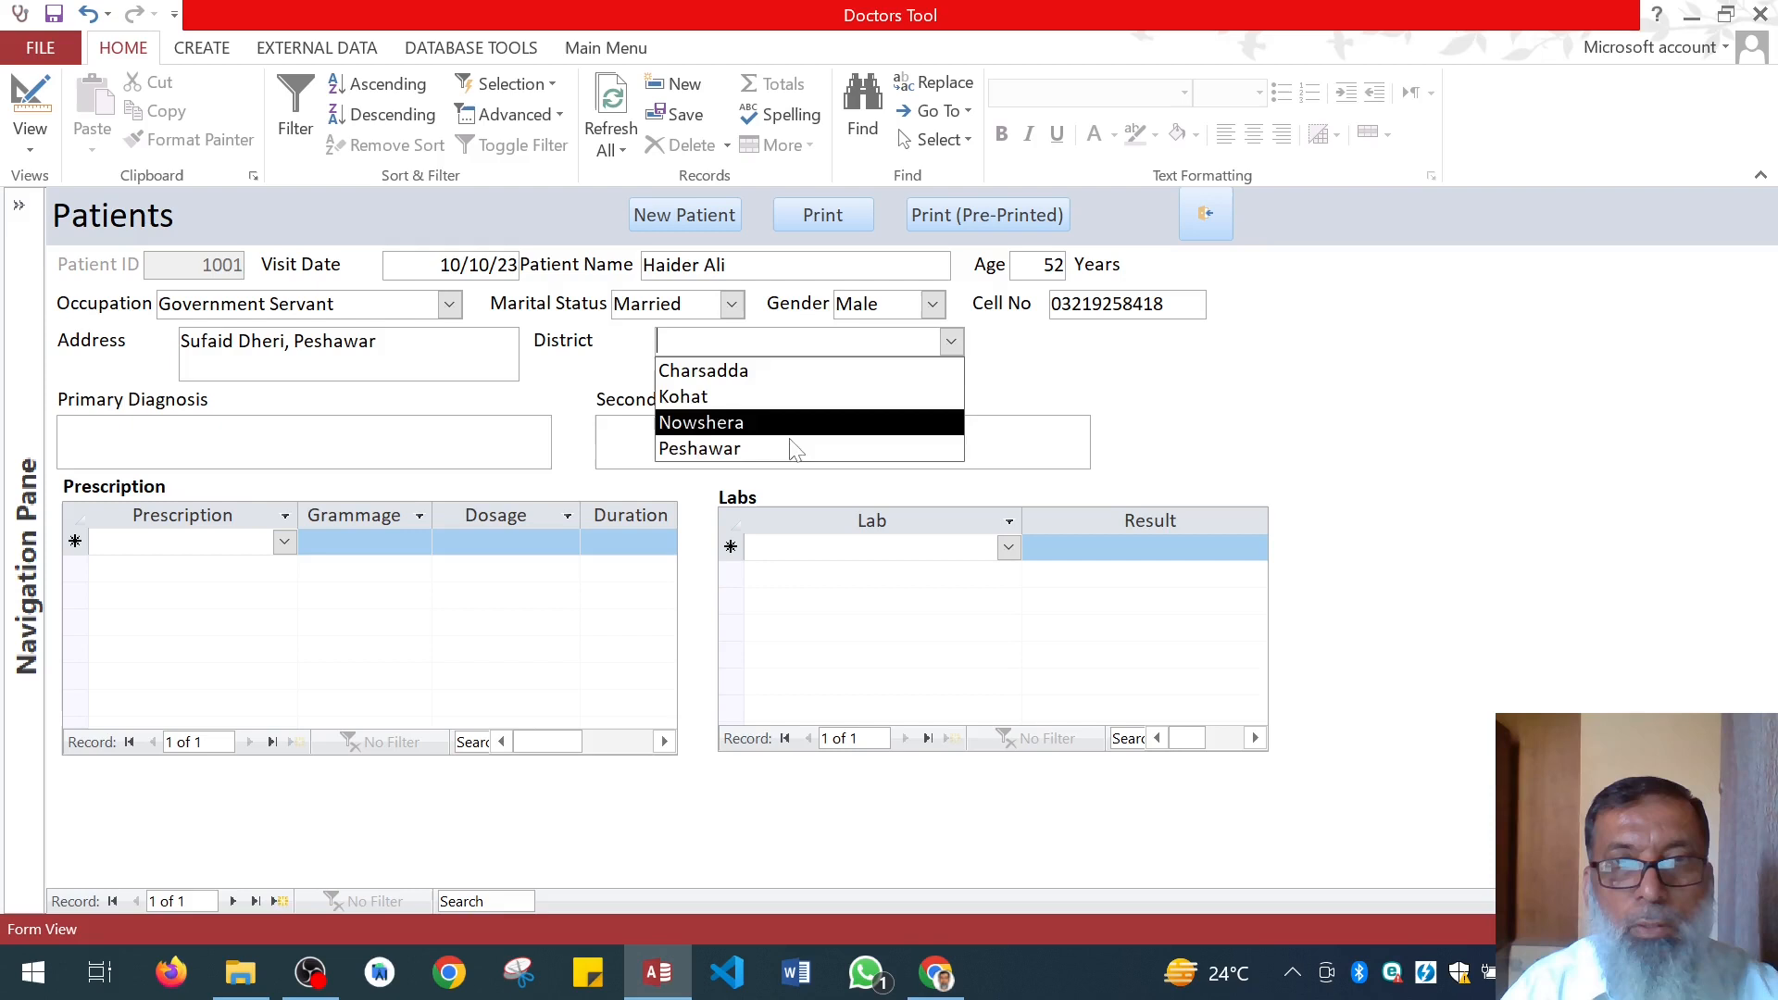
{"action": "left_click", "coordinate": [700, 448]}
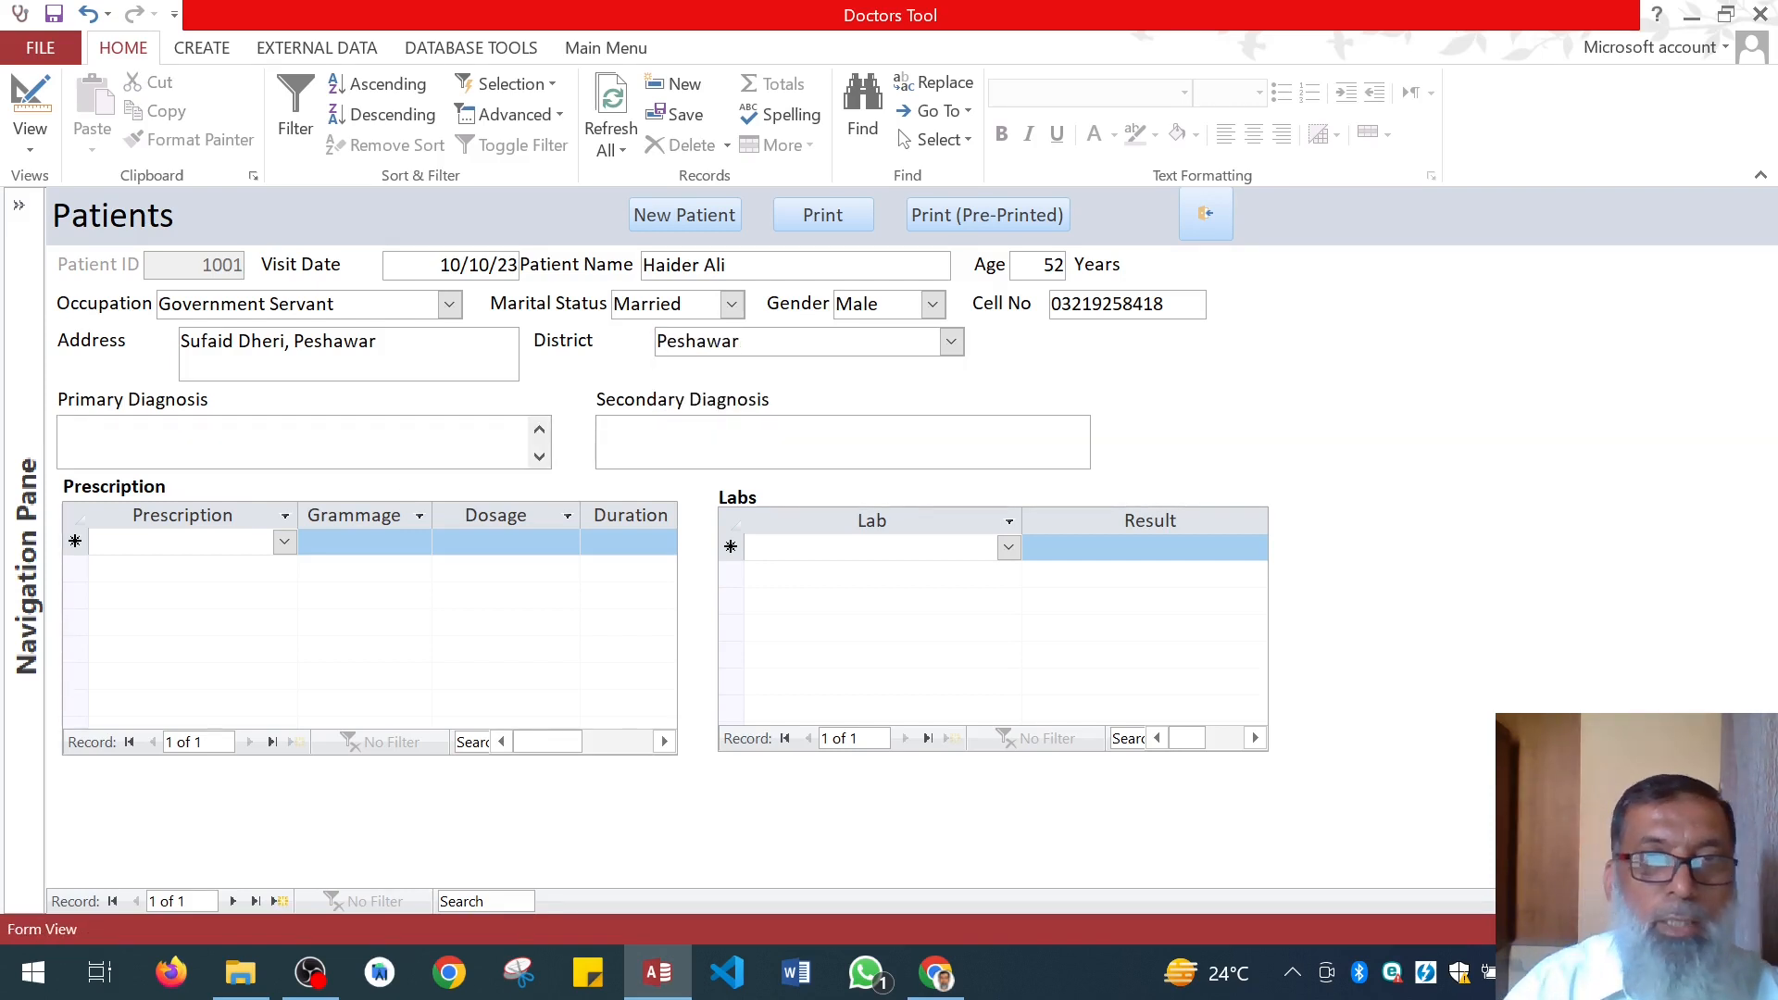
{"action": "left_click", "coordinate": [949, 341]}
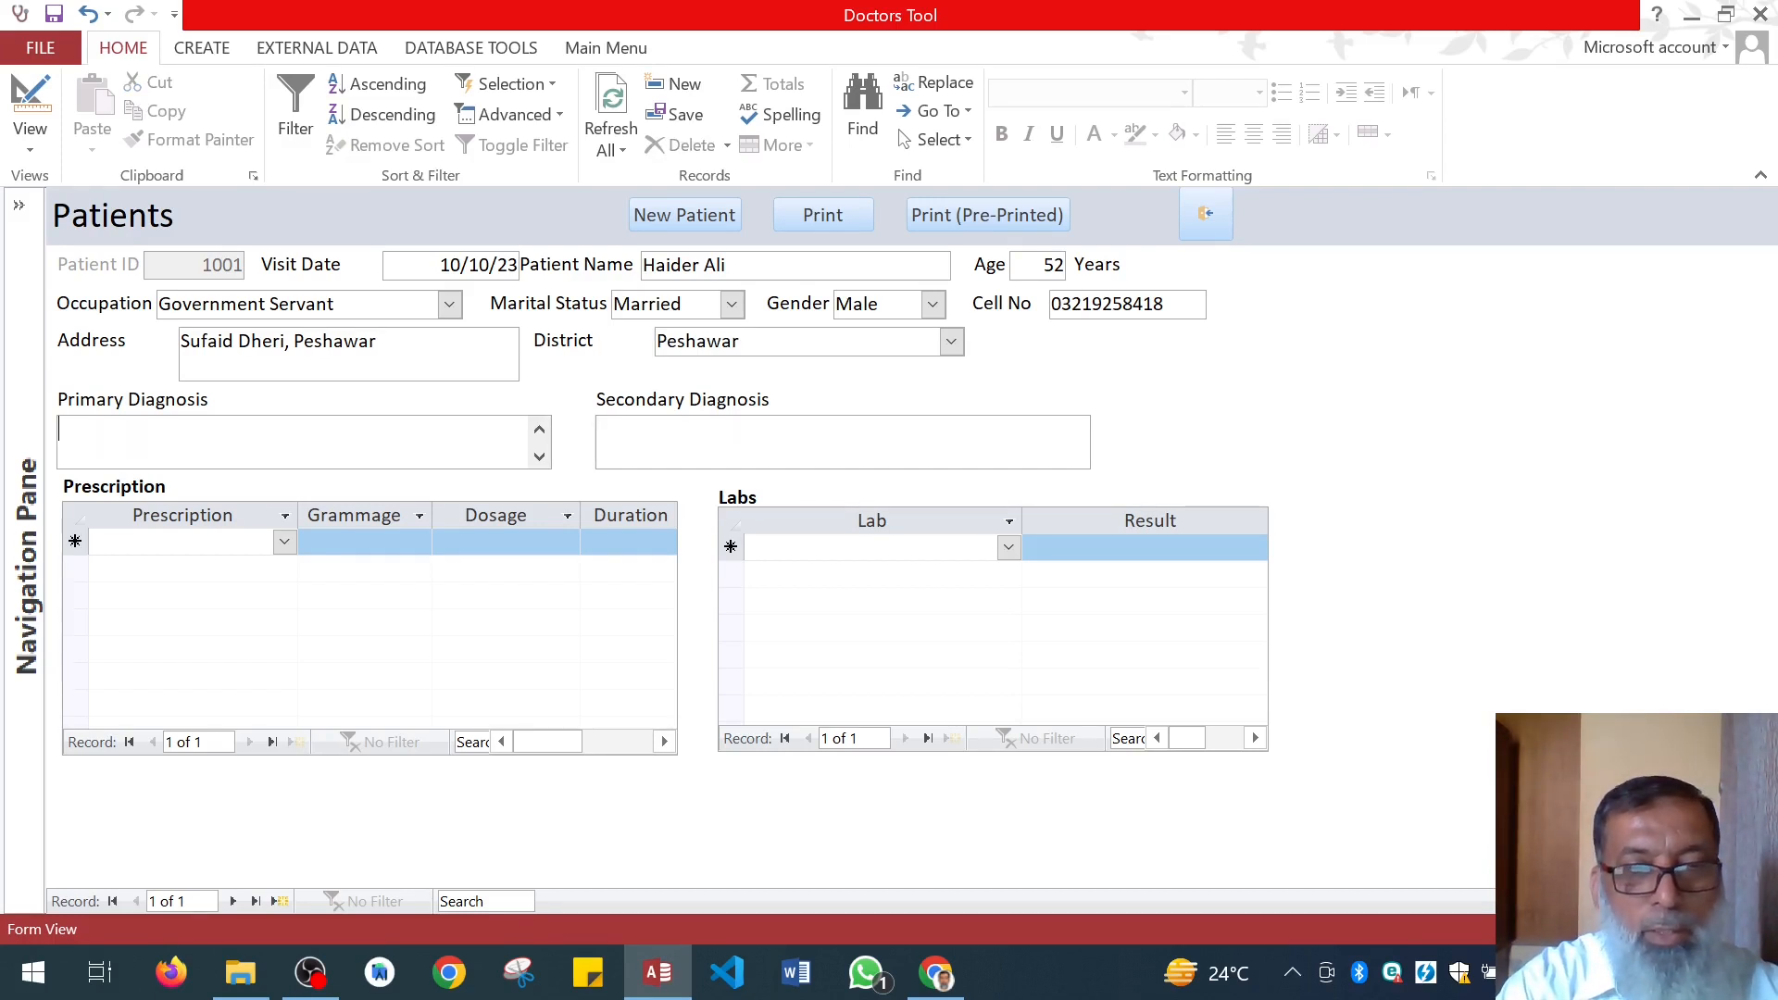
- Enter Back pain as primary diagnosis and nil as secondary diagnosis
{"action": "type", "text": "Back"}
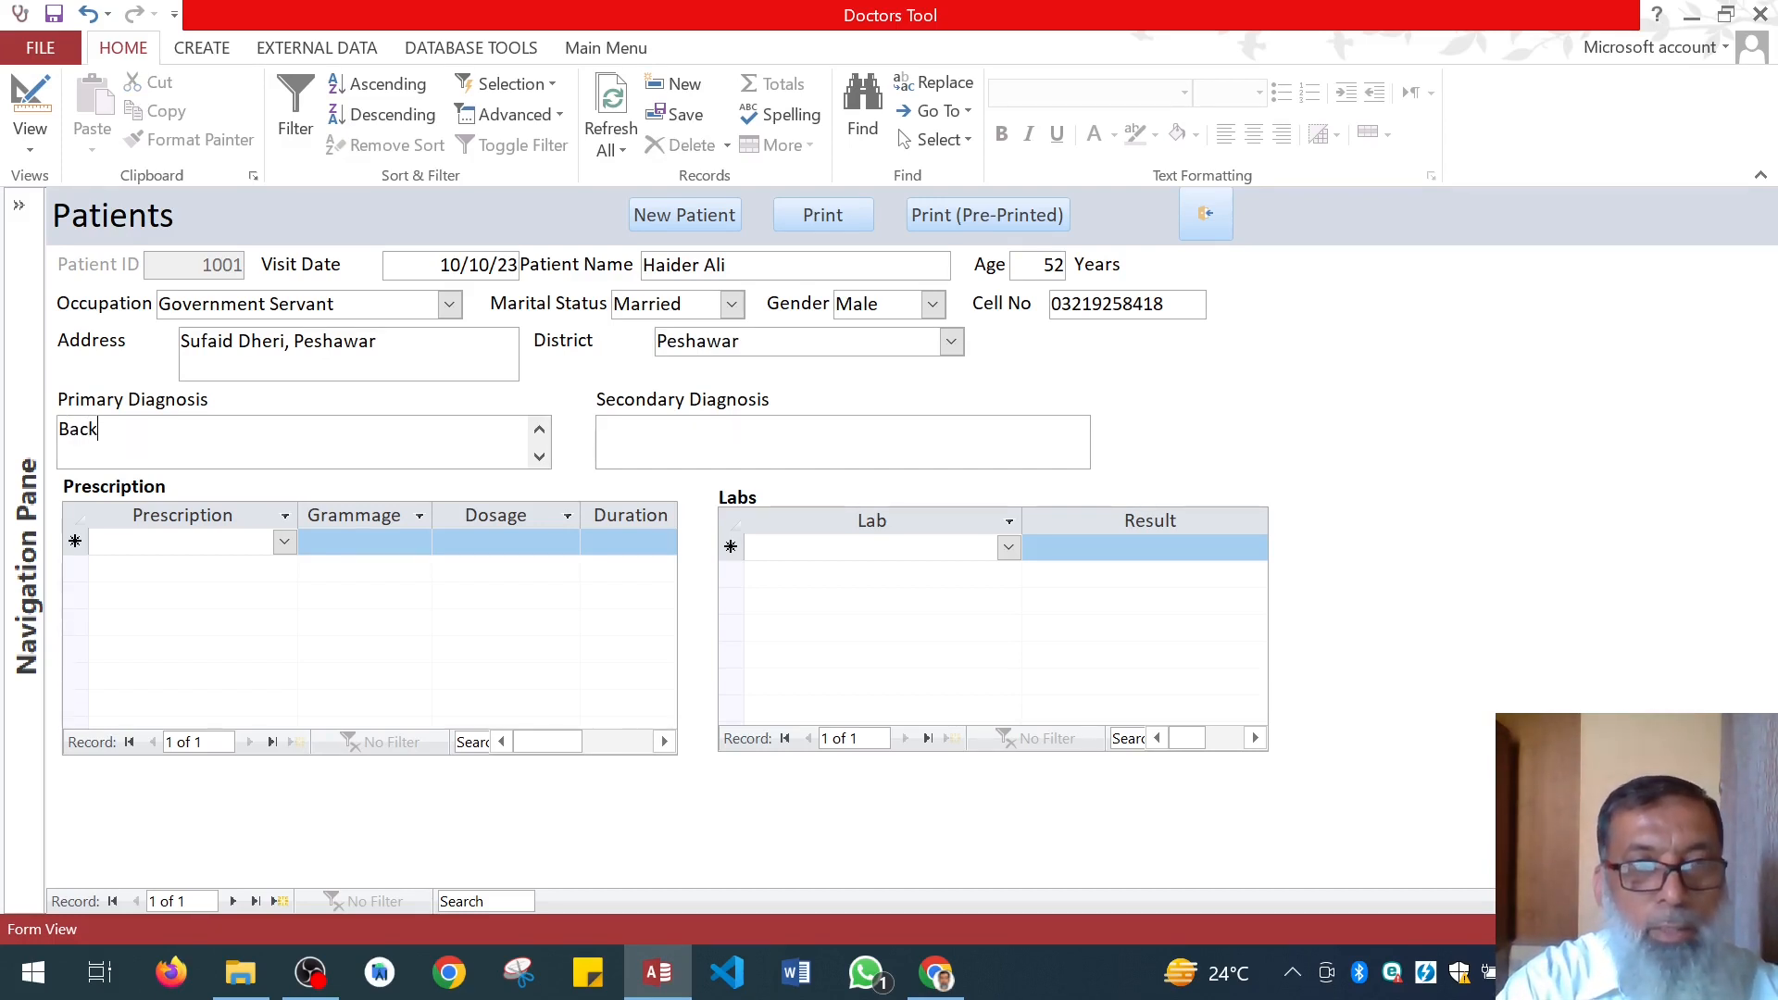
{"action": "type", "text": "pain"}
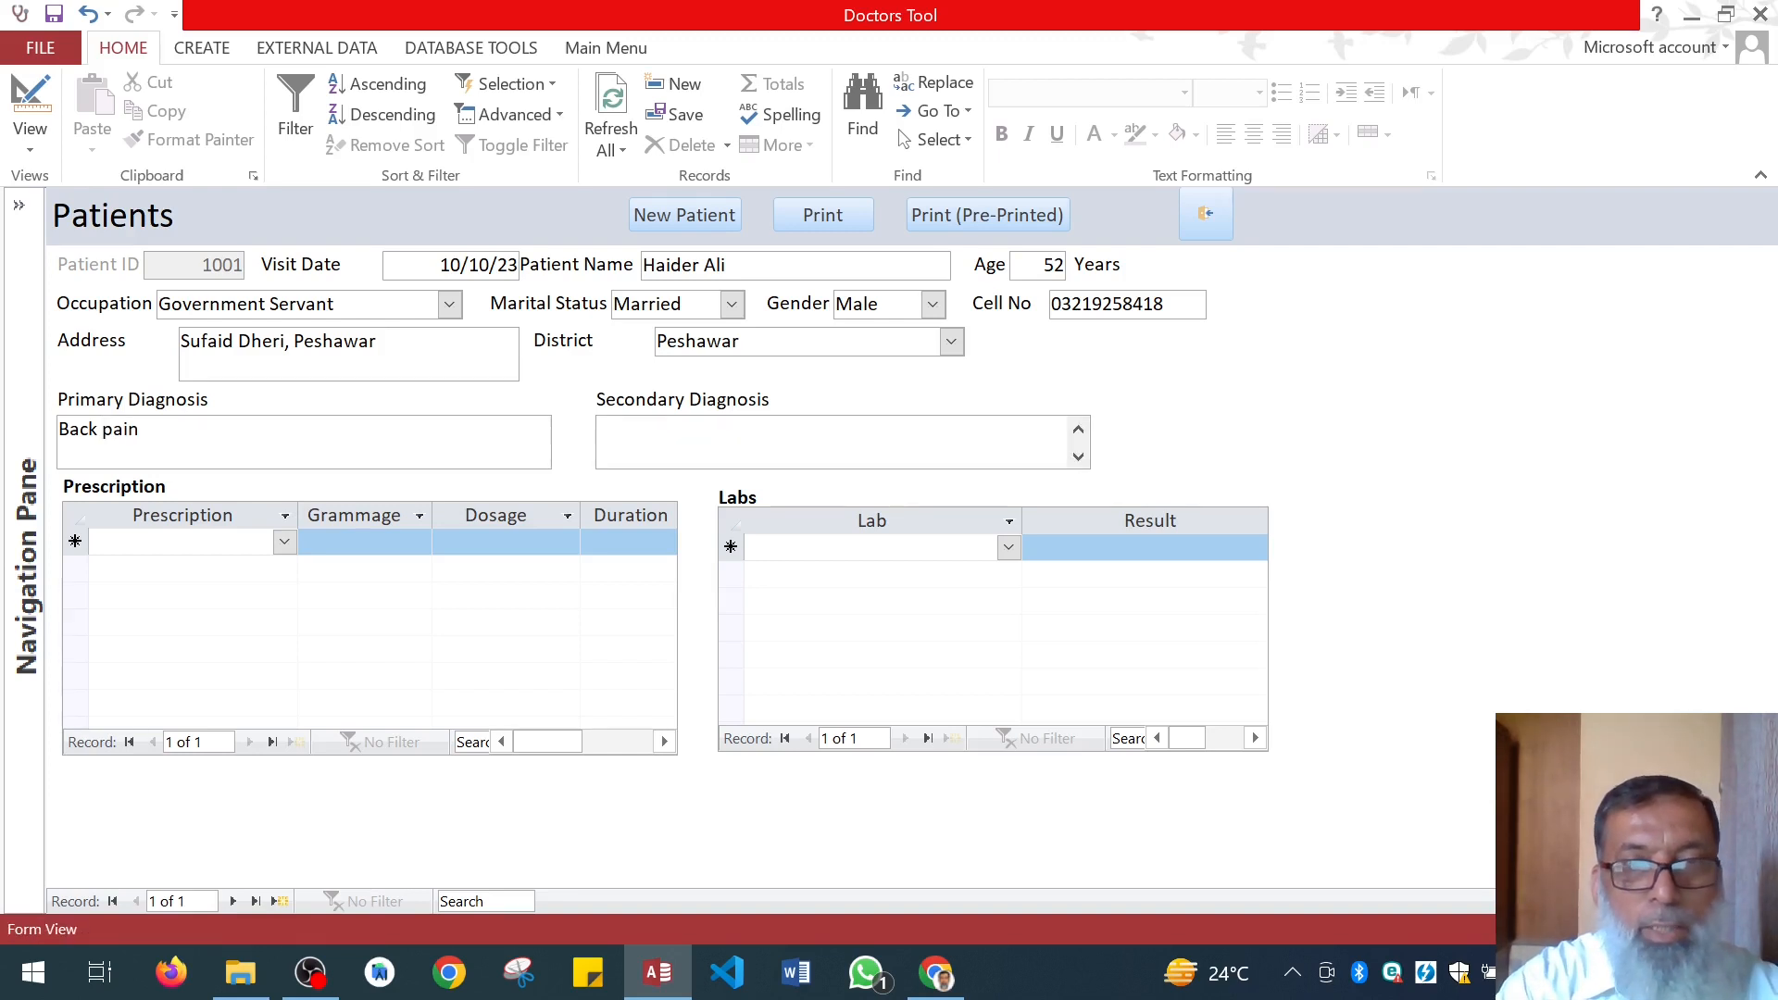
{"action": "type", "text": "nil"}
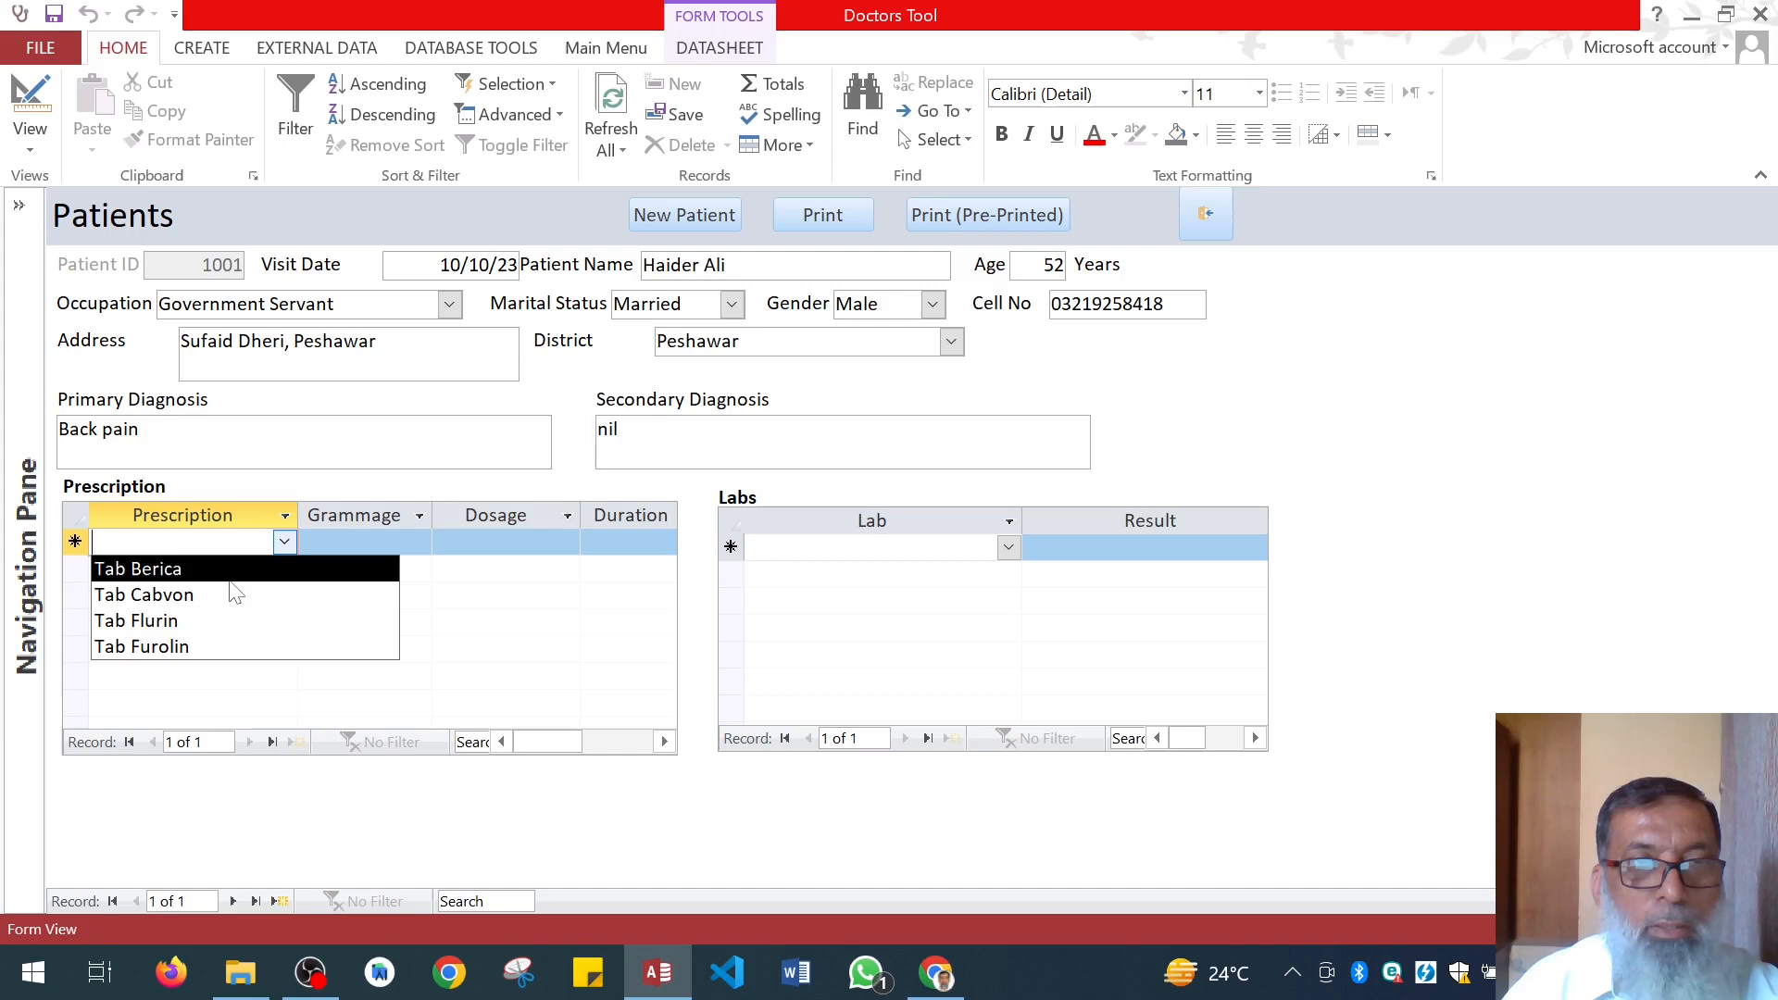
- Prescribe Tab Berica and Tab Cabvon 90 mg twice daily for 5 days
{"action": "left_click", "coordinate": [135, 568]}
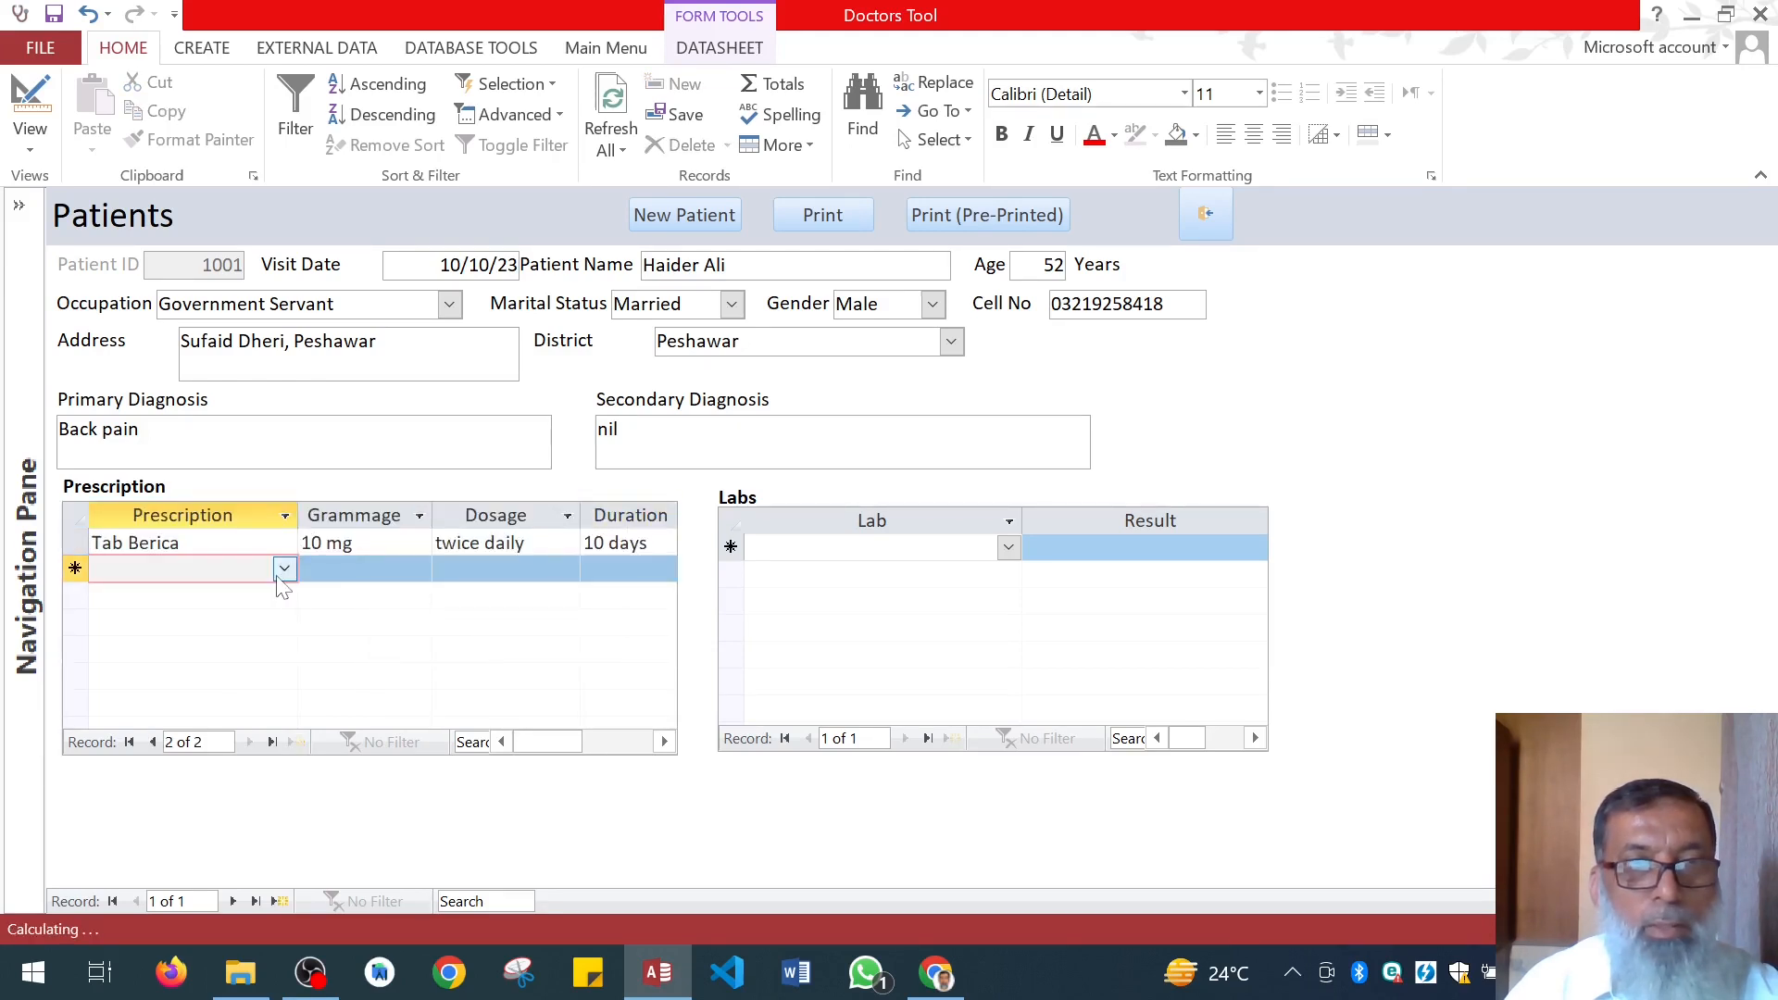
{"action": "type", "text": "Tab Cabvon"}
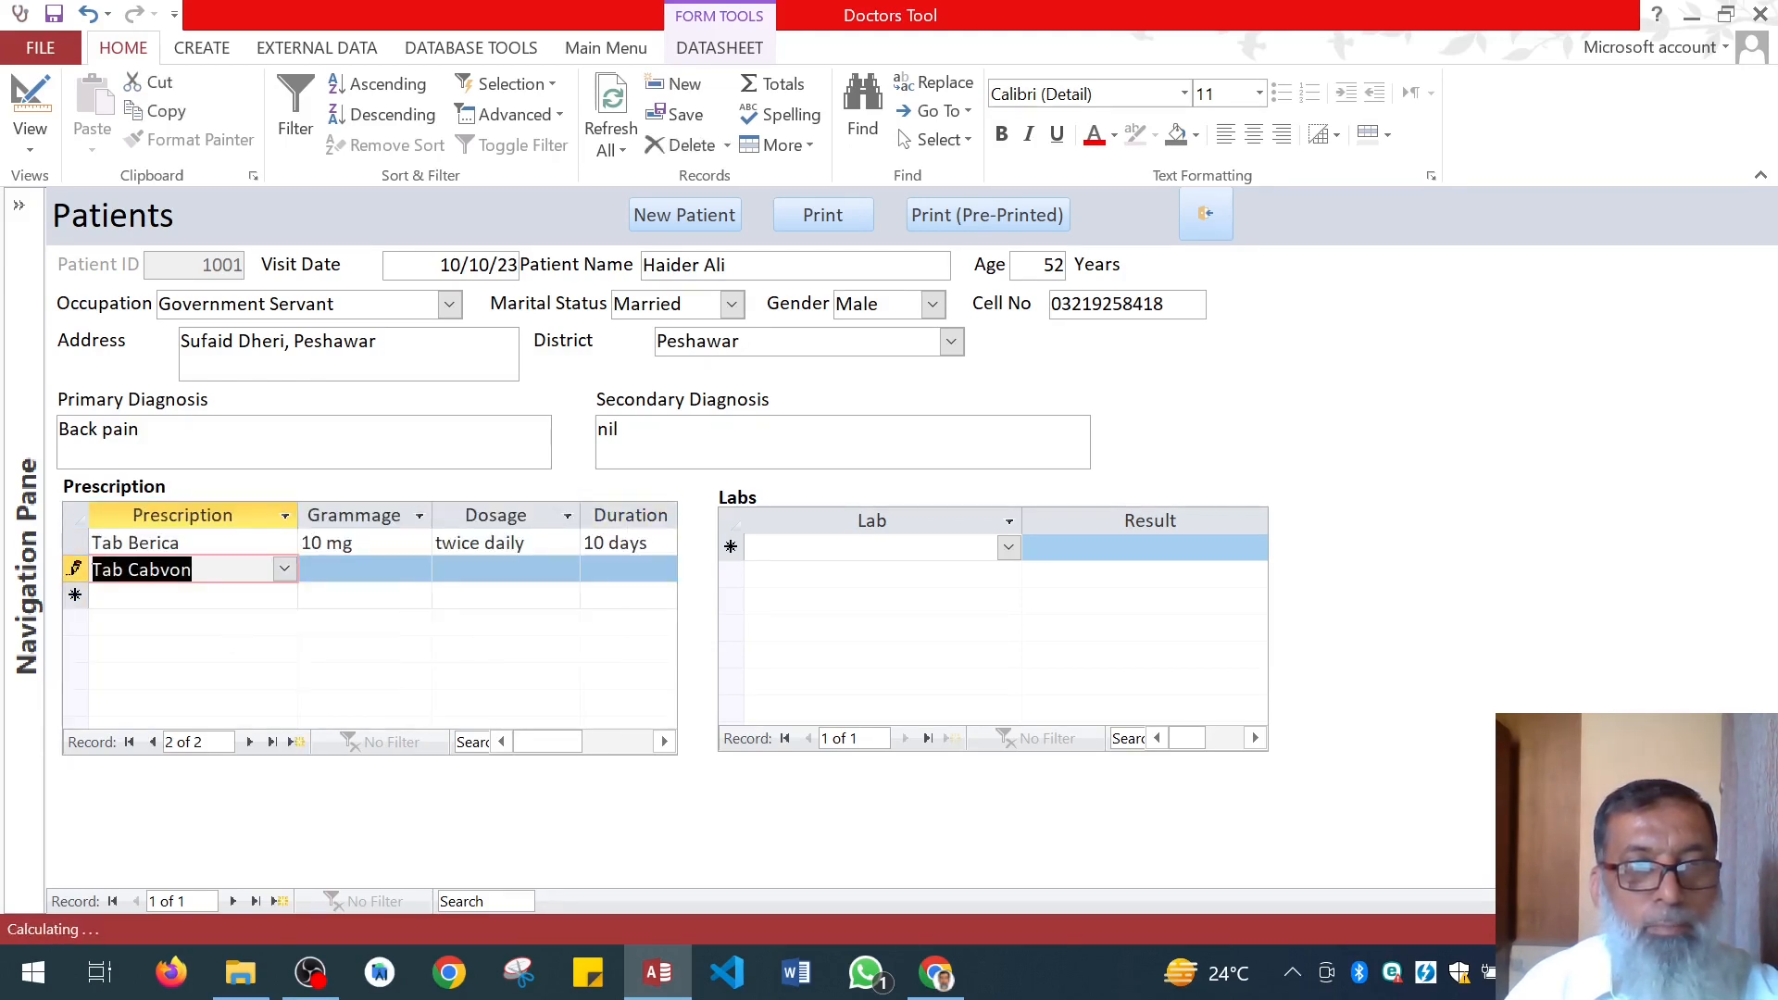
{"action": "type", "text": "90 mg"}
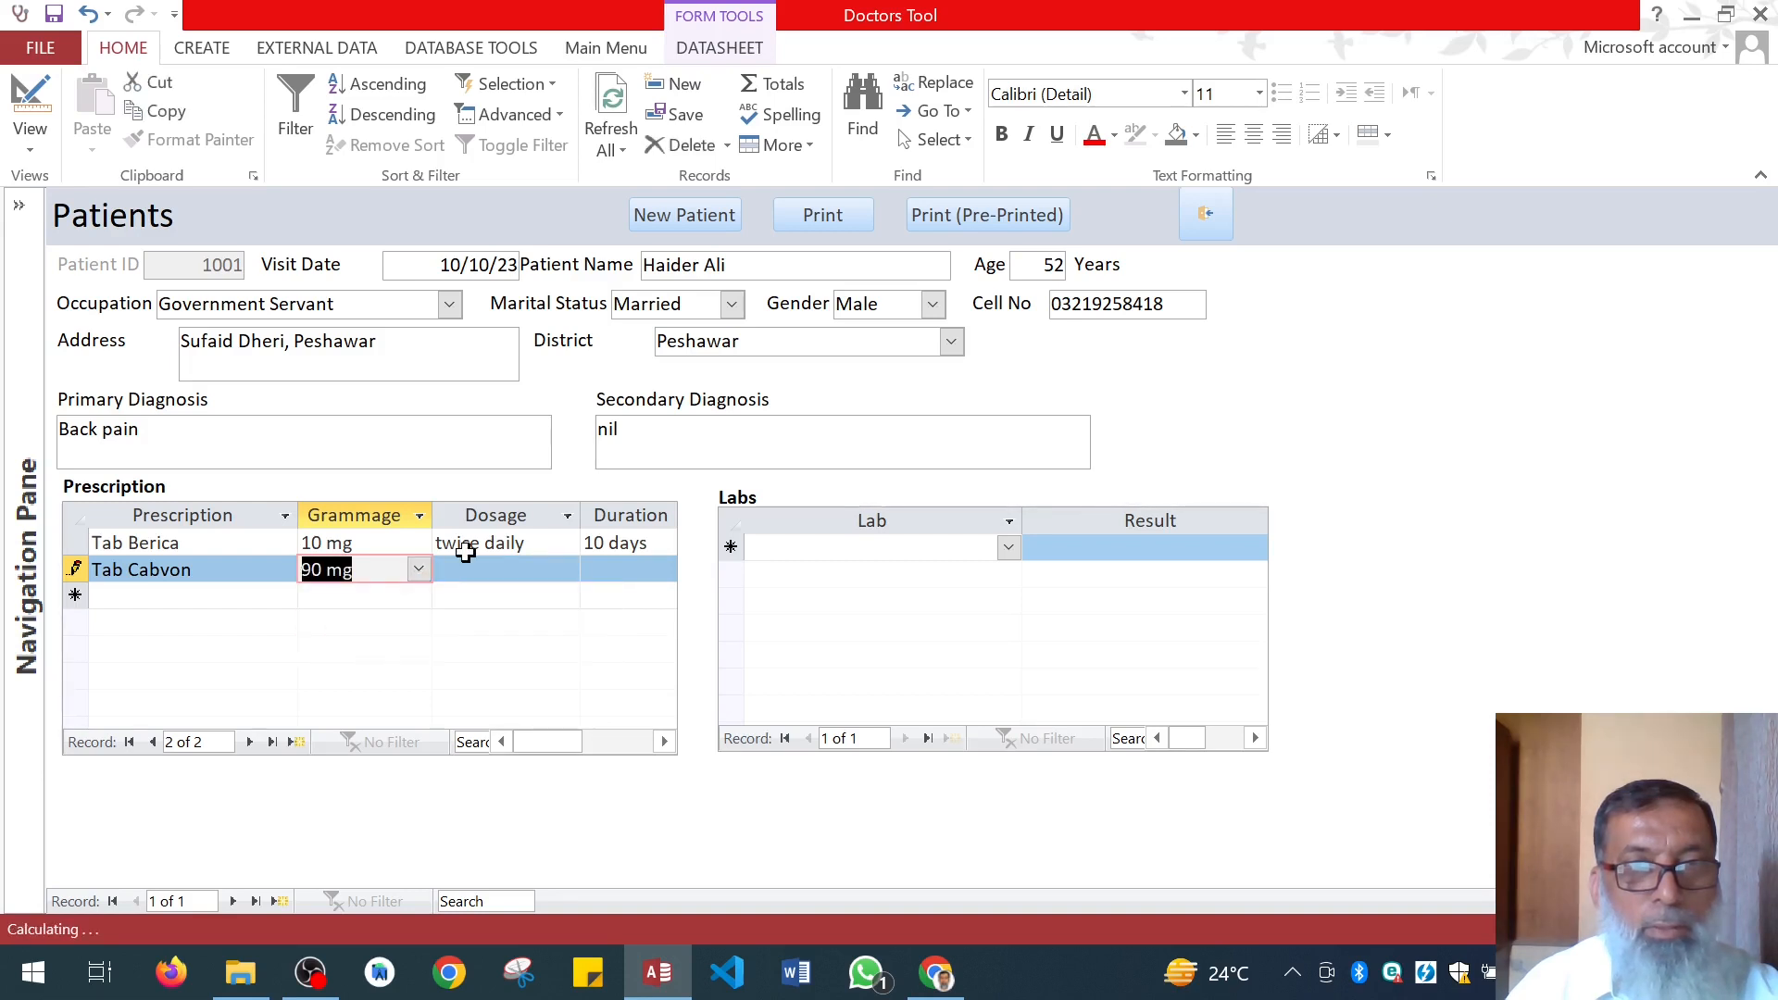
{"action": "left_click", "coordinate": [566, 568]}
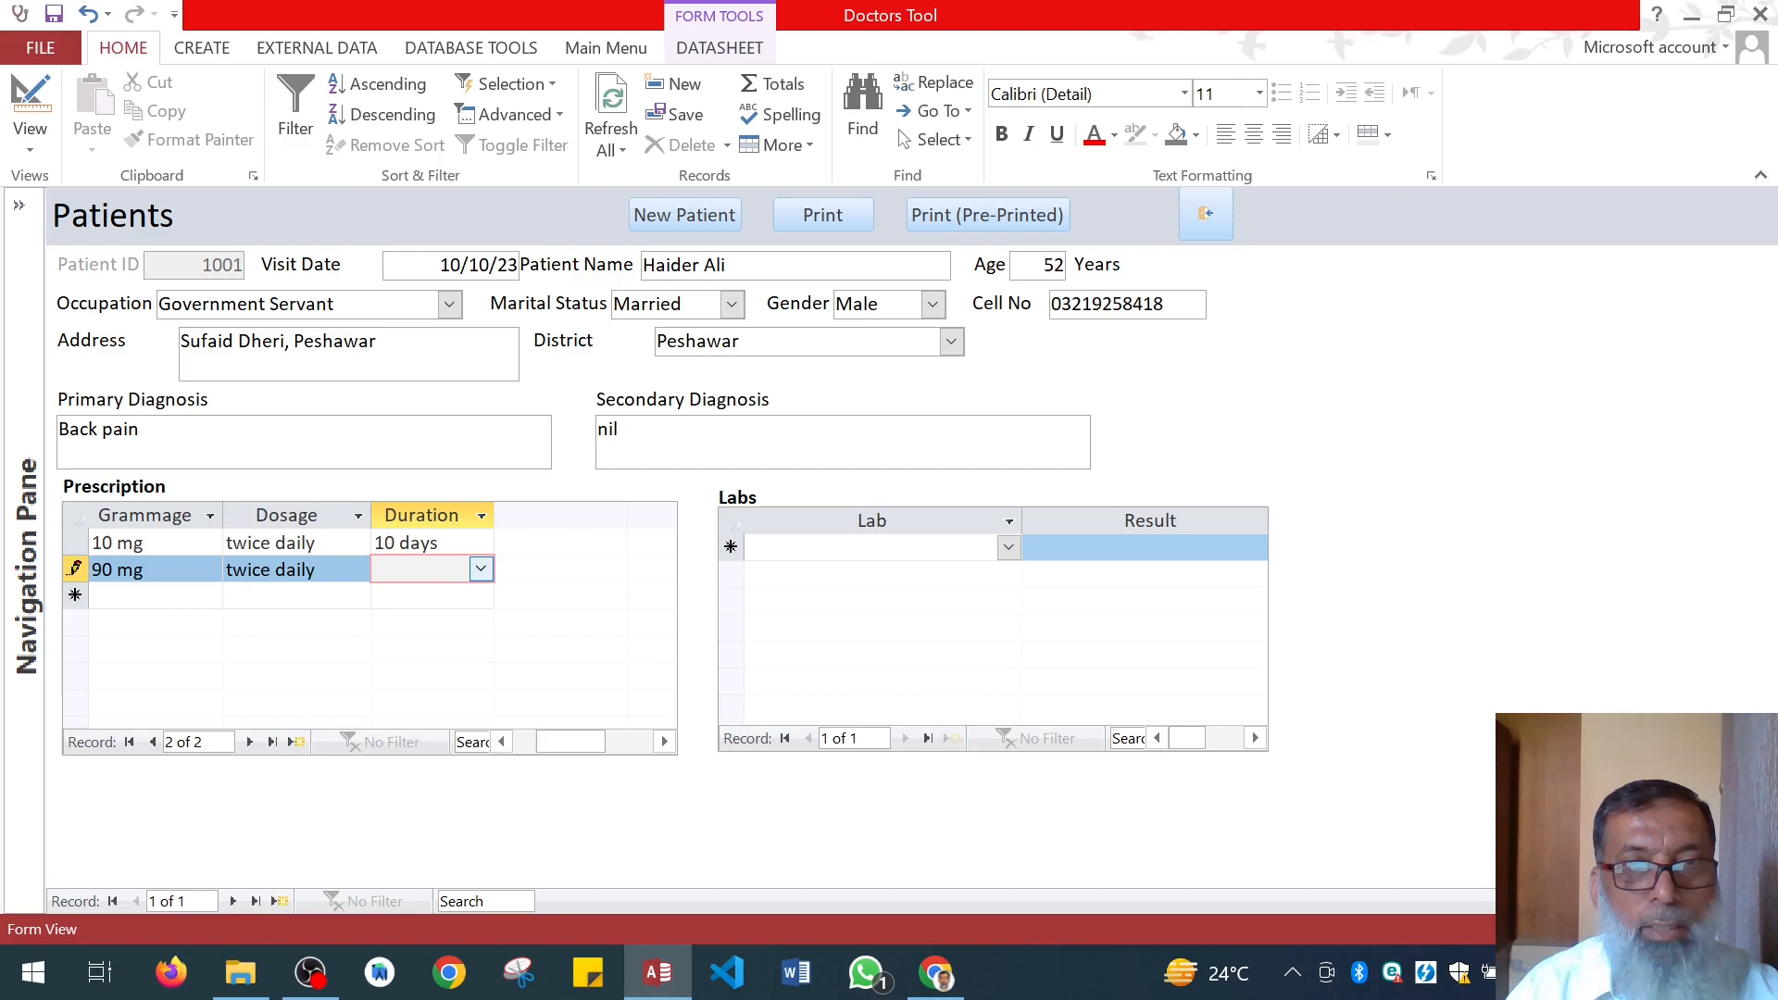
{"action": "left_click", "coordinate": [478, 568]}
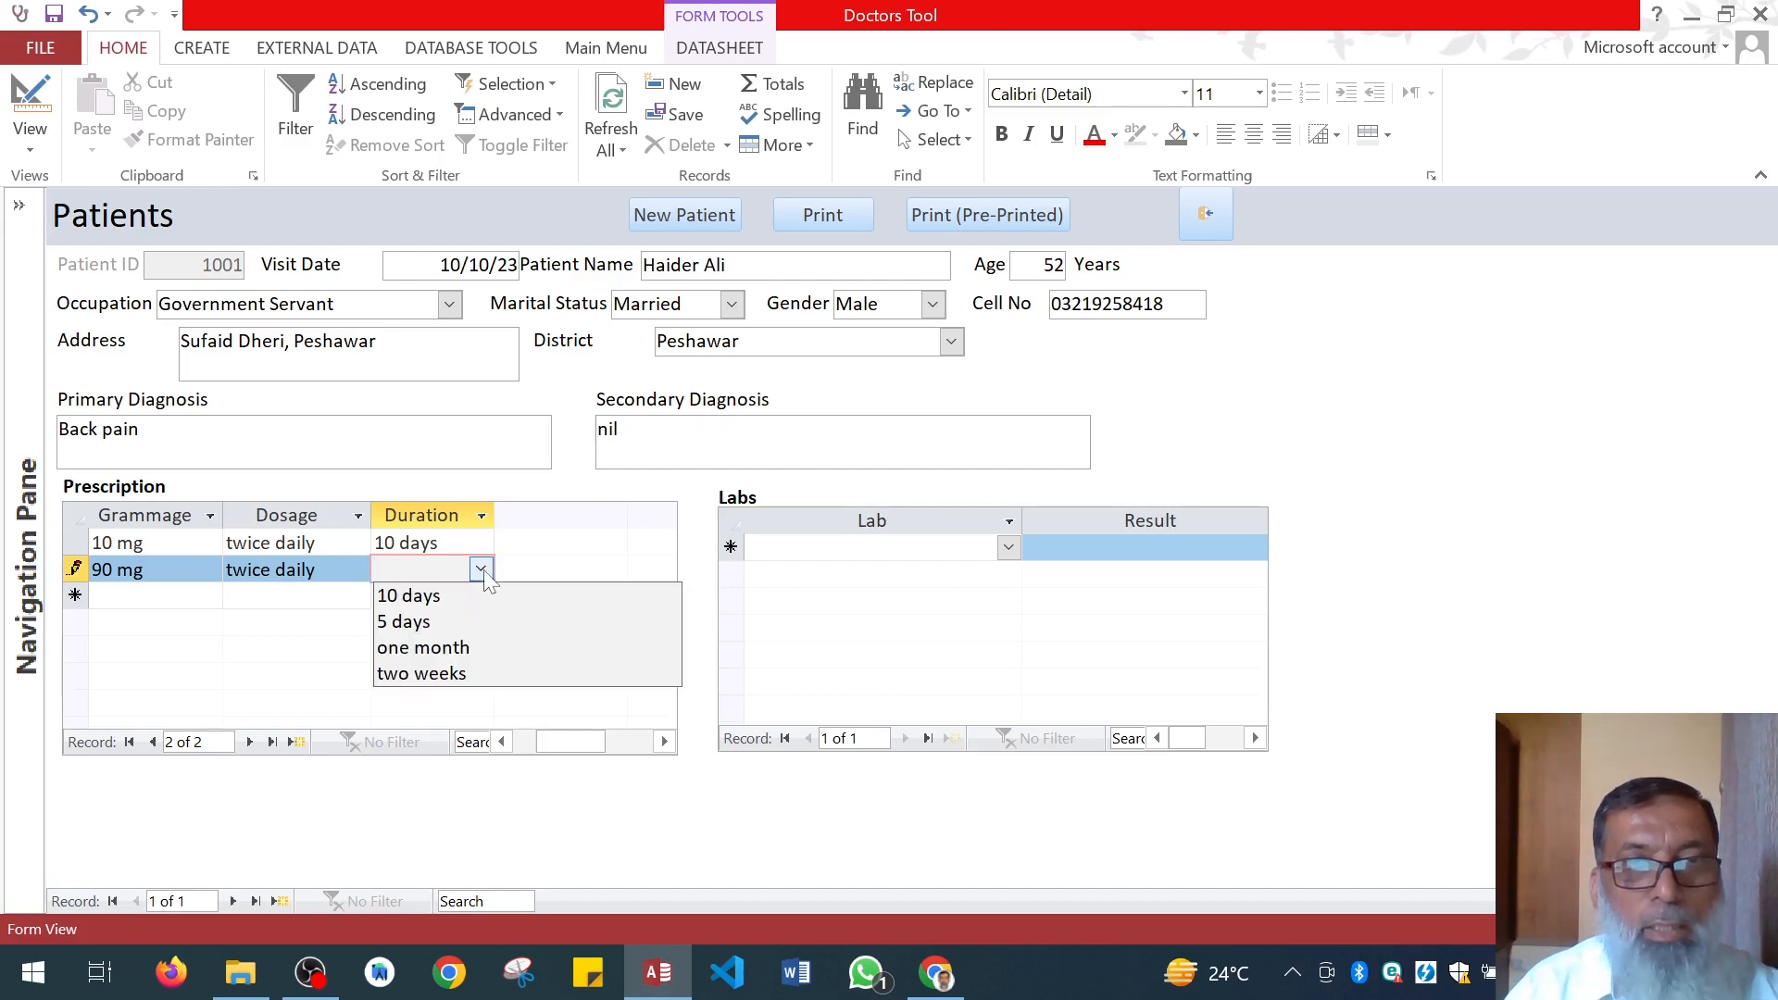
{"action": "left_click", "coordinate": [402, 622]}
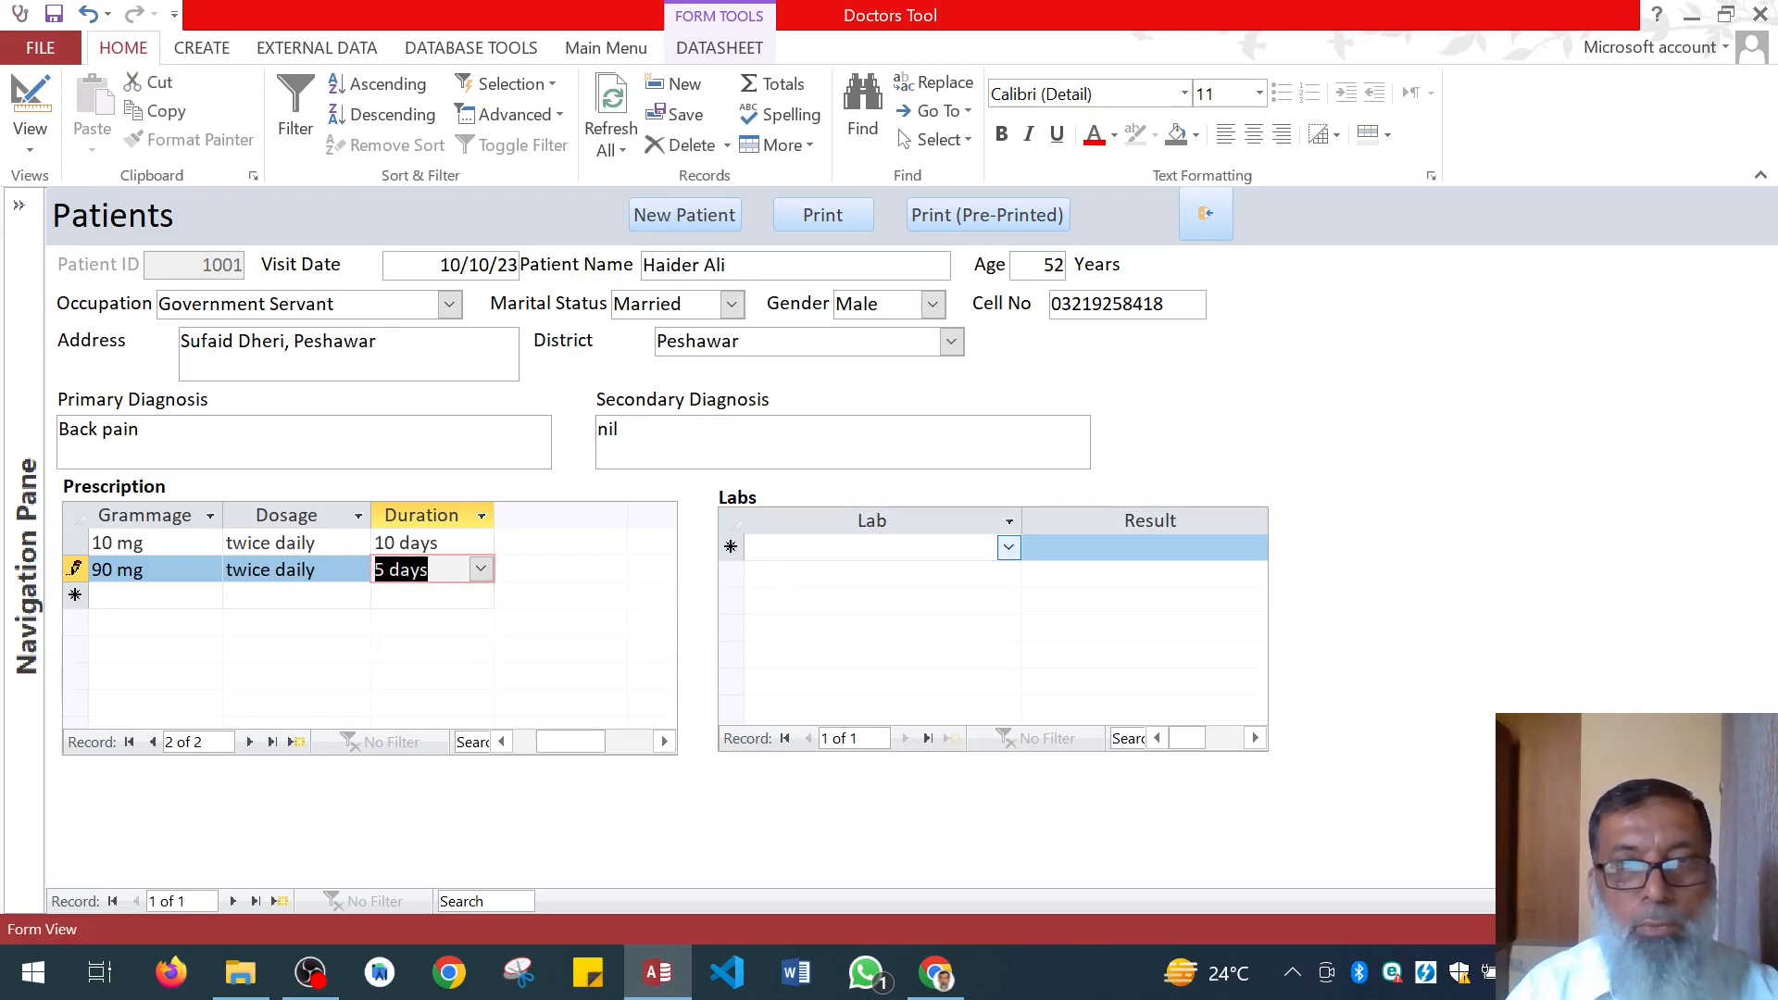
- Add CBC and HBS Ag labs and produce the patient's printable report
{"action": "left_click", "coordinate": [1007, 548]}
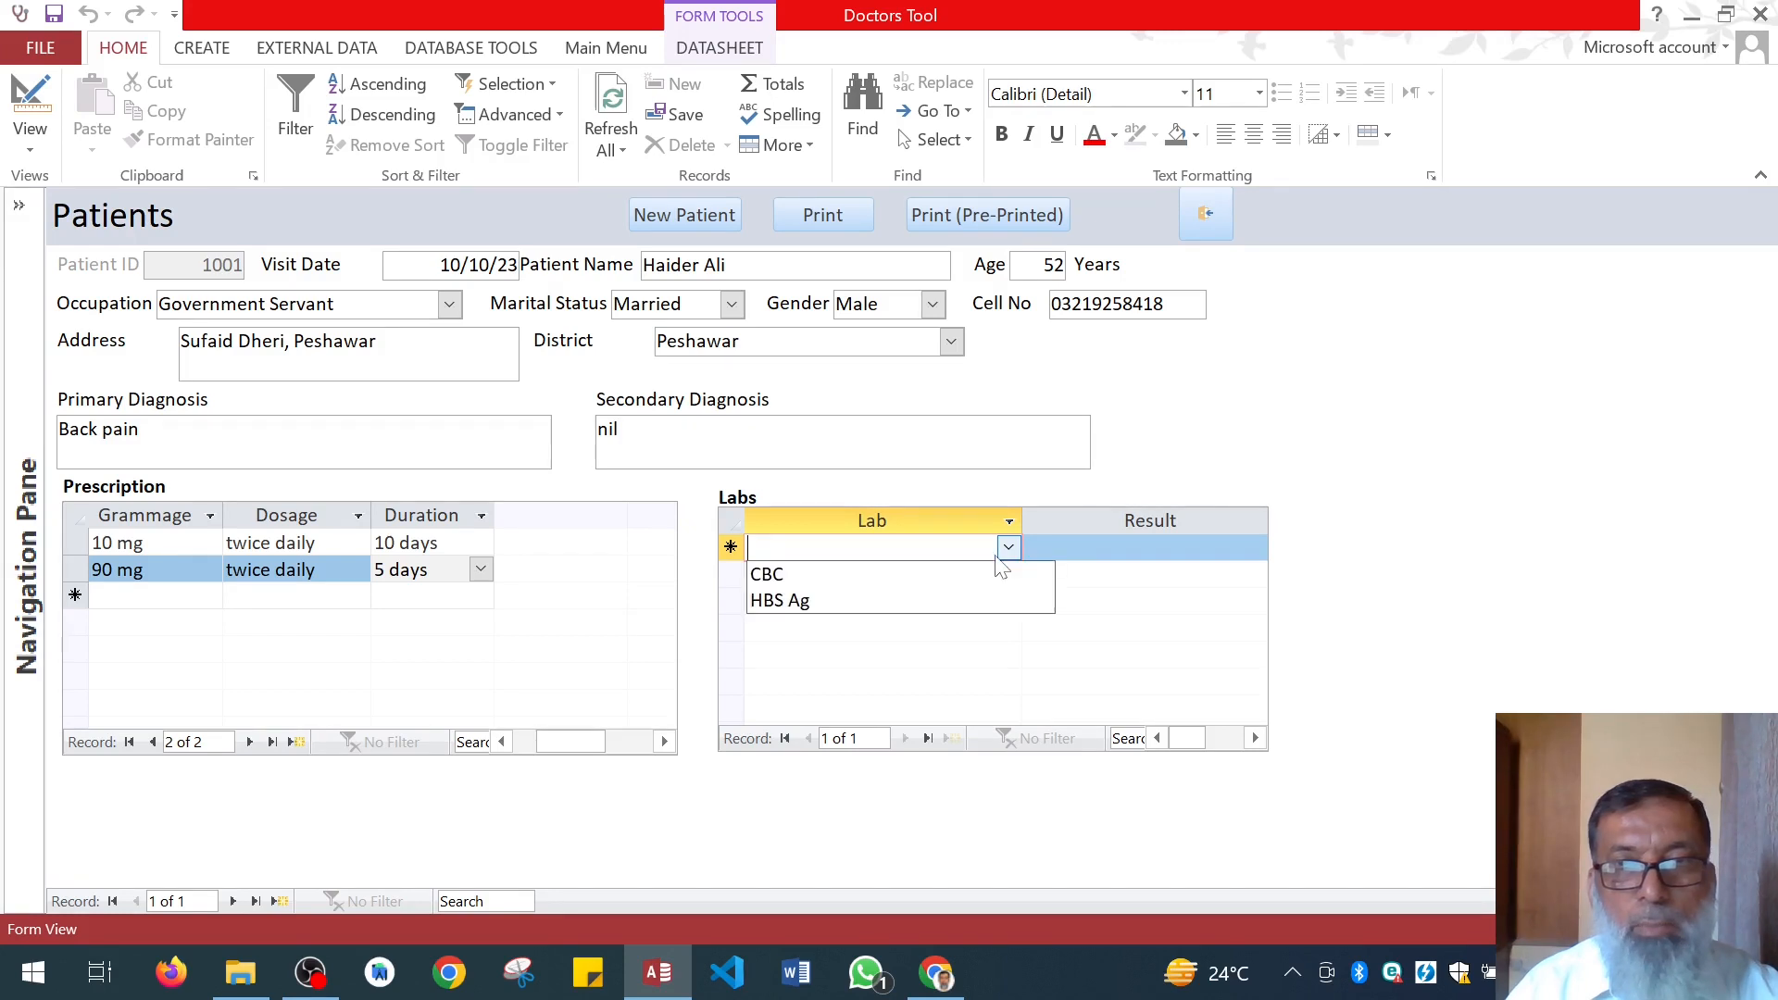
{"action": "left_click", "coordinate": [767, 574]}
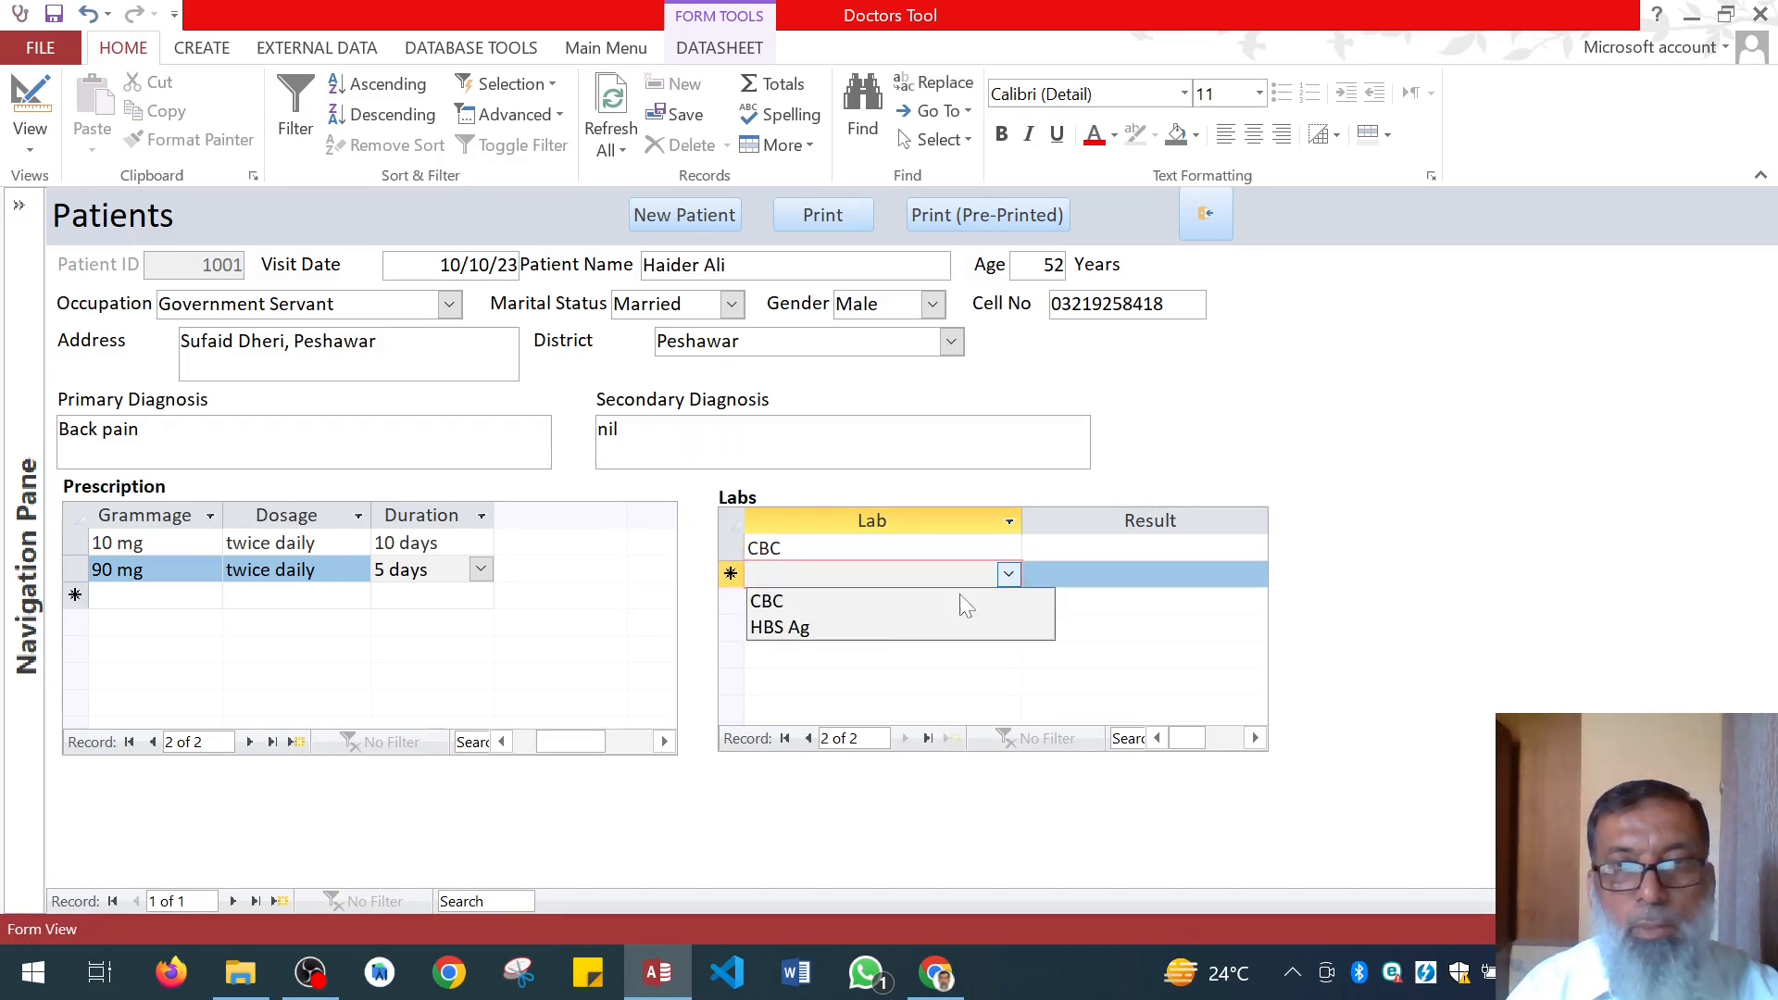
{"action": "left_click", "coordinate": [779, 628]}
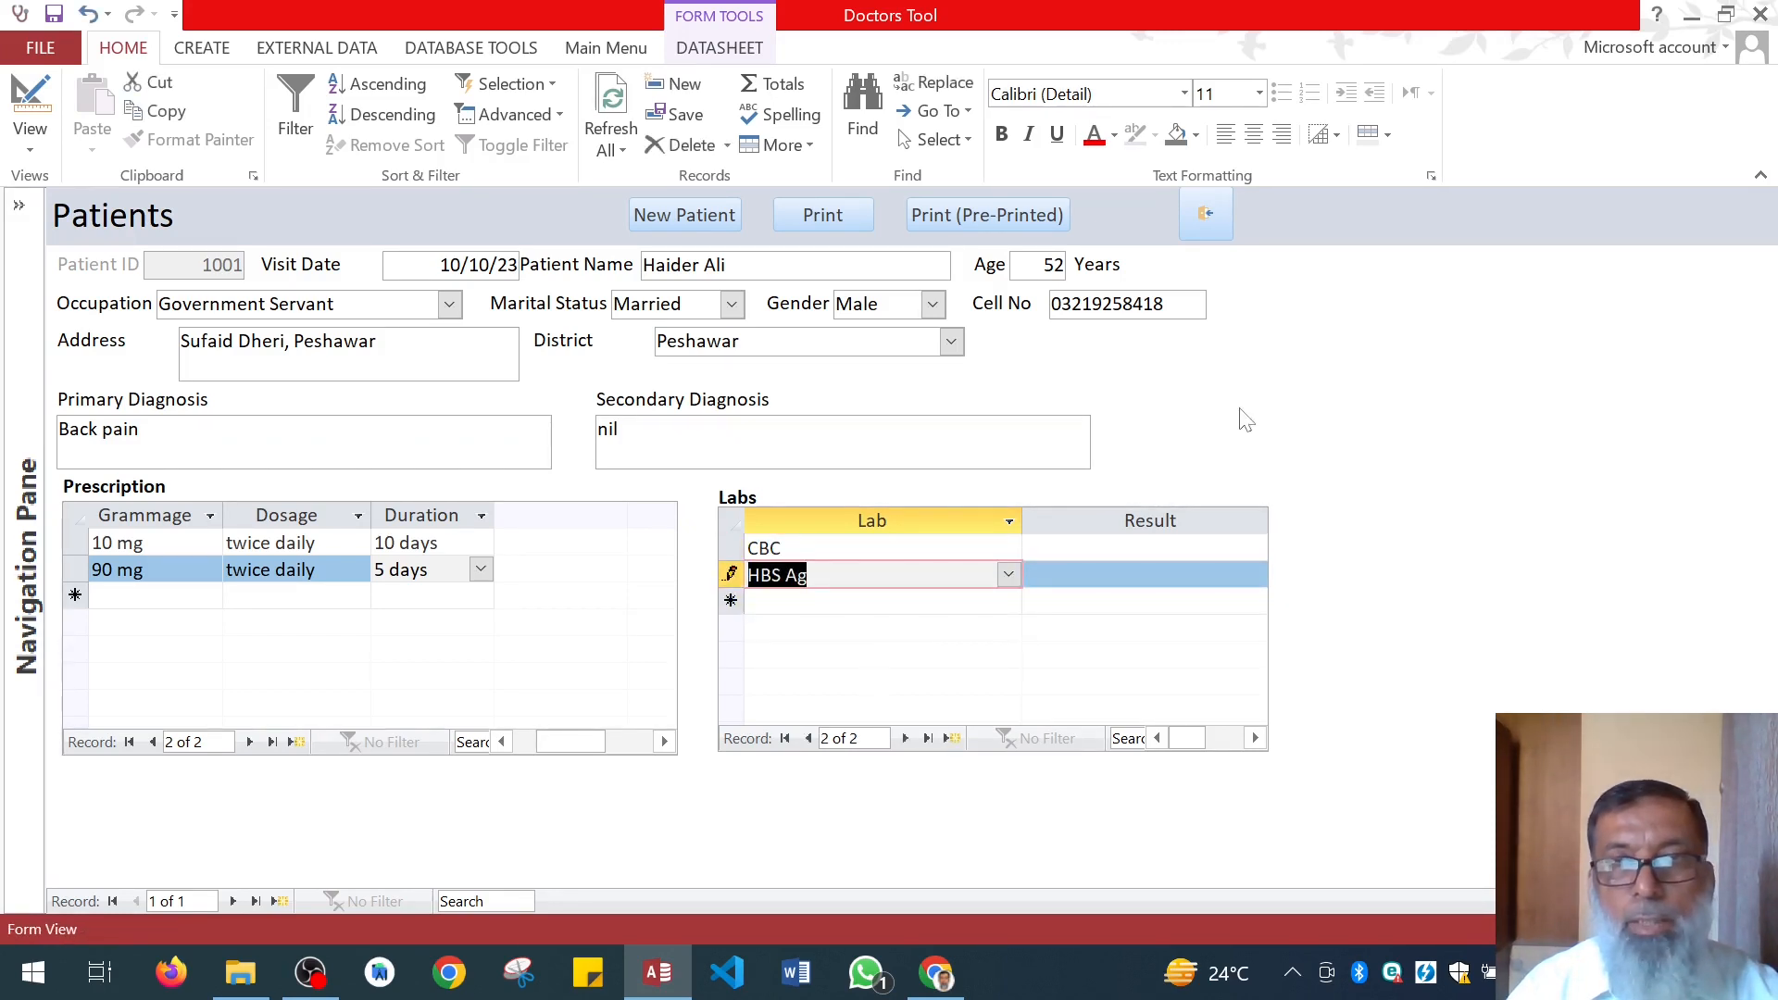
{"action": "left_click", "coordinate": [822, 215]}
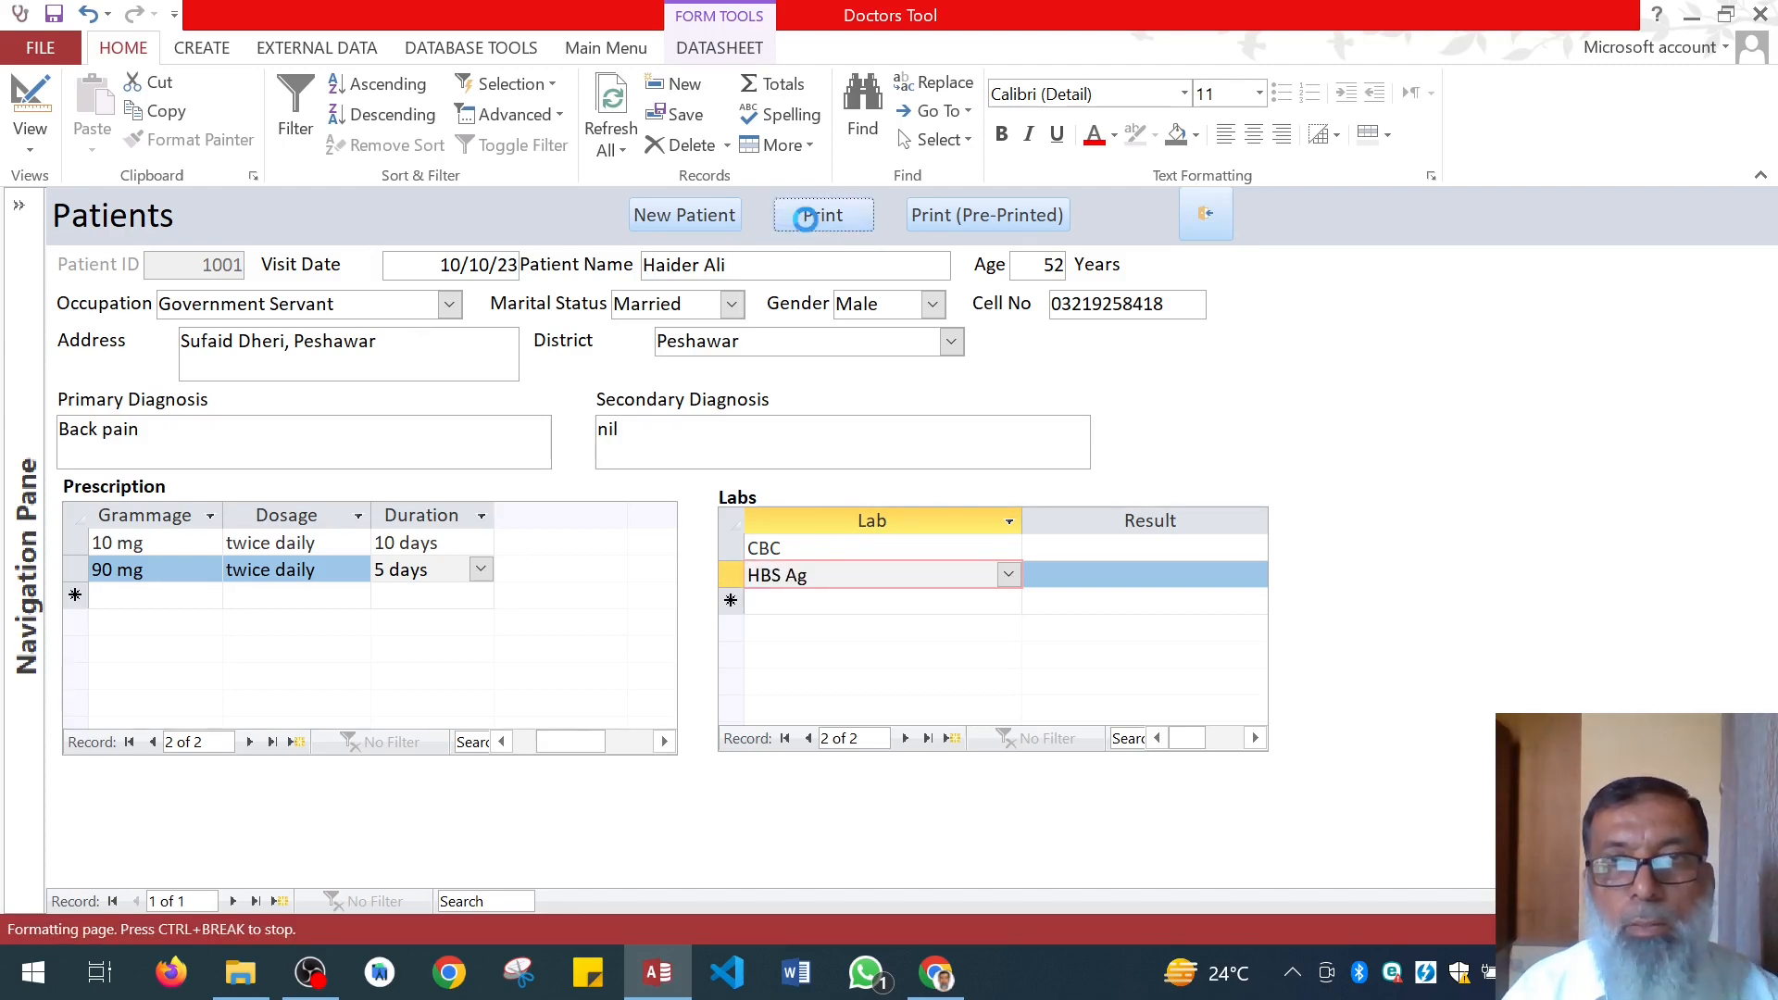
- Close the report preview and open the pre-printed version of the report
{"action": "left_click", "coordinate": [822, 215]}
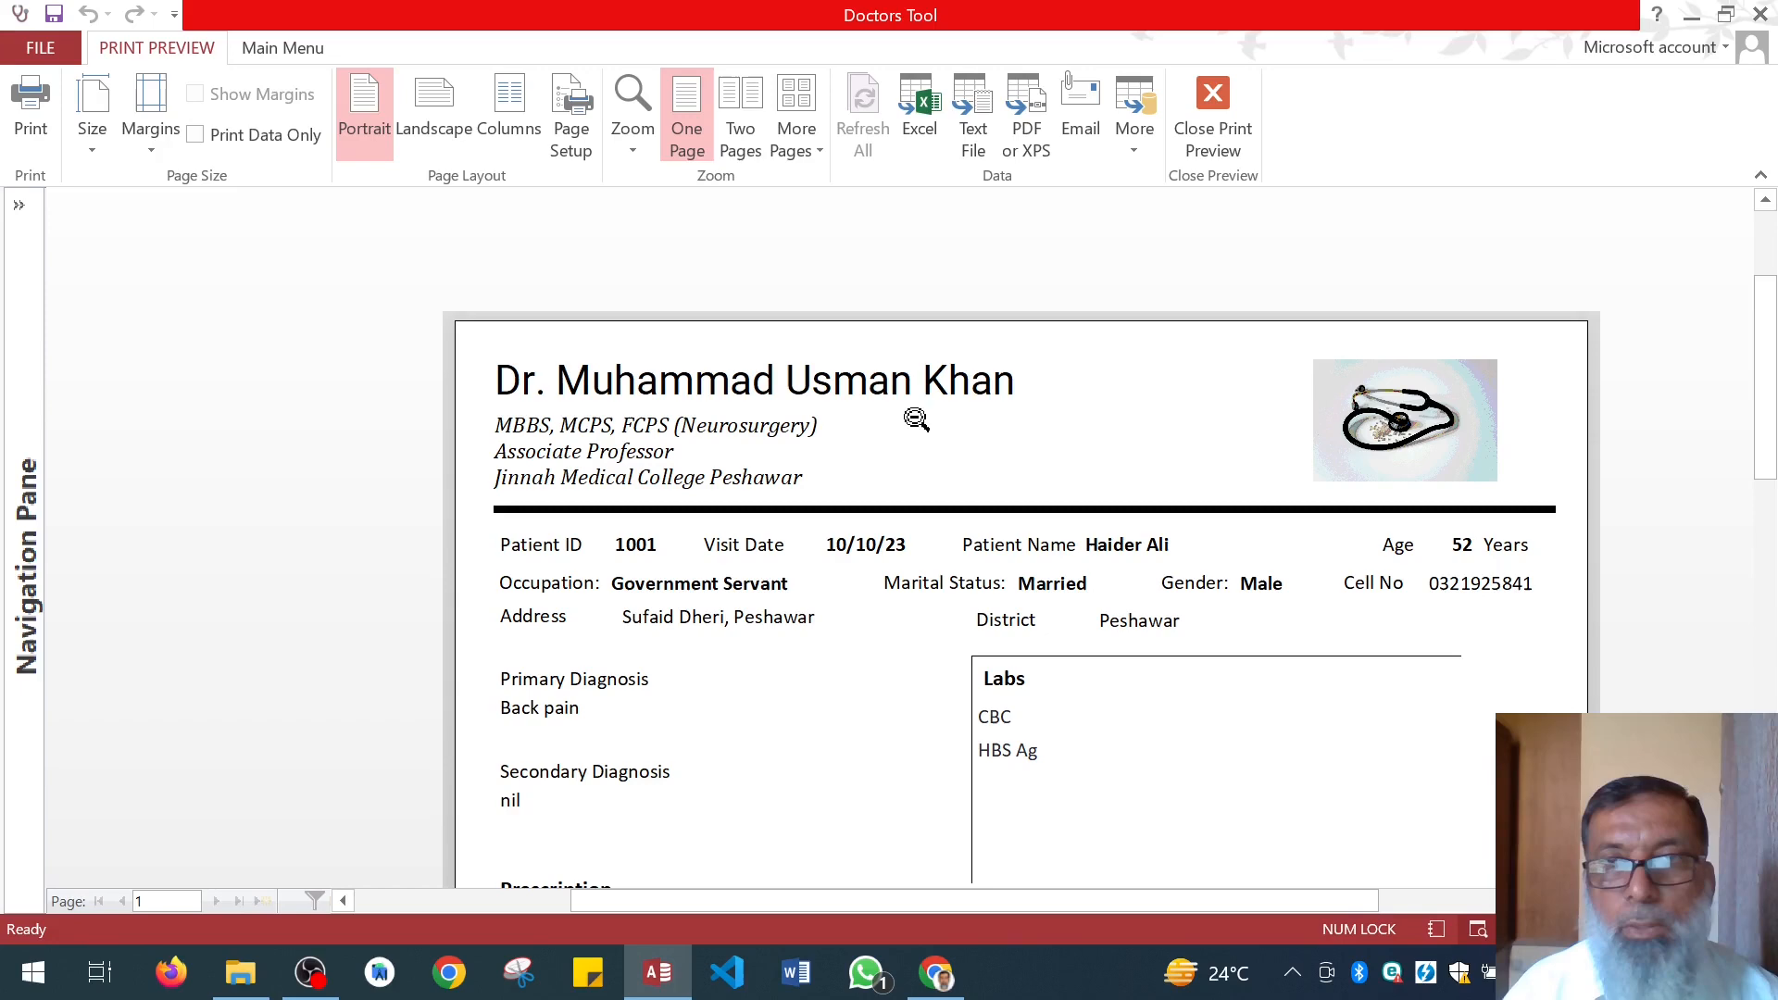
{"action": "mouse_move", "coordinate": [1211, 113]}
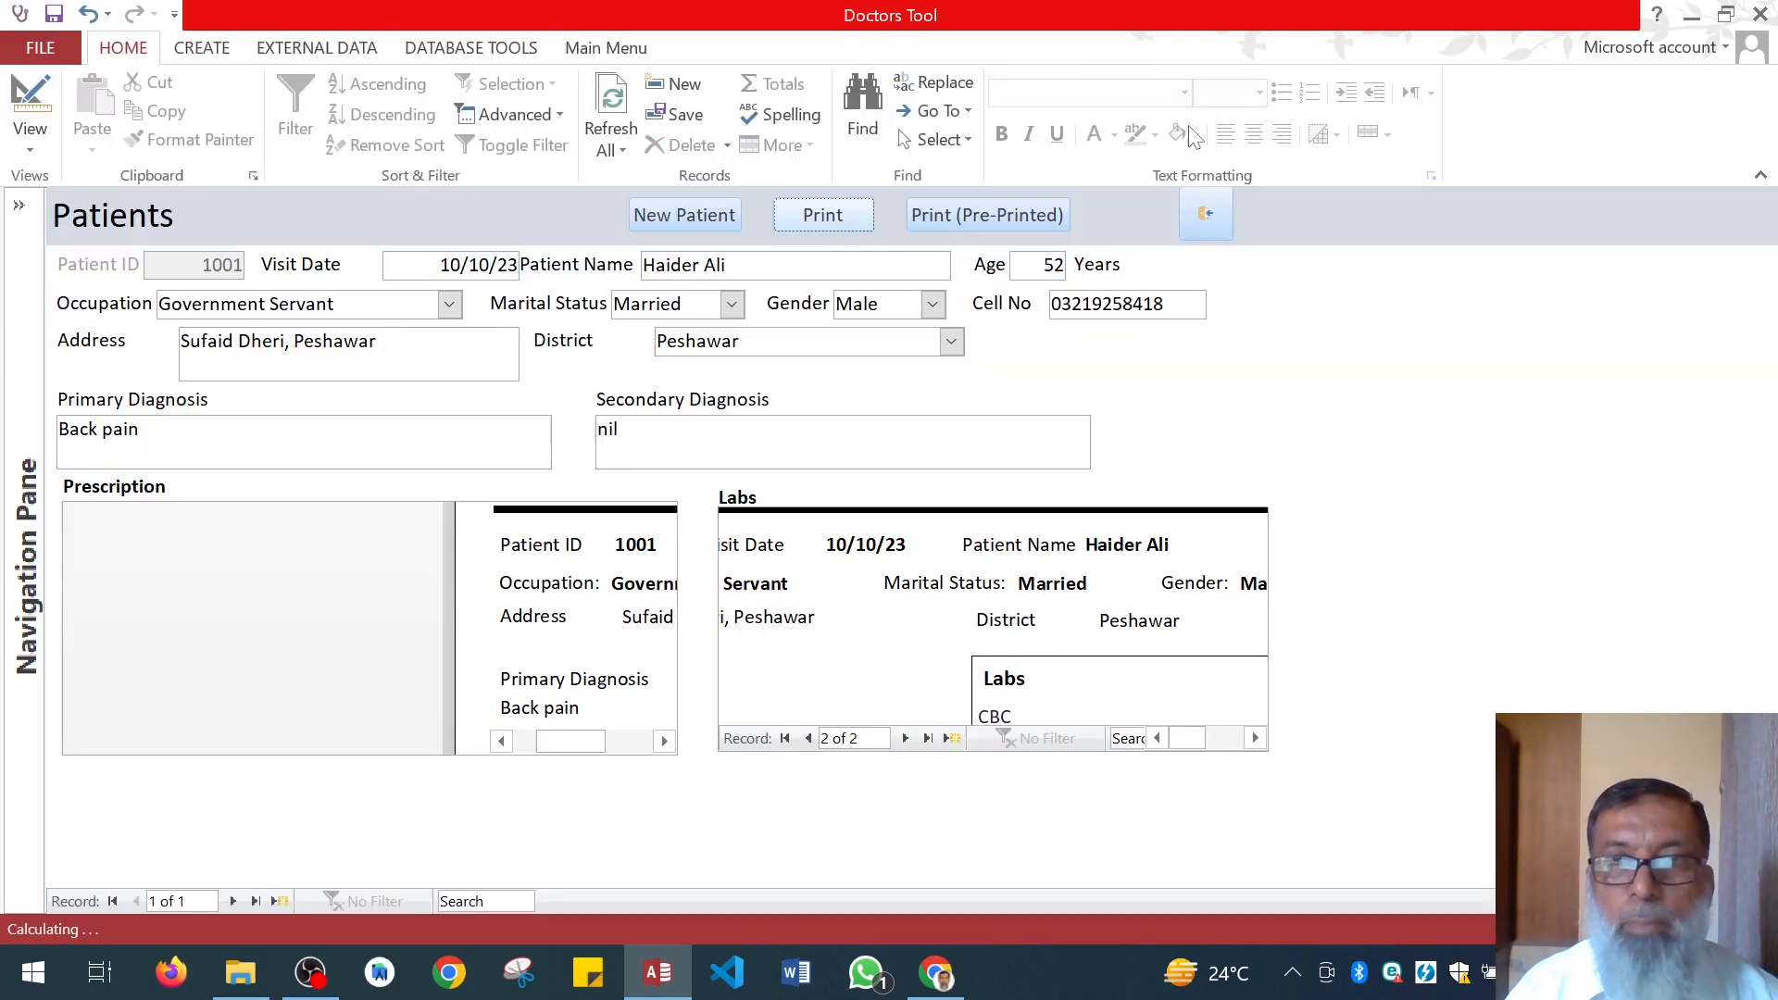
{"action": "left_click", "coordinate": [987, 215]}
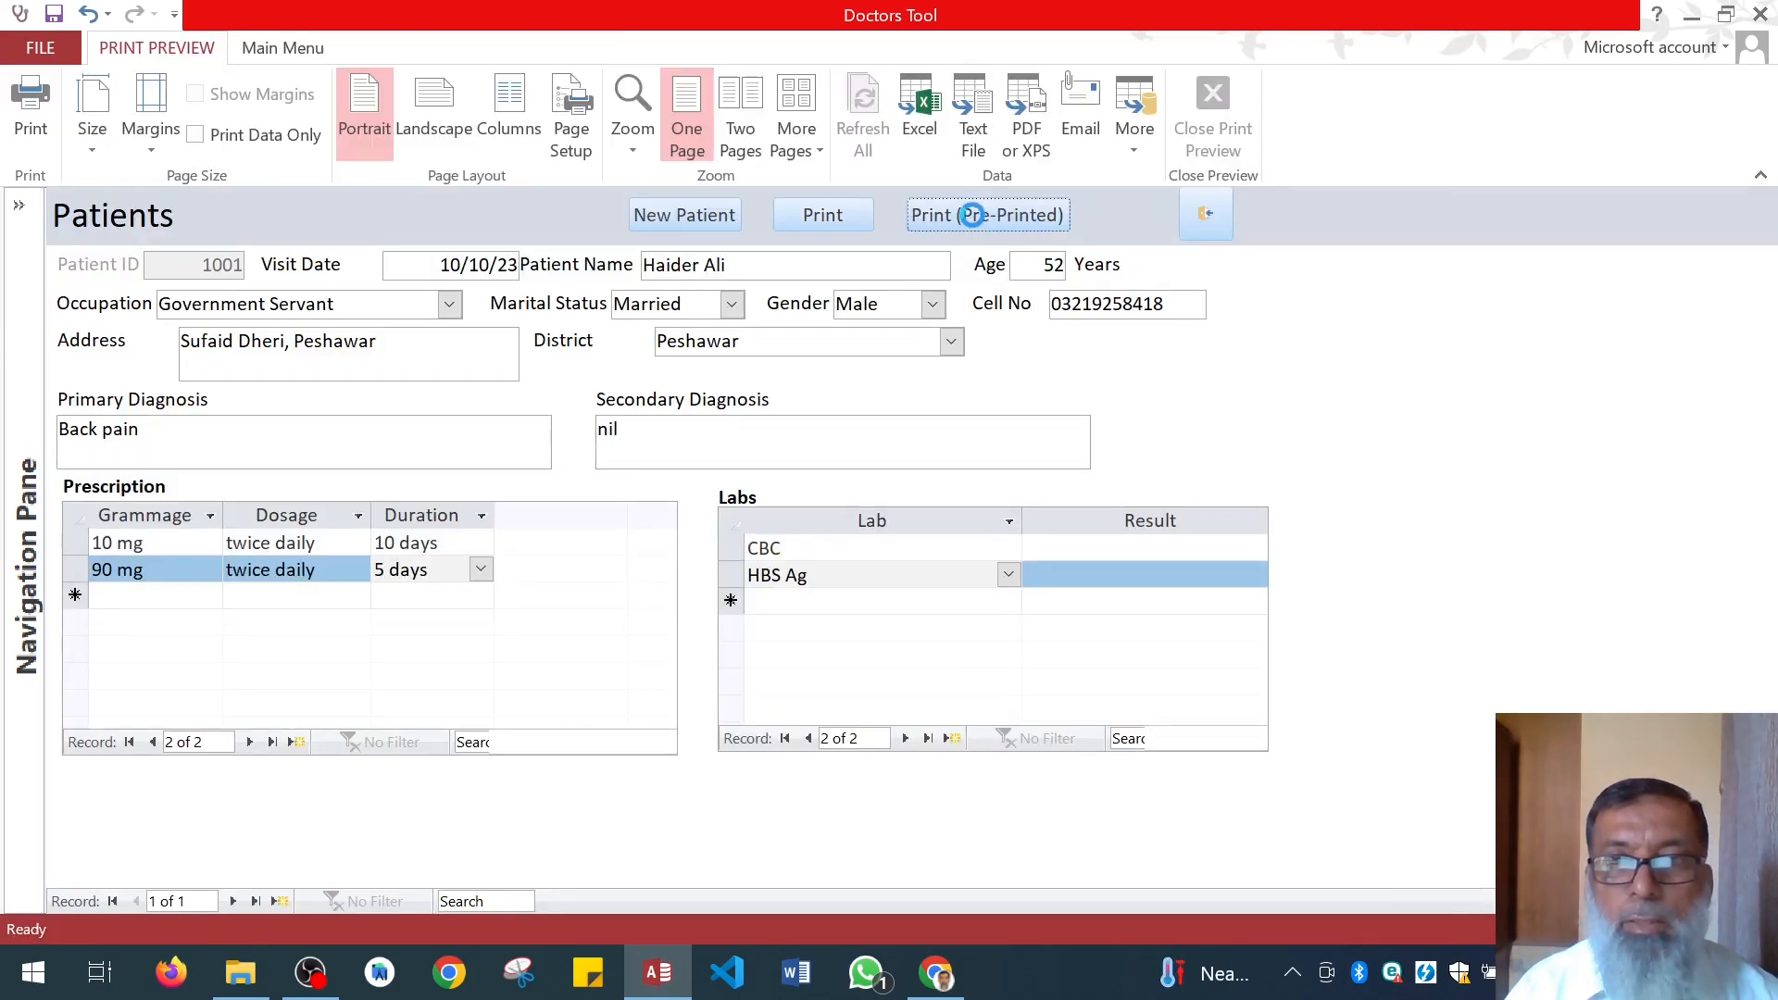
{"action": "left_click", "coordinate": [985, 215]}
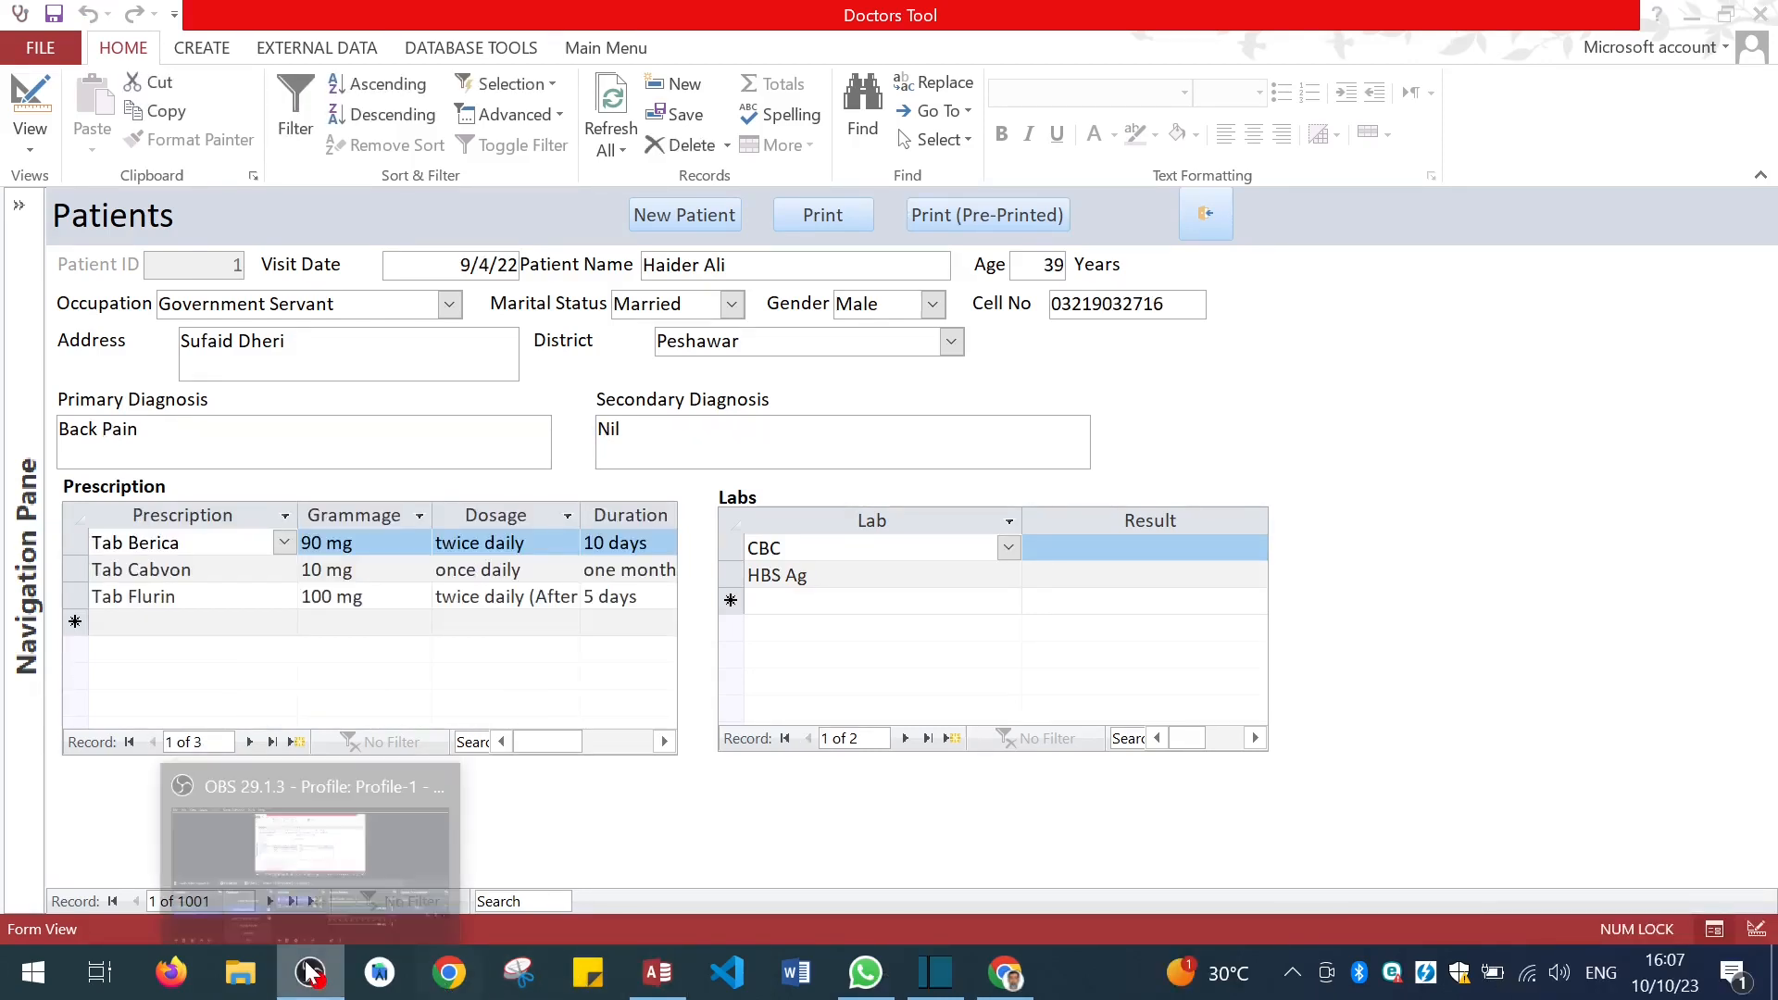
{"action": "mouse_move", "coordinate": [135, 907]}
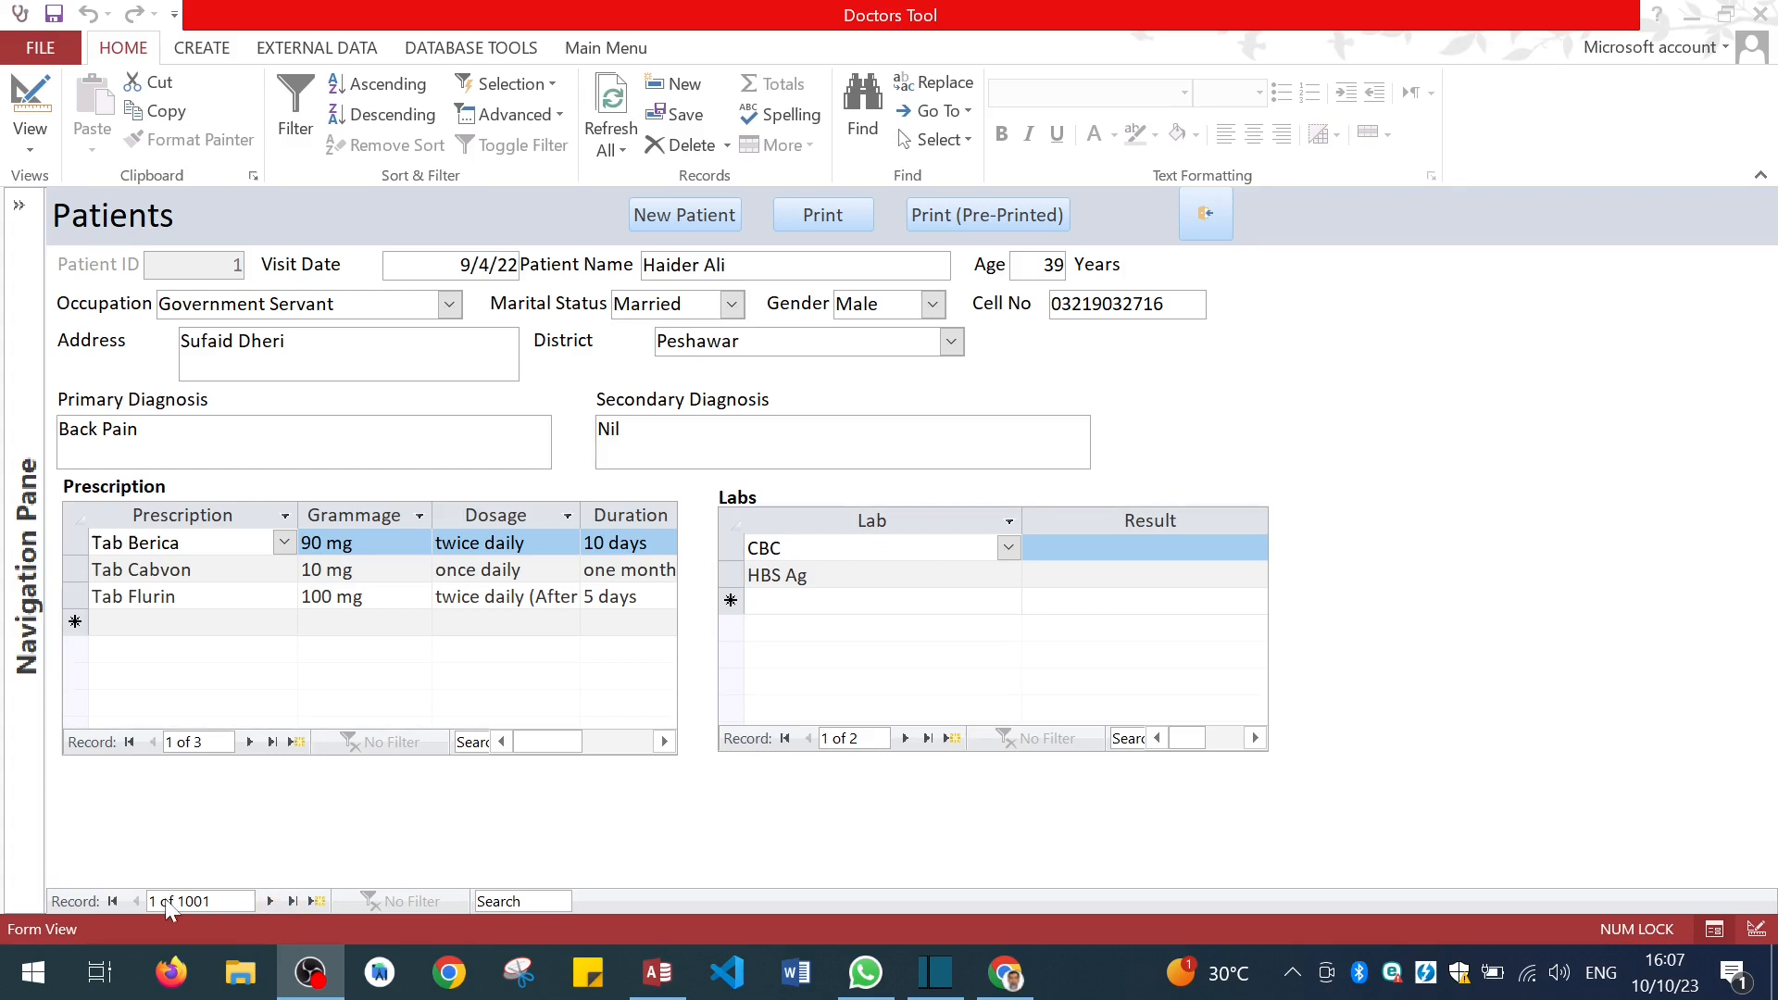
{"action": "mouse_move", "coordinate": [132, 913]}
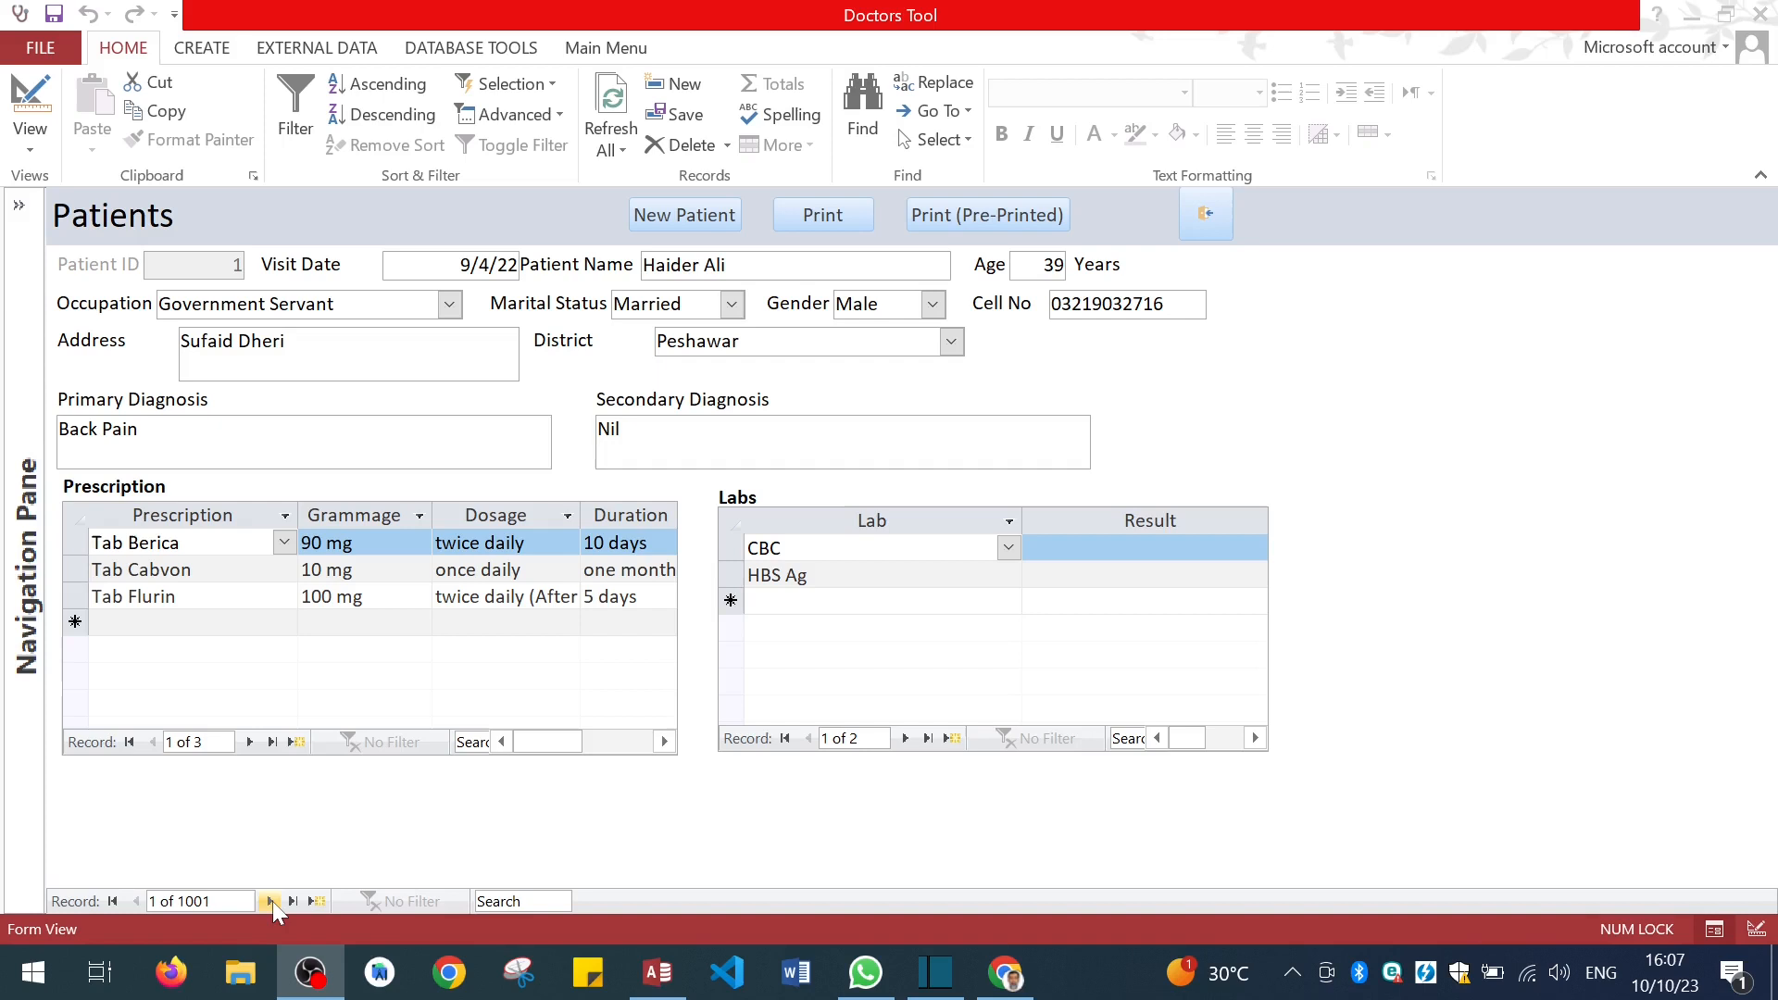
- Browse patient records forward, back, first and last, then jump to record 50
{"action": "left_click", "coordinate": [271, 902]}
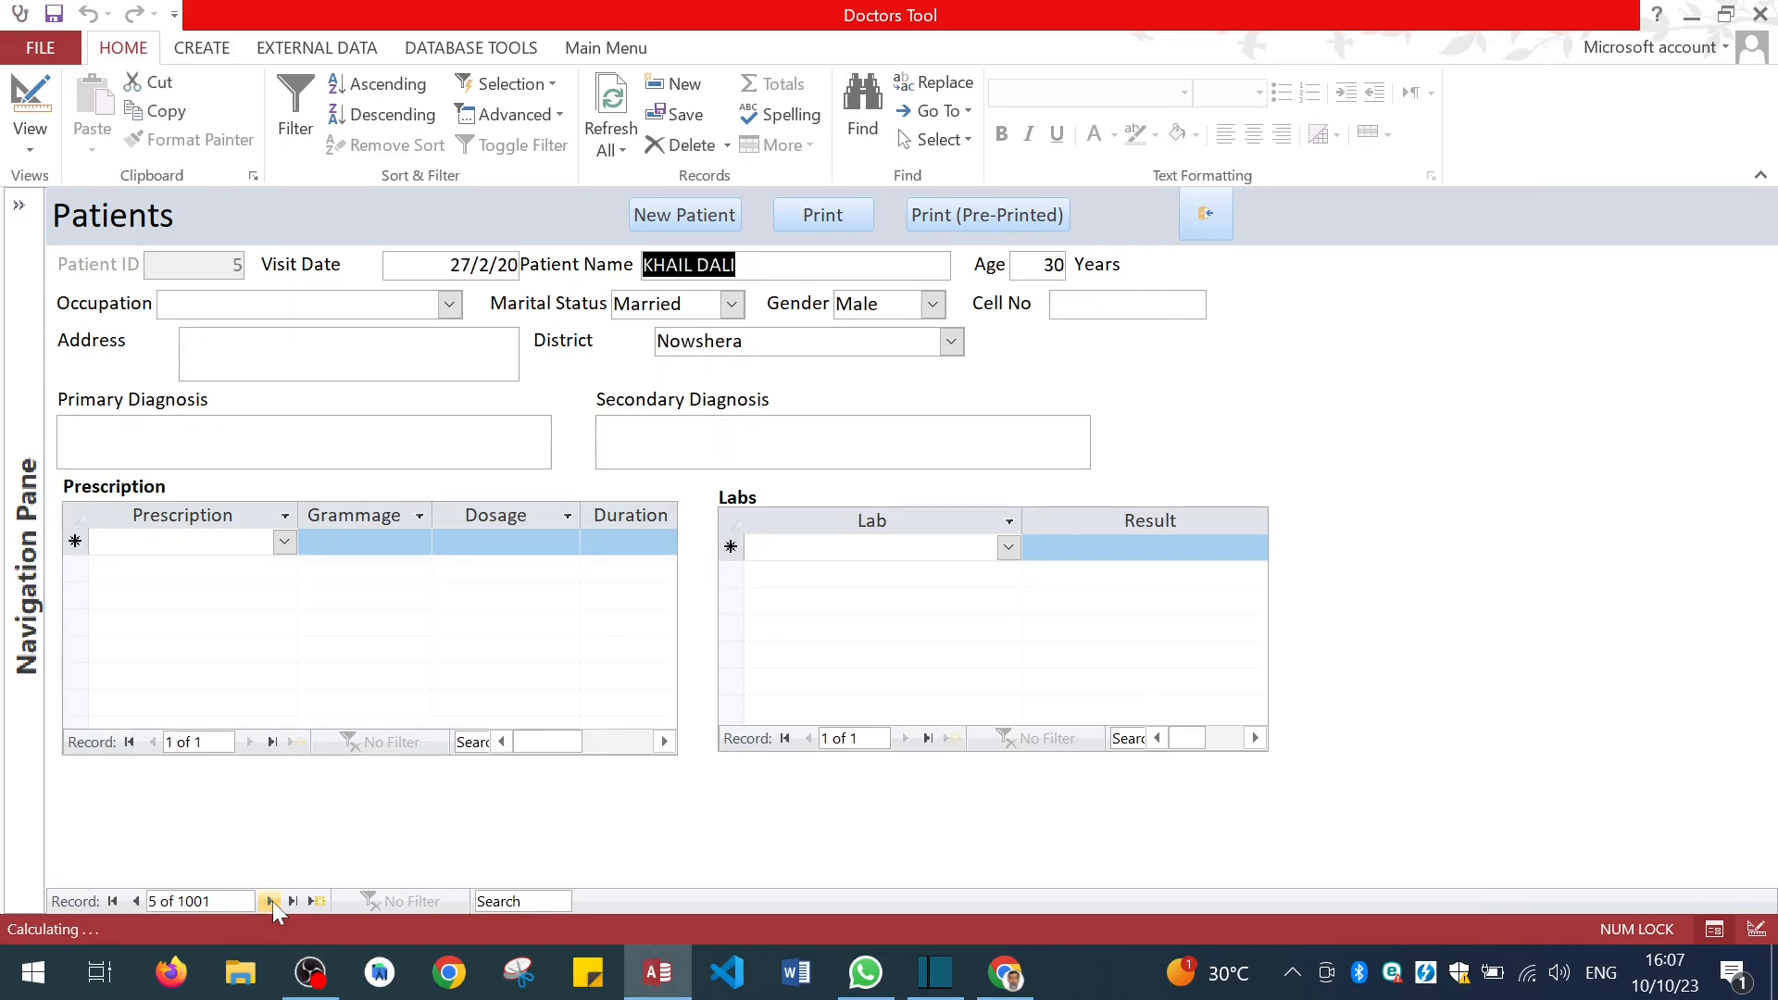
{"action": "left_click", "coordinate": [270, 900]}
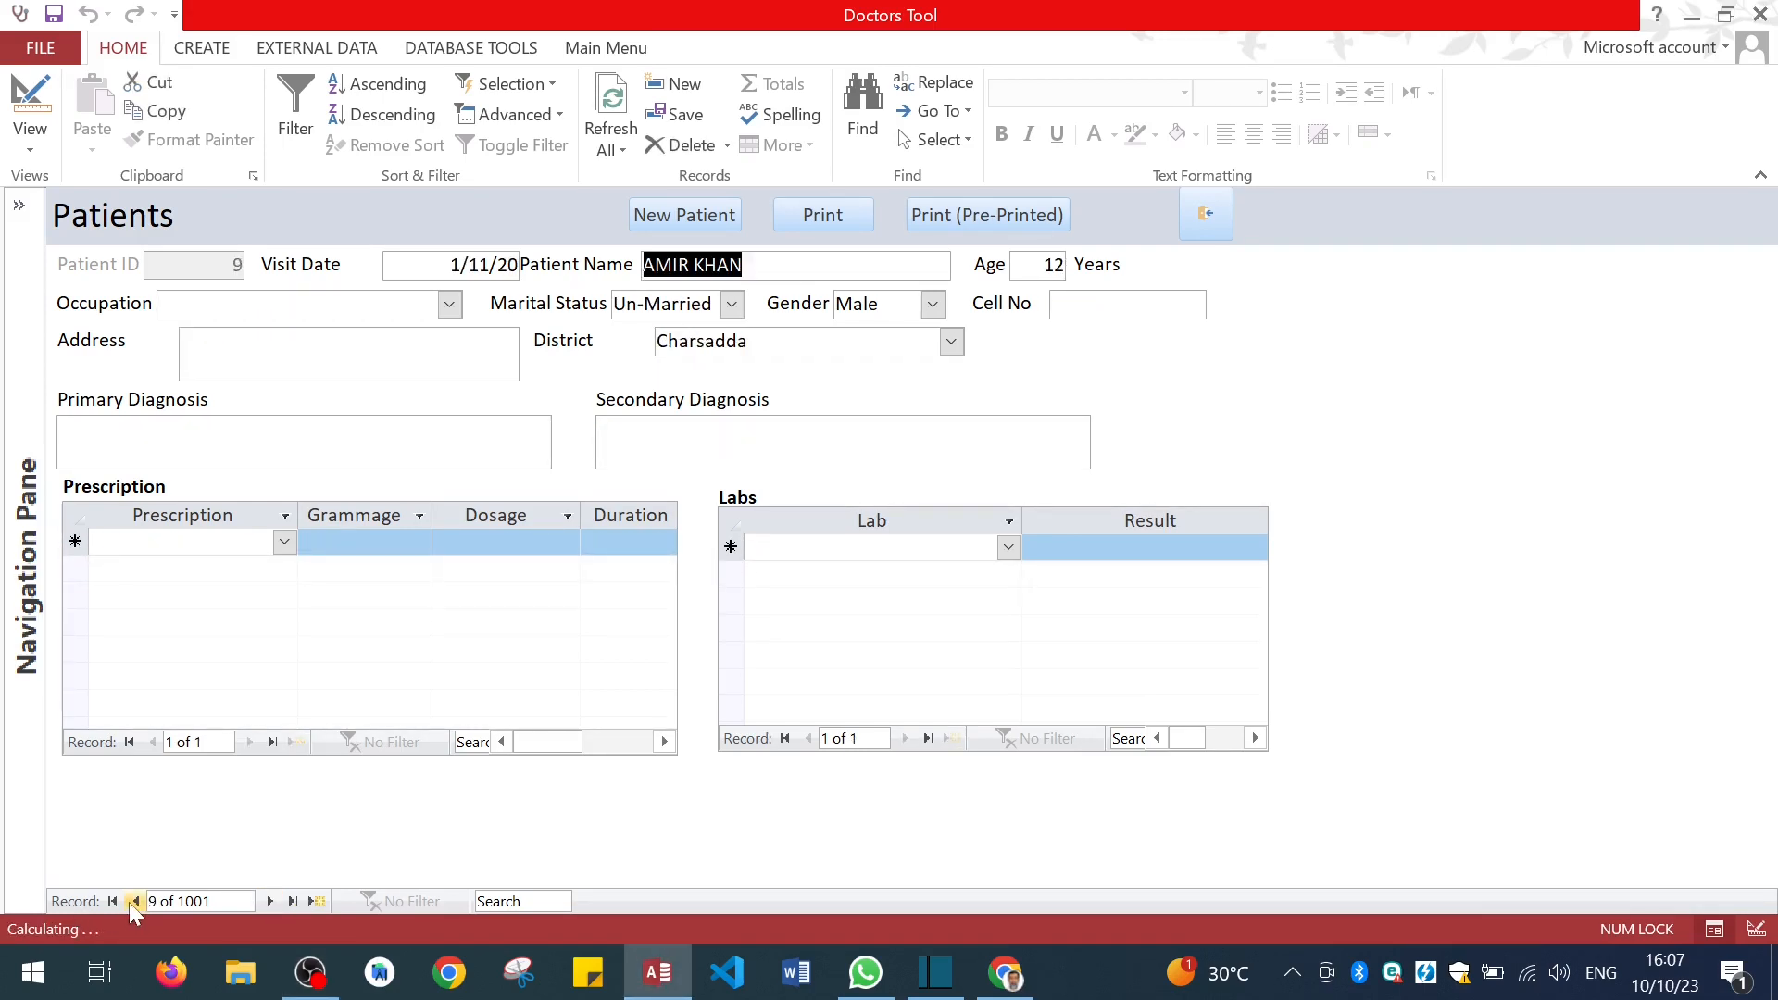
{"action": "left_click", "coordinate": [111, 900]}
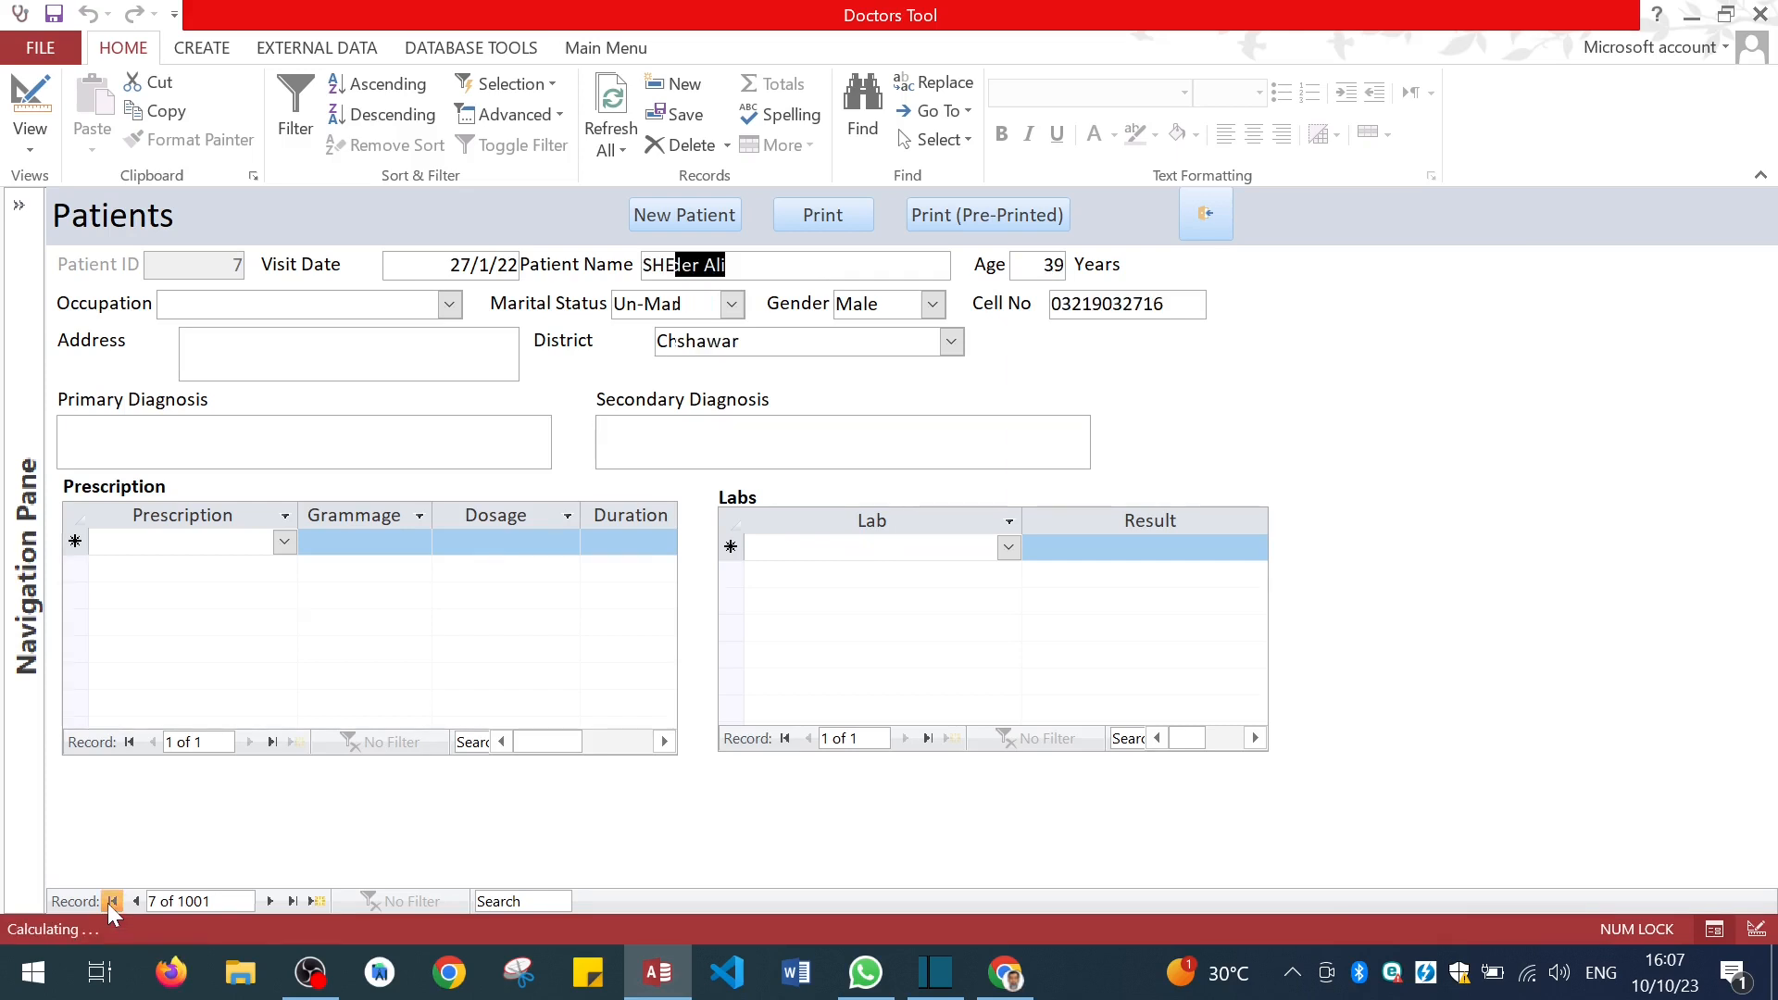
{"action": "left_click", "coordinate": [111, 902]}
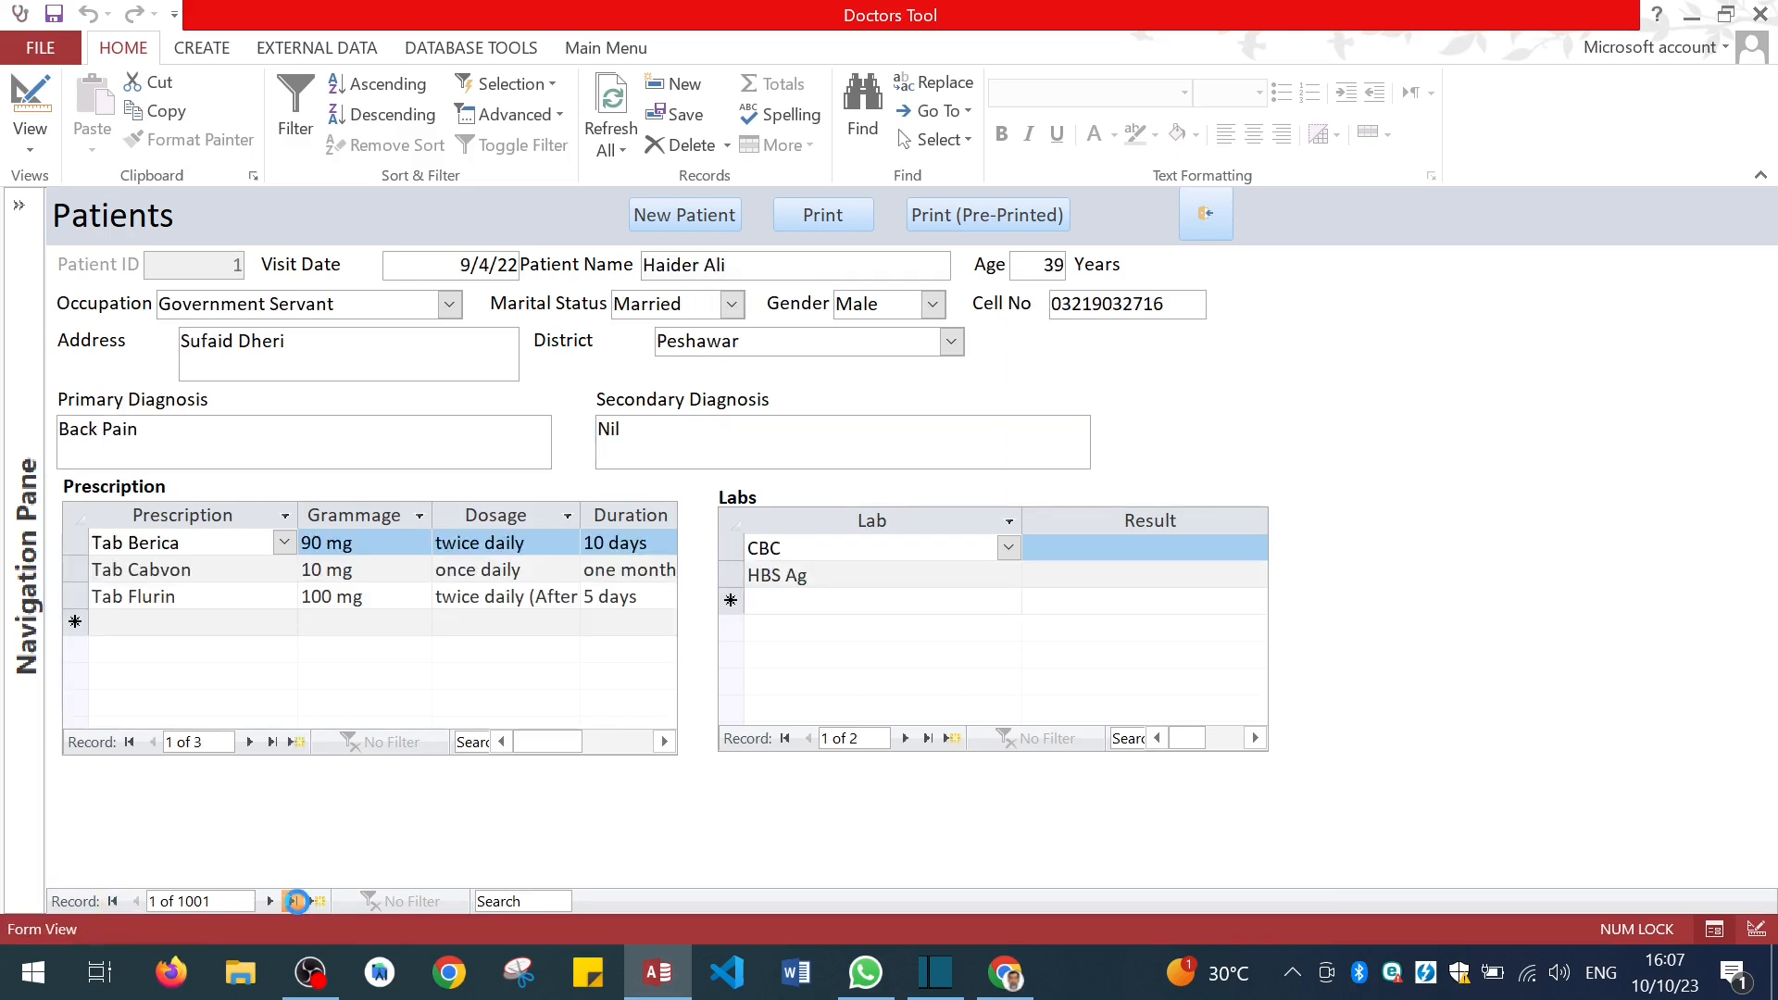
{"action": "left_click", "coordinate": [134, 900]}
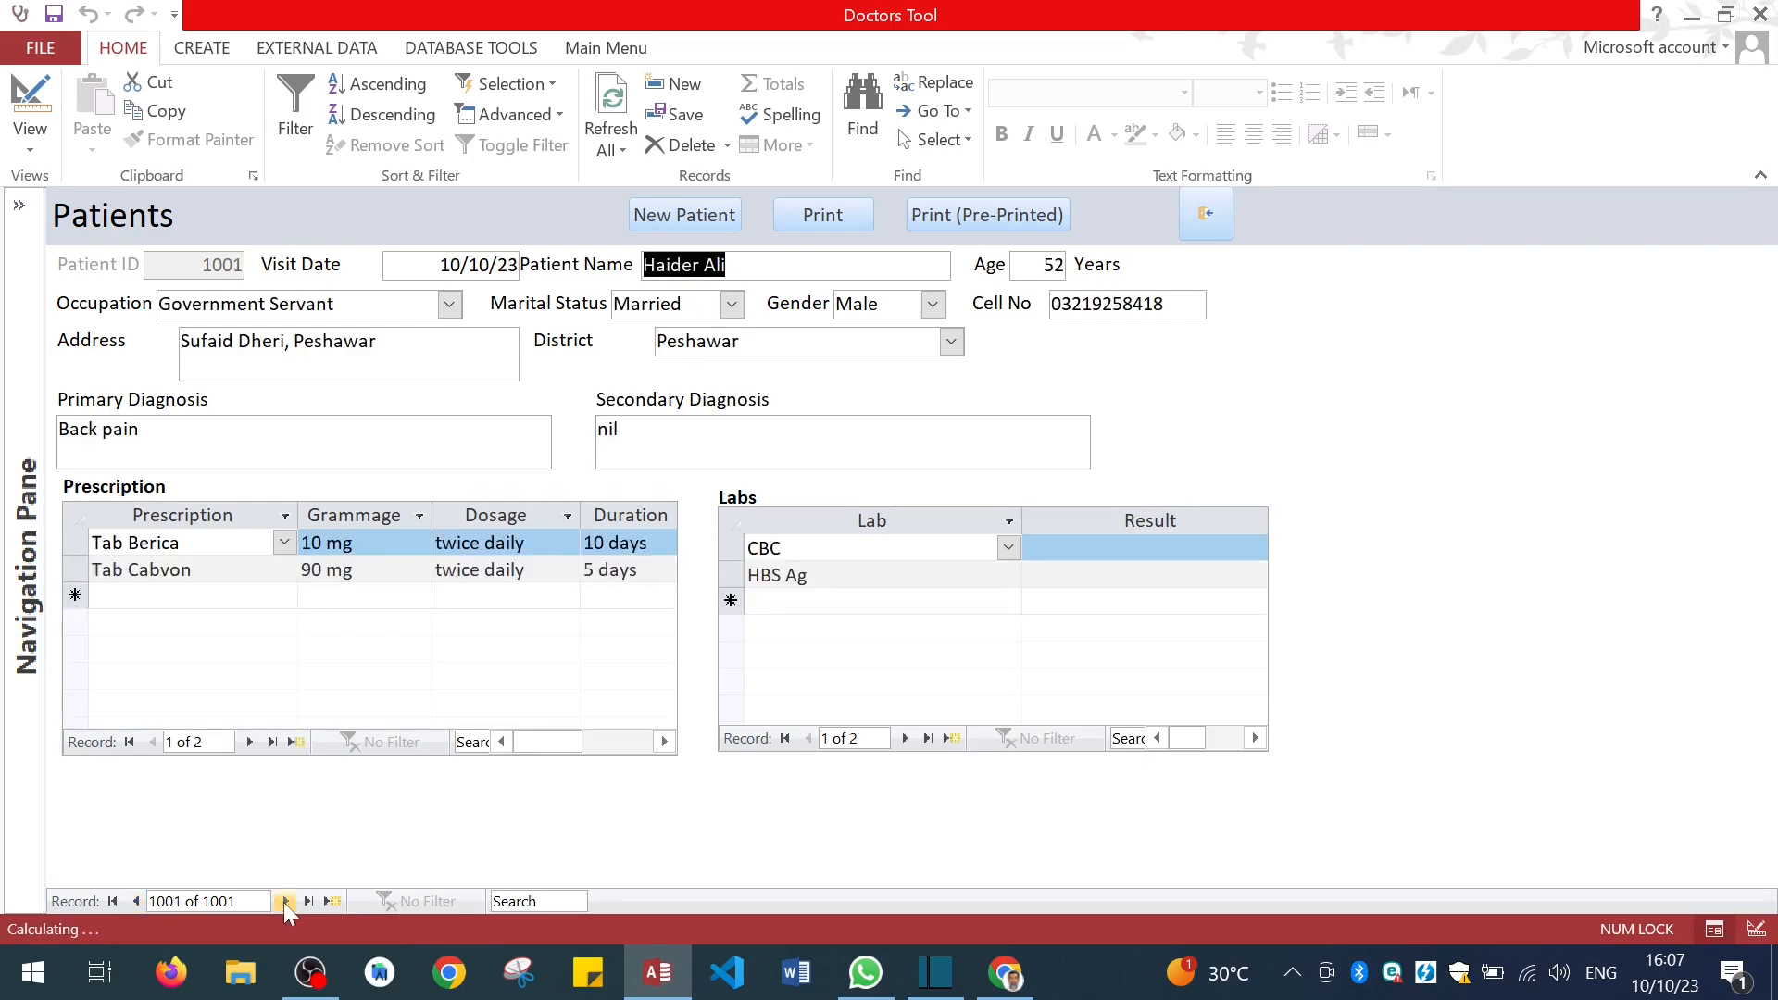
{"action": "left_click", "coordinate": [285, 902]}
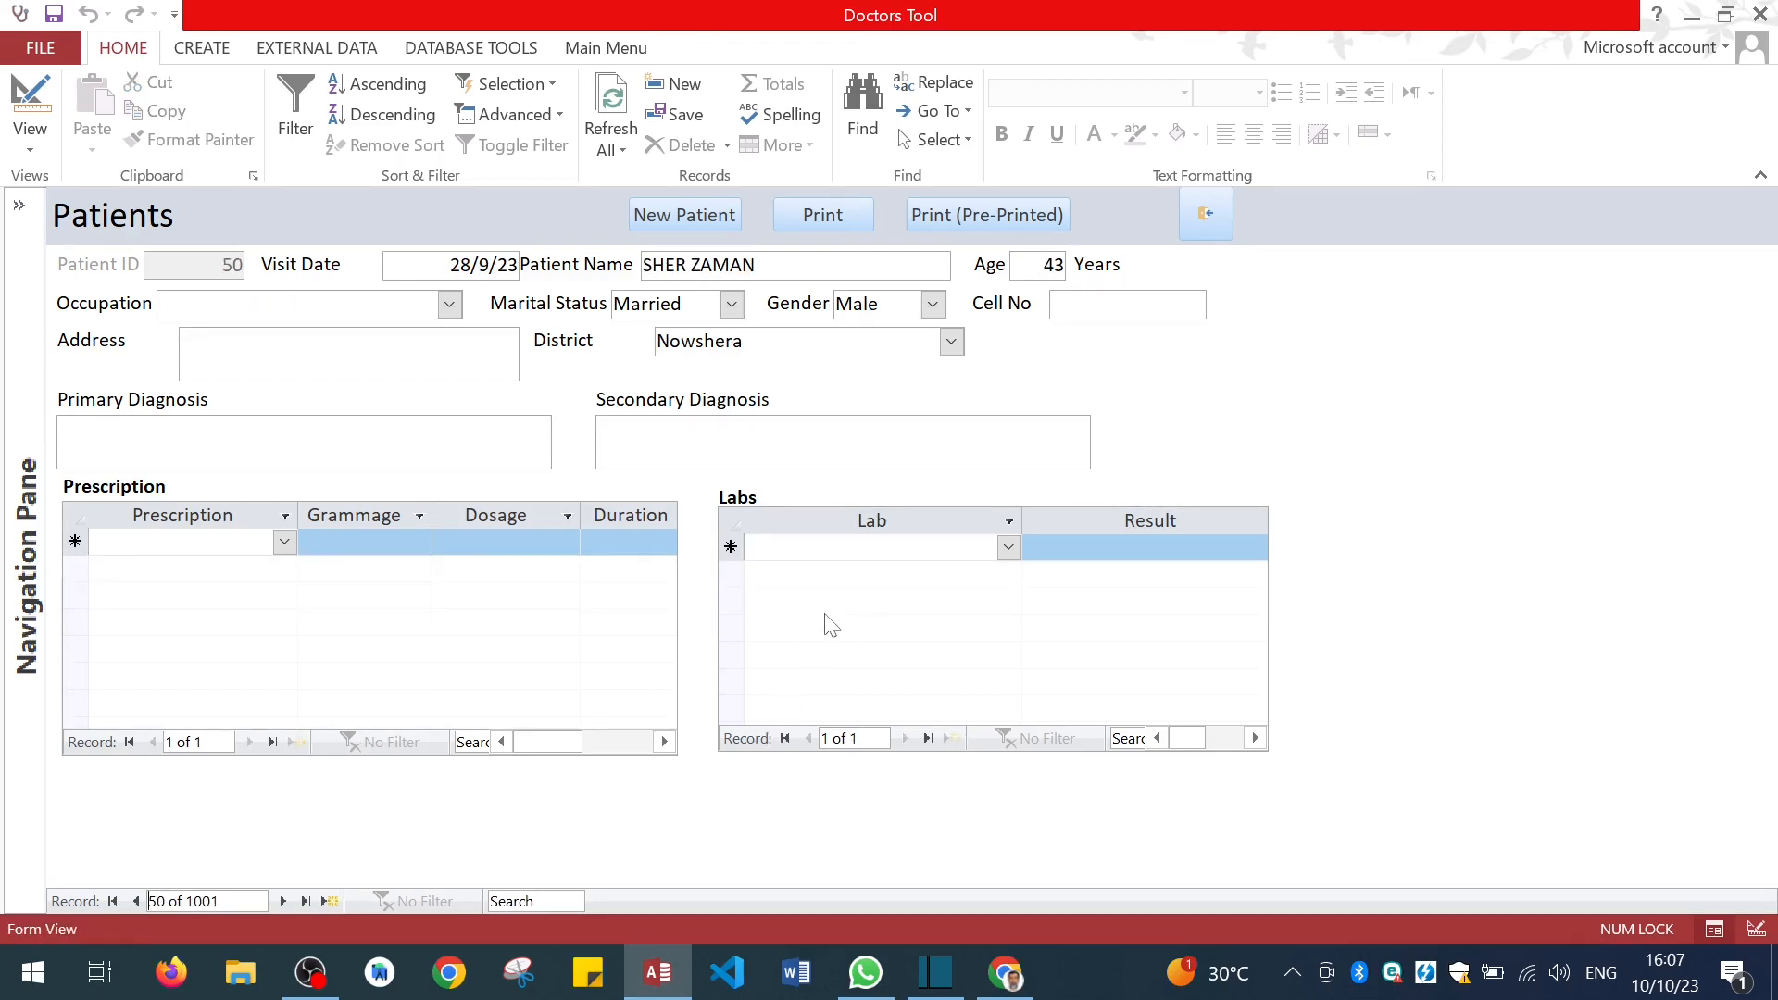
{"action": "mouse_move", "coordinate": [756, 296]}
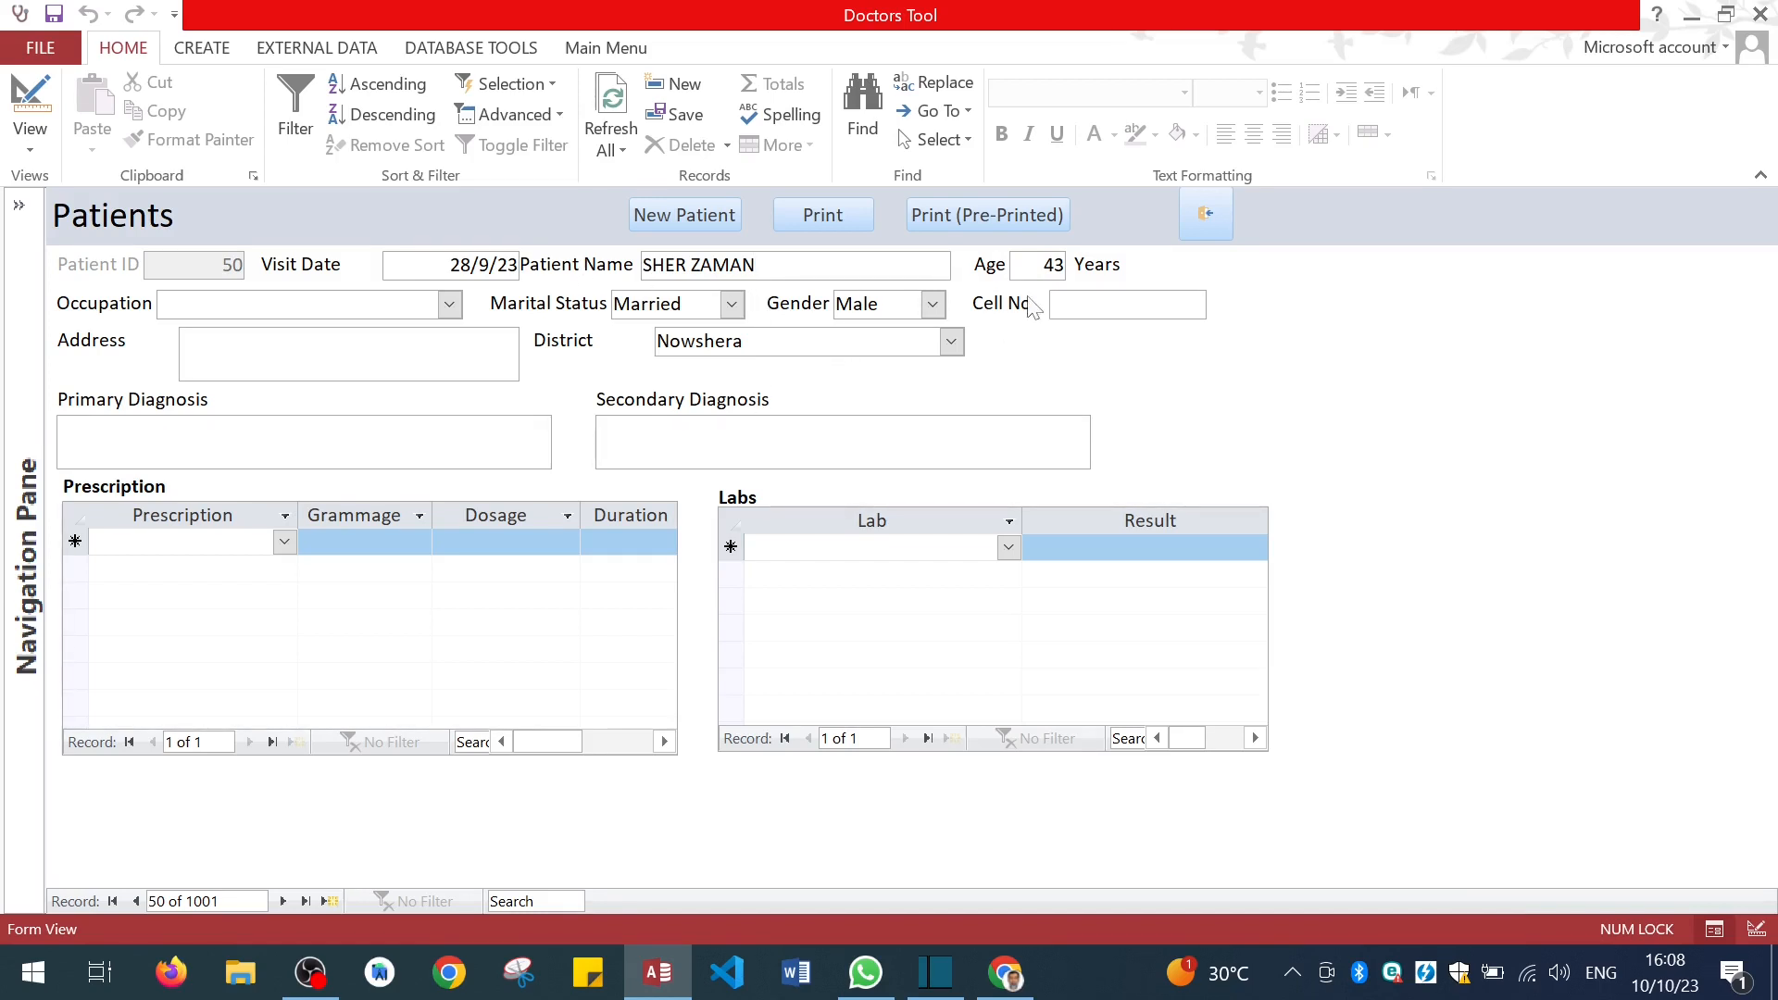
{"action": "mouse_move", "coordinate": [1115, 300]}
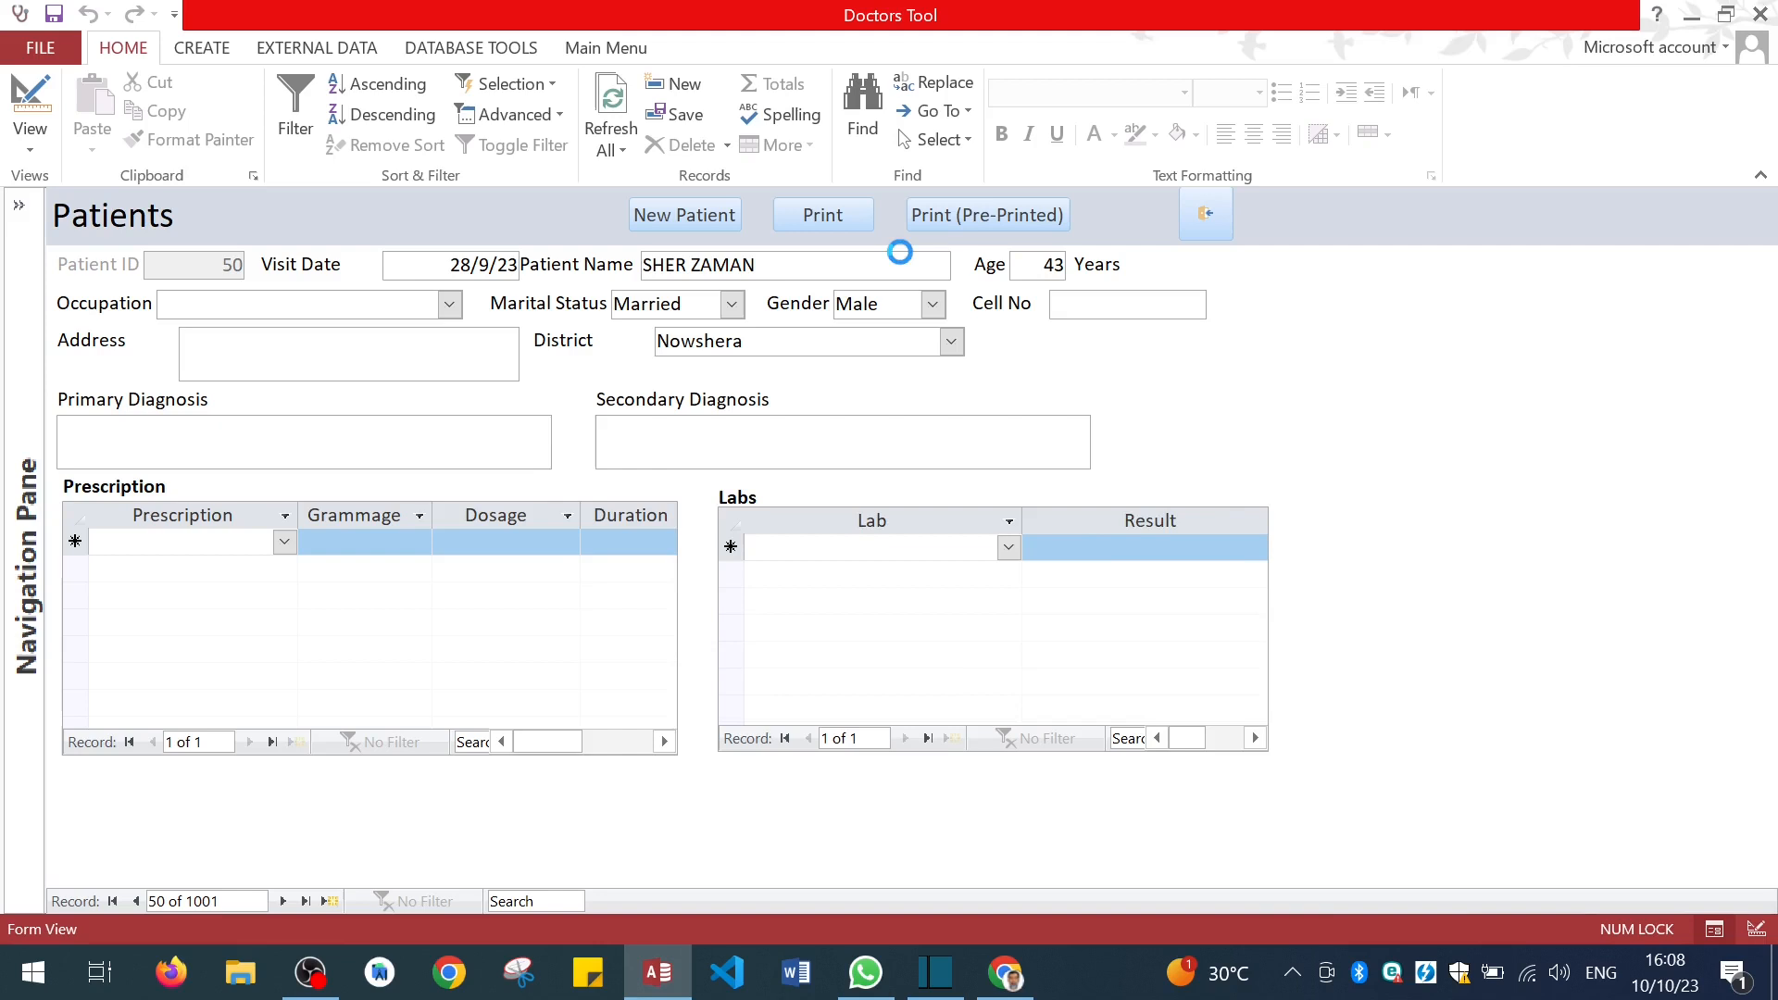
{"action": "left_click", "coordinate": [861, 102]}
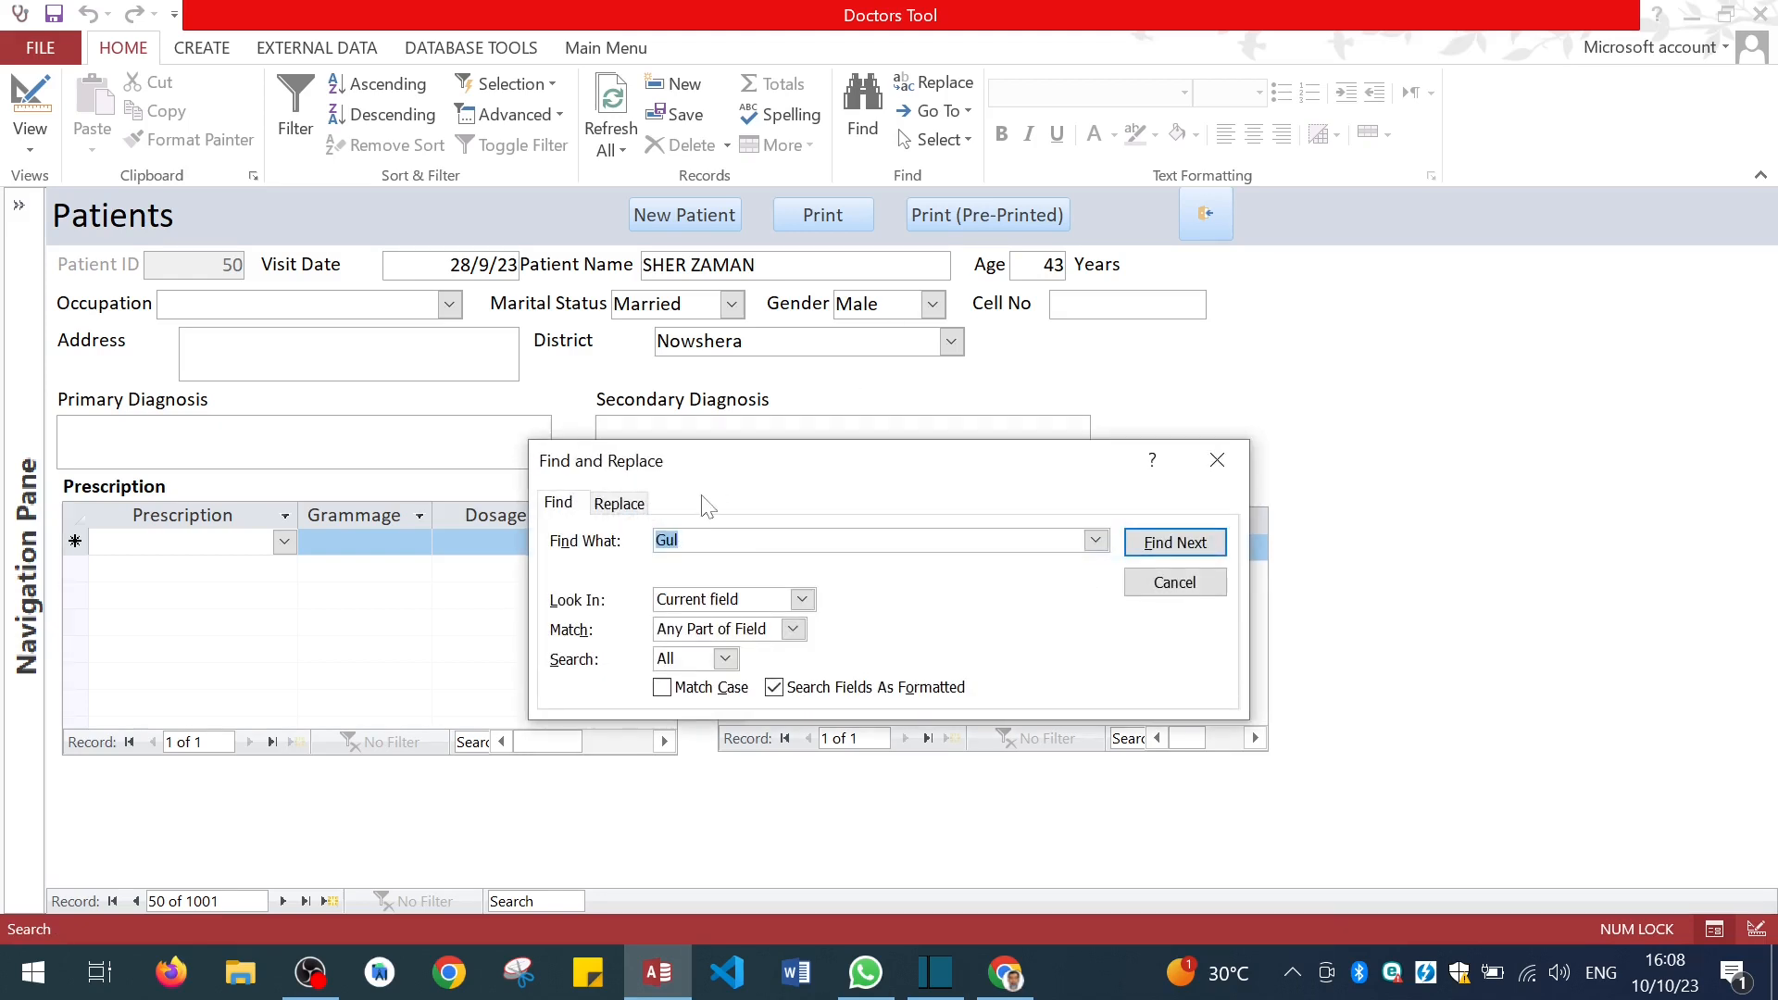
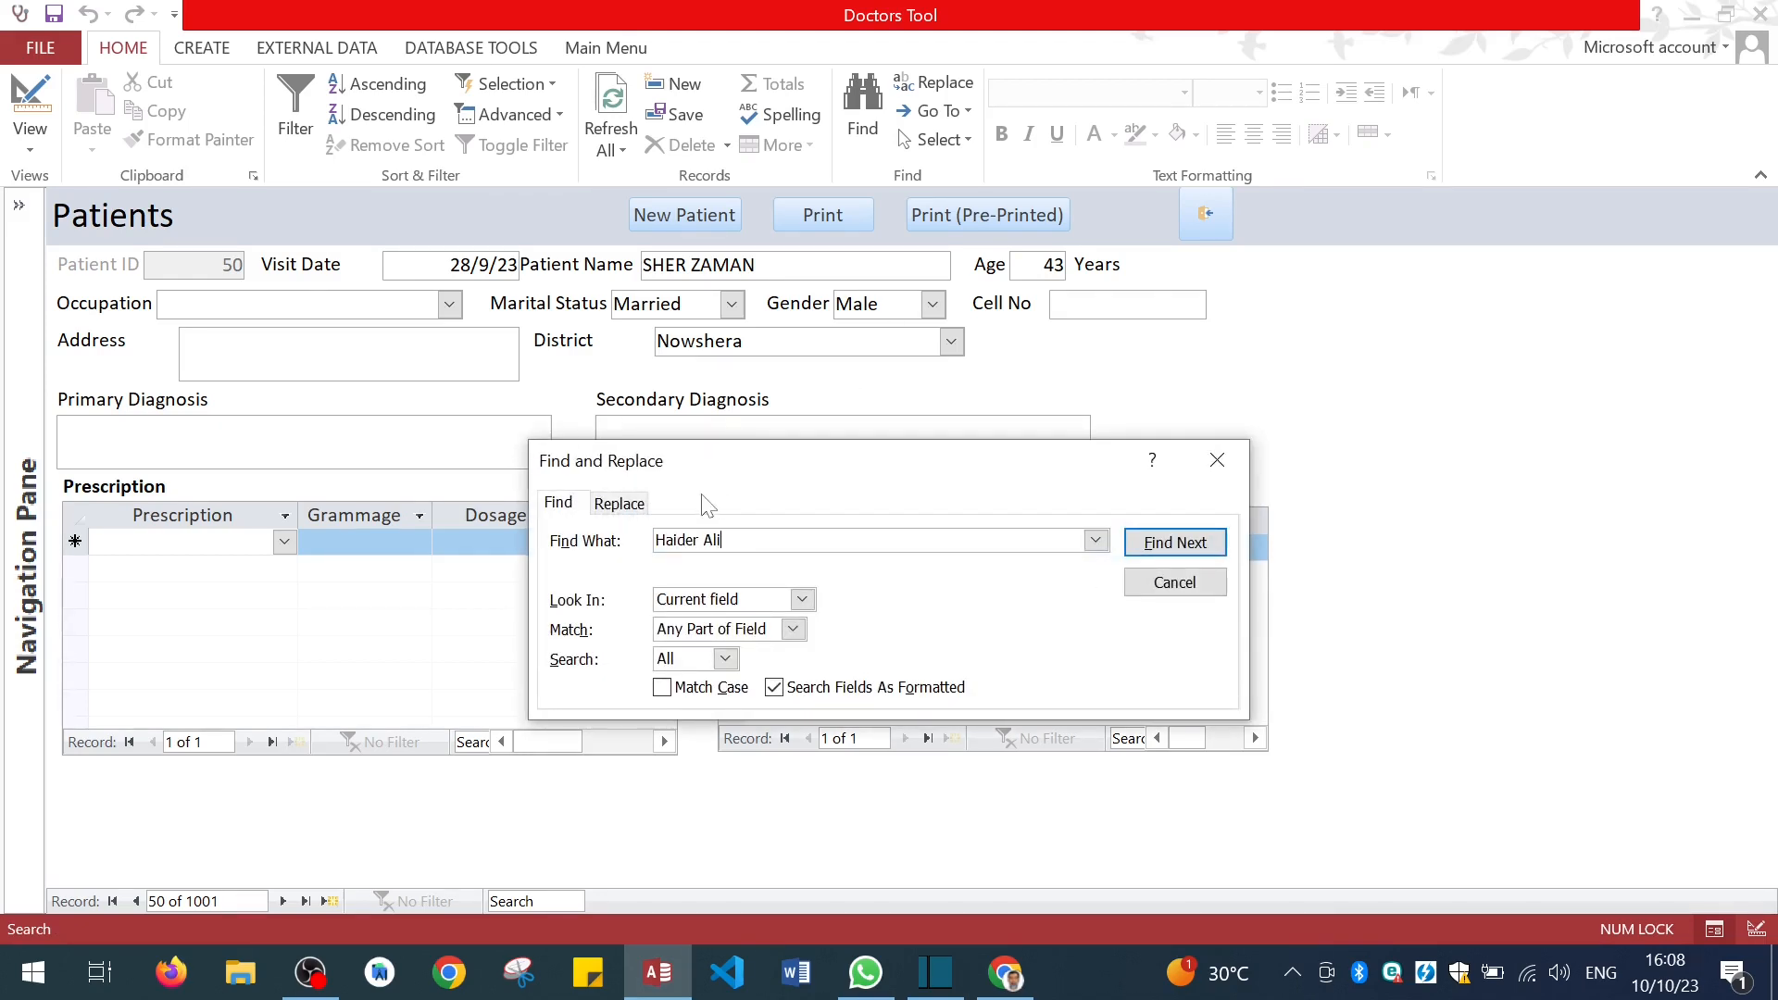
{"action": "left_click", "coordinate": [1174, 543]}
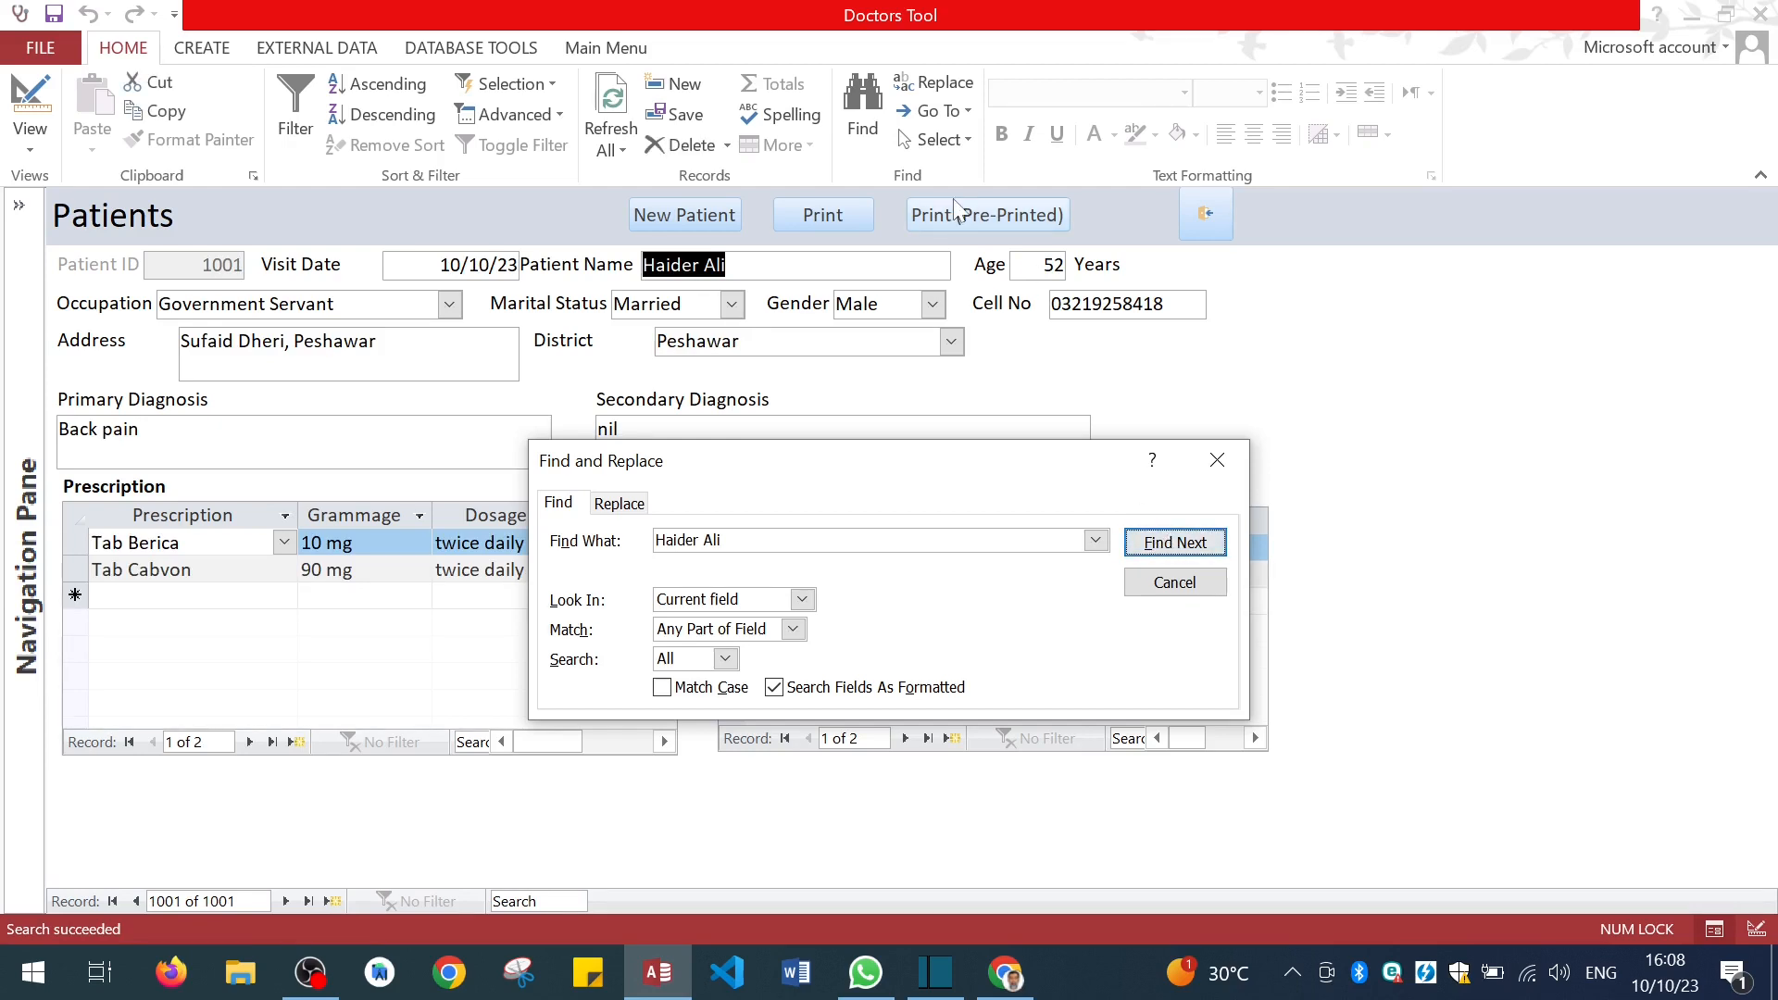
{"action": "mouse_move", "coordinate": [784, 319]}
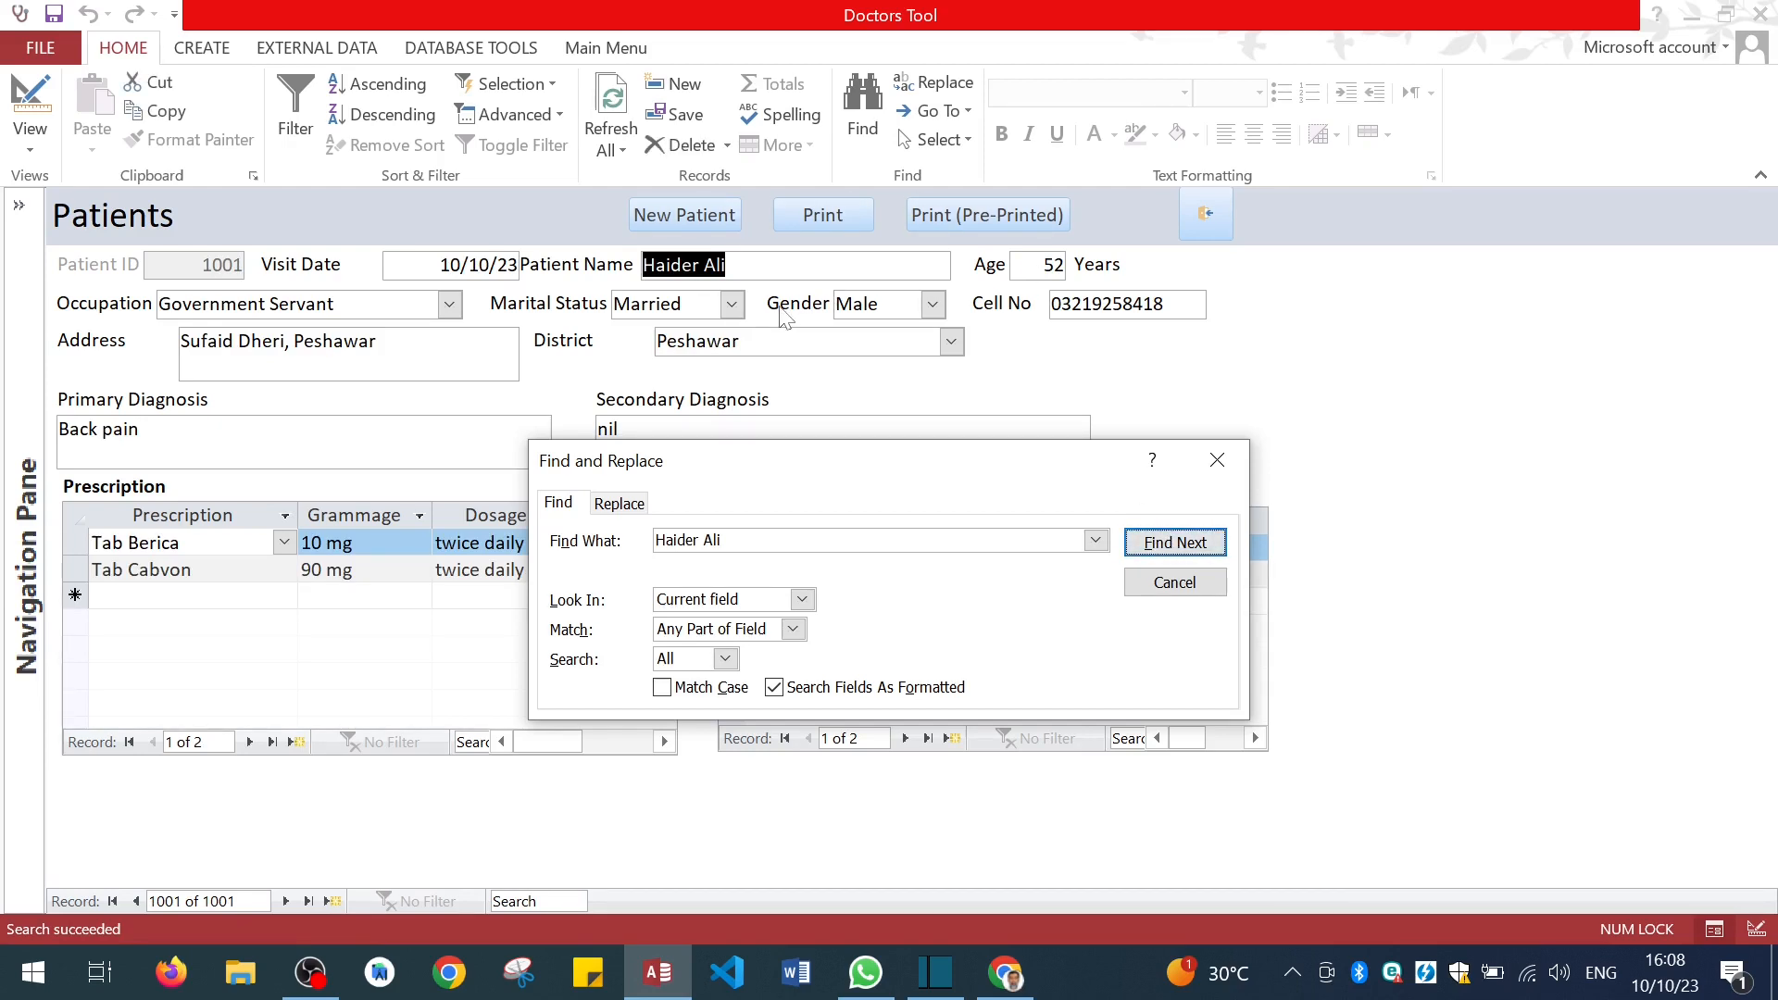
{"action": "left_click", "coordinate": [1174, 542]}
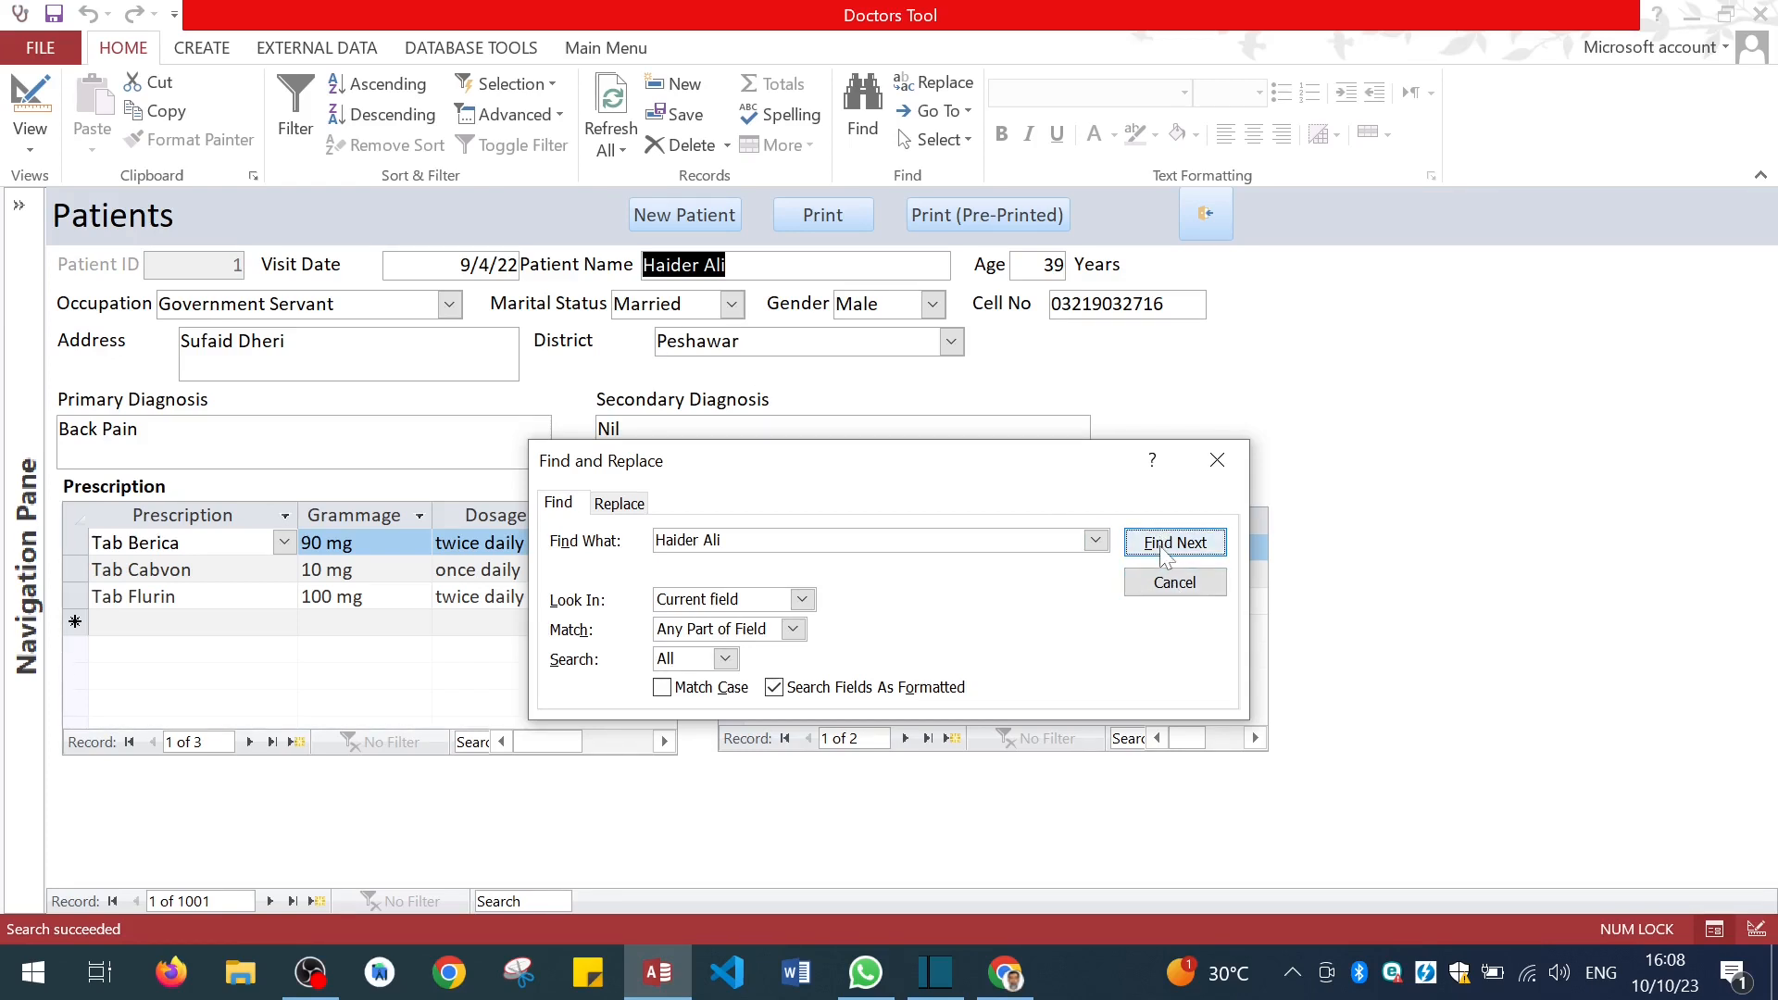
{"action": "left_click", "coordinate": [1174, 543]}
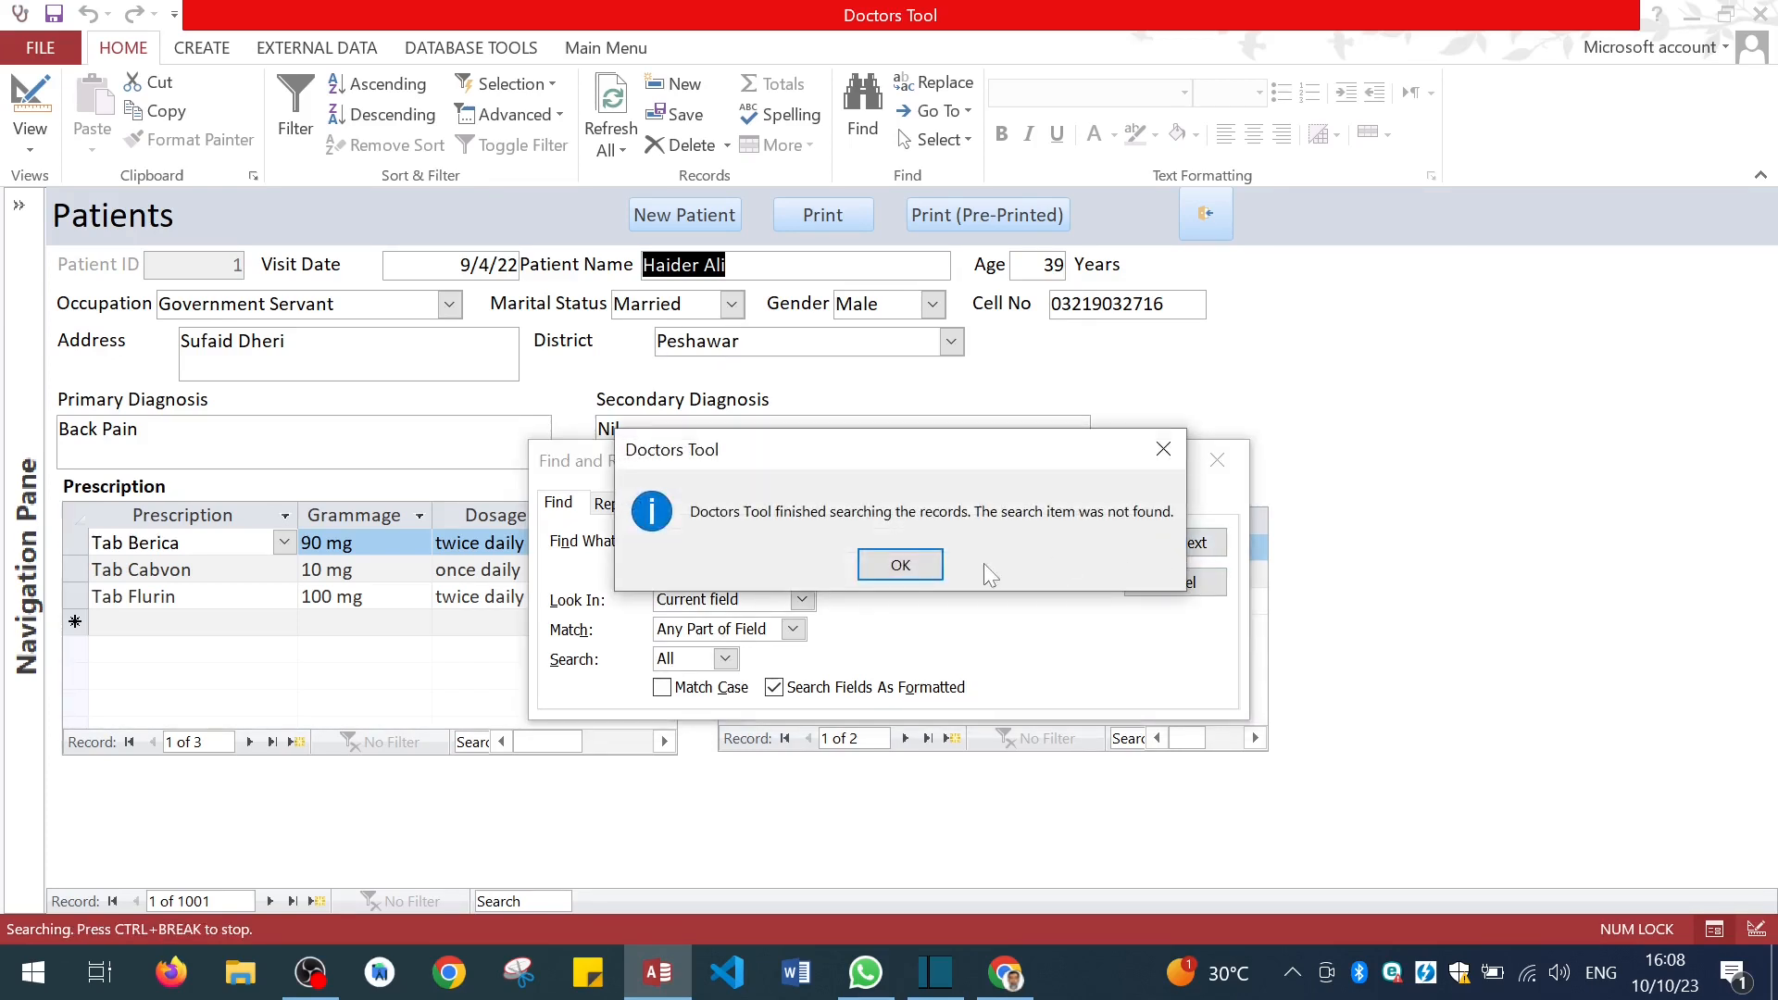
{"action": "left_click", "coordinate": [900, 564]}
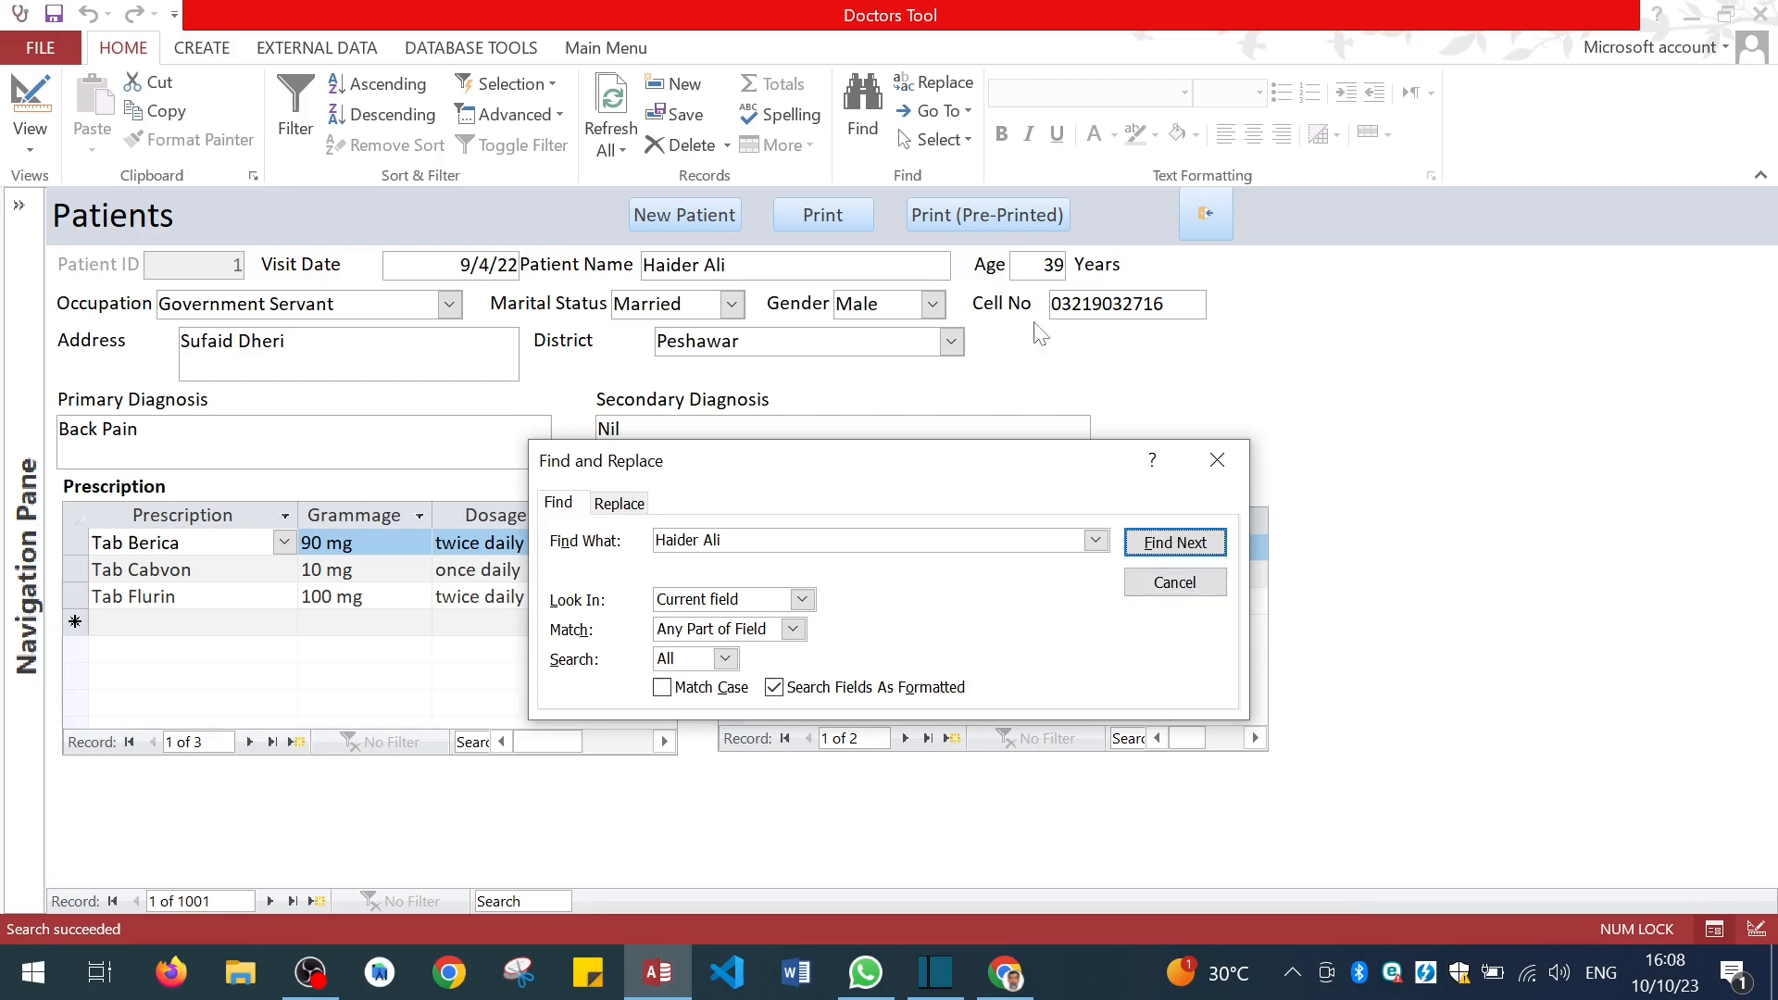
{"action": "left_click", "coordinate": [1174, 581]}
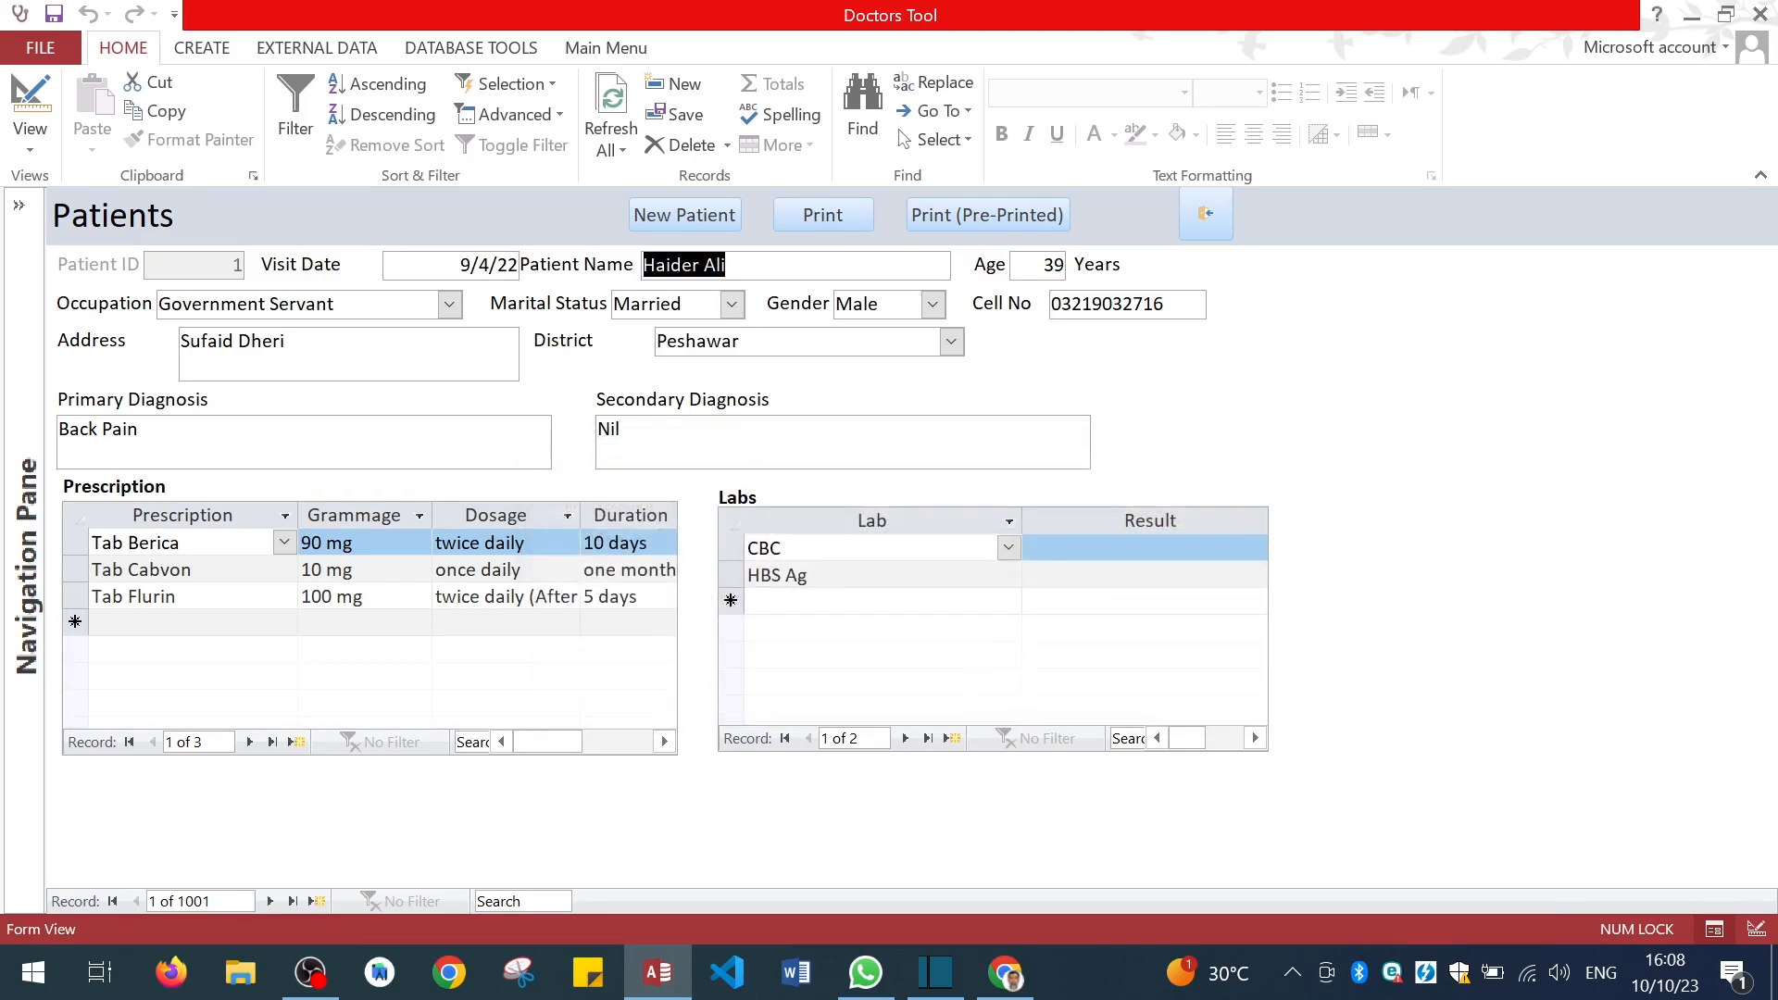
{"action": "left_click", "coordinate": [1074, 337]}
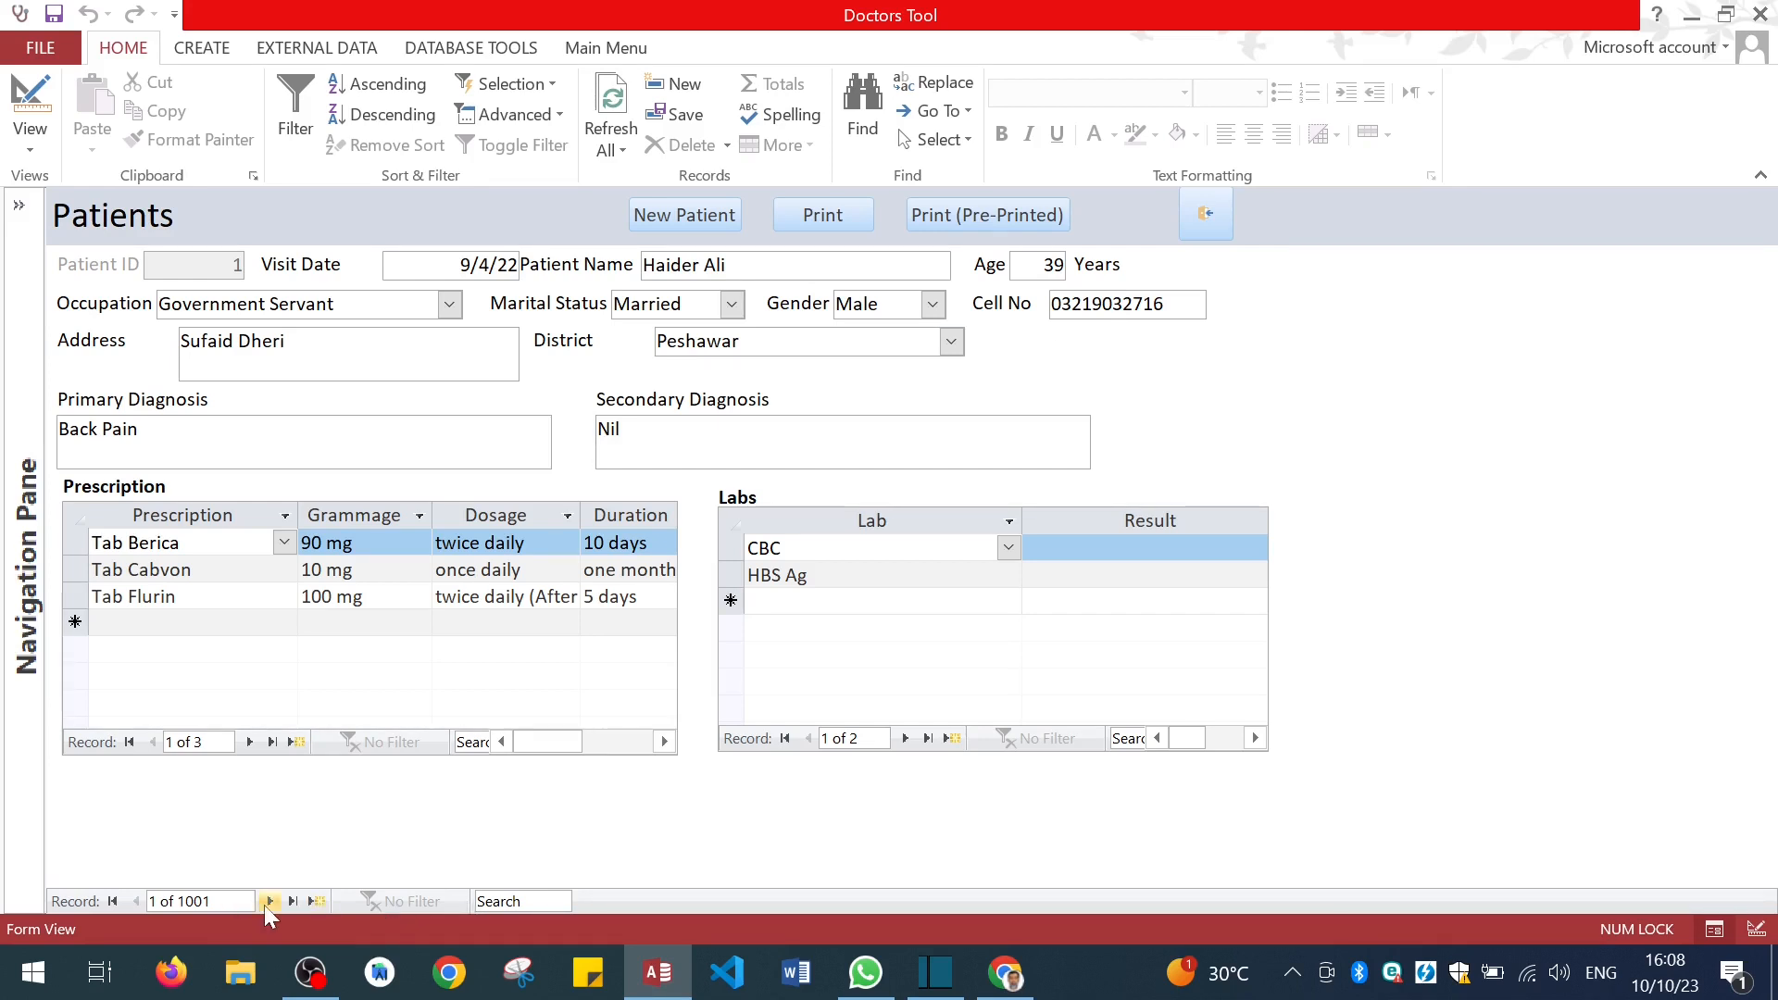
{"action": "left_click", "coordinate": [269, 901]}
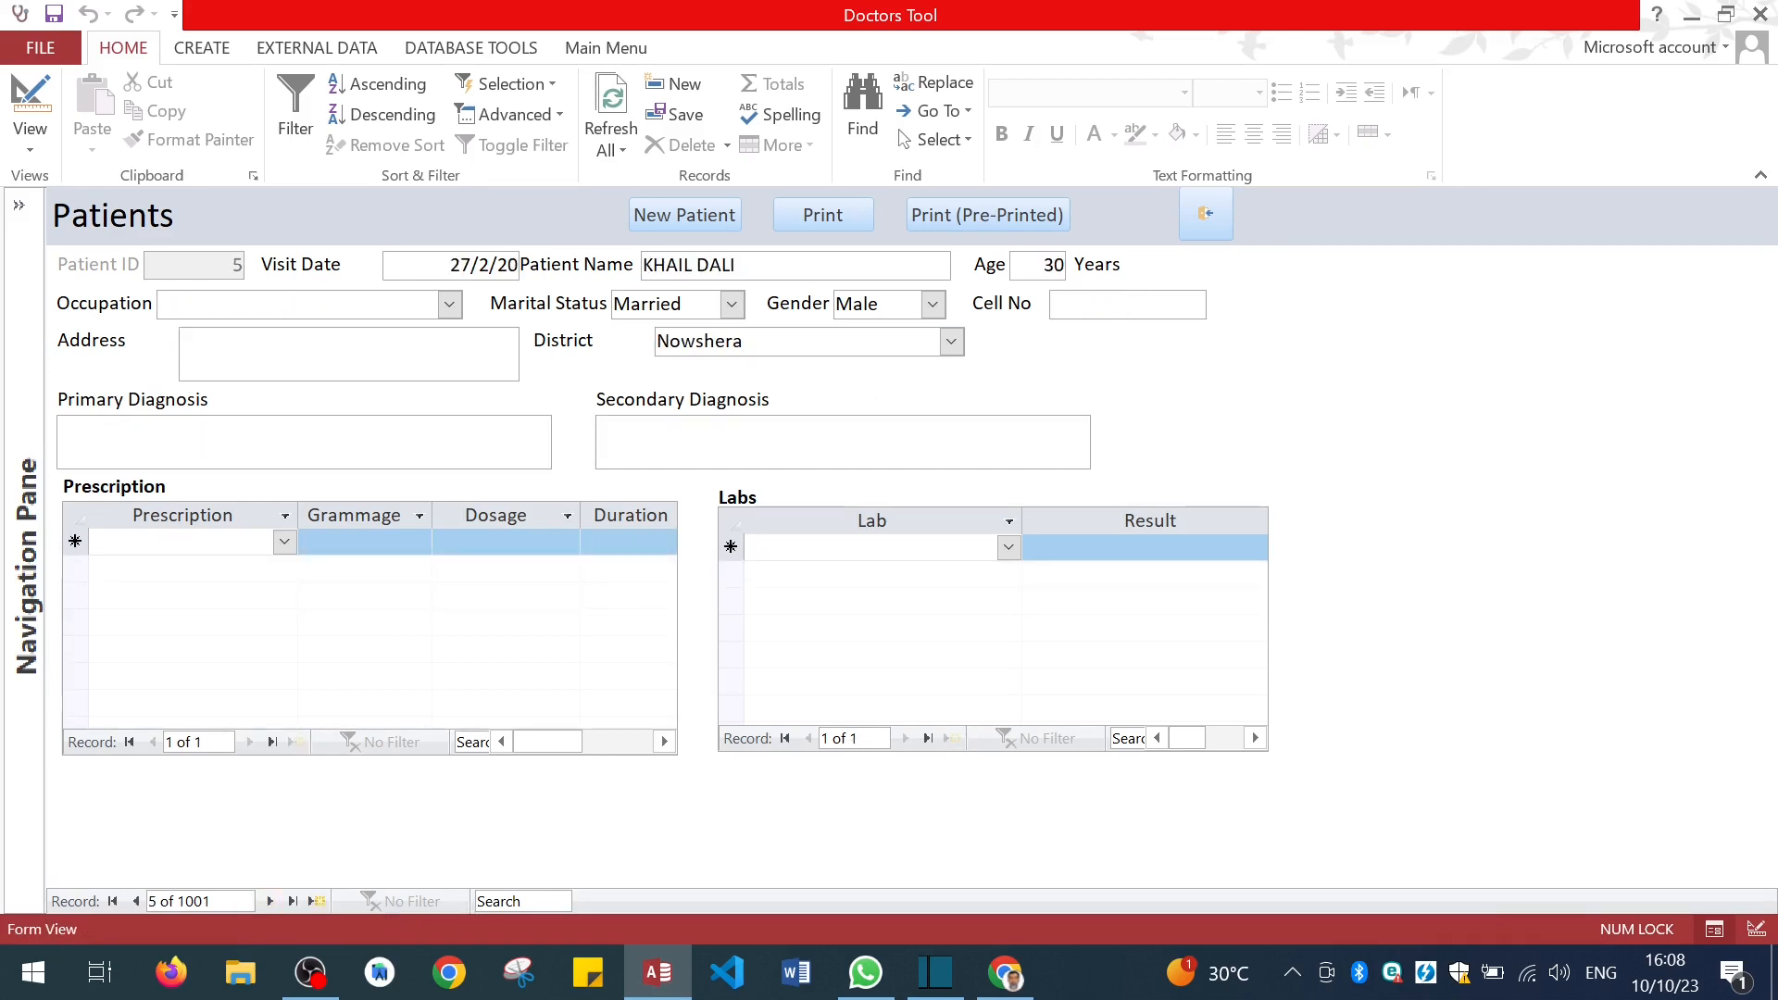
{"action": "left_click", "coordinate": [861, 102]}
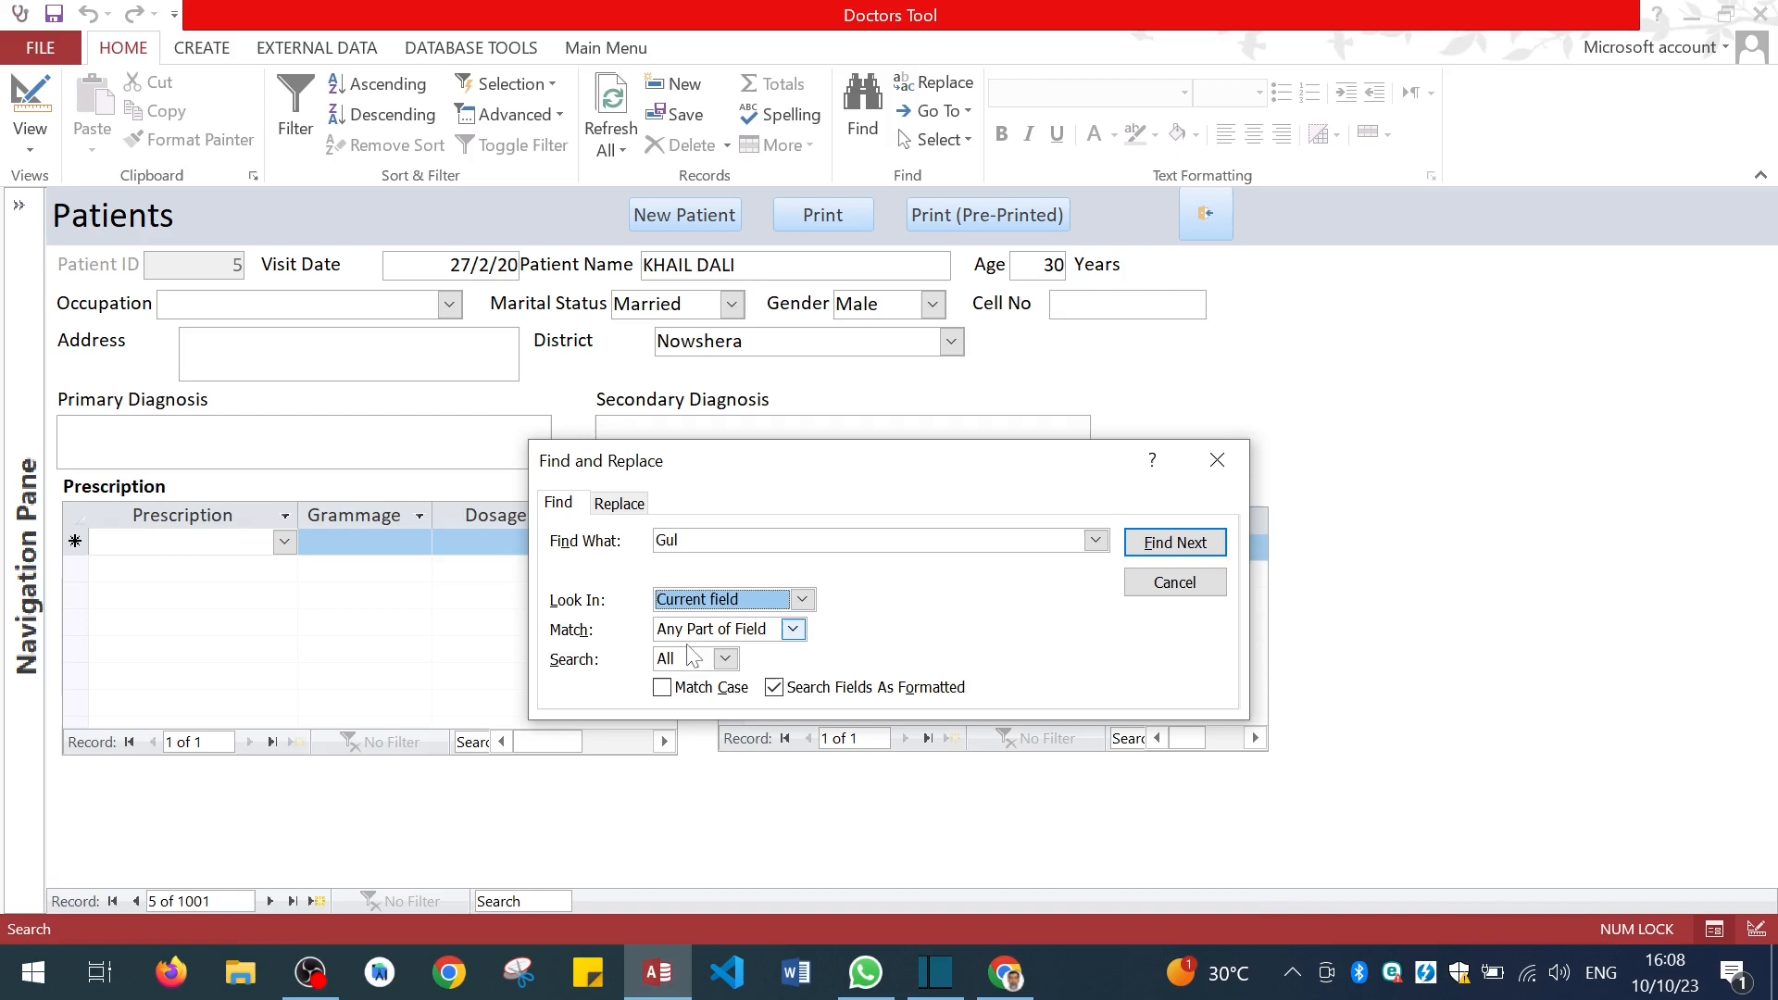
{"action": "left_click", "coordinate": [792, 629]}
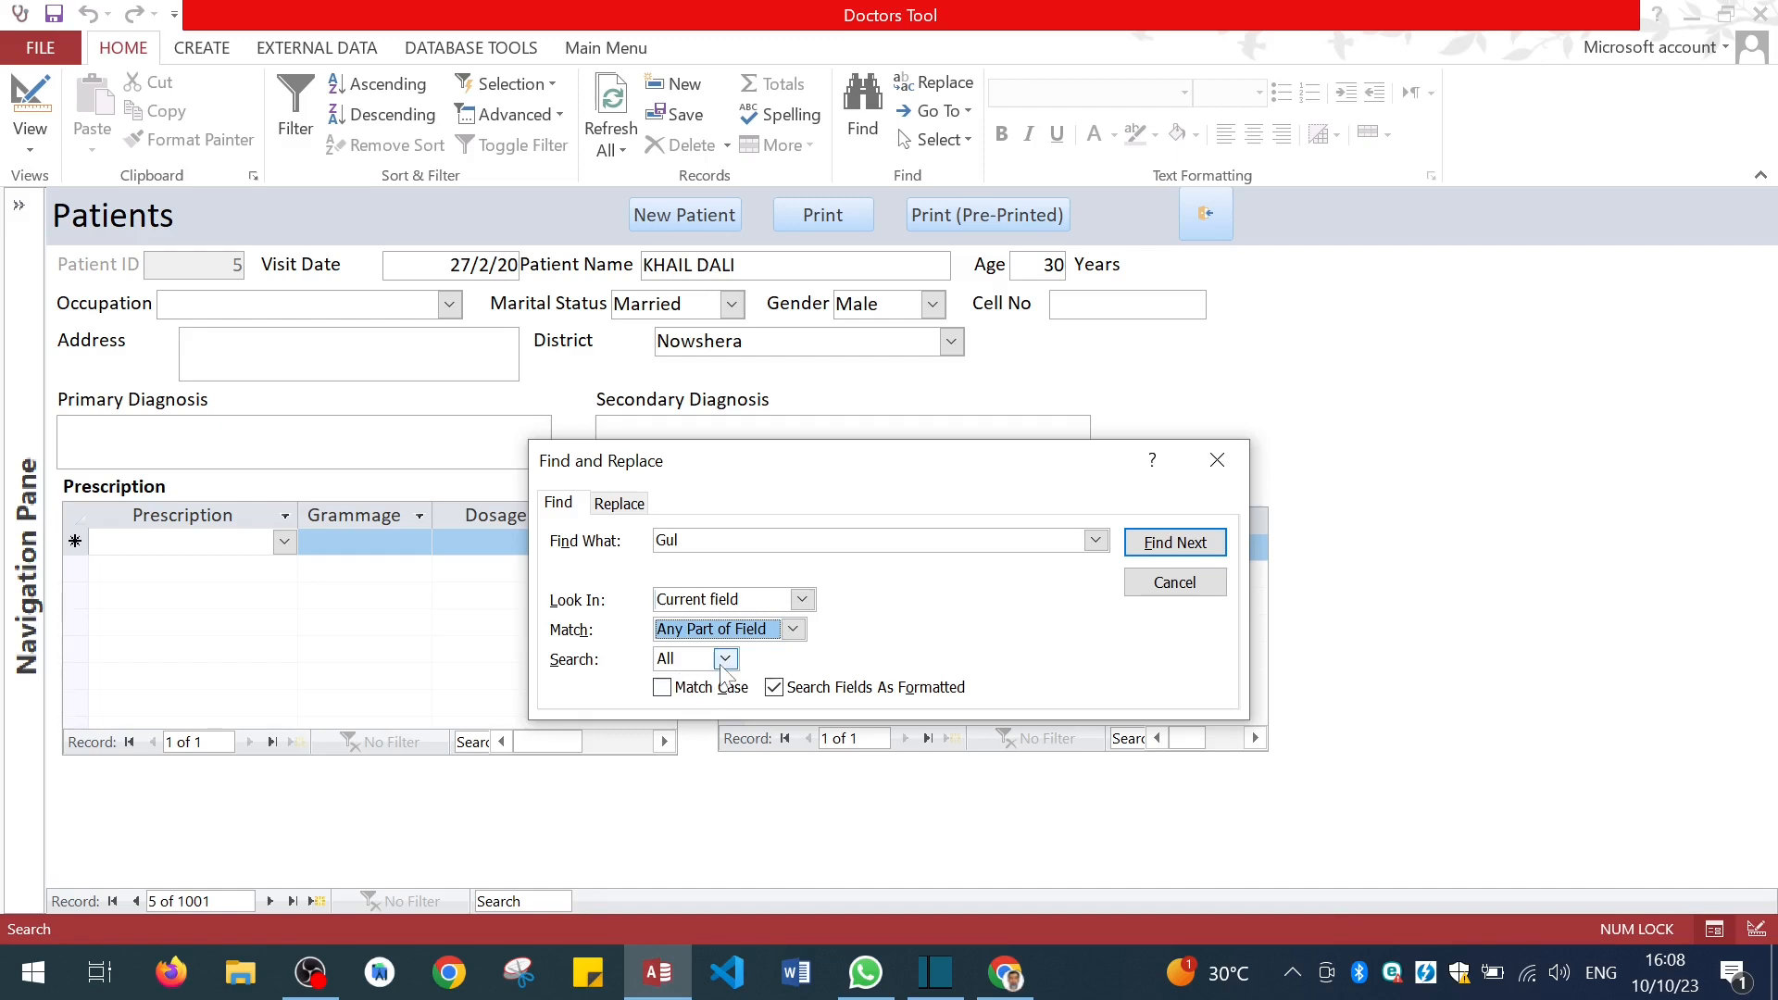
{"action": "left_click", "coordinate": [726, 659]}
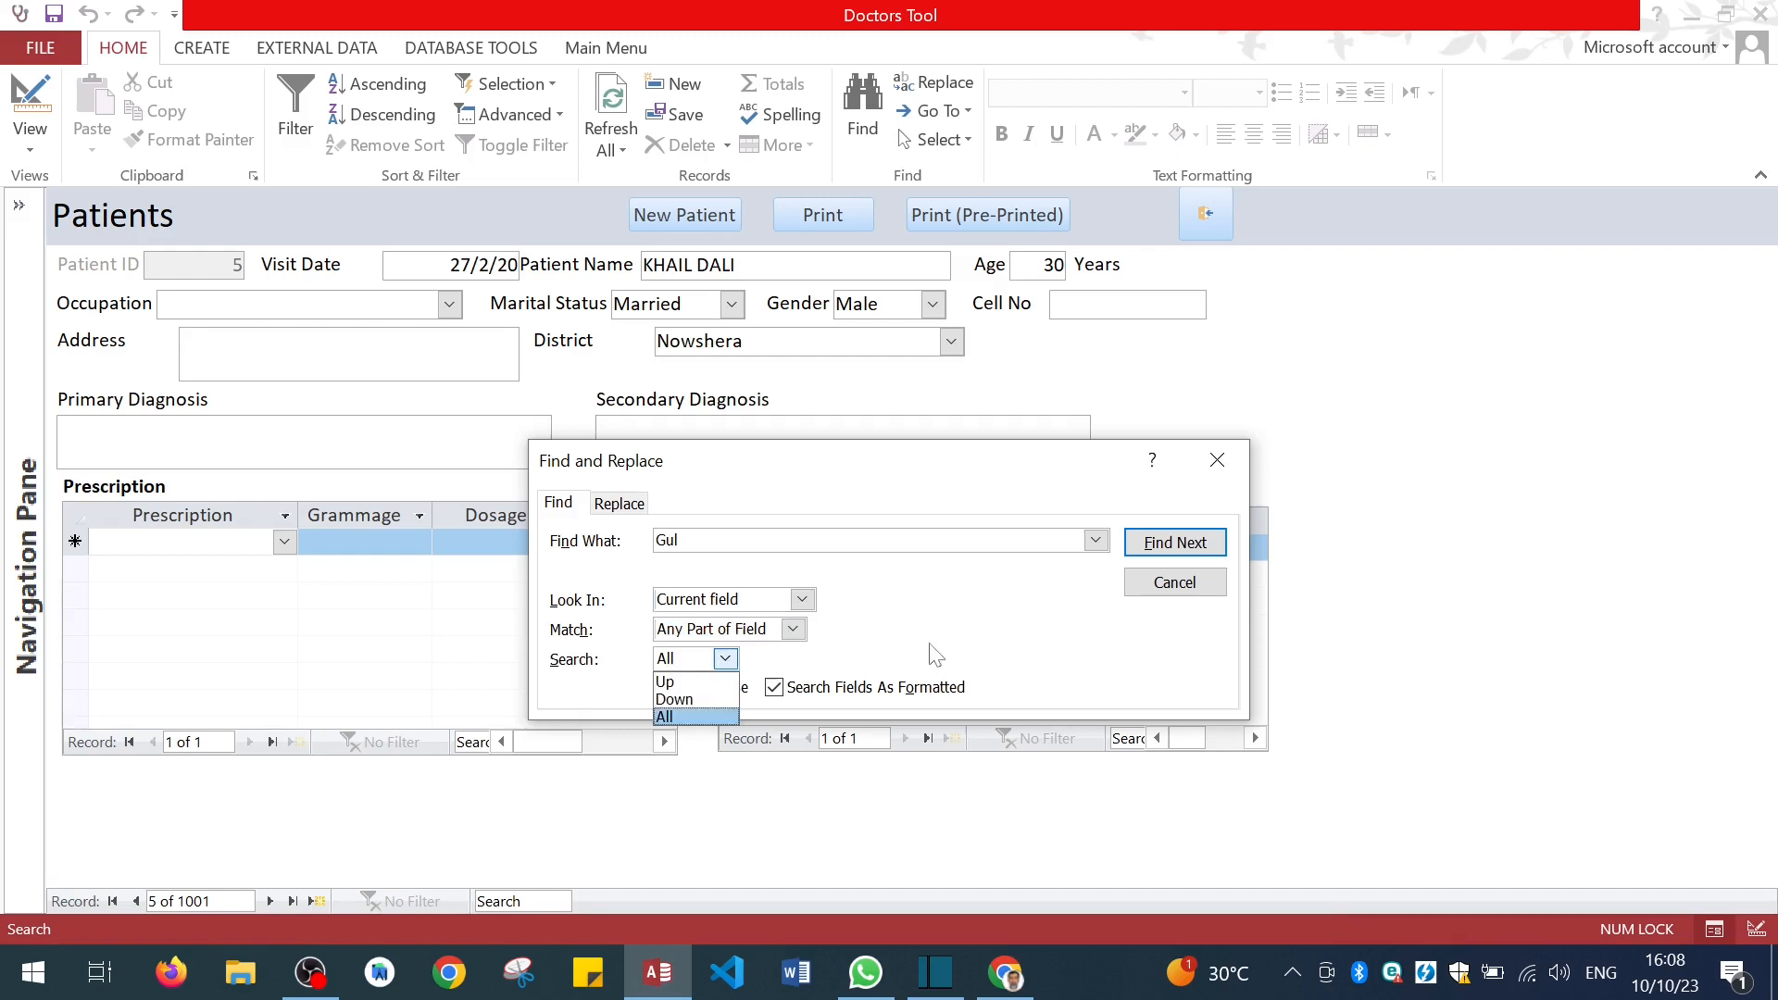
{"action": "left_click", "coordinate": [663, 715]}
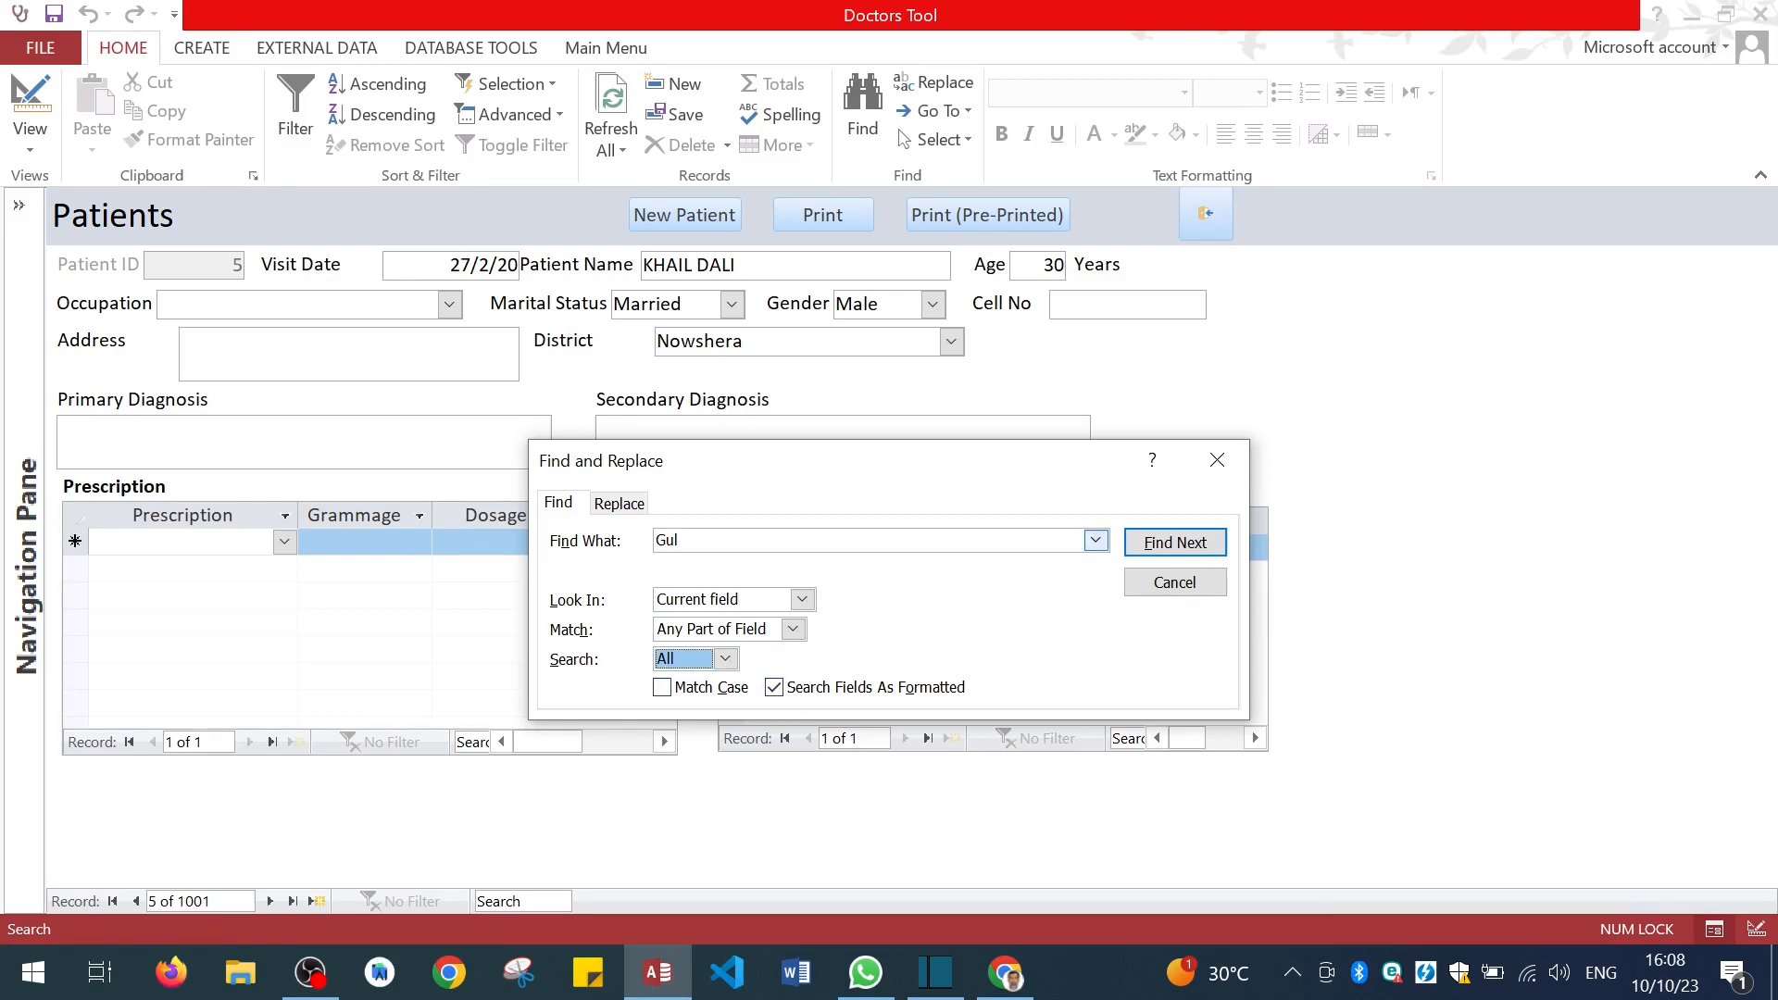
{"action": "type", "text": "03219032"}
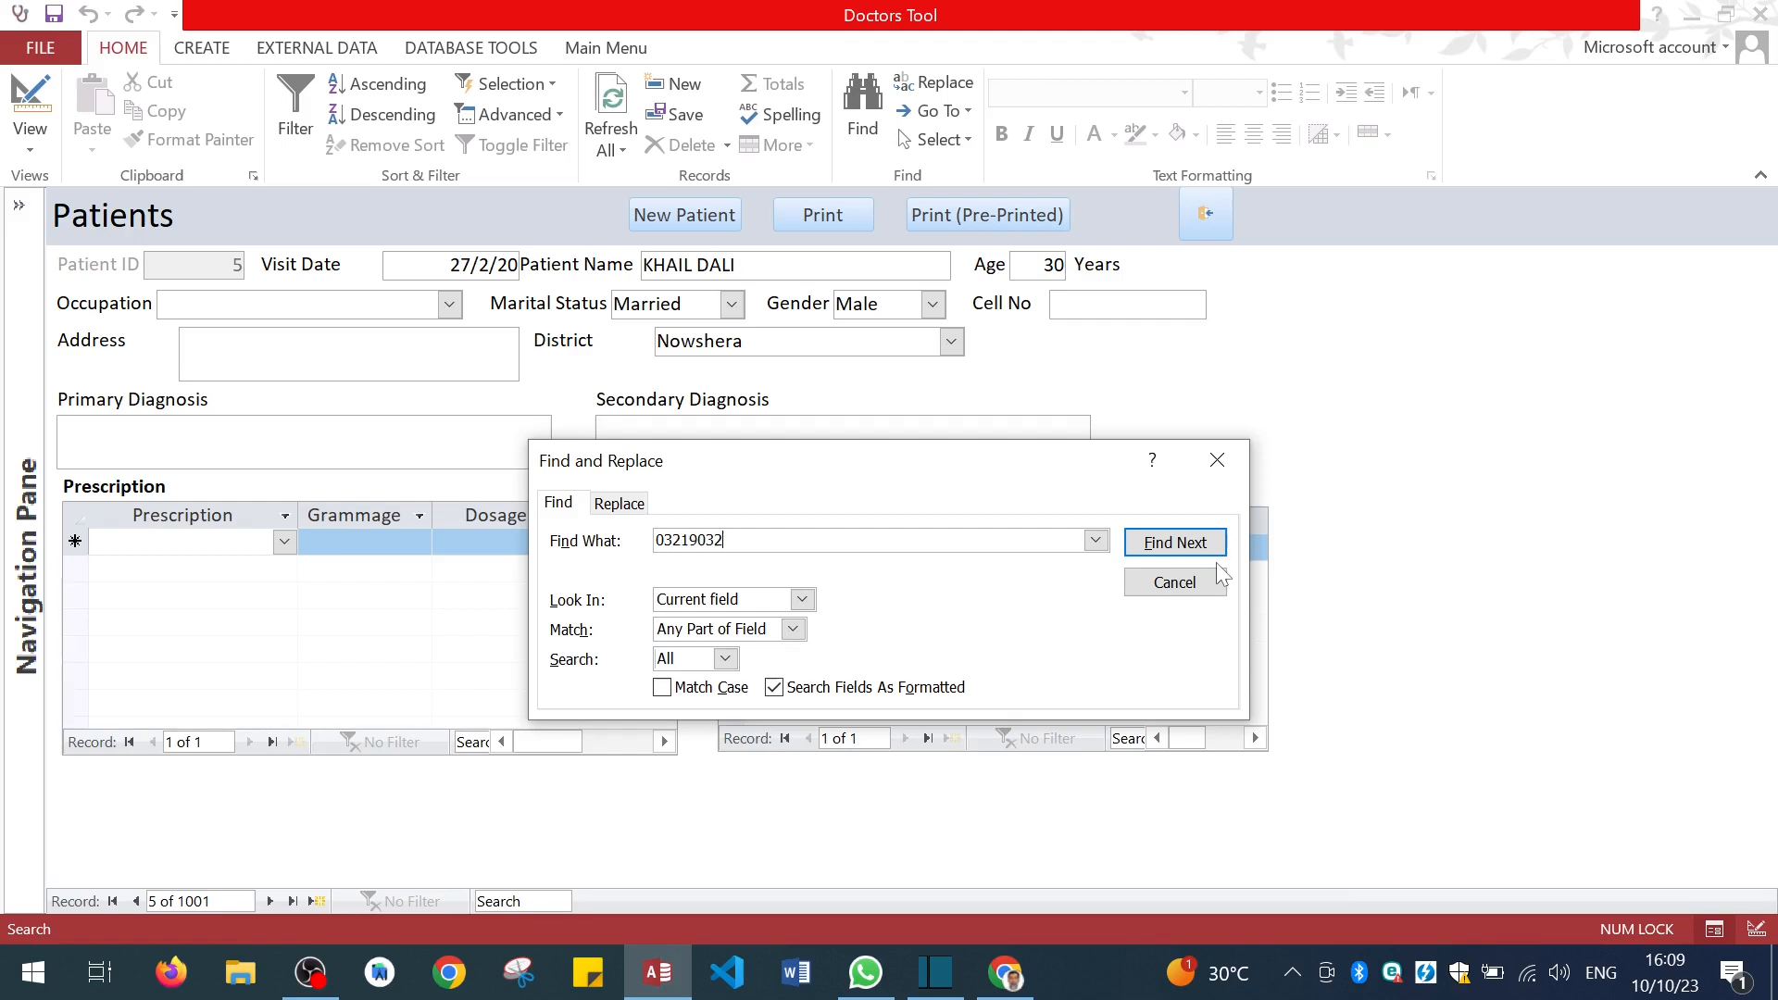
{"action": "left_click", "coordinate": [1174, 543]}
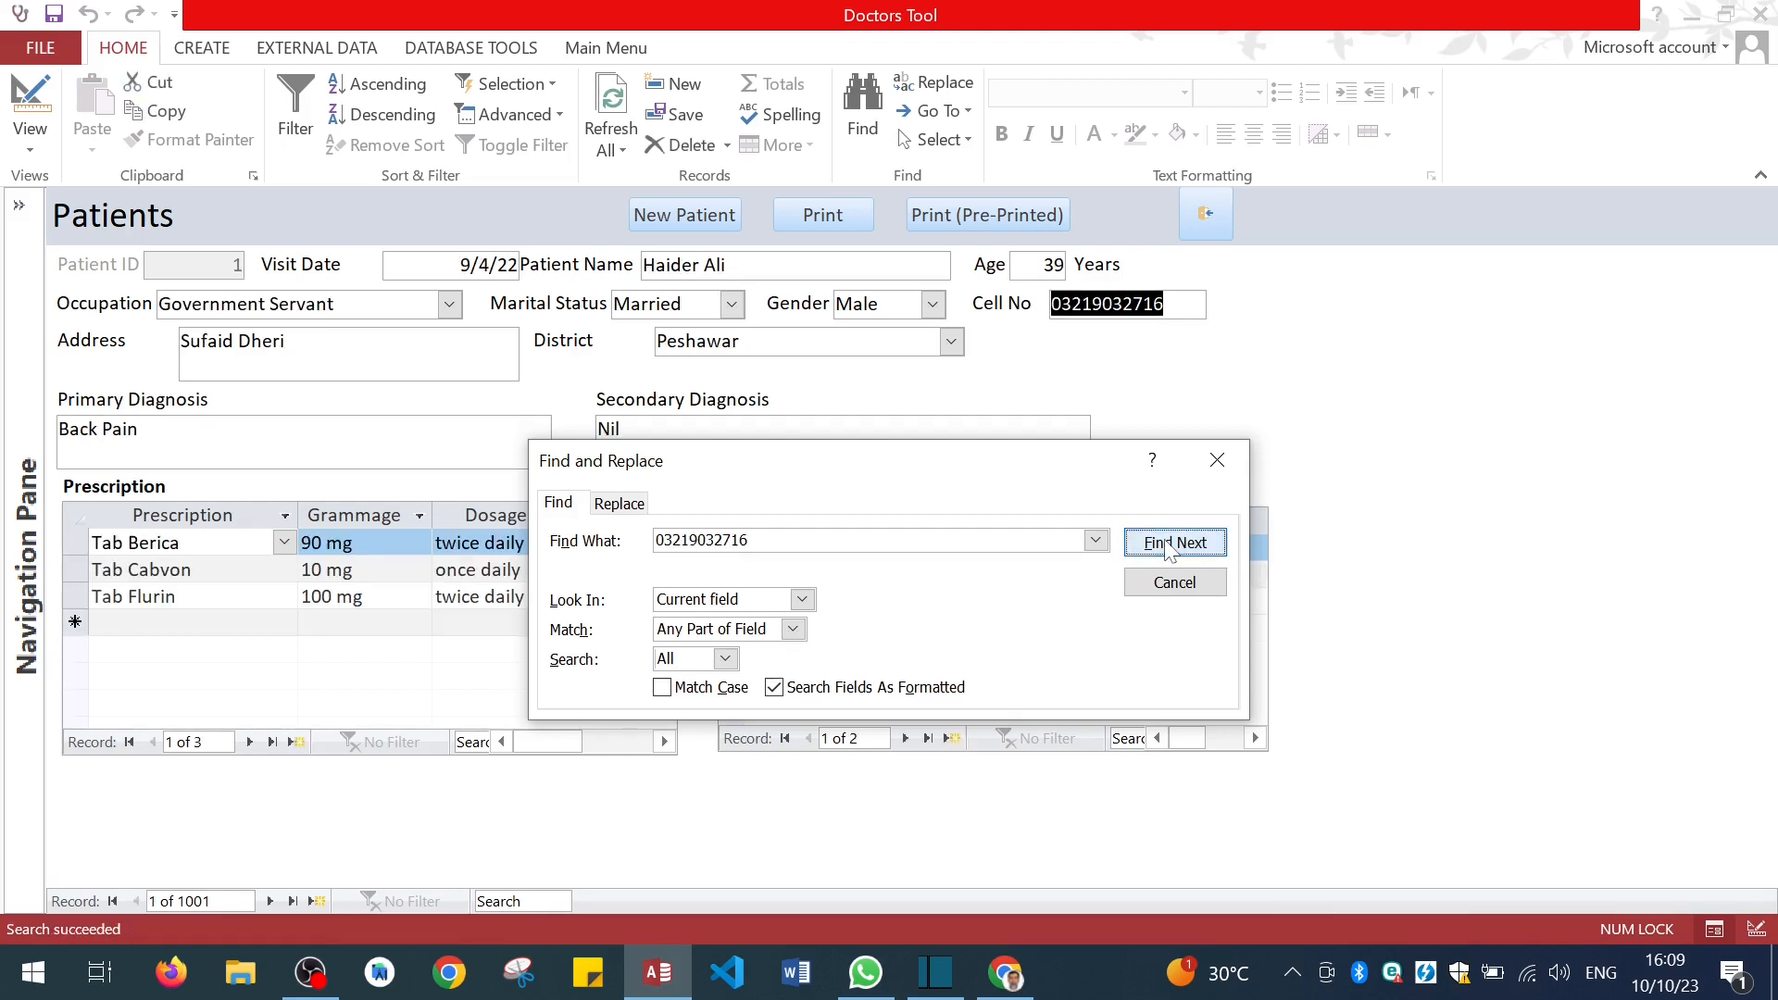
{"action": "left_click", "coordinate": [1176, 543]}
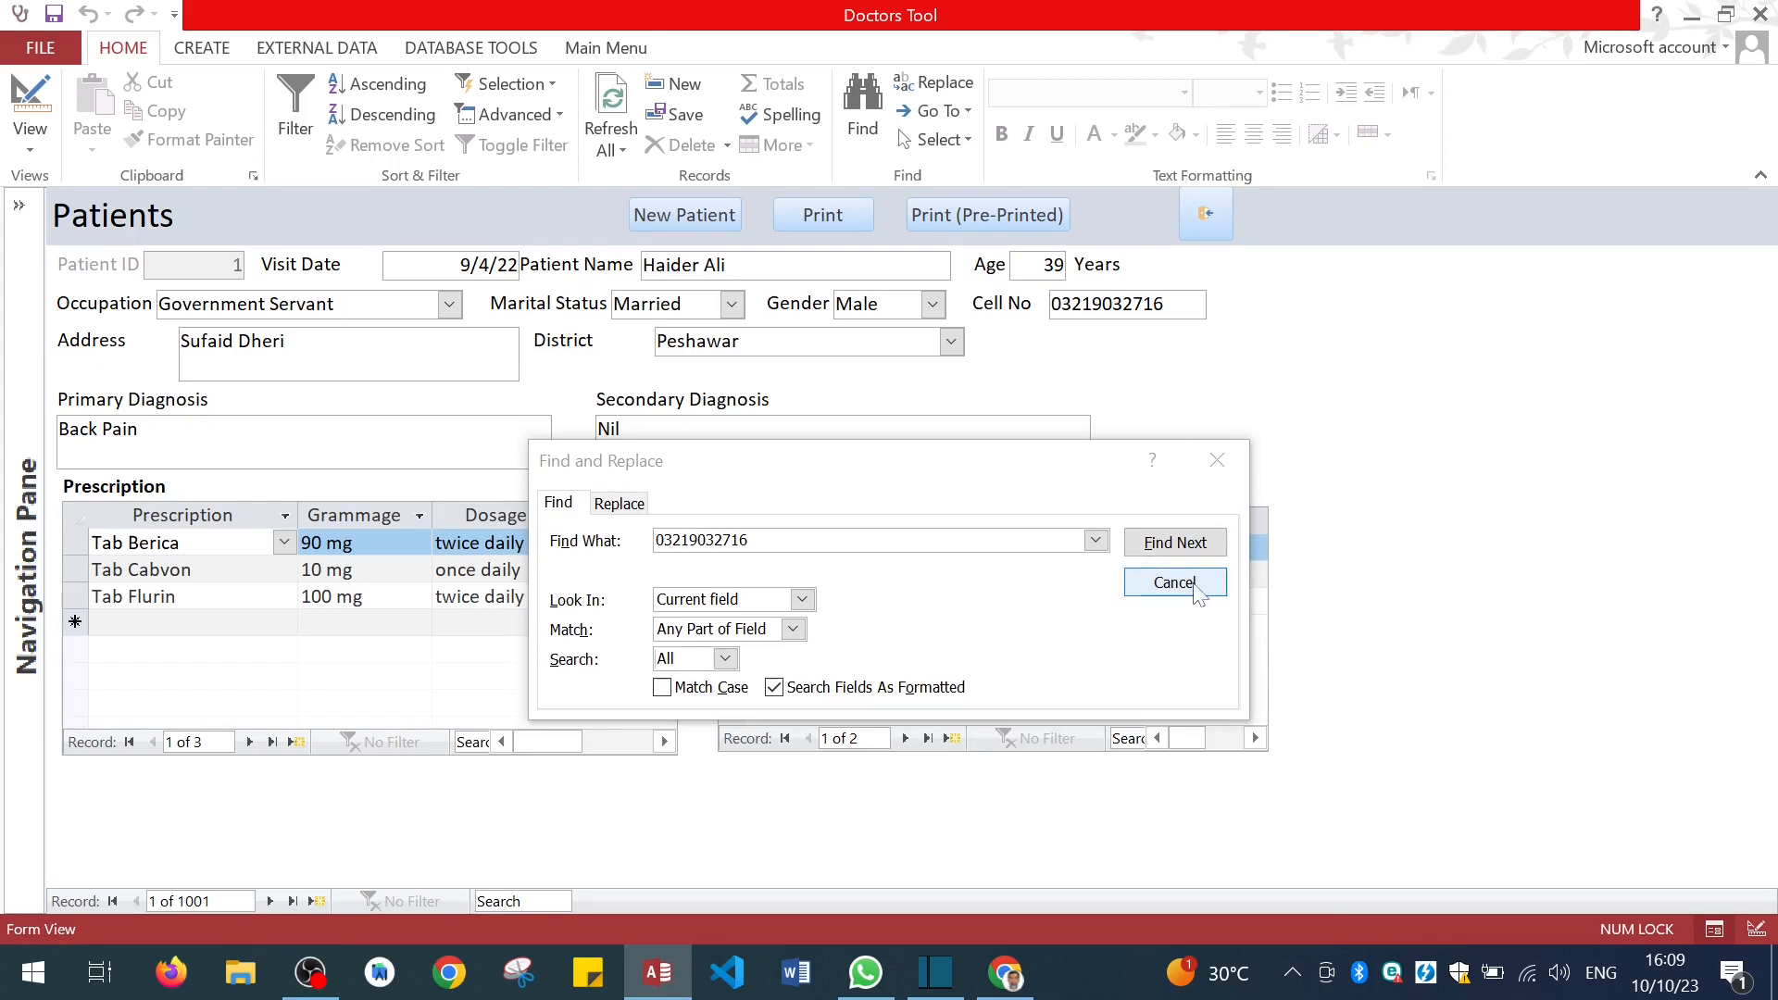
{"action": "left_click", "coordinate": [1174, 581]}
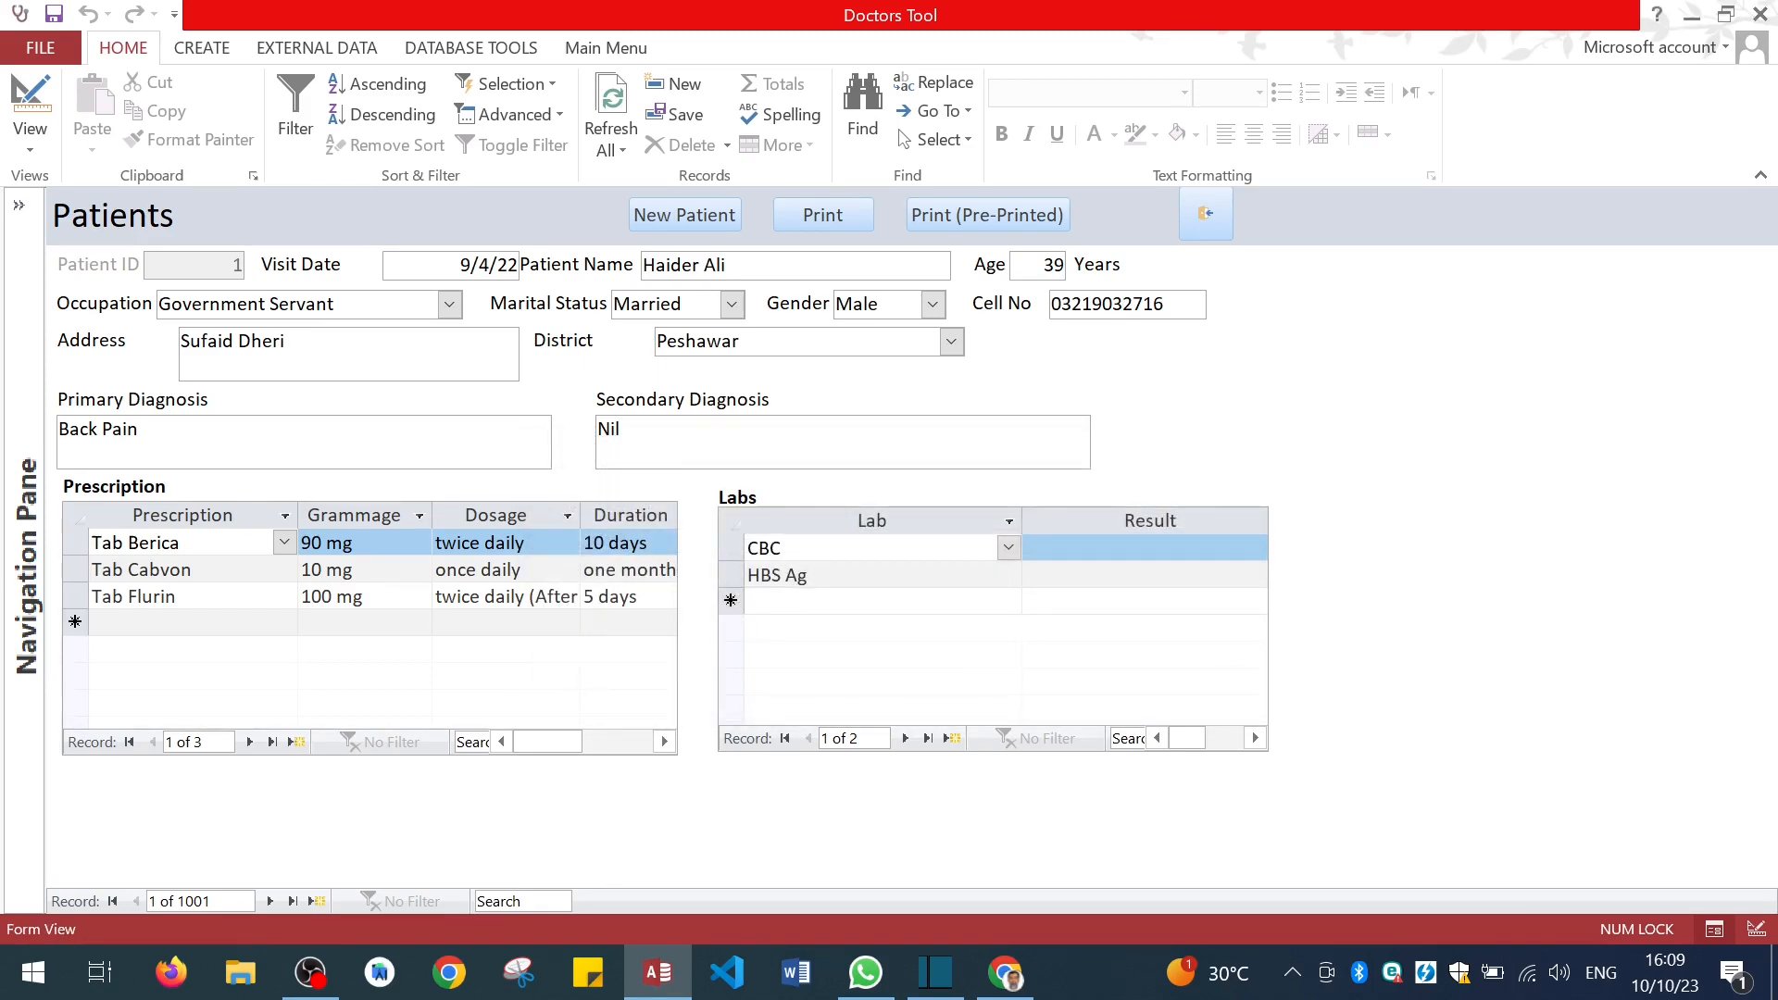
- Close the Patients form, preview the List of Patients report and close it
{"action": "left_click", "coordinate": [1203, 213]}
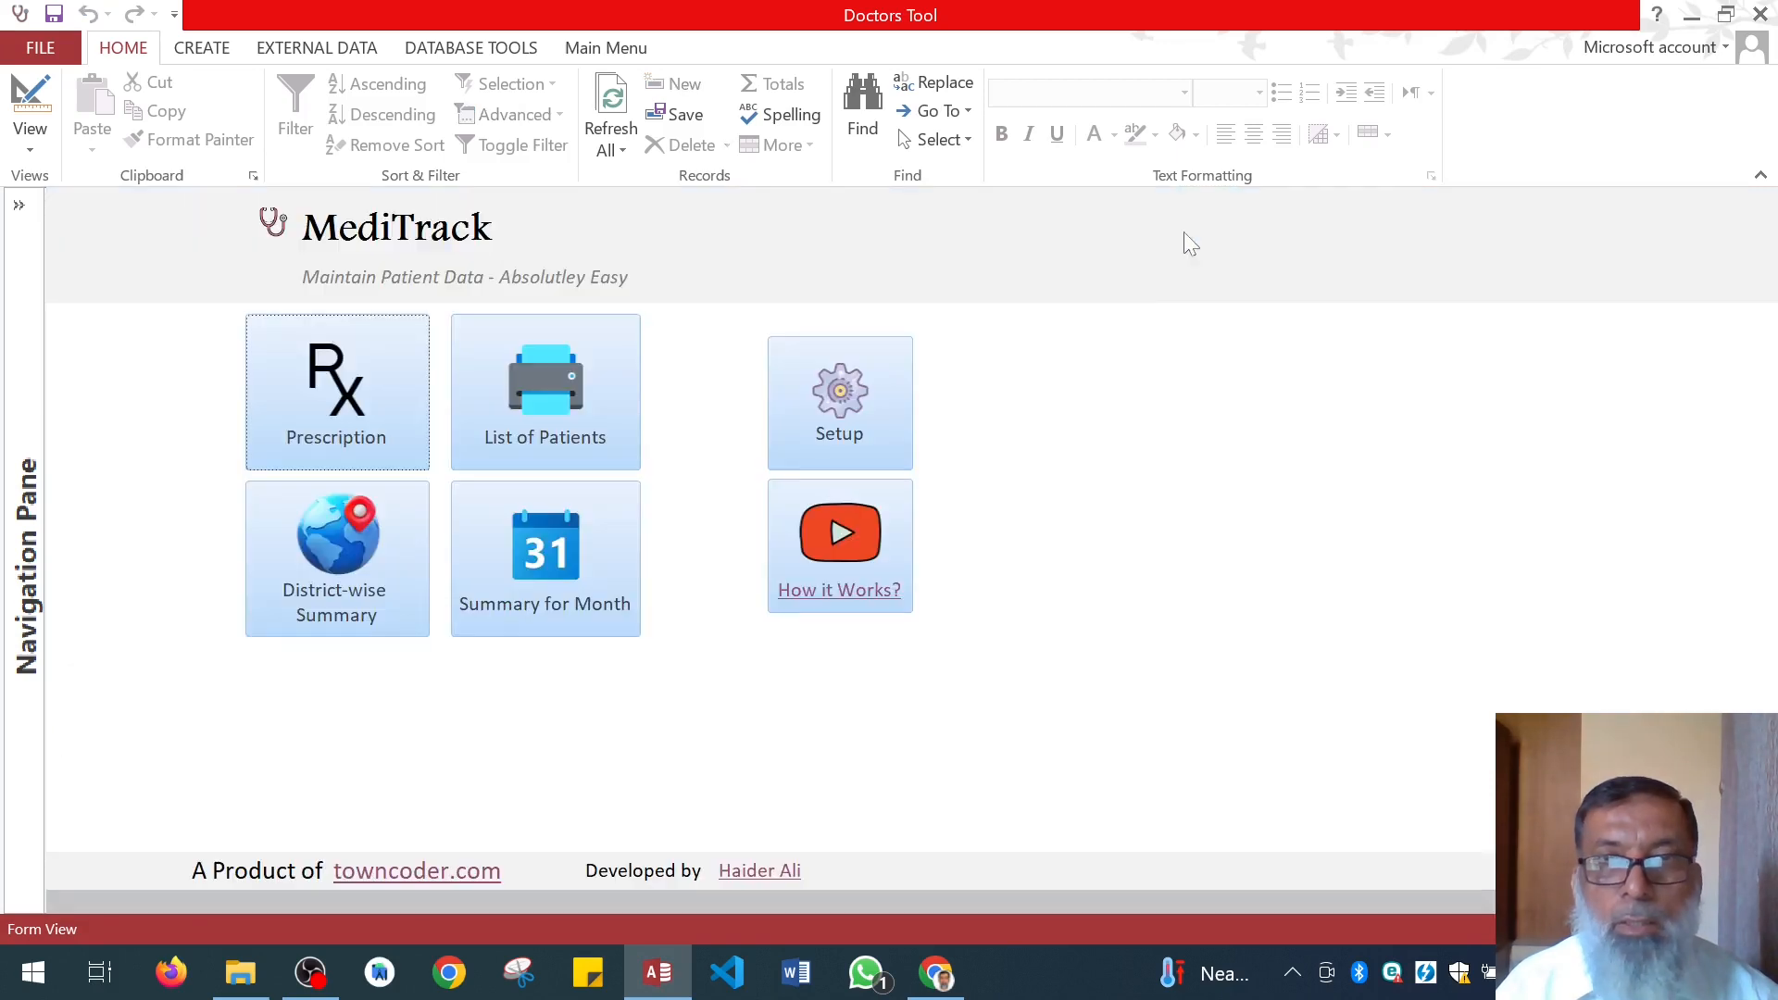
{"action": "left_click", "coordinate": [545, 391]}
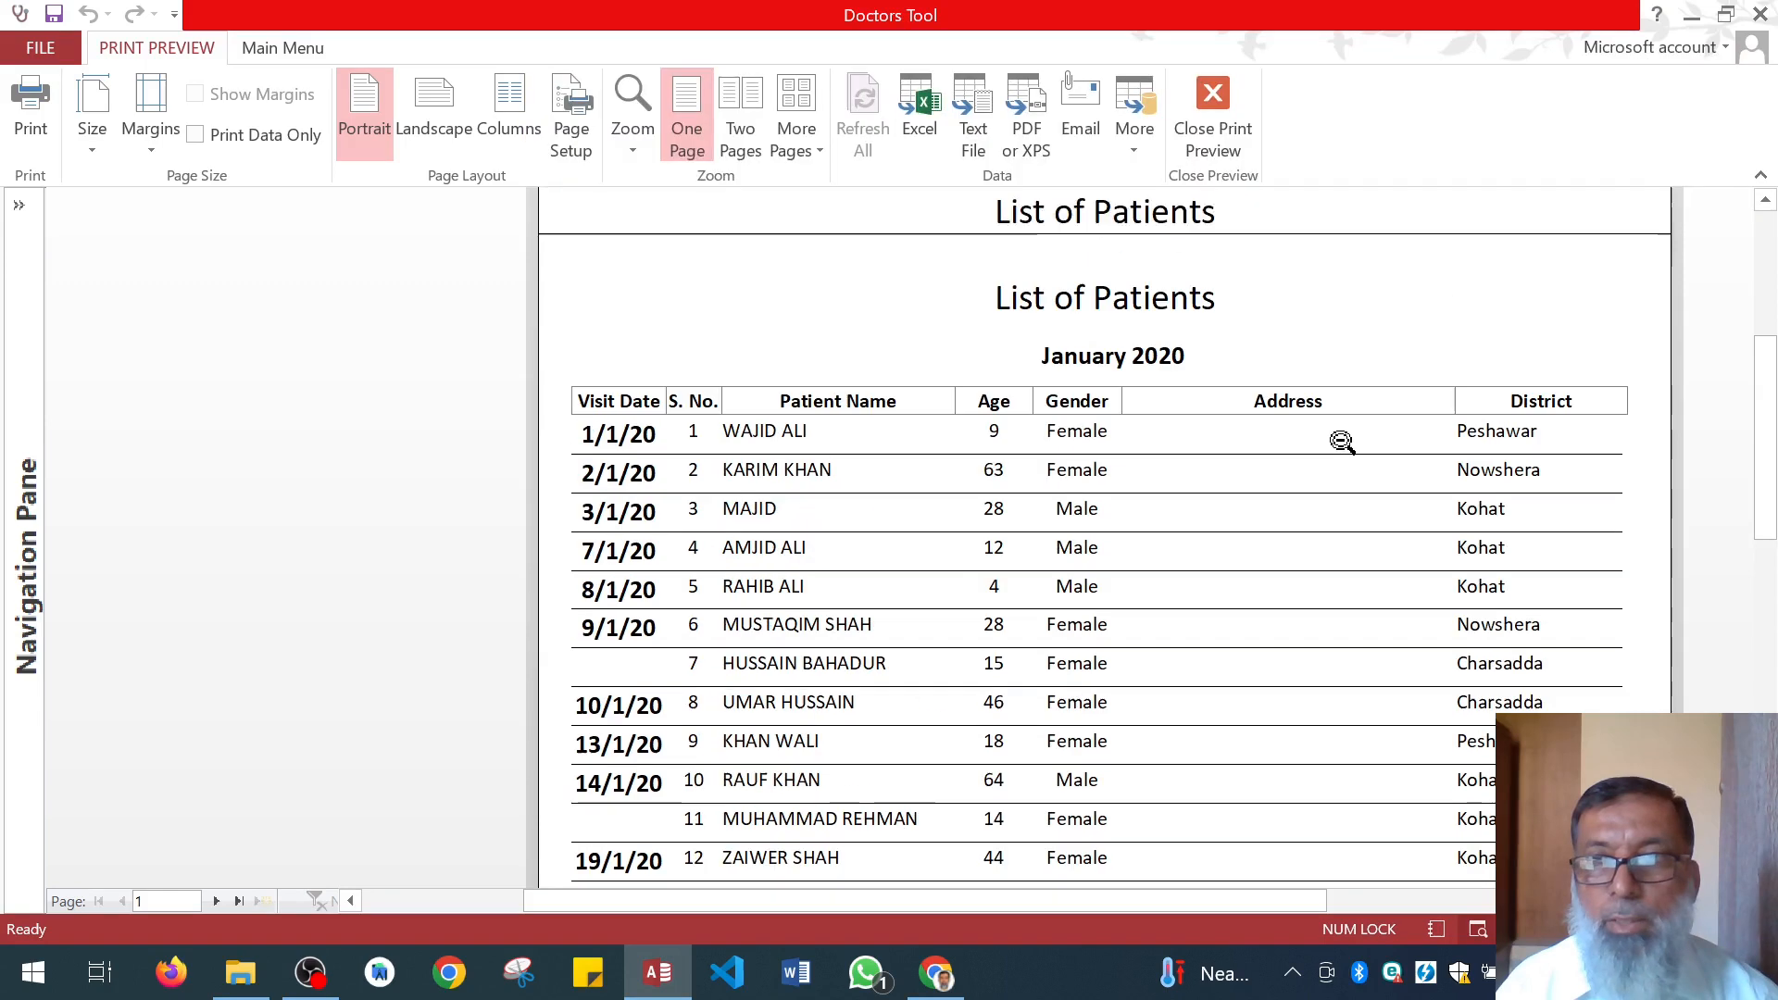
{"action": "left_click", "coordinate": [1211, 113]}
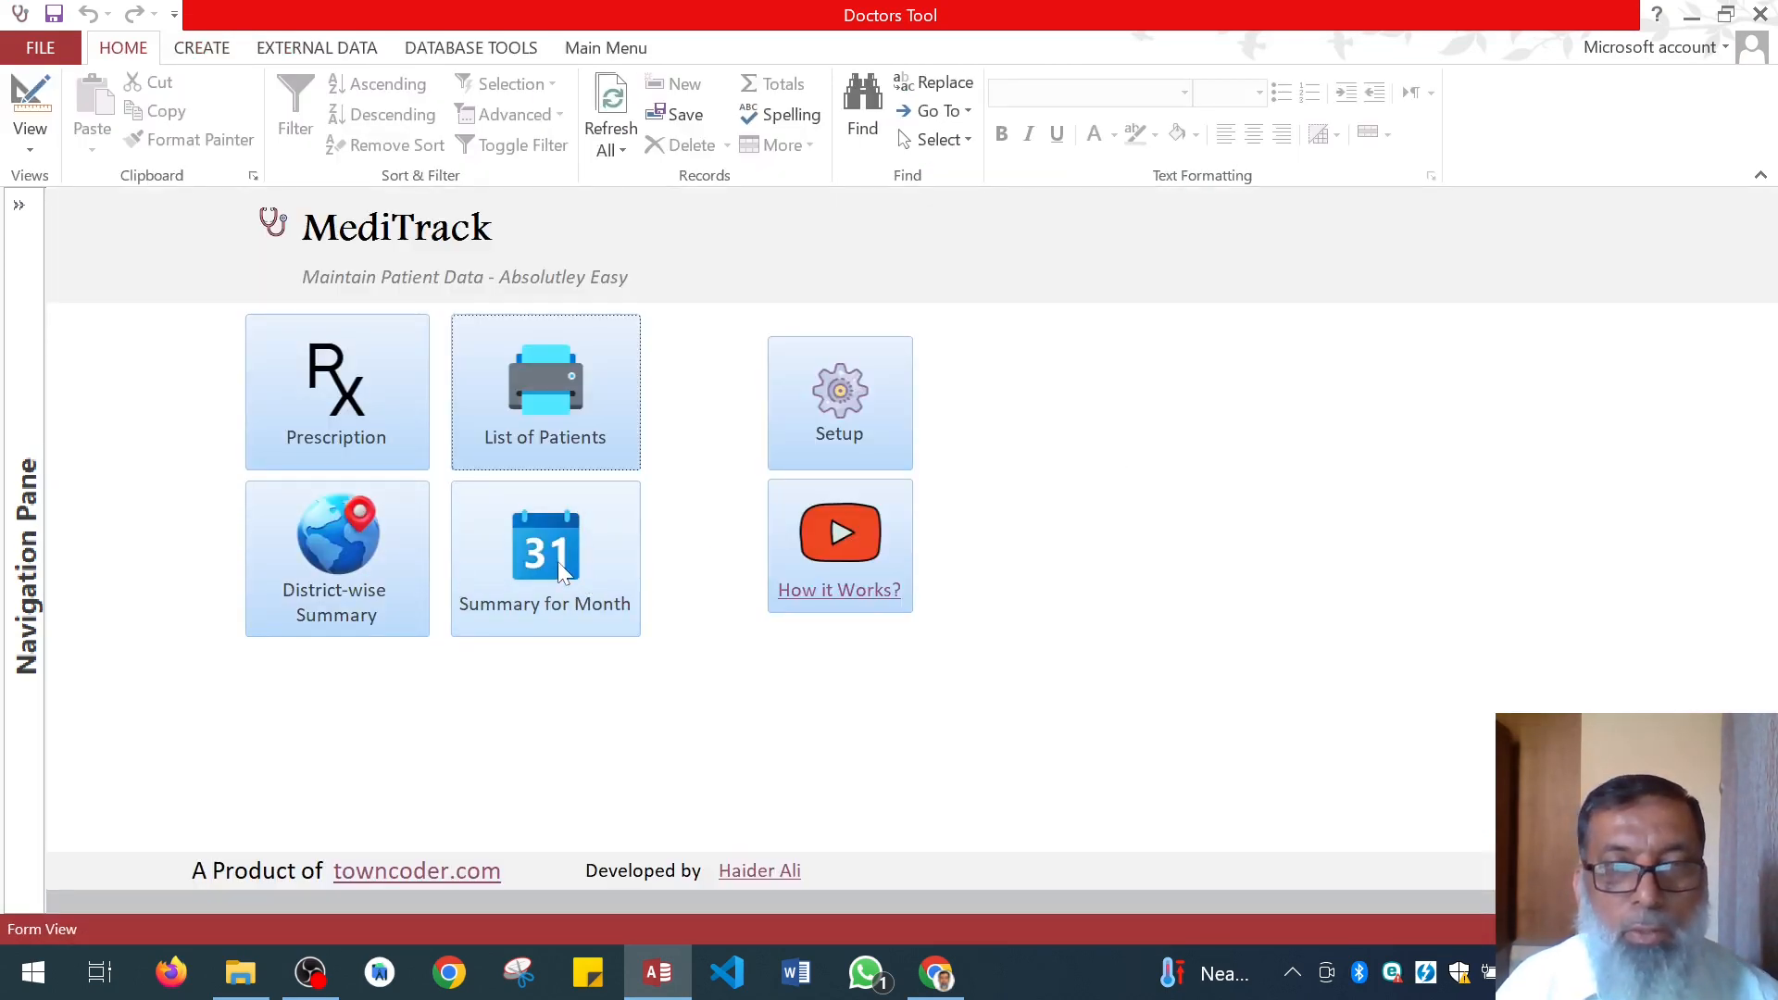
- Preview the Month-wise Summary of Patients report, zooming in and jumping to its last page, then close it
{"action": "left_click", "coordinate": [544, 558]}
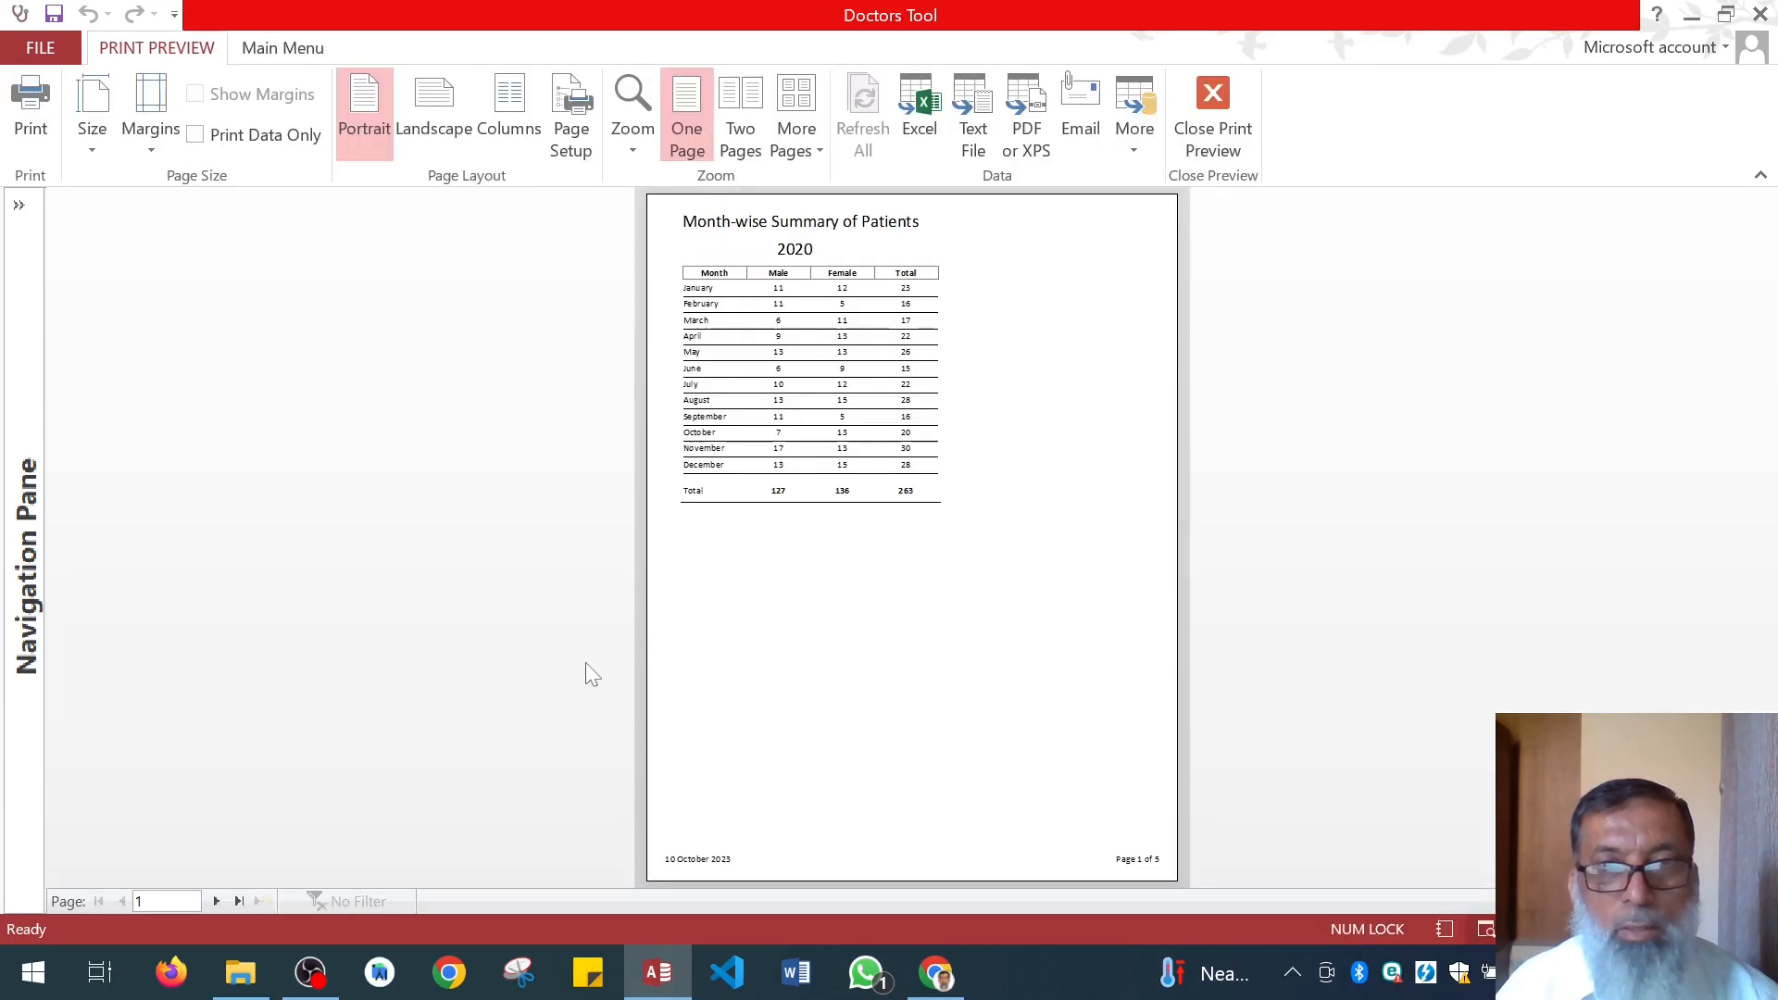
{"action": "left_click", "coordinate": [631, 113]}
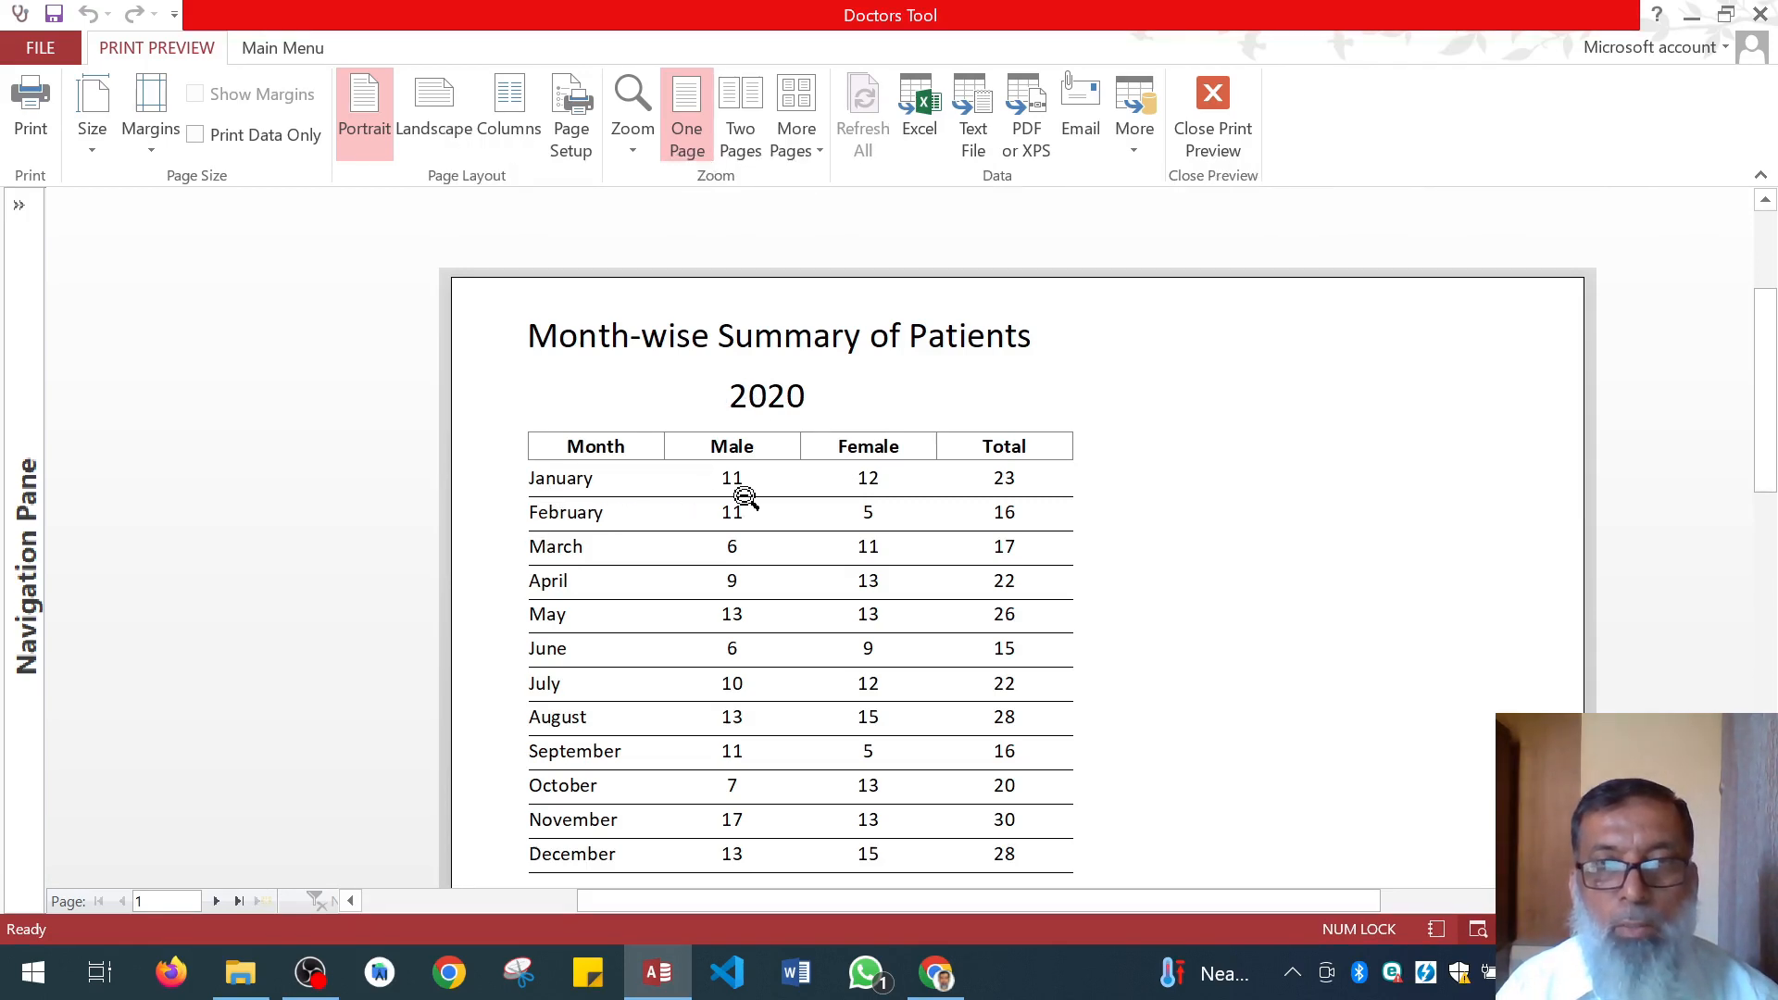
{"action": "mouse_move", "coordinate": [872, 489]}
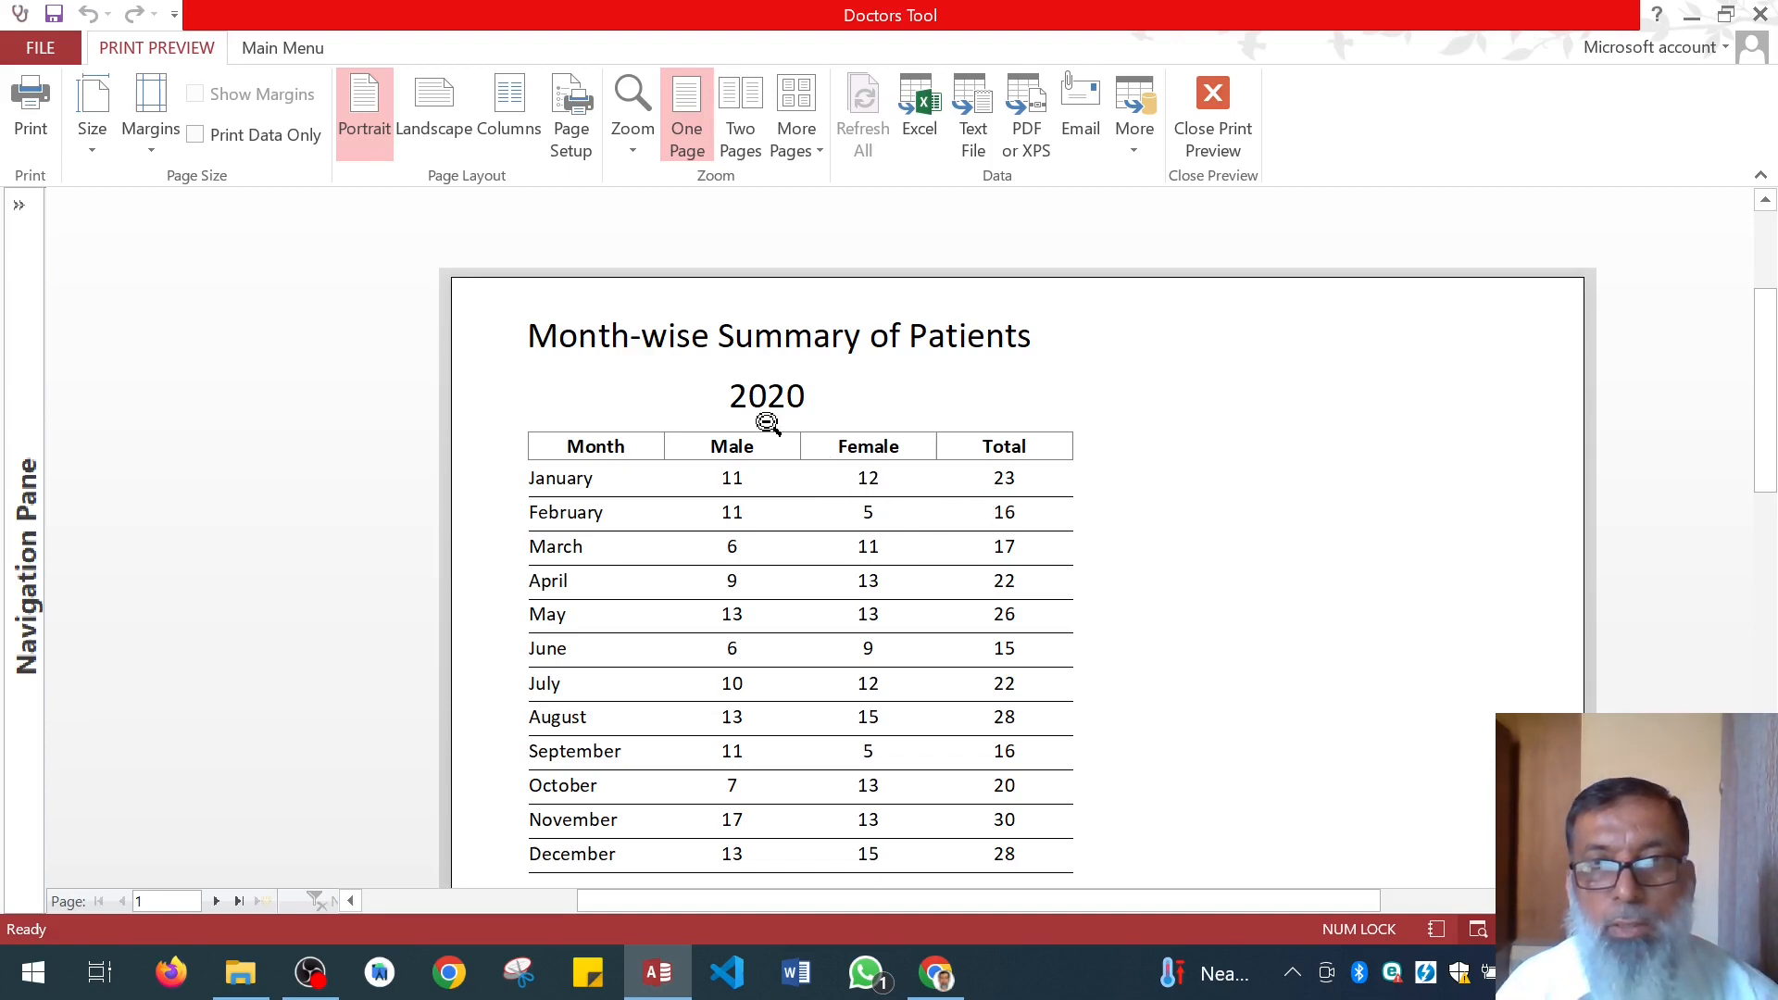
{"action": "scroll", "scroll_direction": "down", "scroll_amount": 3}
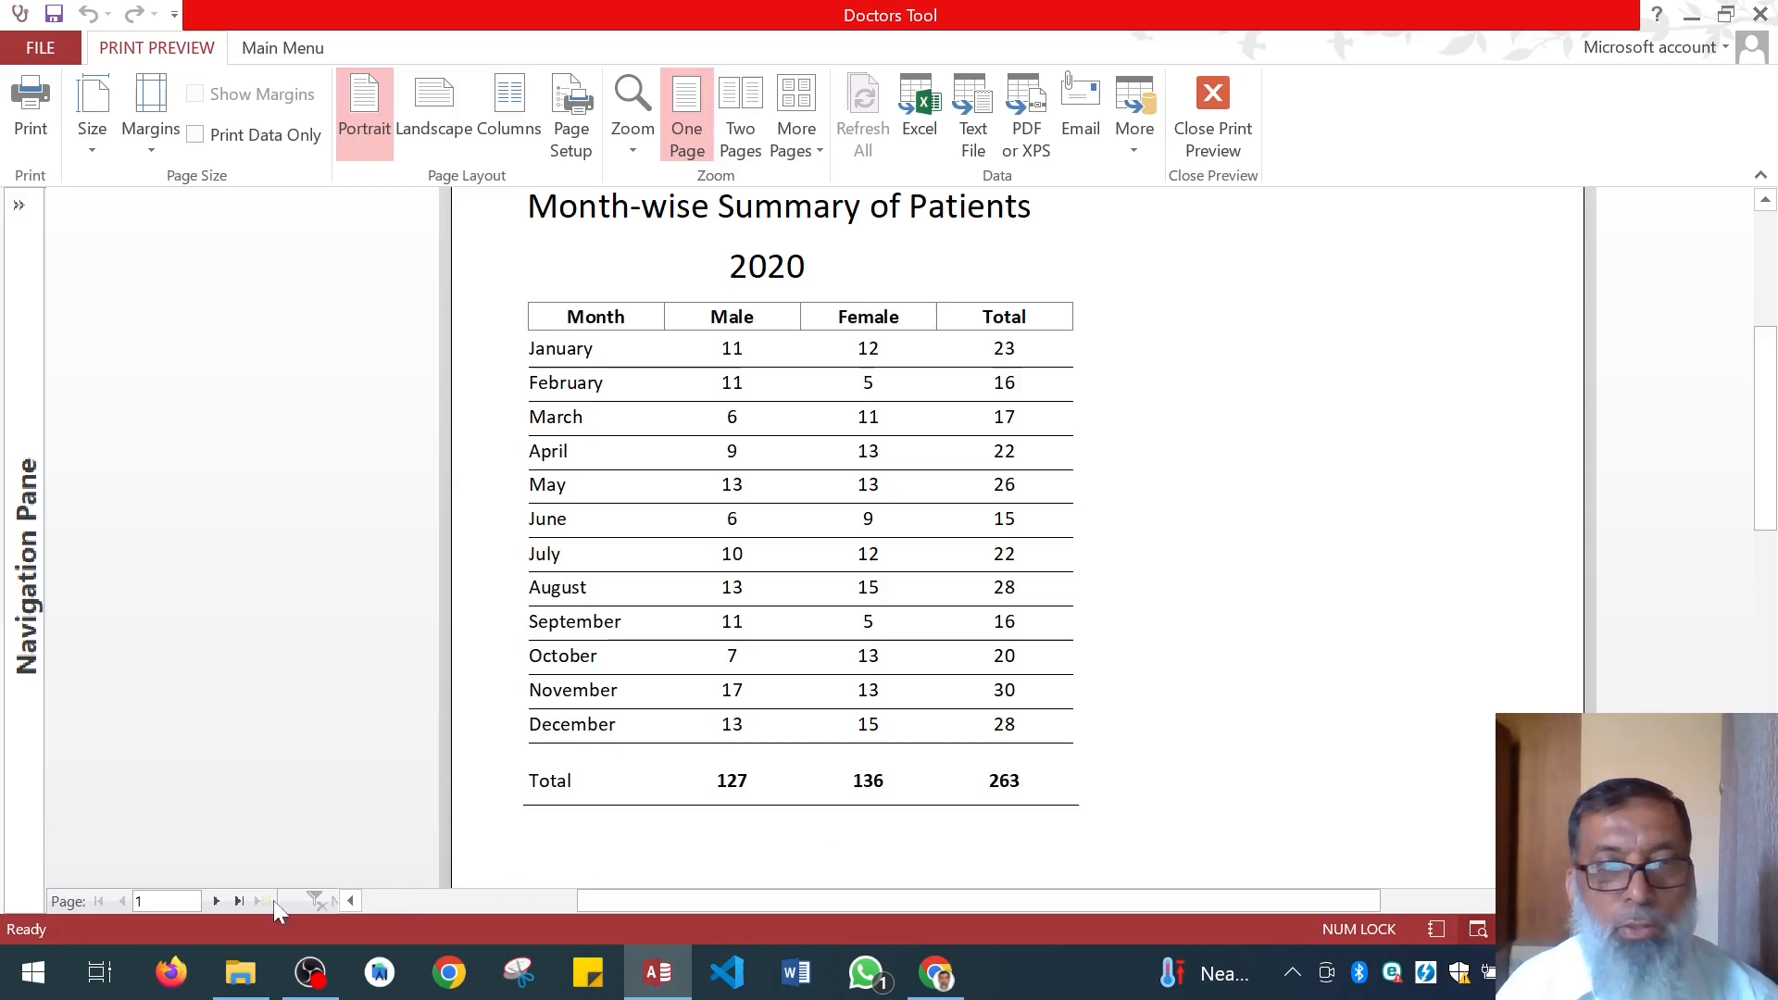
{"action": "left_click", "coordinate": [260, 900]}
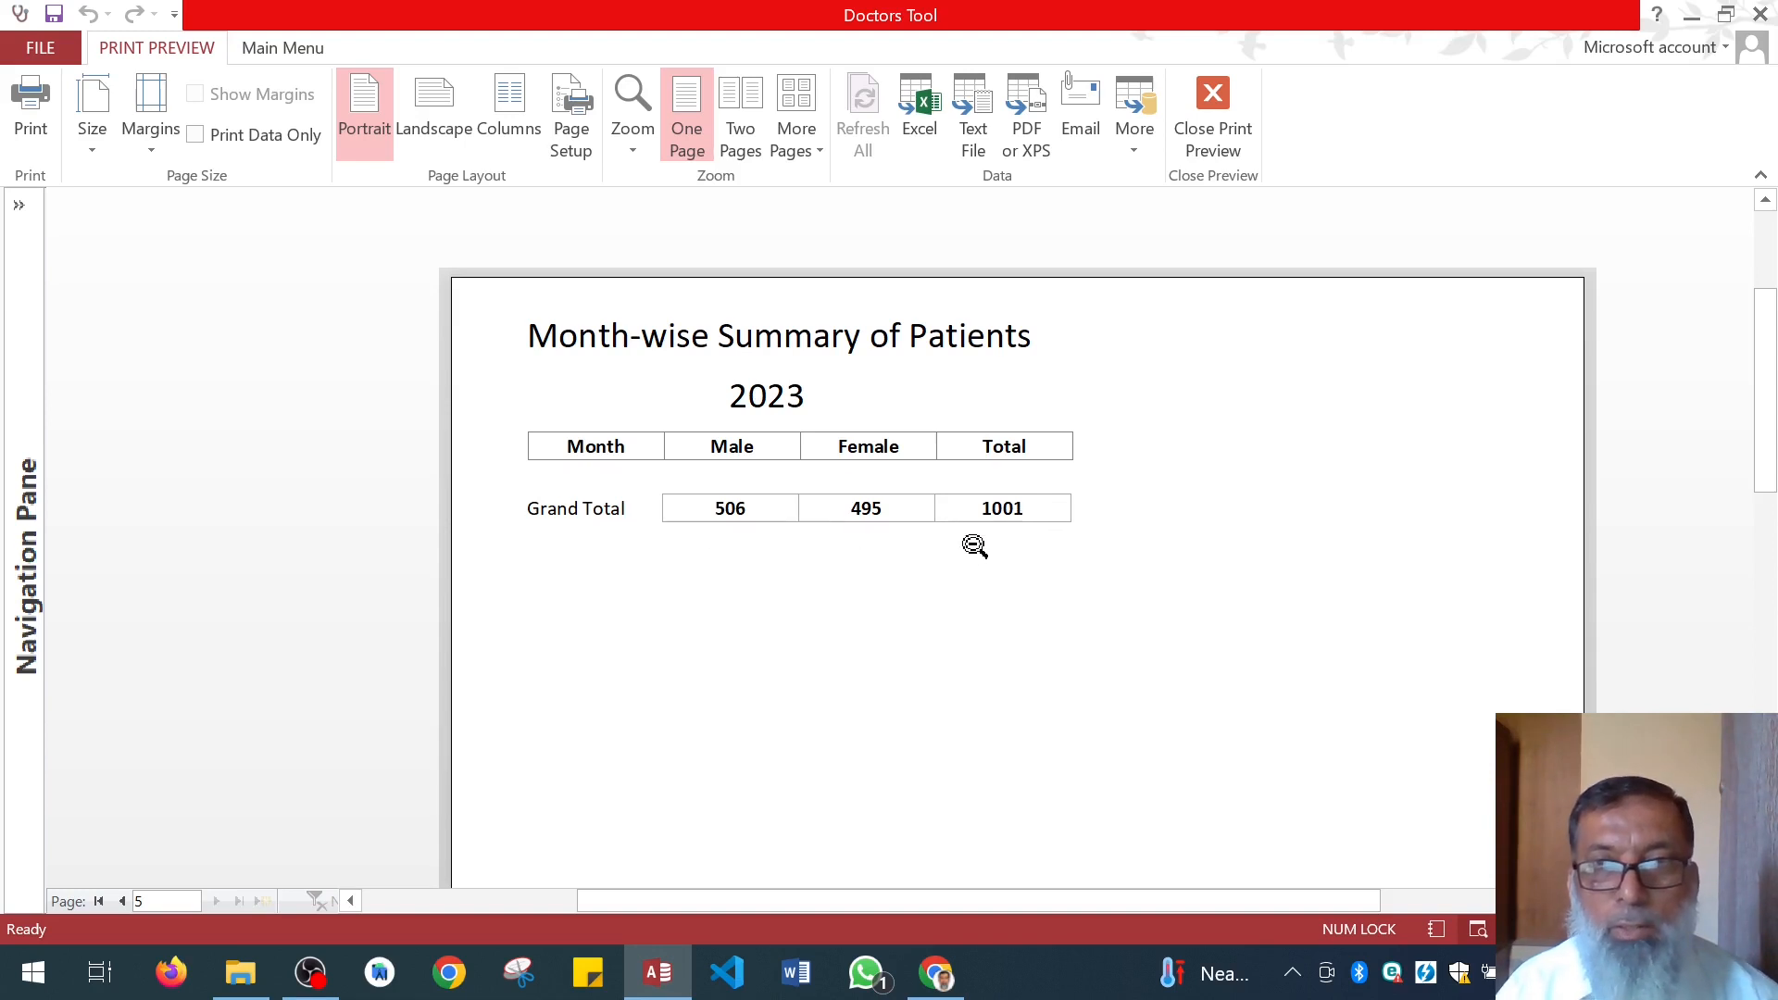
{"action": "left_click", "coordinate": [1211, 113]}
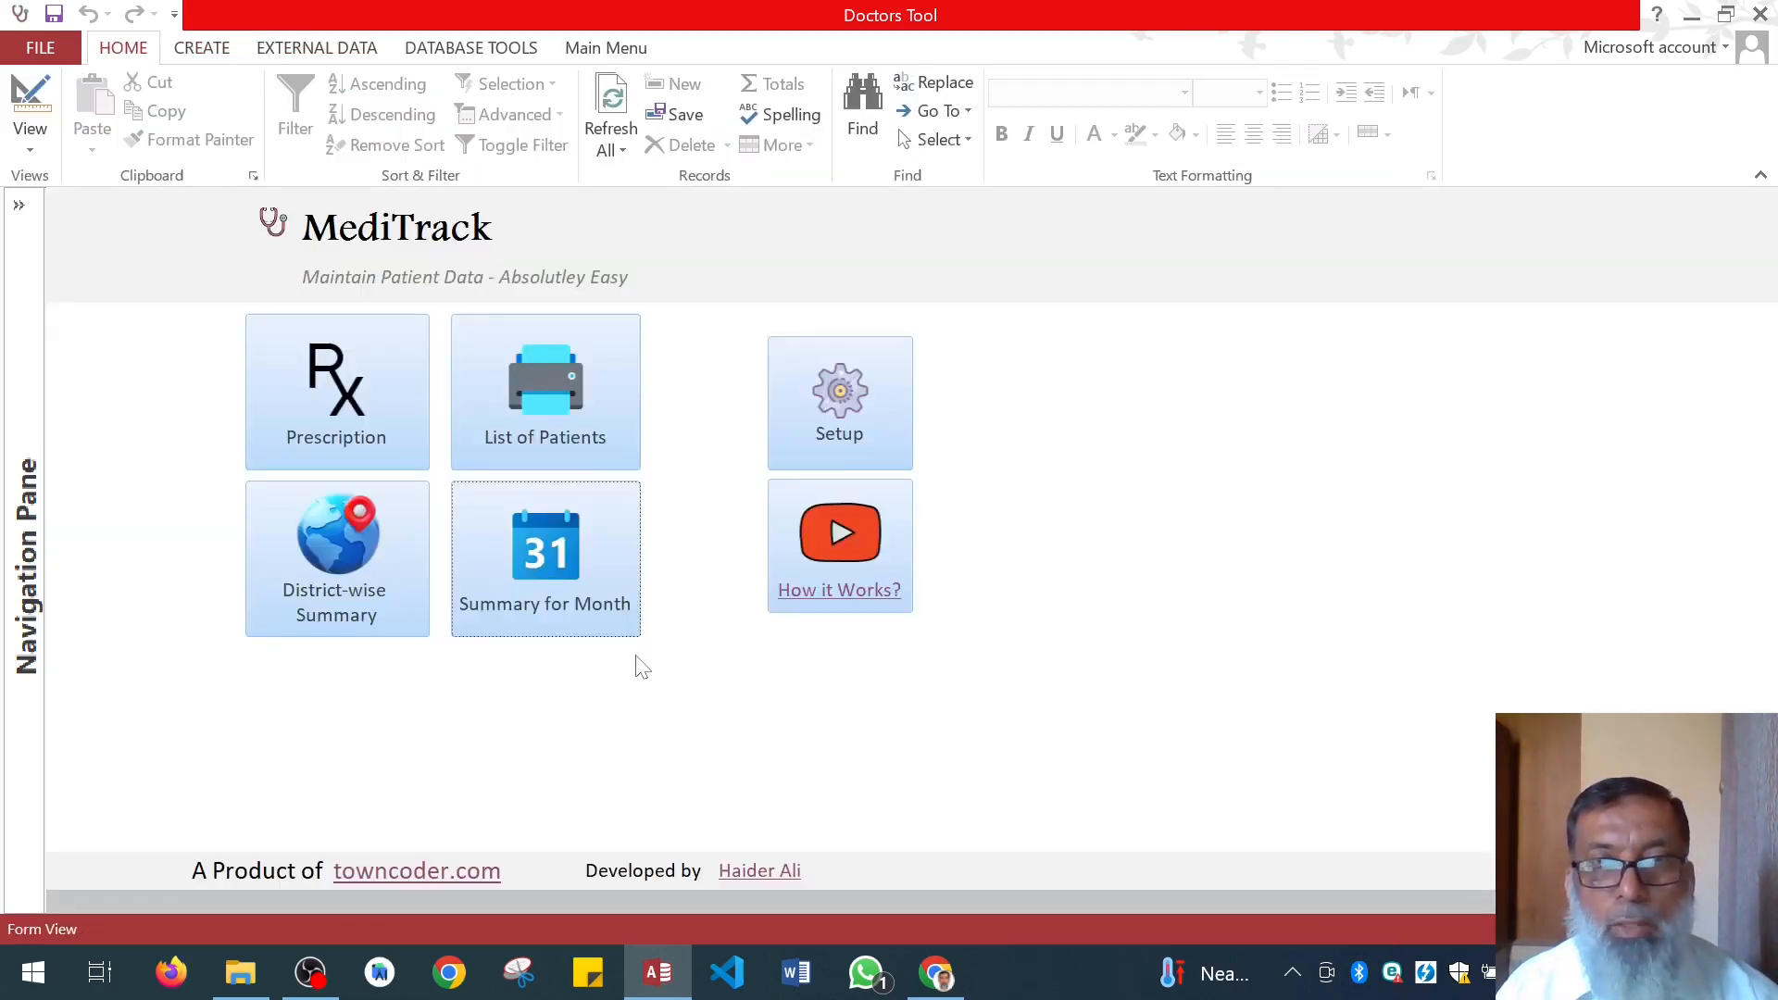
- Preview the District-wise Summary of Patients report and zoom into its page
{"action": "left_click", "coordinate": [335, 558]}
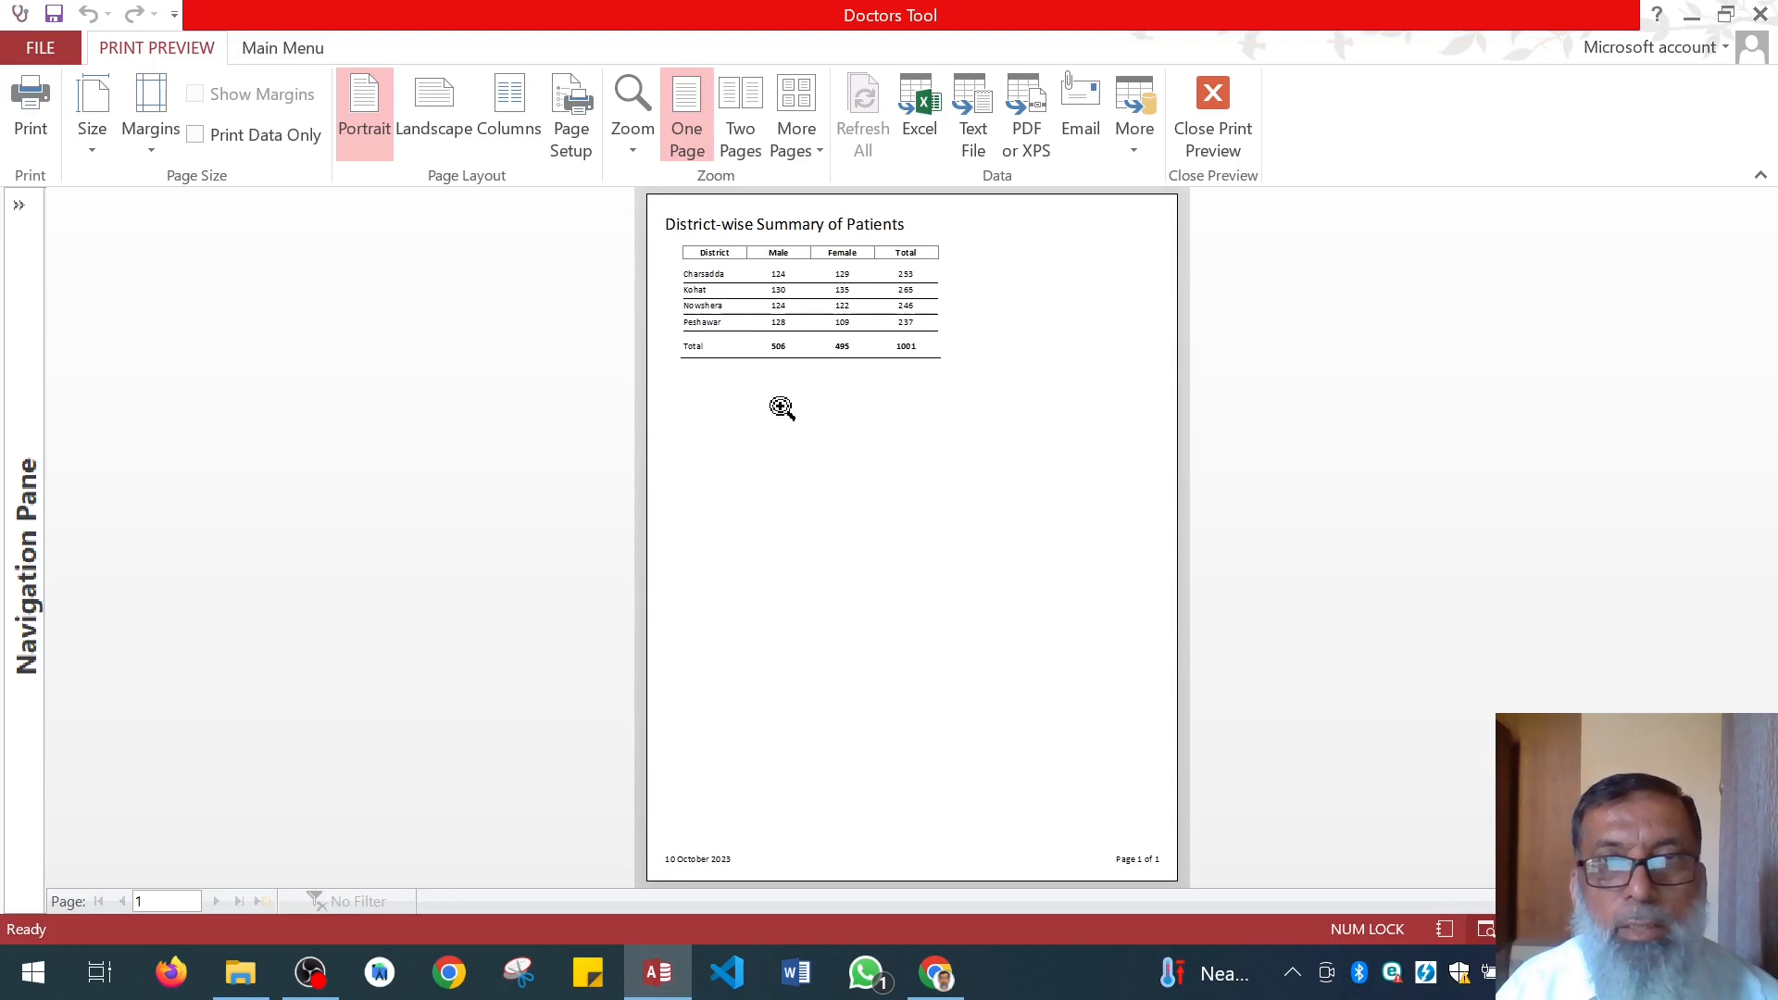
{"action": "left_click", "coordinate": [781, 408]}
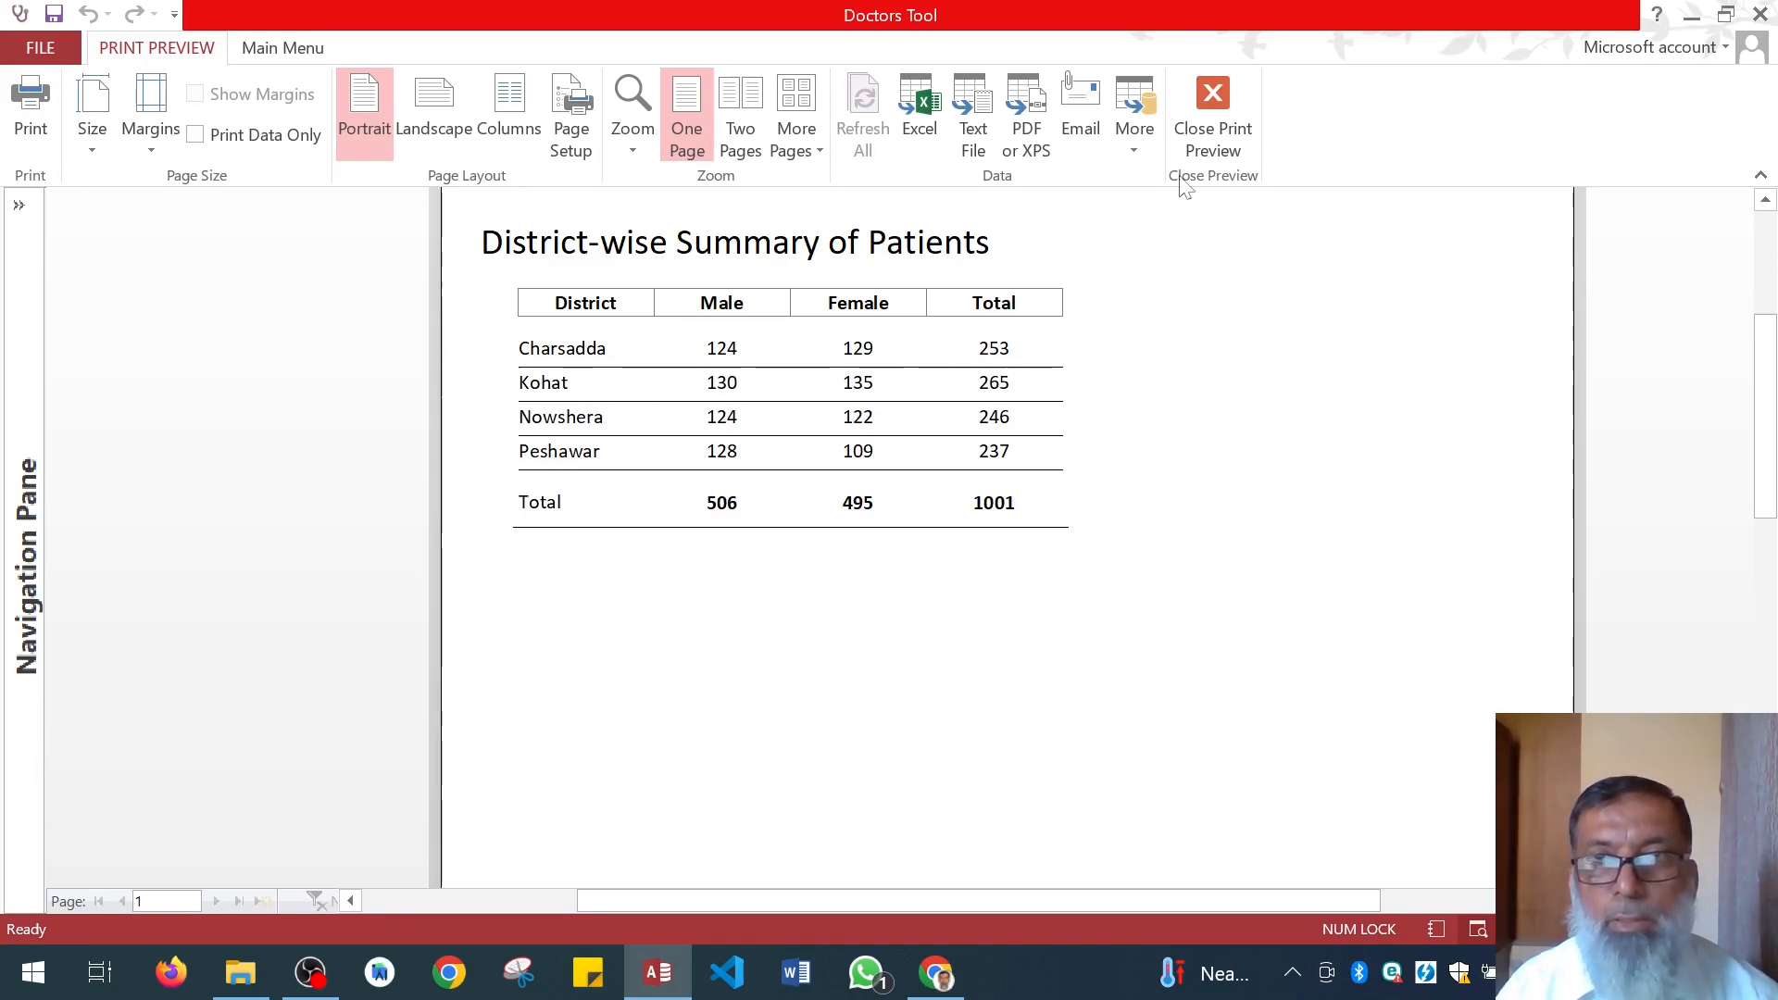
- Close the District-wise Summary preview to return to the MediTrack main menu
{"action": "left_click", "coordinate": [1211, 113]}
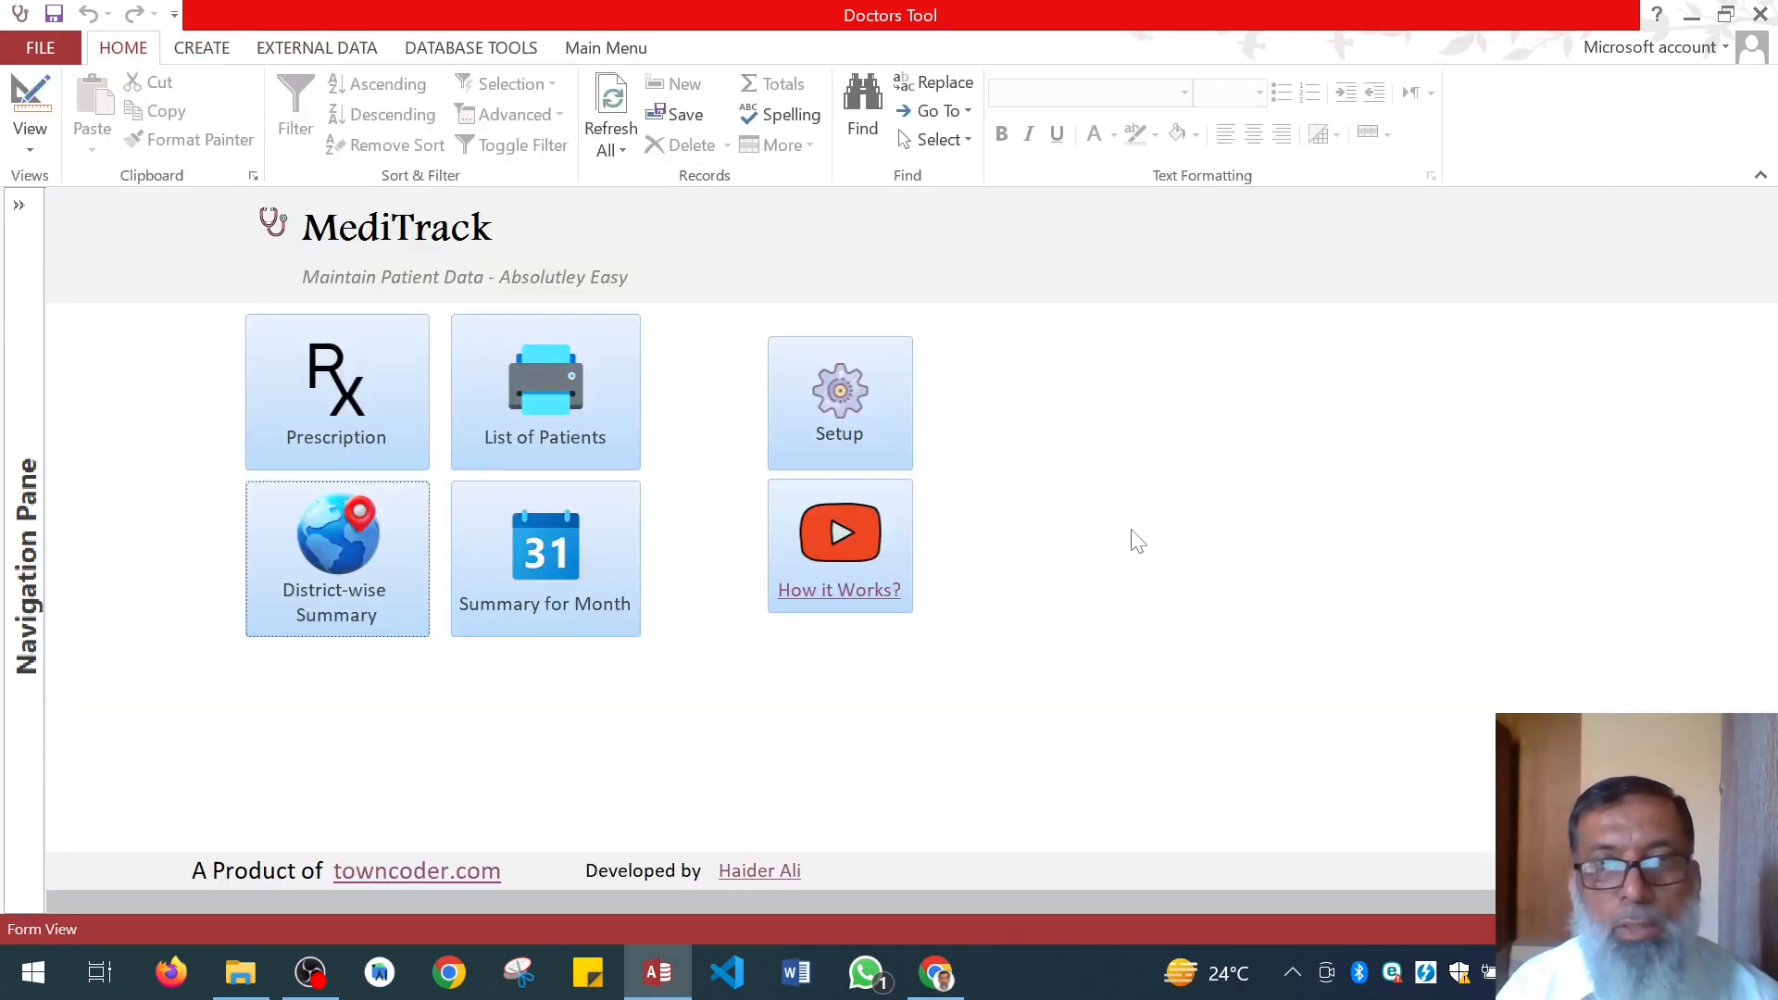
{"action": "mouse_move", "coordinate": [1109, 550]}
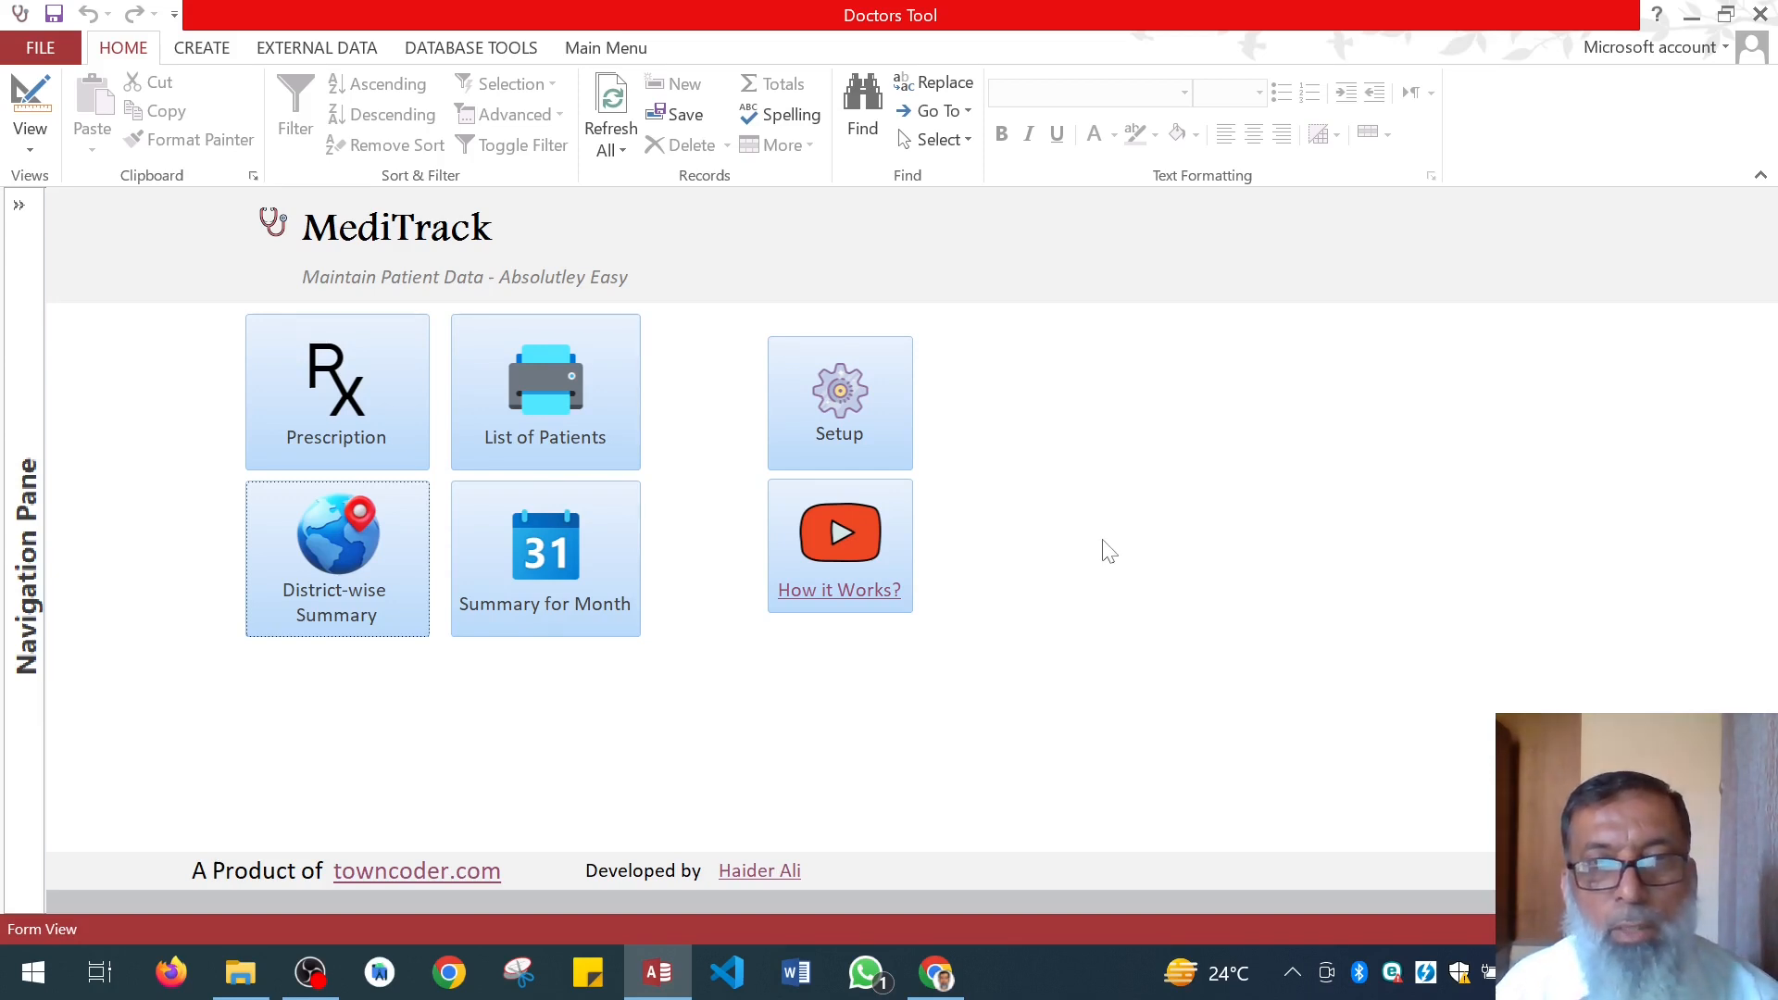
{"action": "mouse_move", "coordinate": [887, 400]}
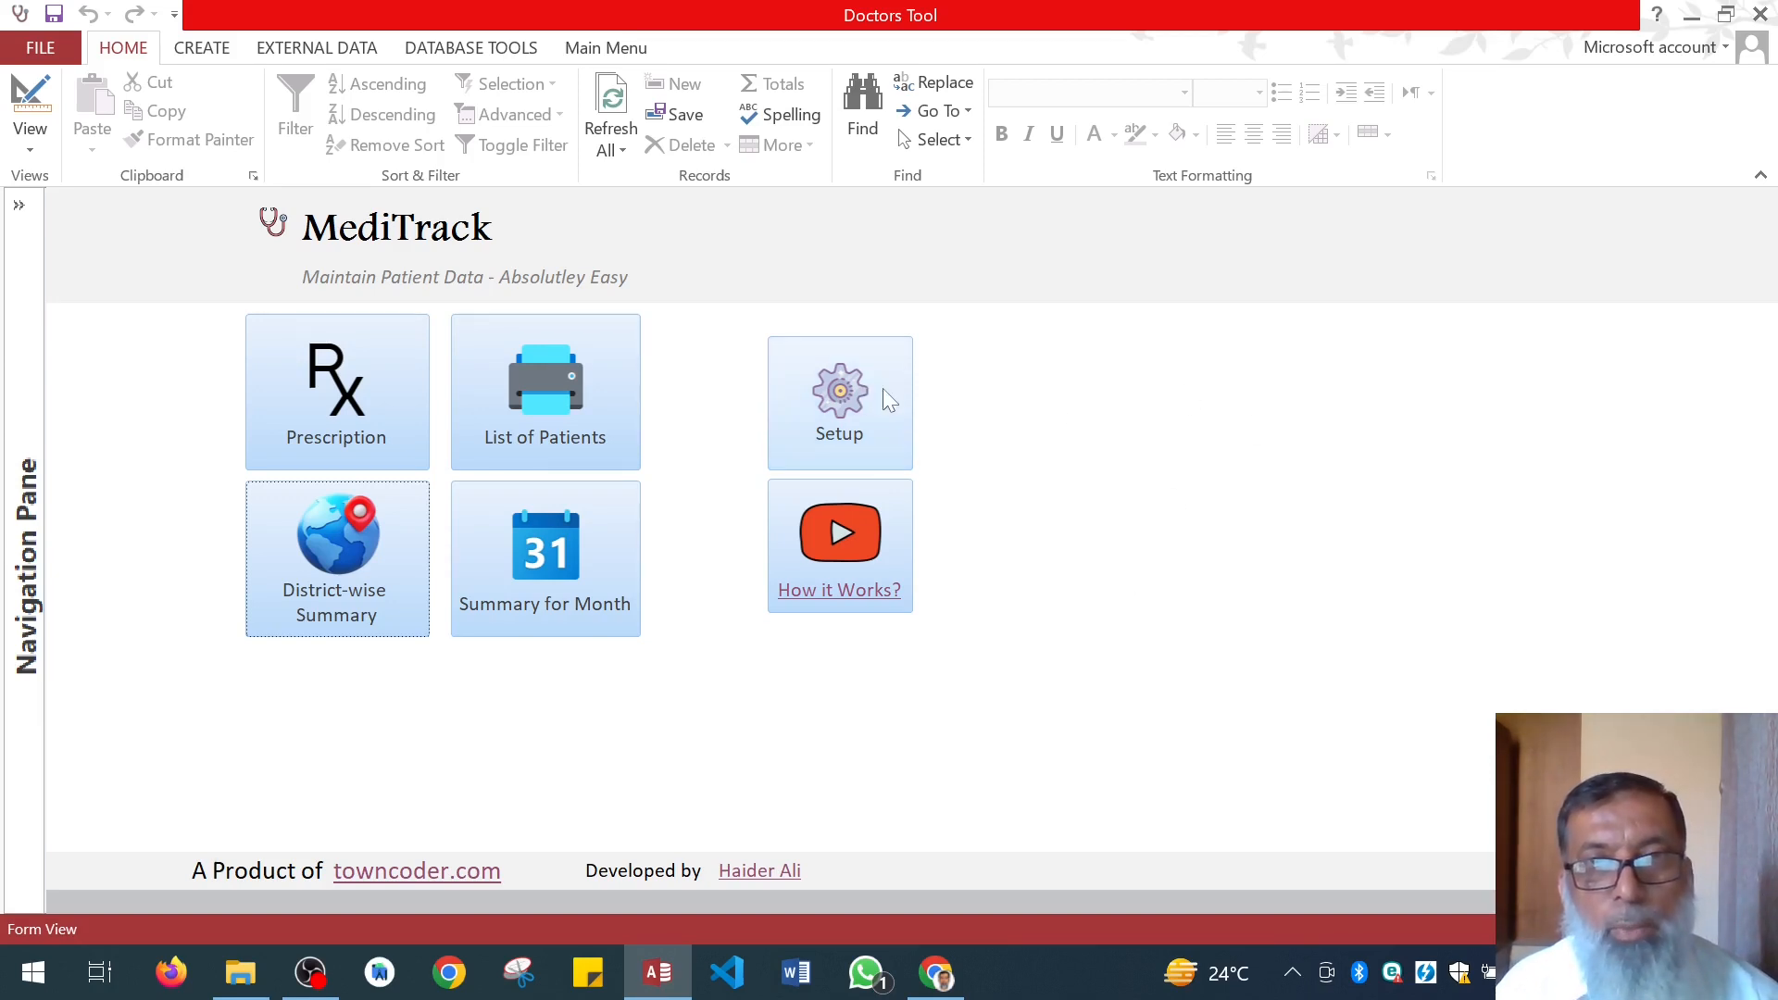
{"action": "mouse_move", "coordinate": [822, 556]}
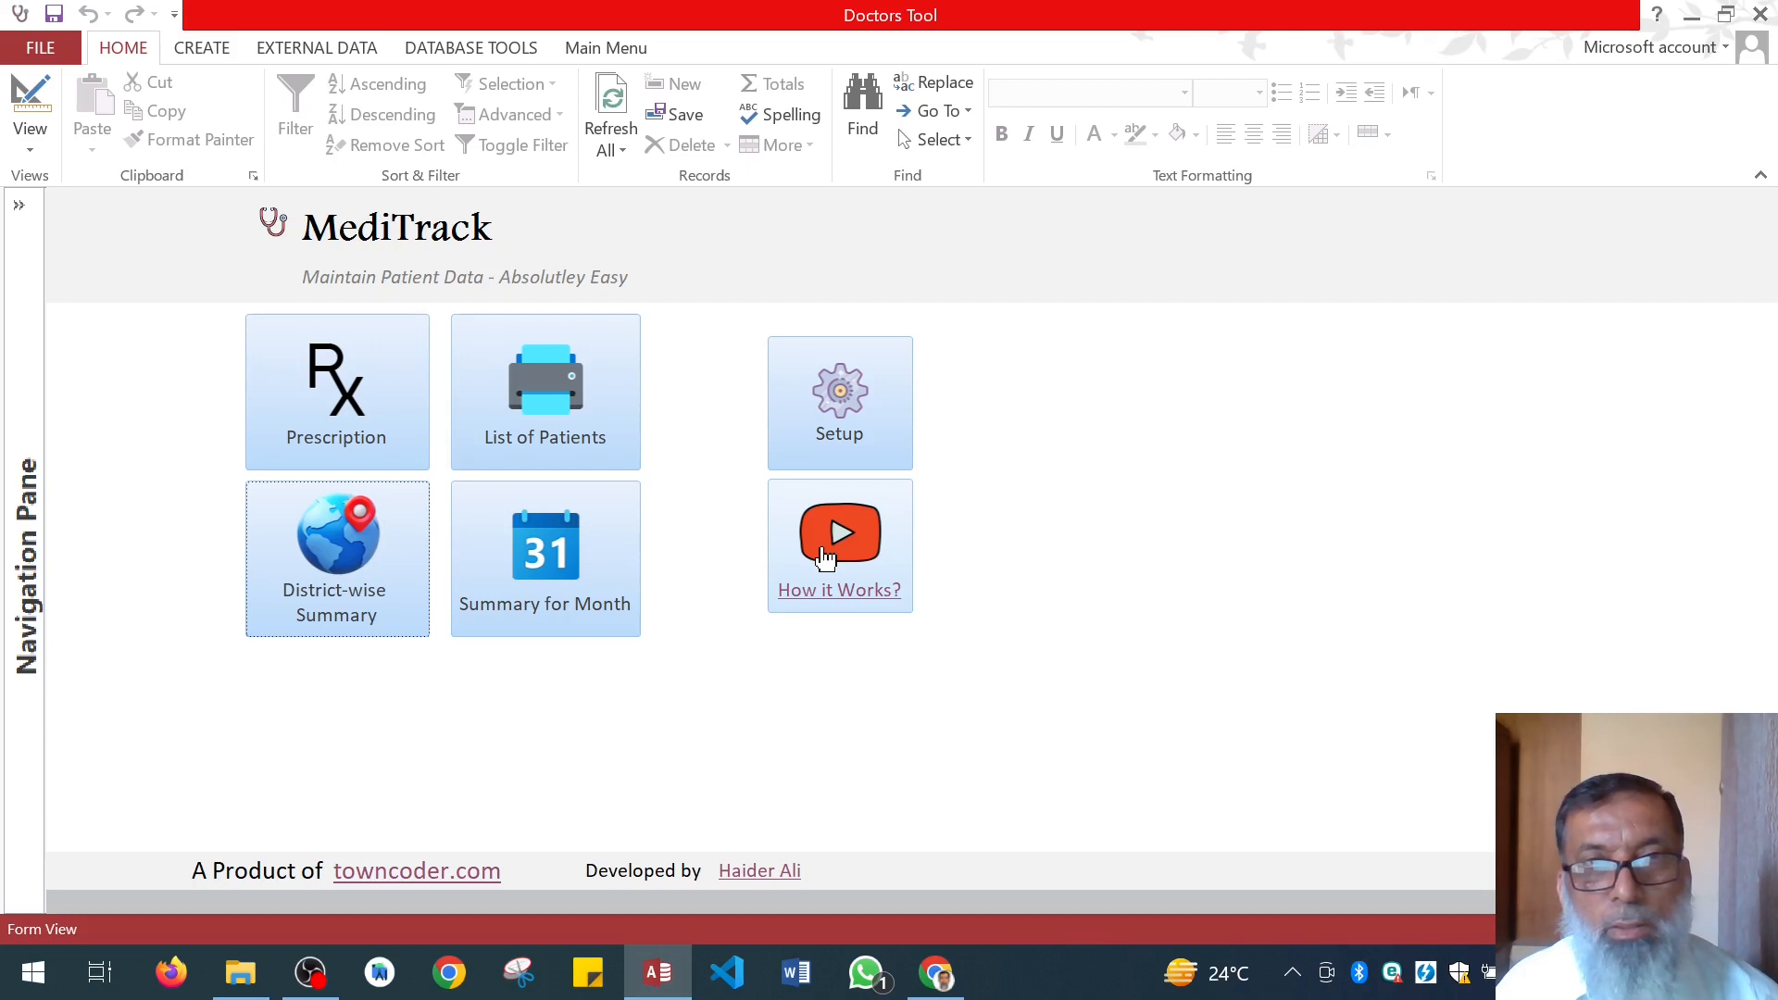
{"action": "mouse_move", "coordinate": [448, 252]}
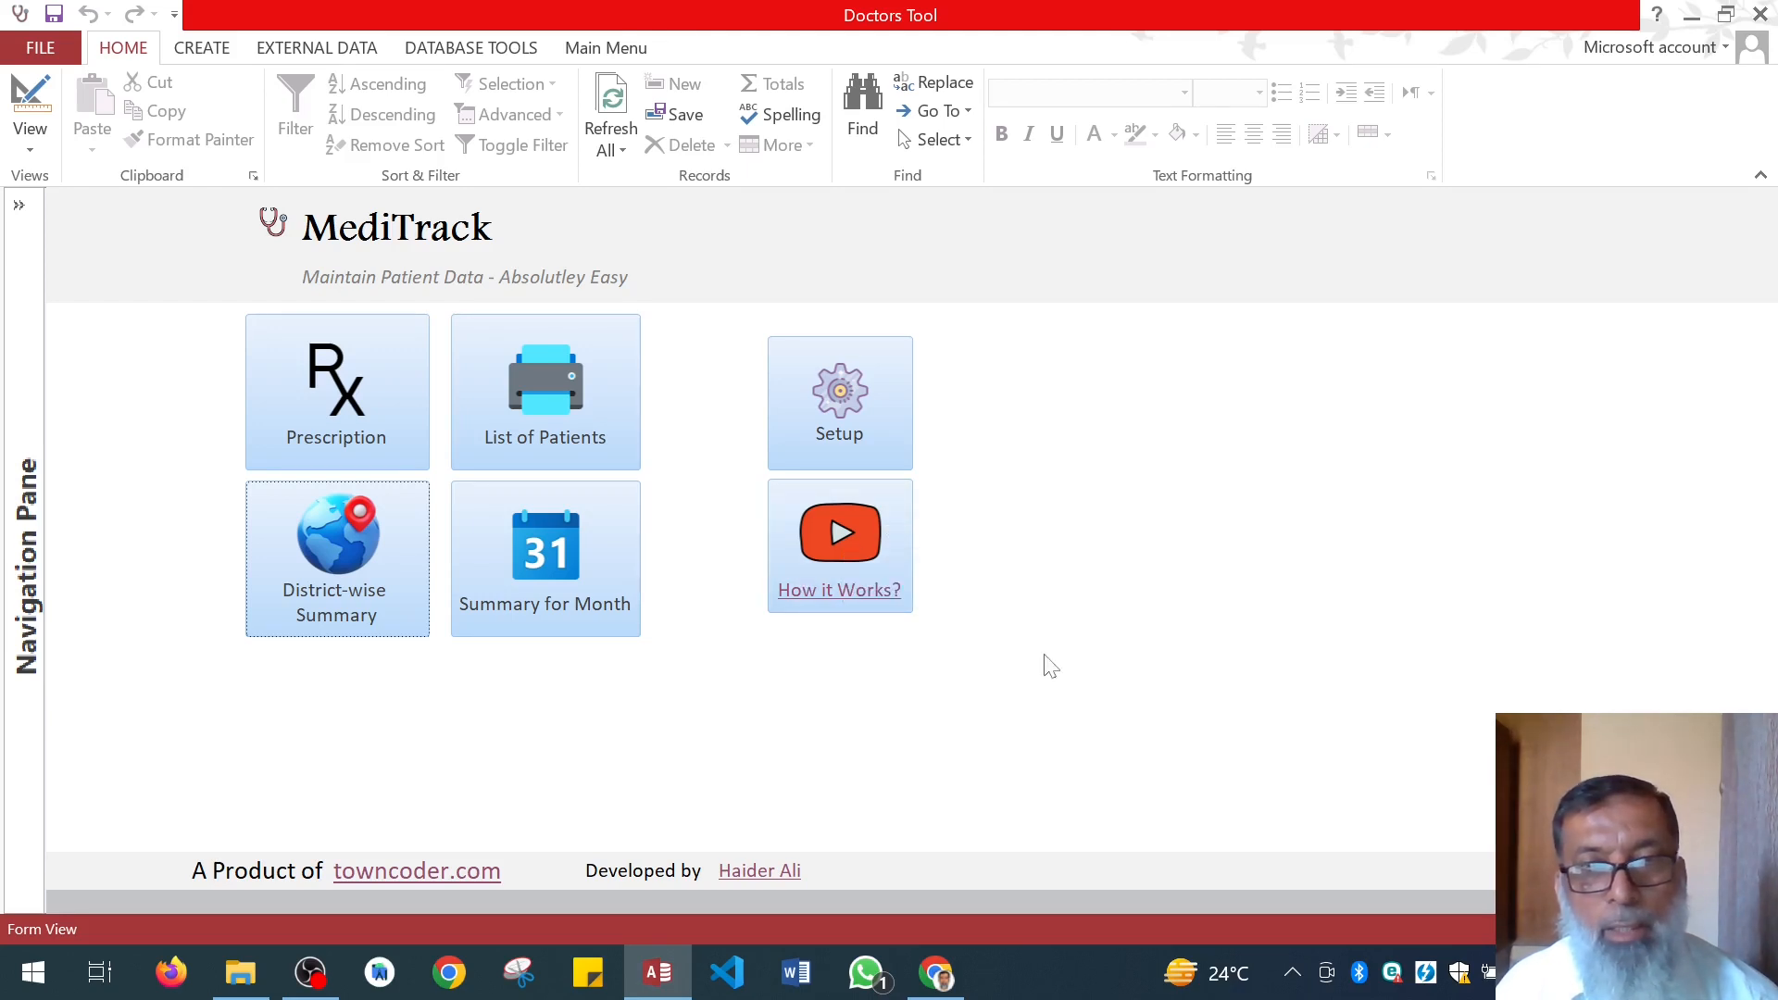
{"action": "mouse_move", "coordinate": [454, 885]}
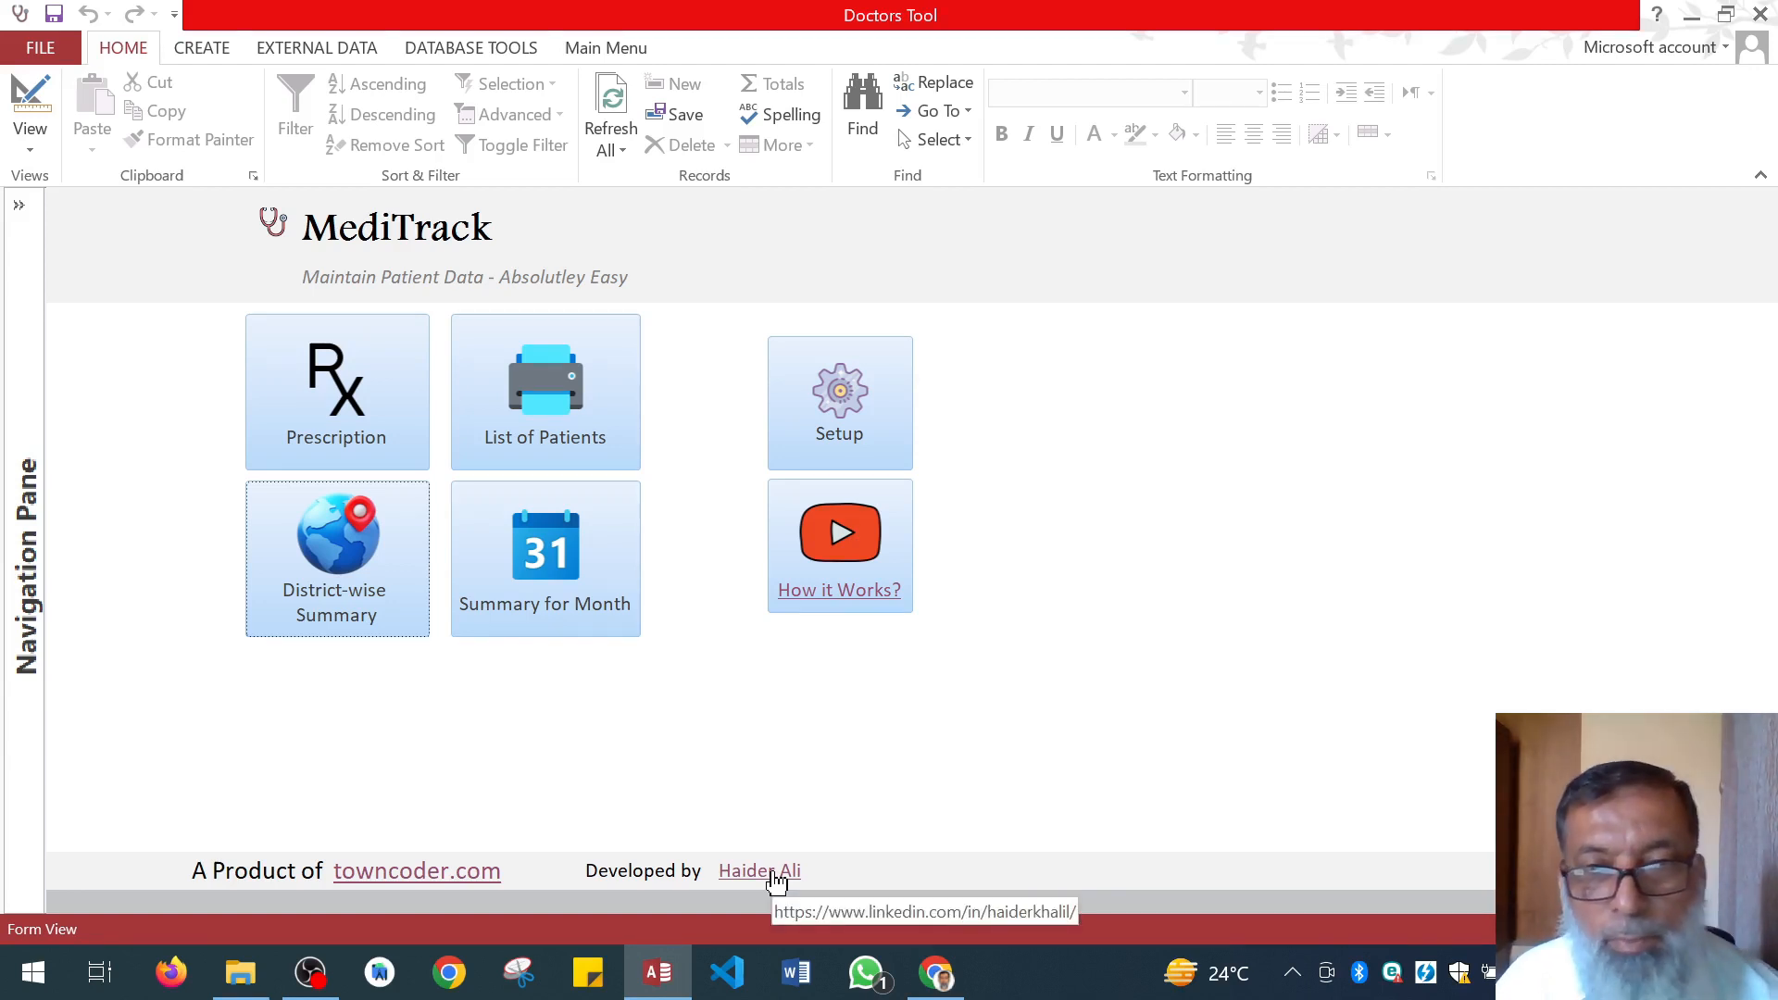
{"action": "mouse_move", "coordinate": [661, 537]}
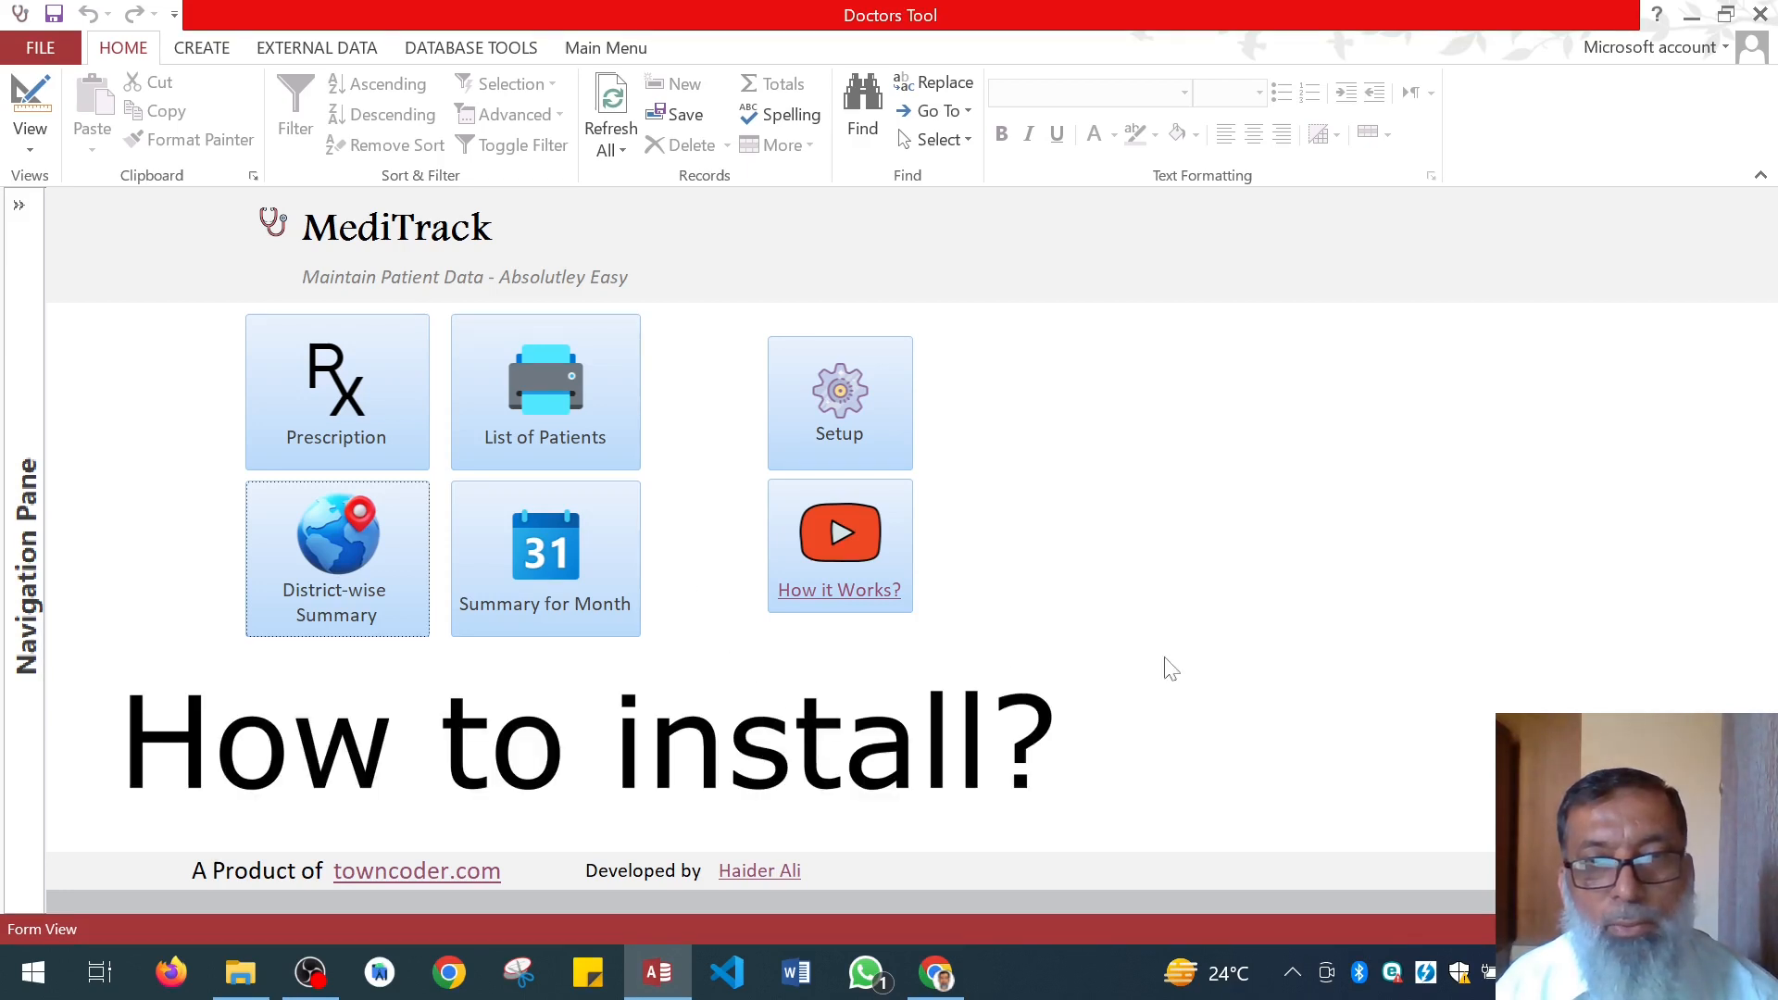
{"action": "mouse_move", "coordinate": [1196, 685]}
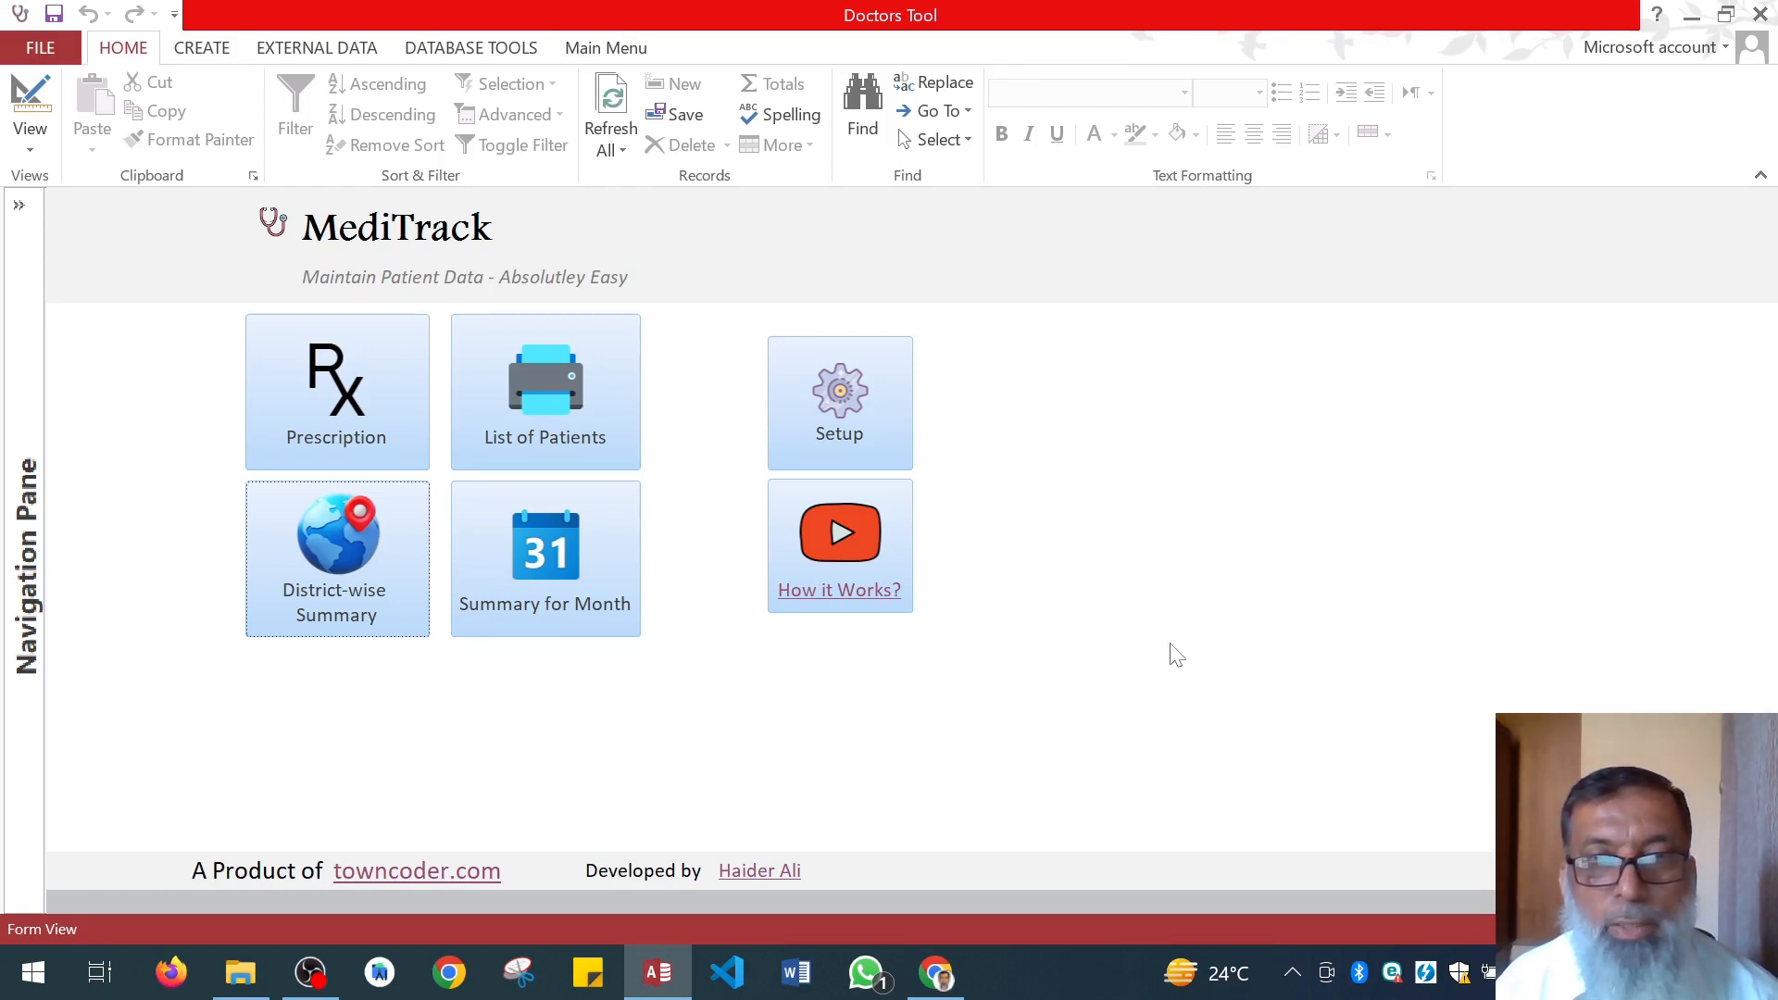
{"action": "mouse_move", "coordinate": [1179, 666]}
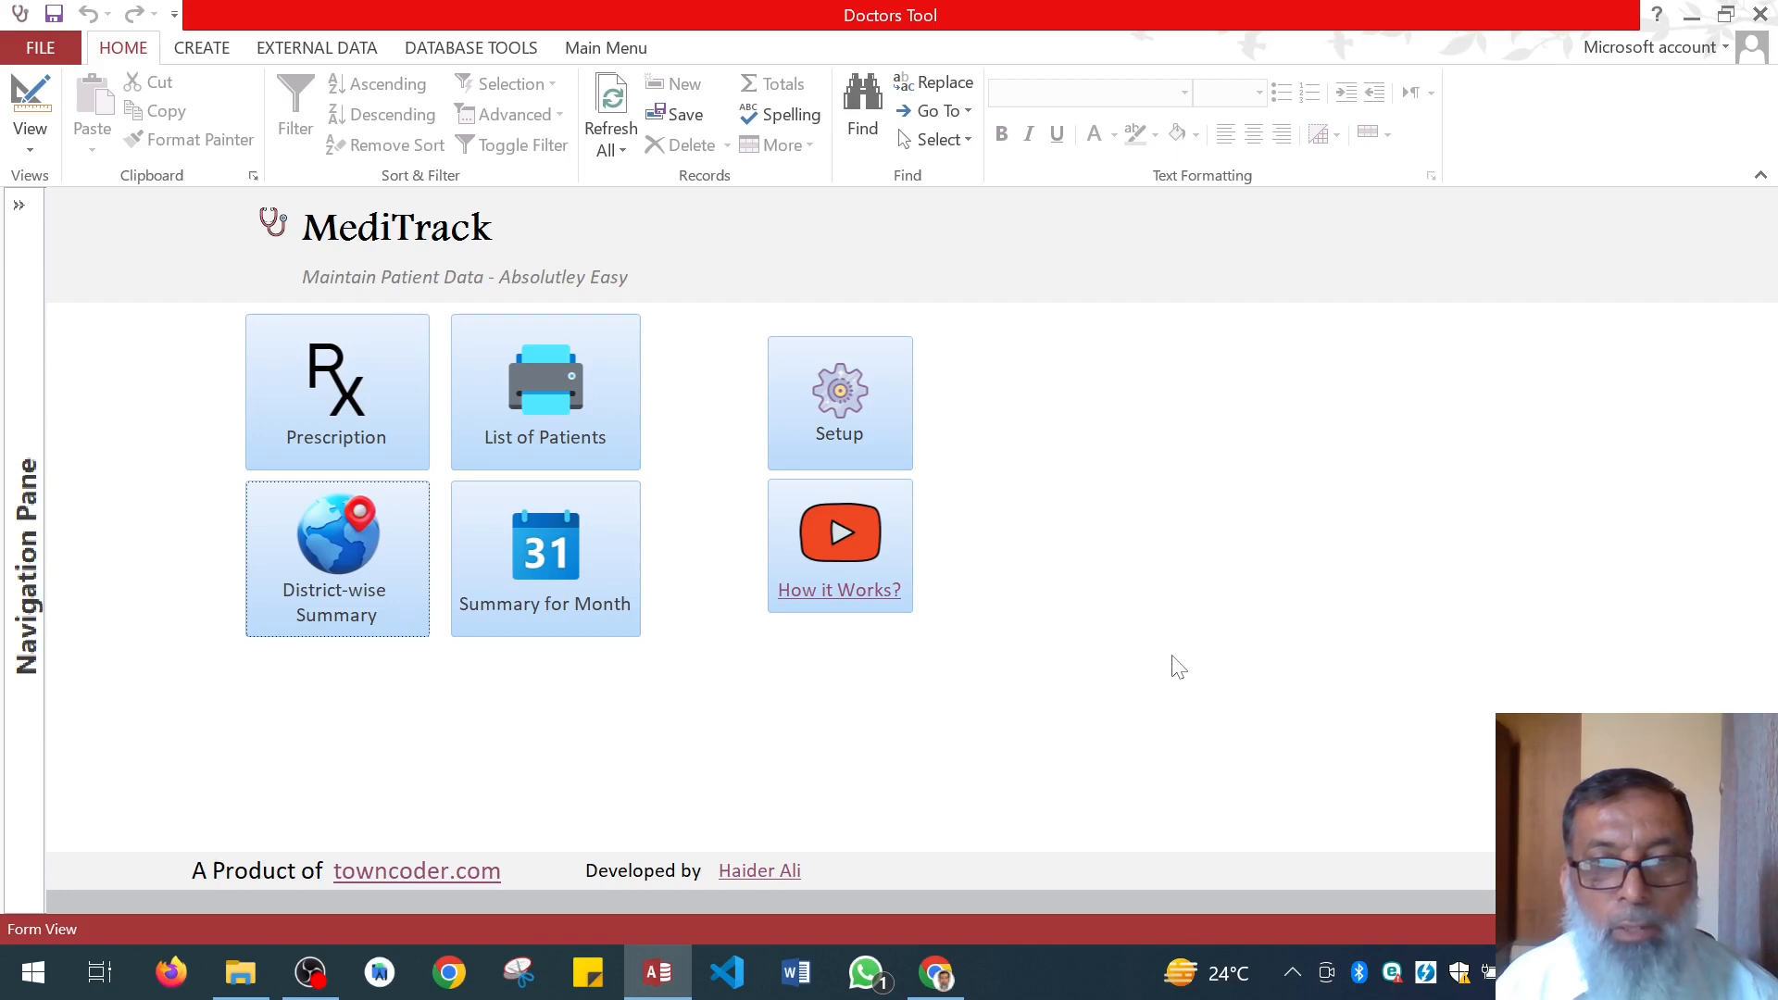
{"action": "mouse_move", "coordinate": [518, 826]}
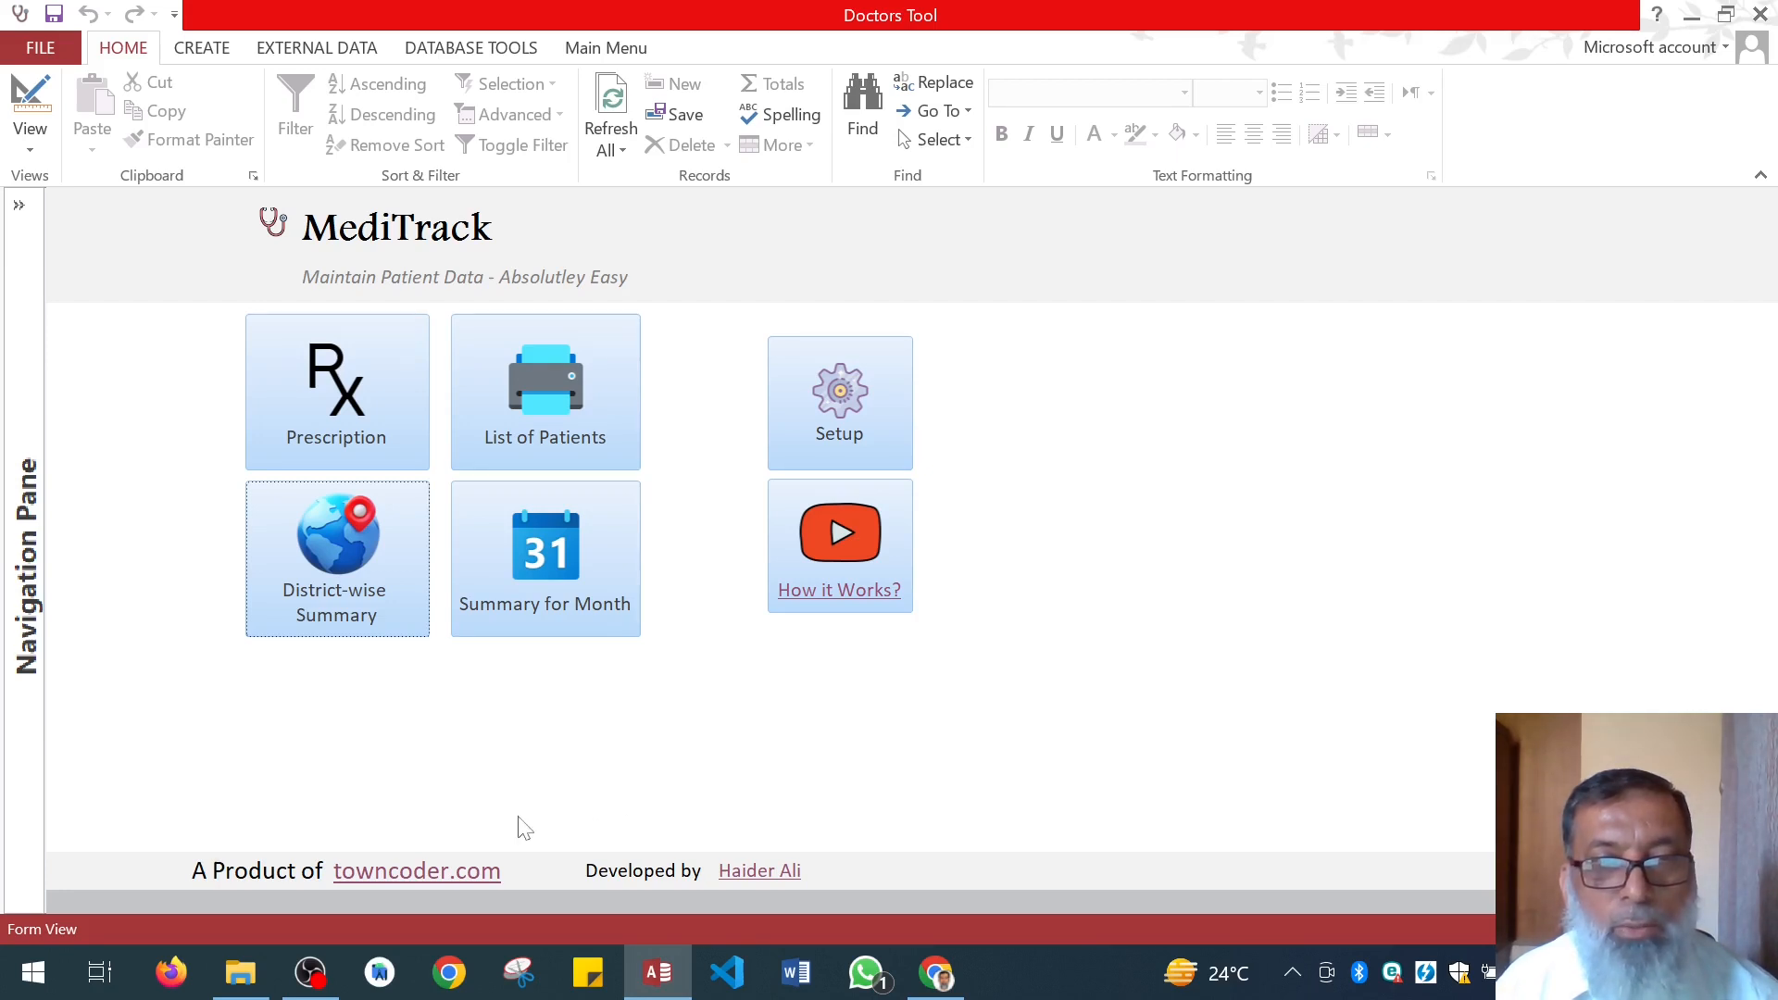
- Bring up Firefox, go to towncoder.com and navigate to its Tools section
{"action": "left_click", "coordinate": [170, 973]}
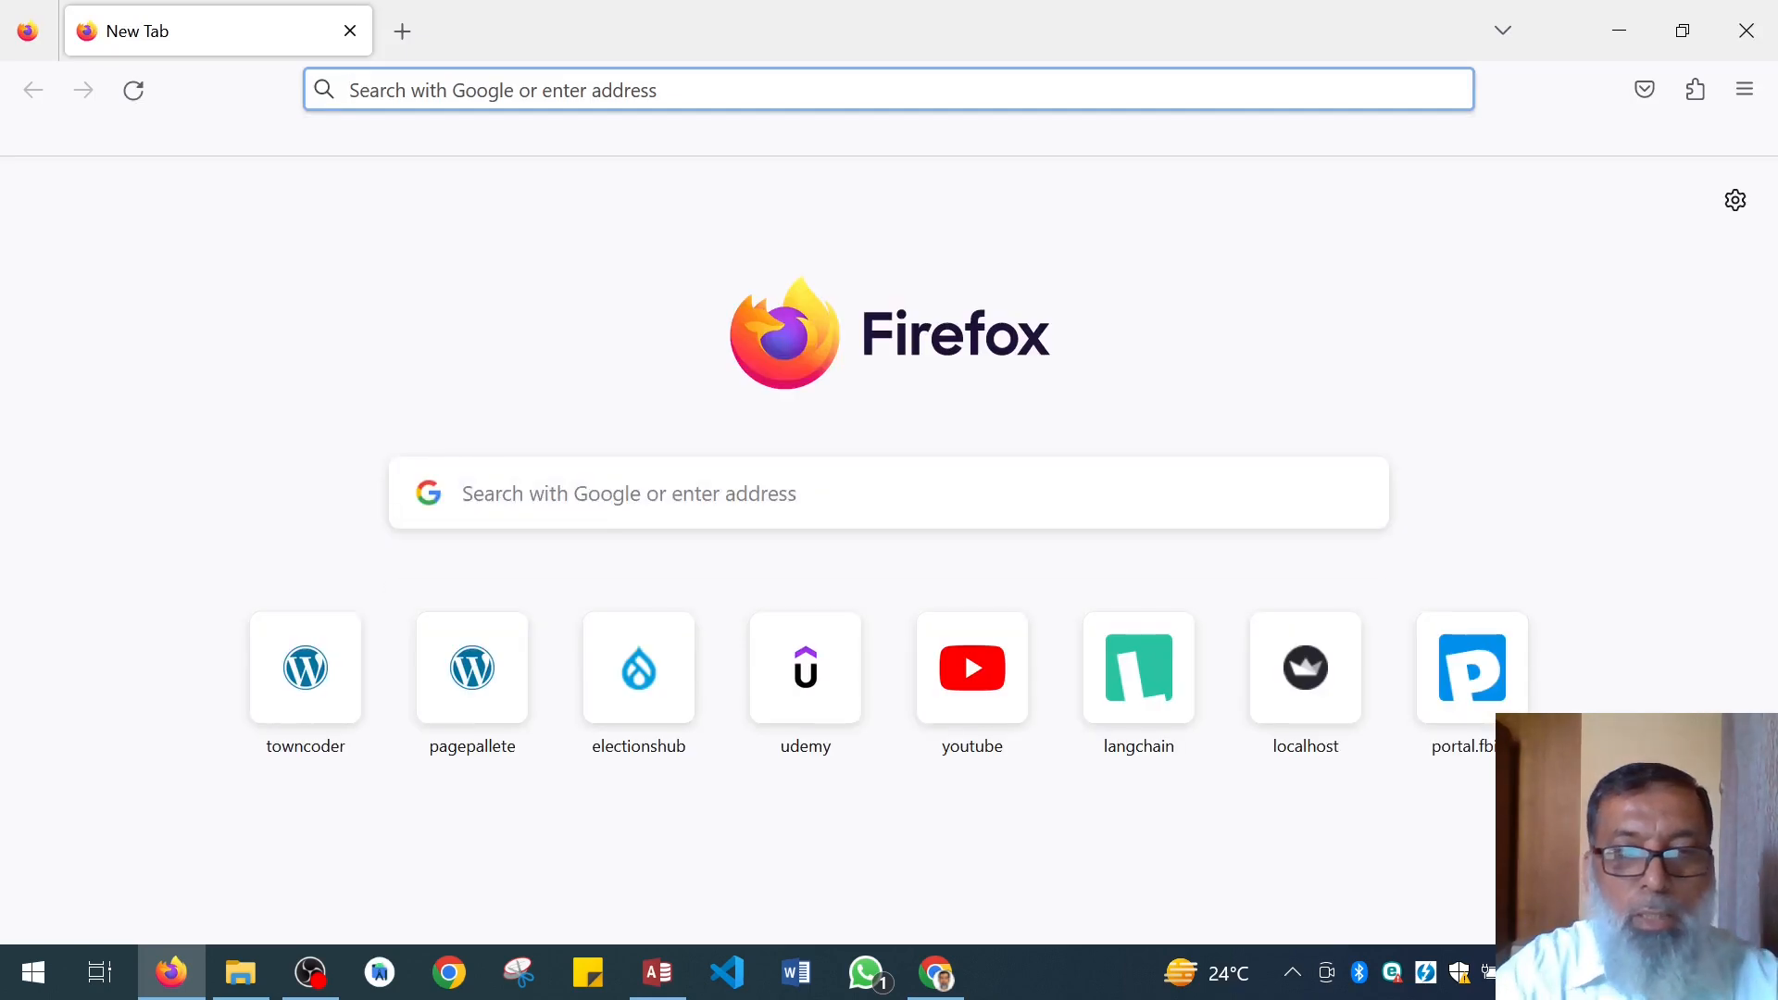
{"action": "type", "text": "towncoder.com"}
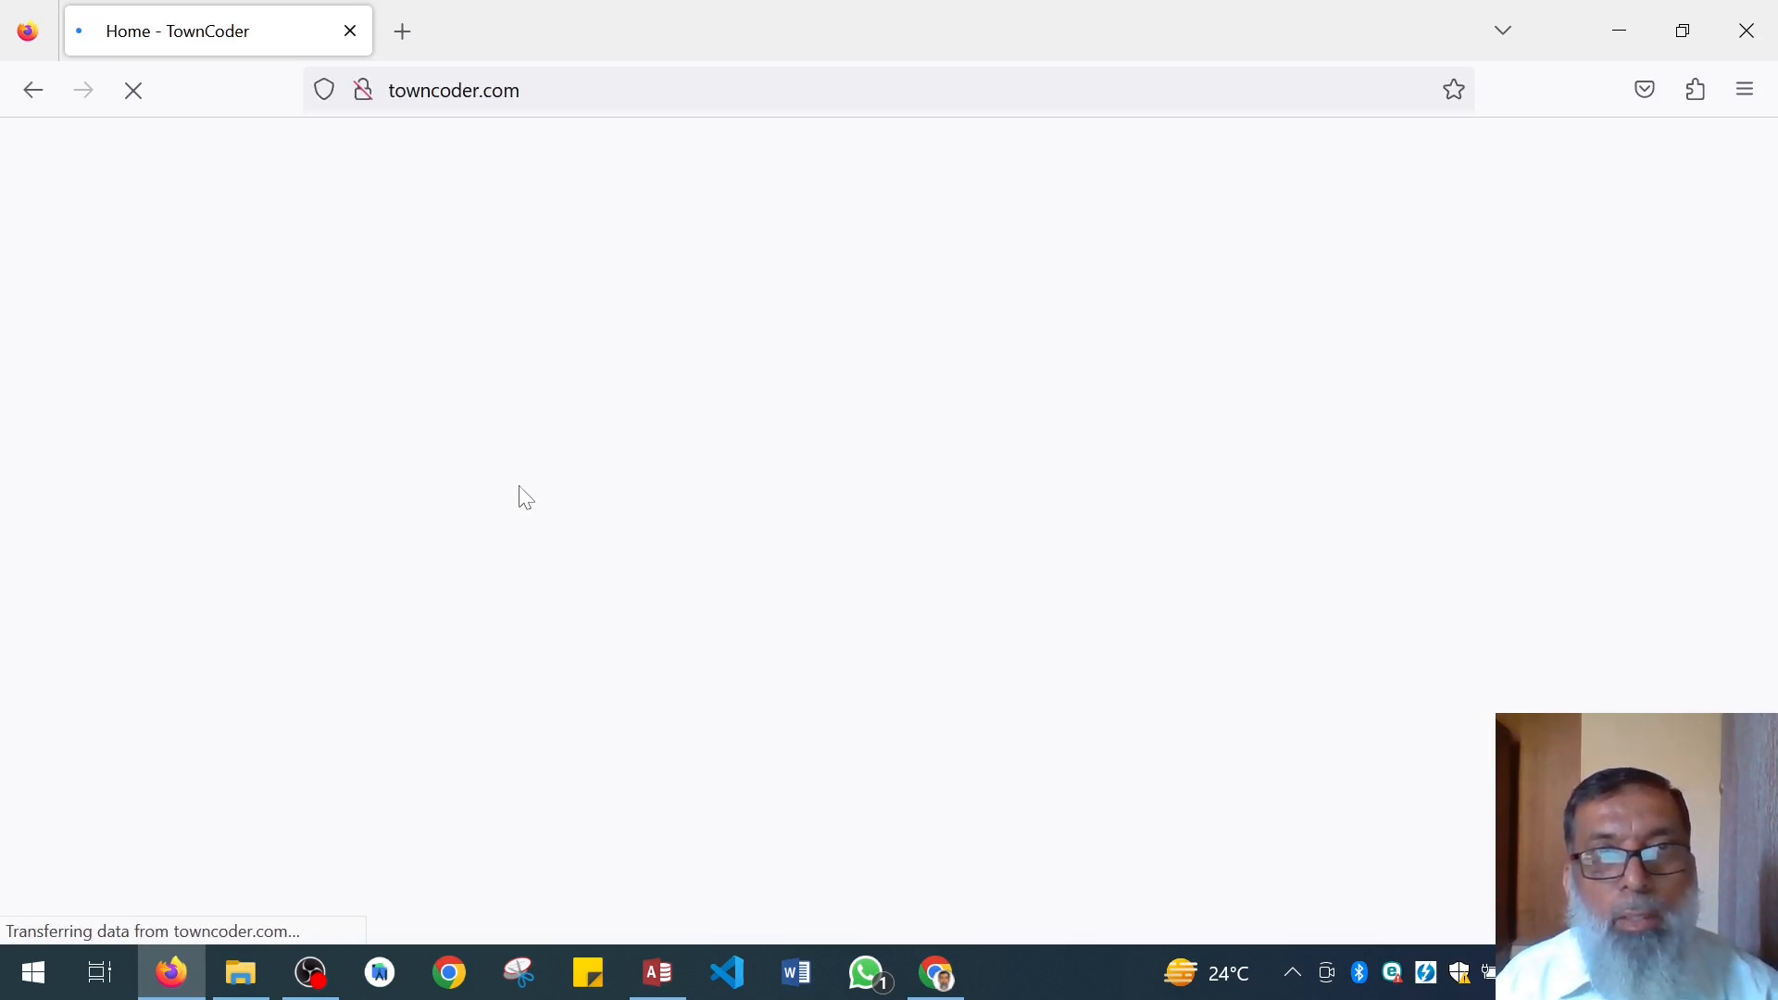
{"action": "mouse_move", "coordinate": [503, 346]}
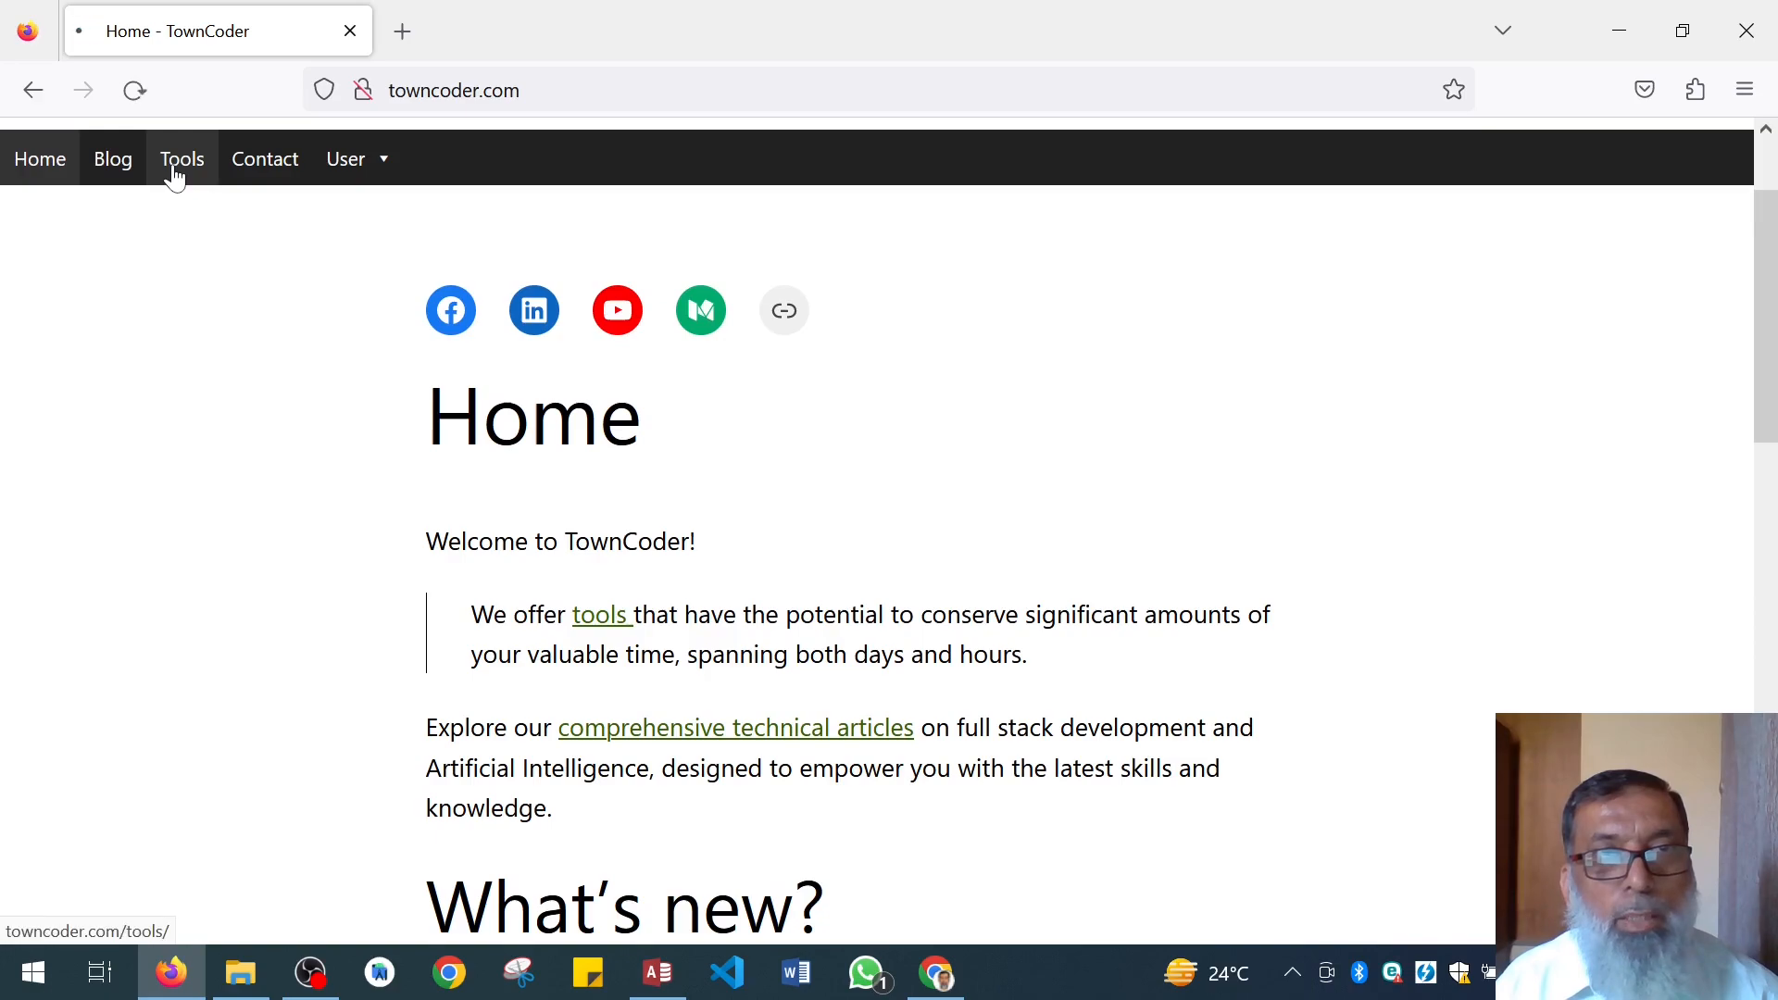
{"action": "left_click", "coordinate": [182, 160]}
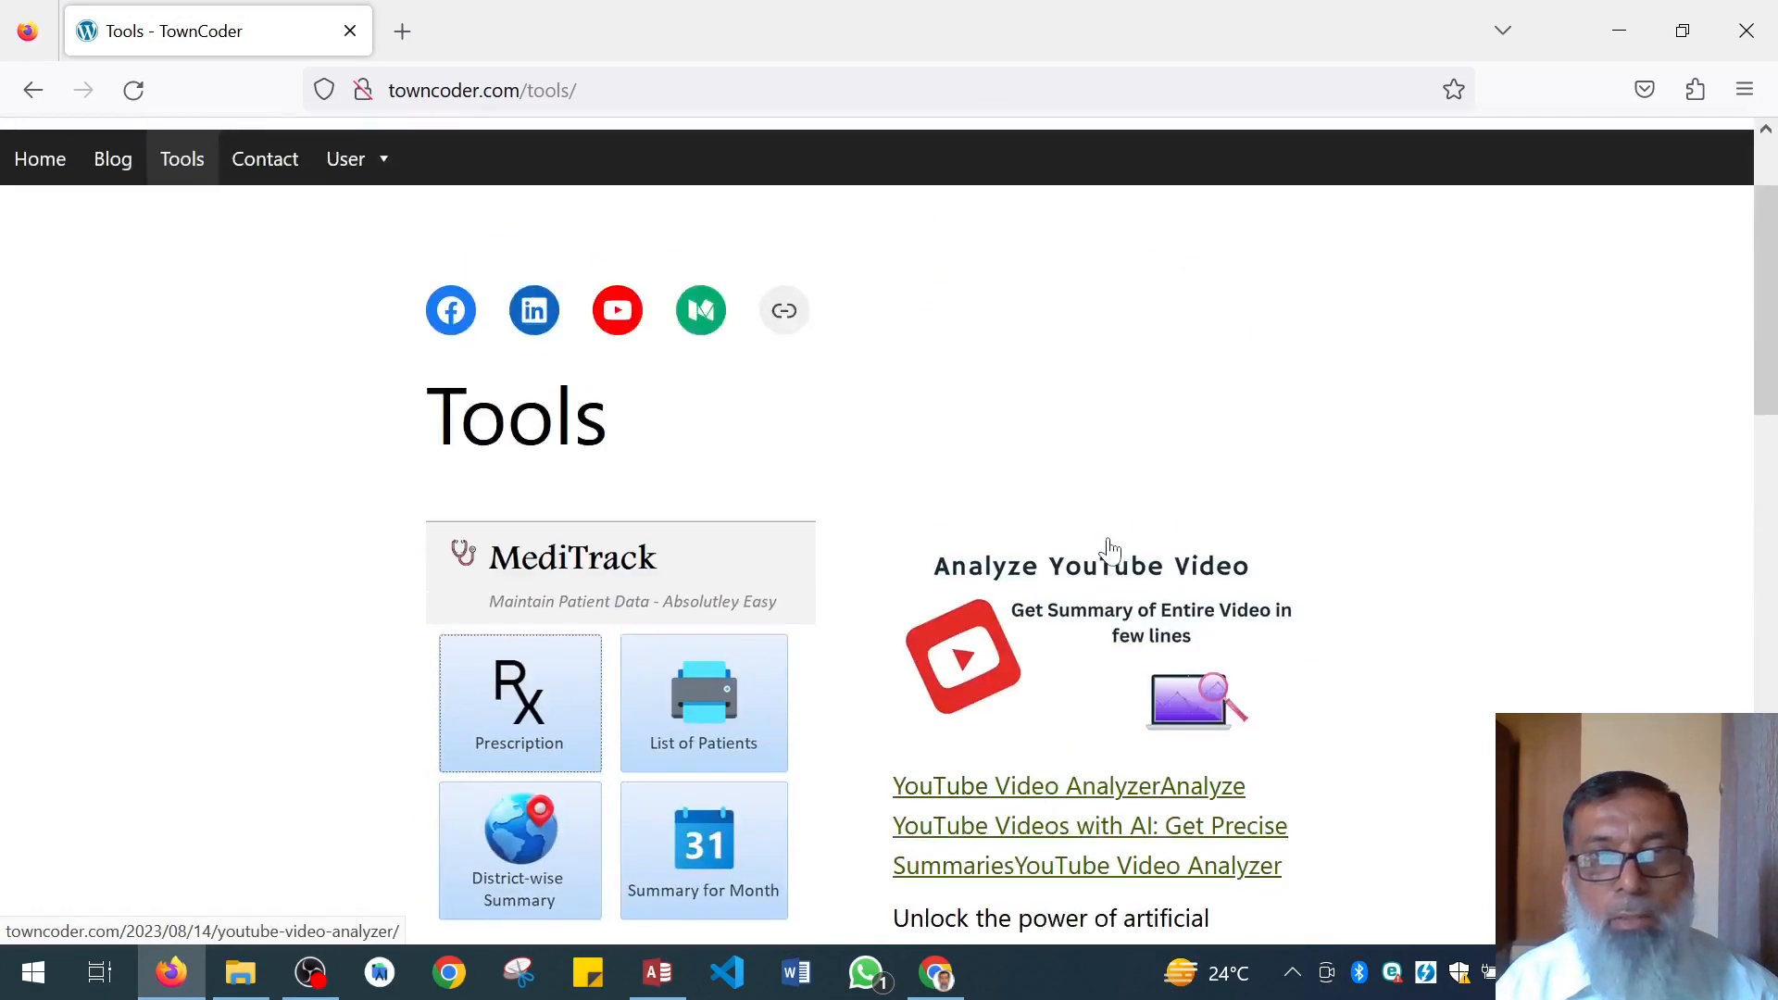
- Open the MediTrack tool page from the Tools listing
{"action": "scroll", "scroll_direction": "down", "scroll_amount": 3}
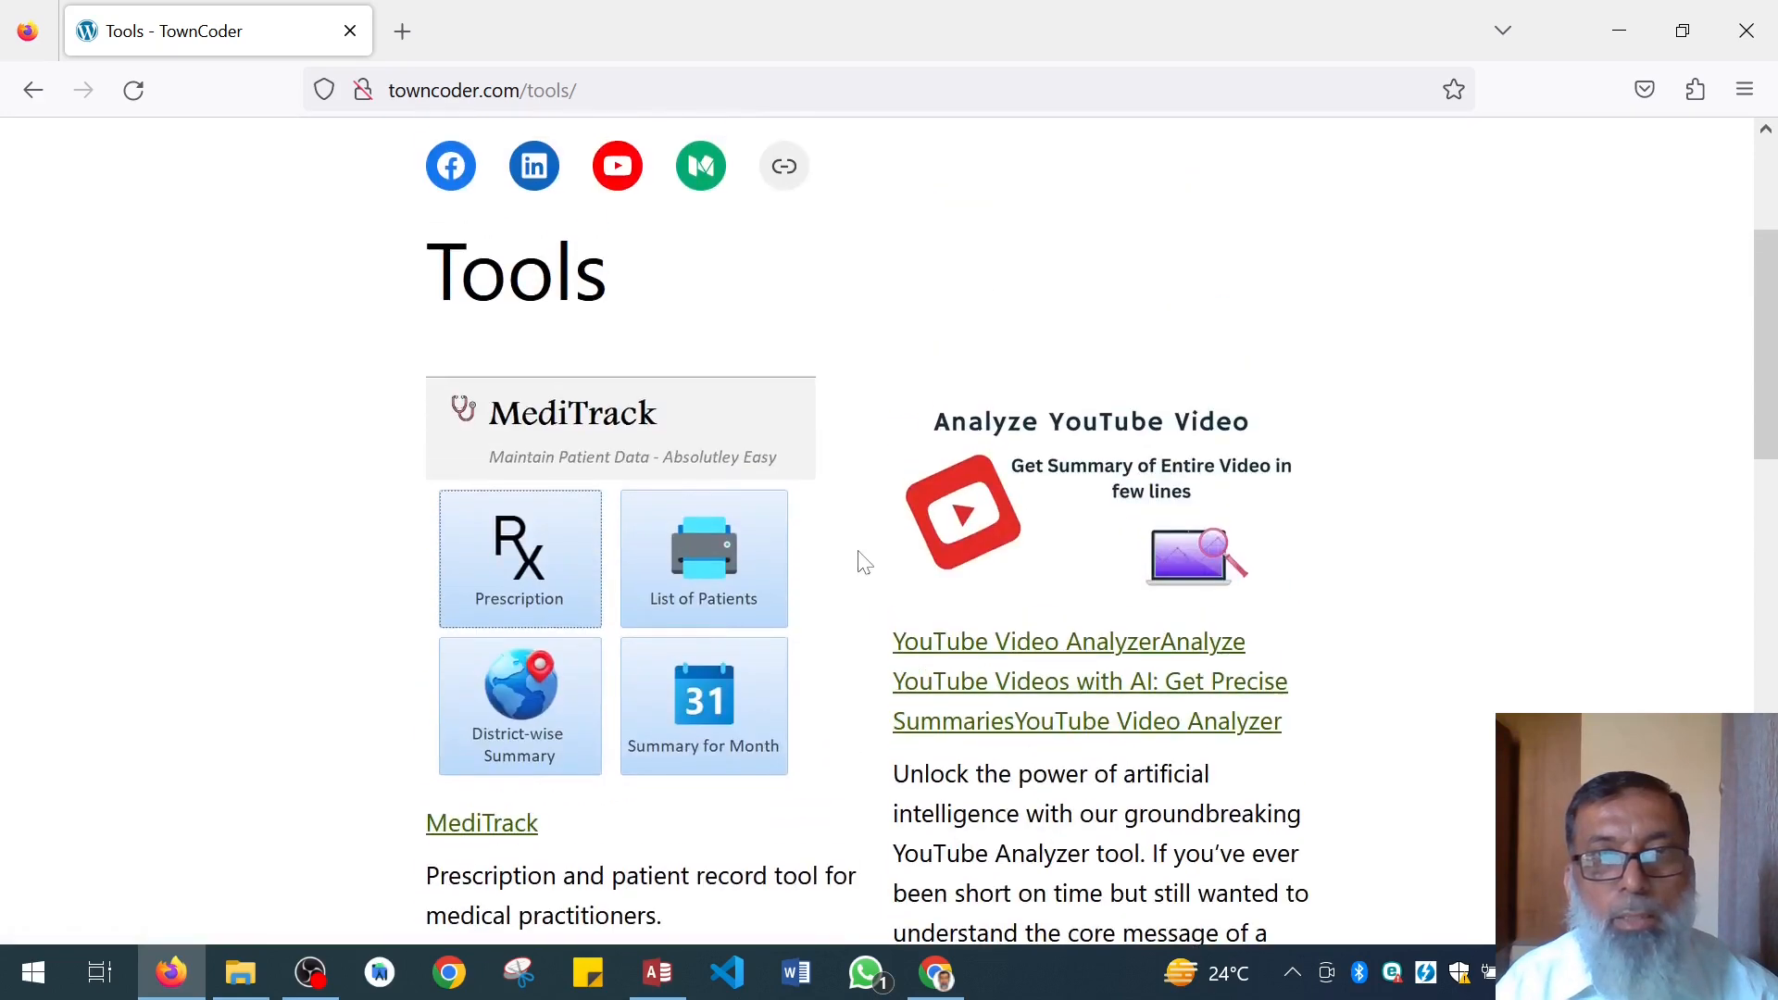
{"action": "left_click", "coordinate": [572, 413]}
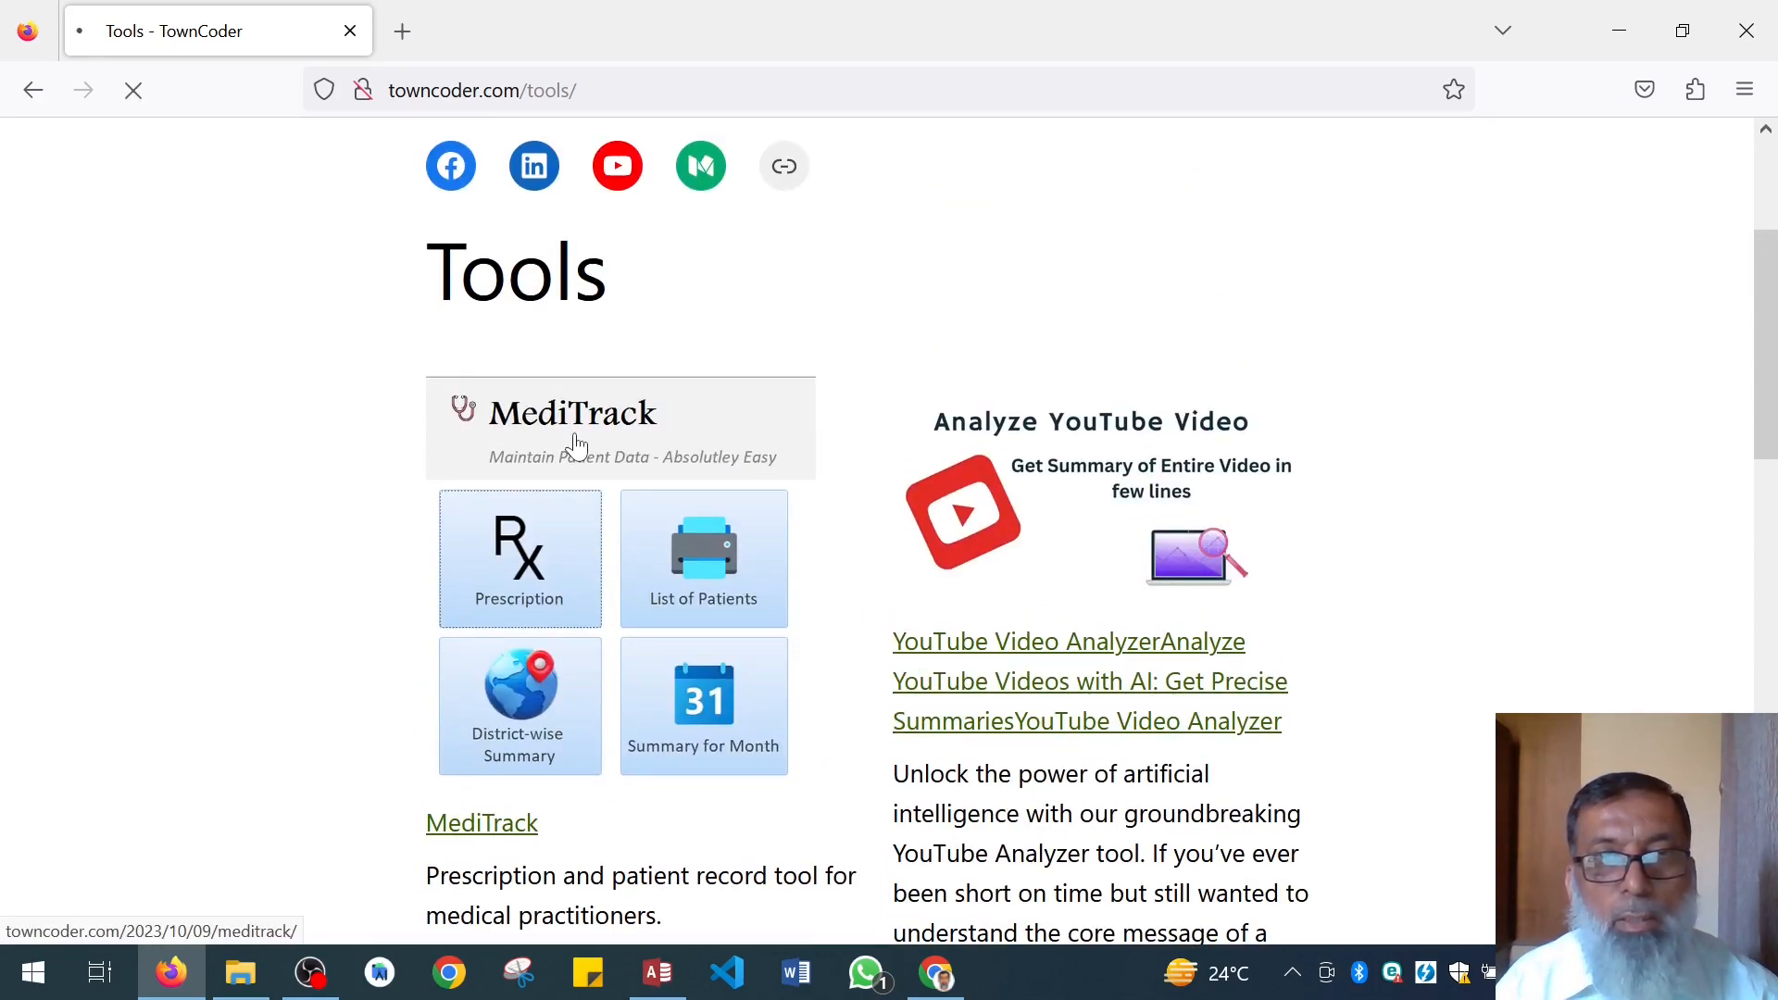
{"action": "left_click", "coordinate": [572, 413]}
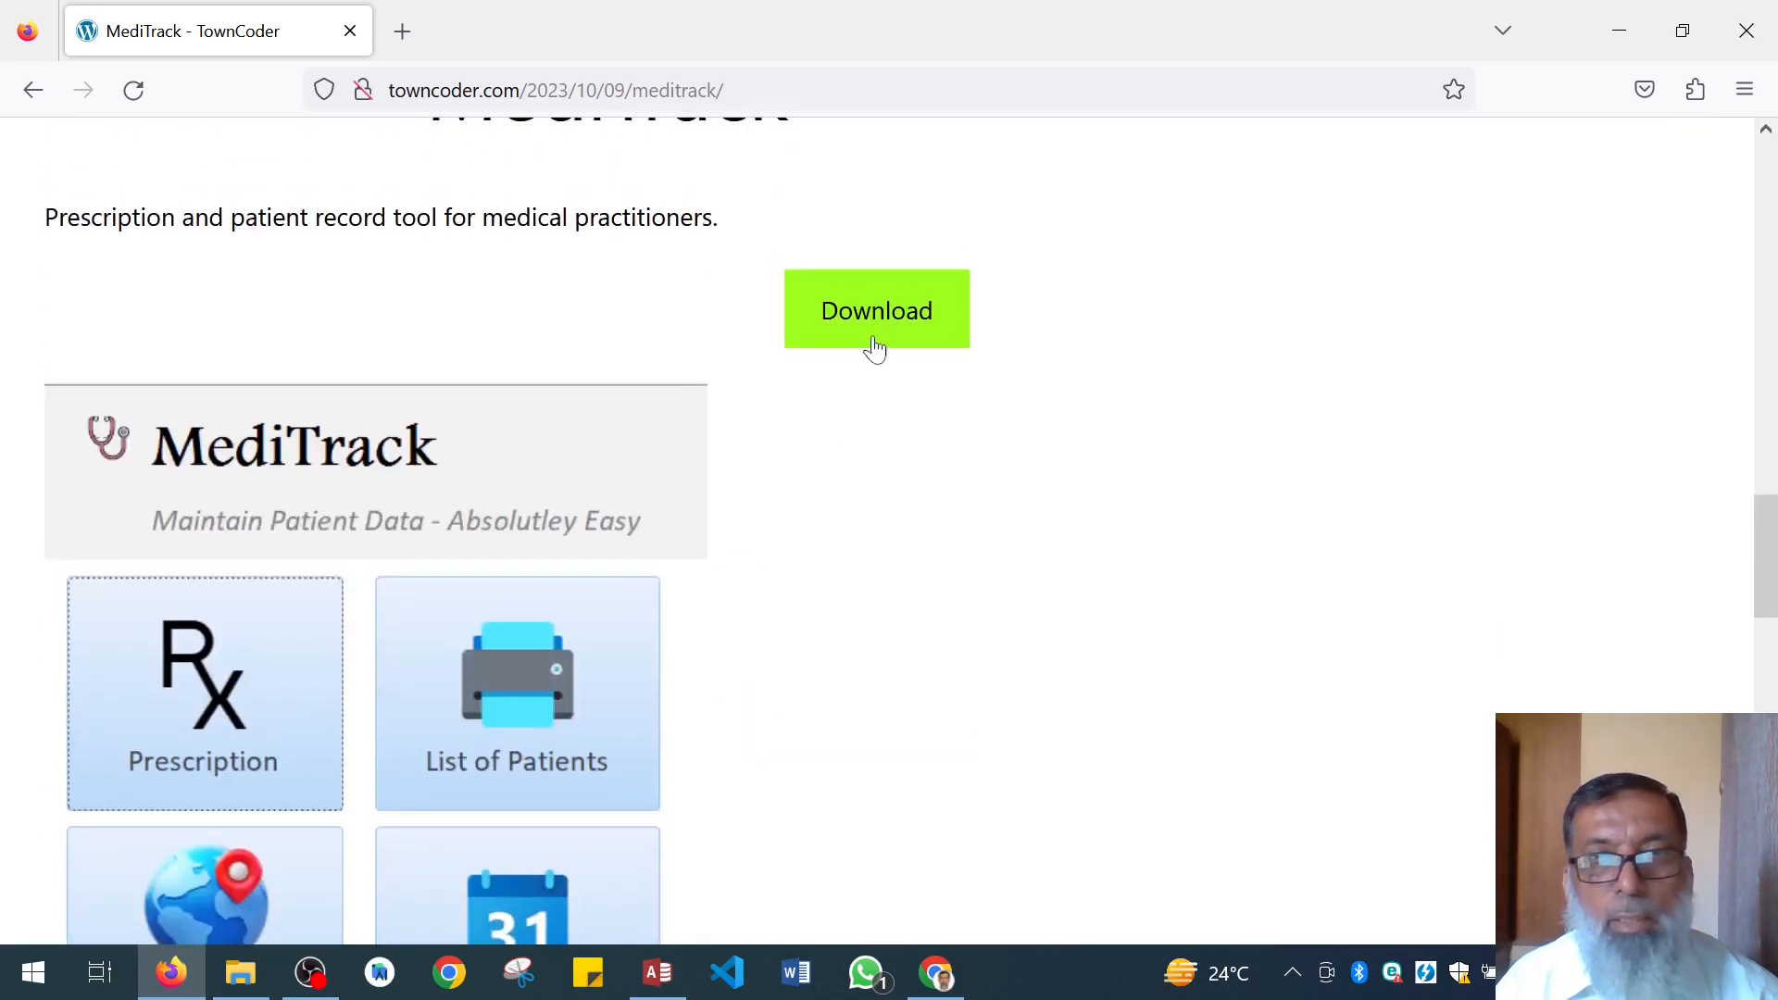
- Download the MediTrack archive and dismiss WinRAR's licence reminder
{"action": "left_click", "coordinate": [875, 309]}
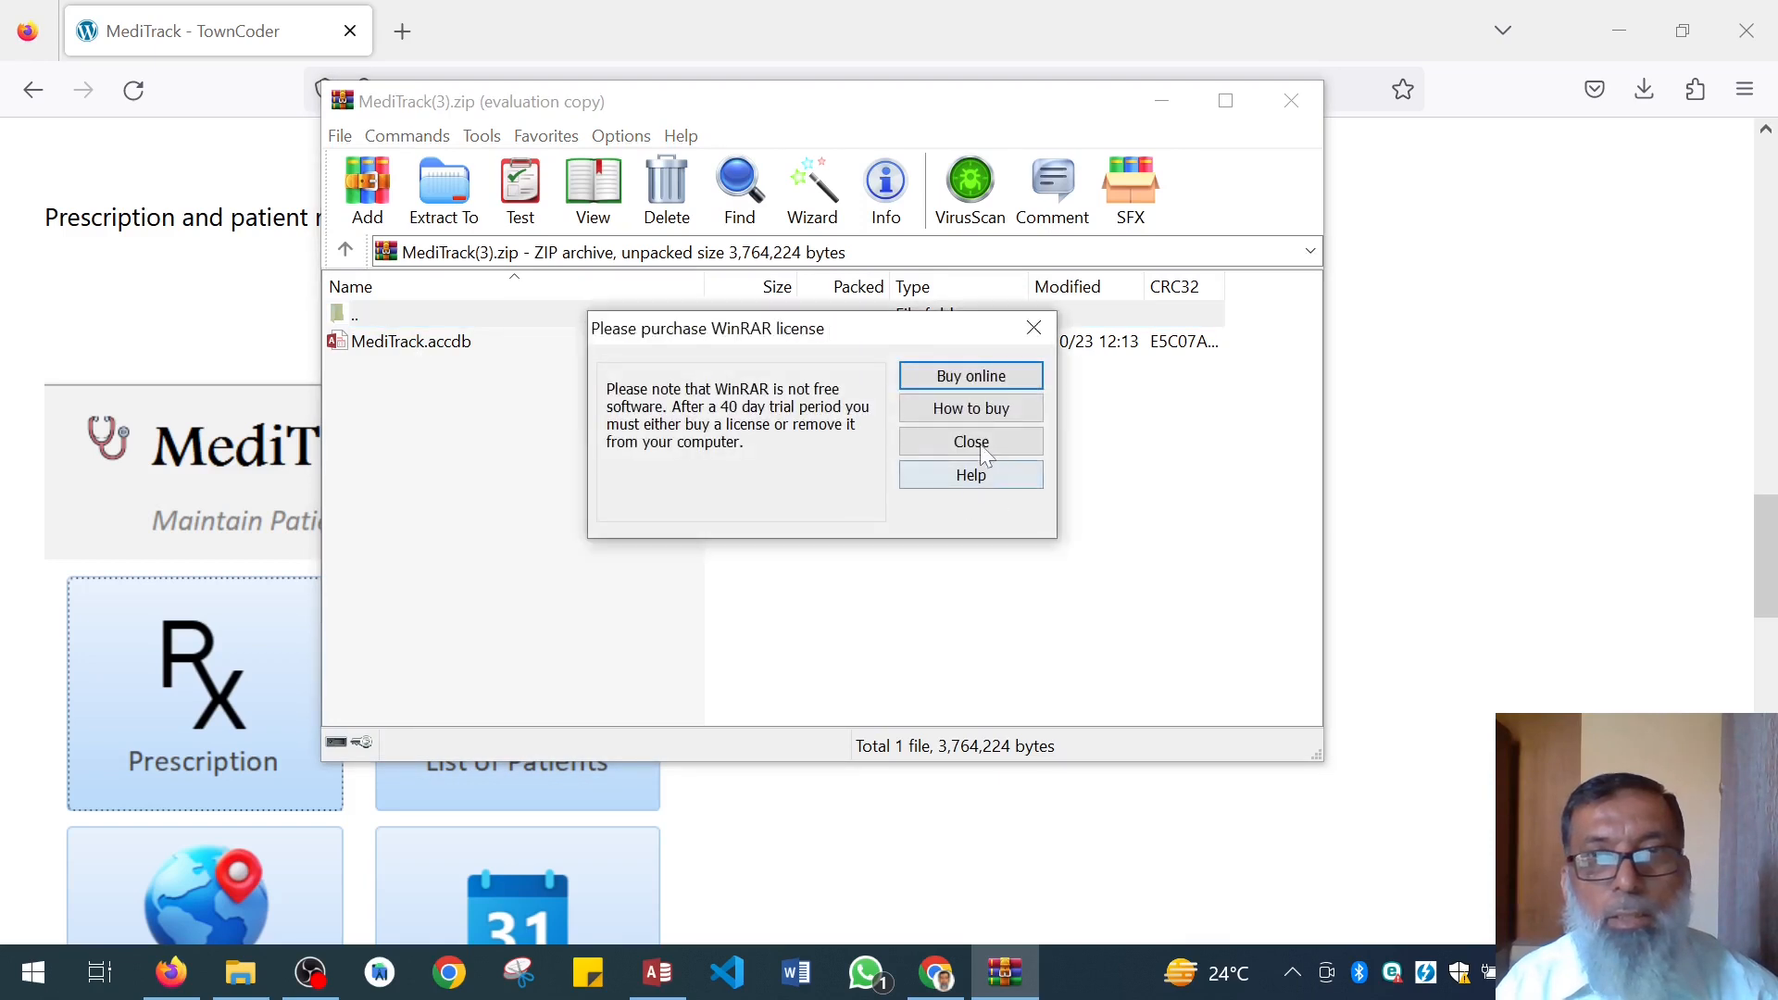
{"action": "left_click", "coordinate": [969, 441]}
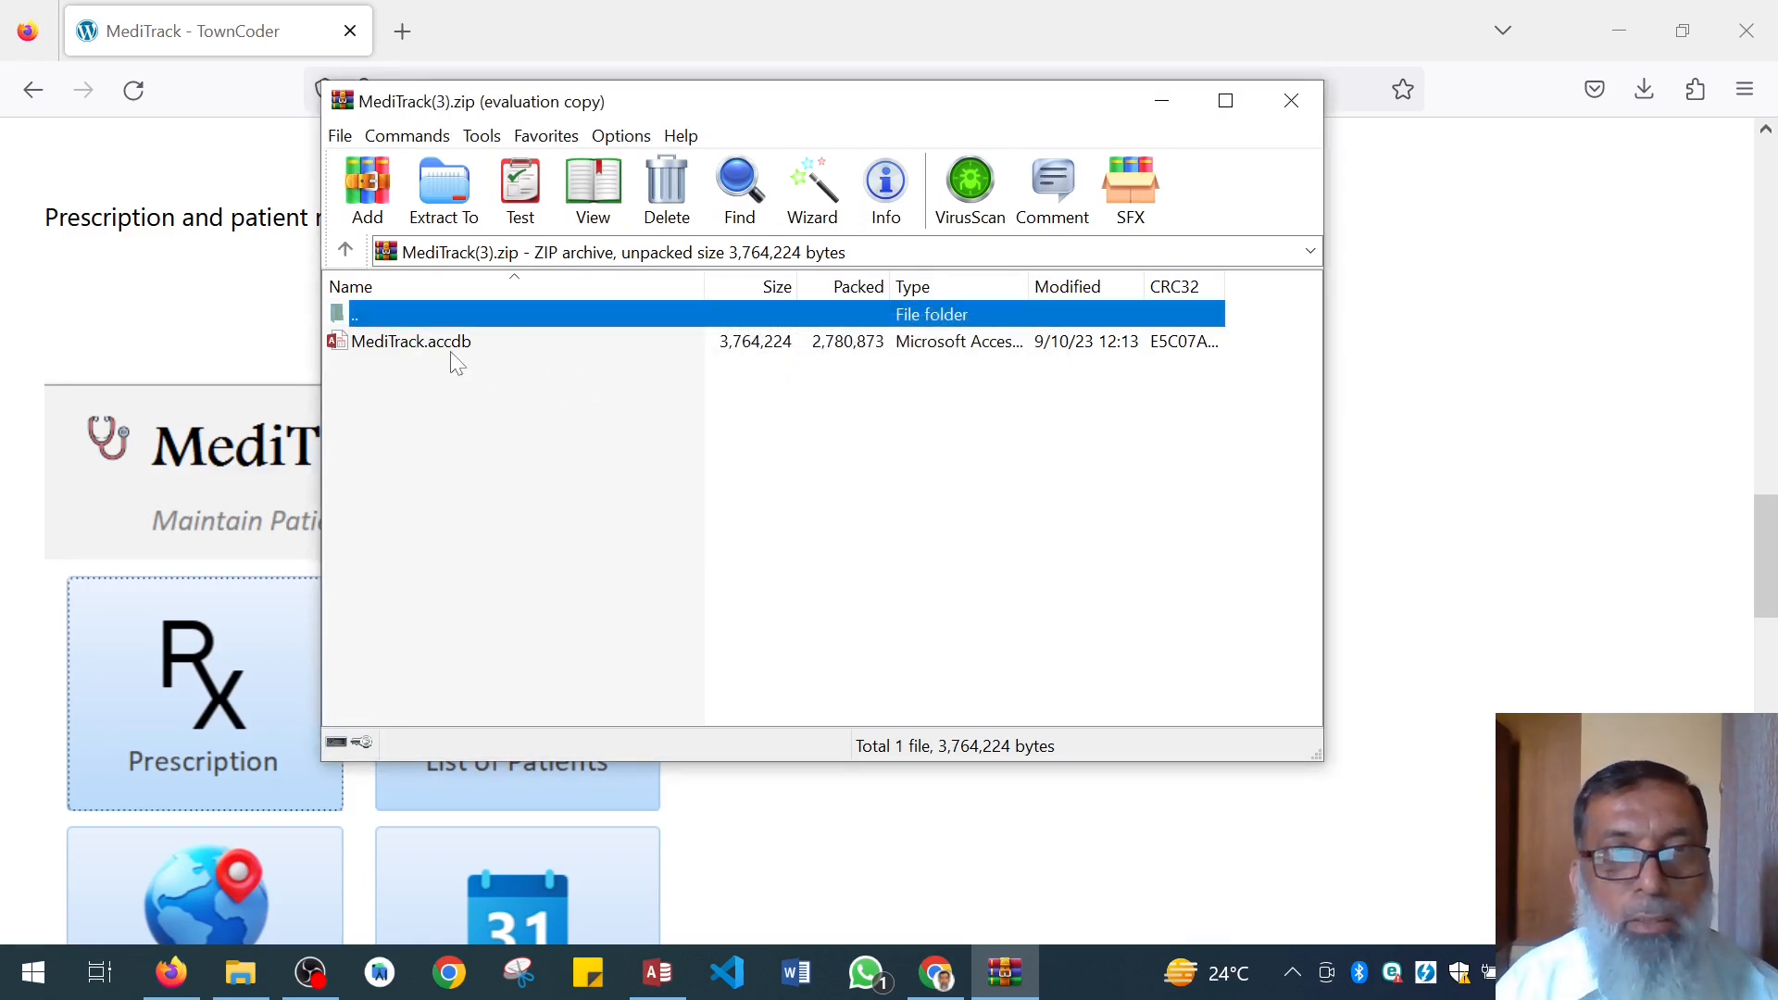
- Select MediTrack.accdb inside the archive and bring File Explorer to the front
{"action": "left_click", "coordinate": [411, 341]}
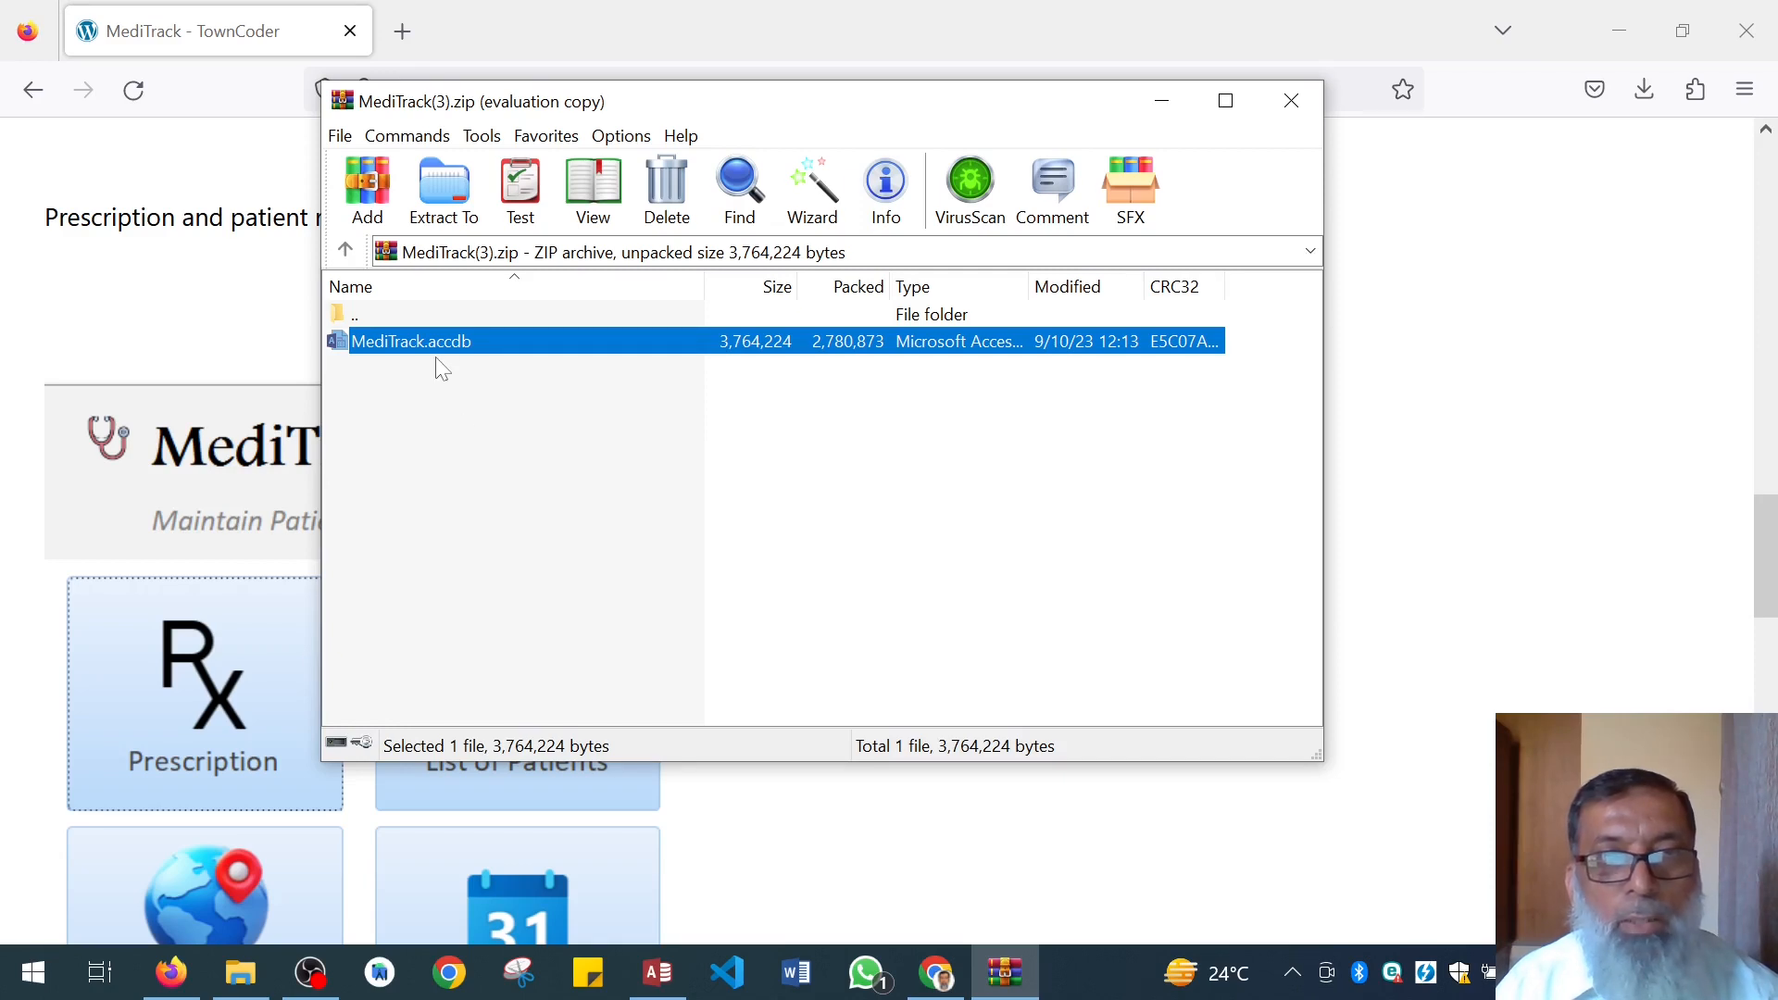
{"action": "right_click", "coordinate": [411, 340]}
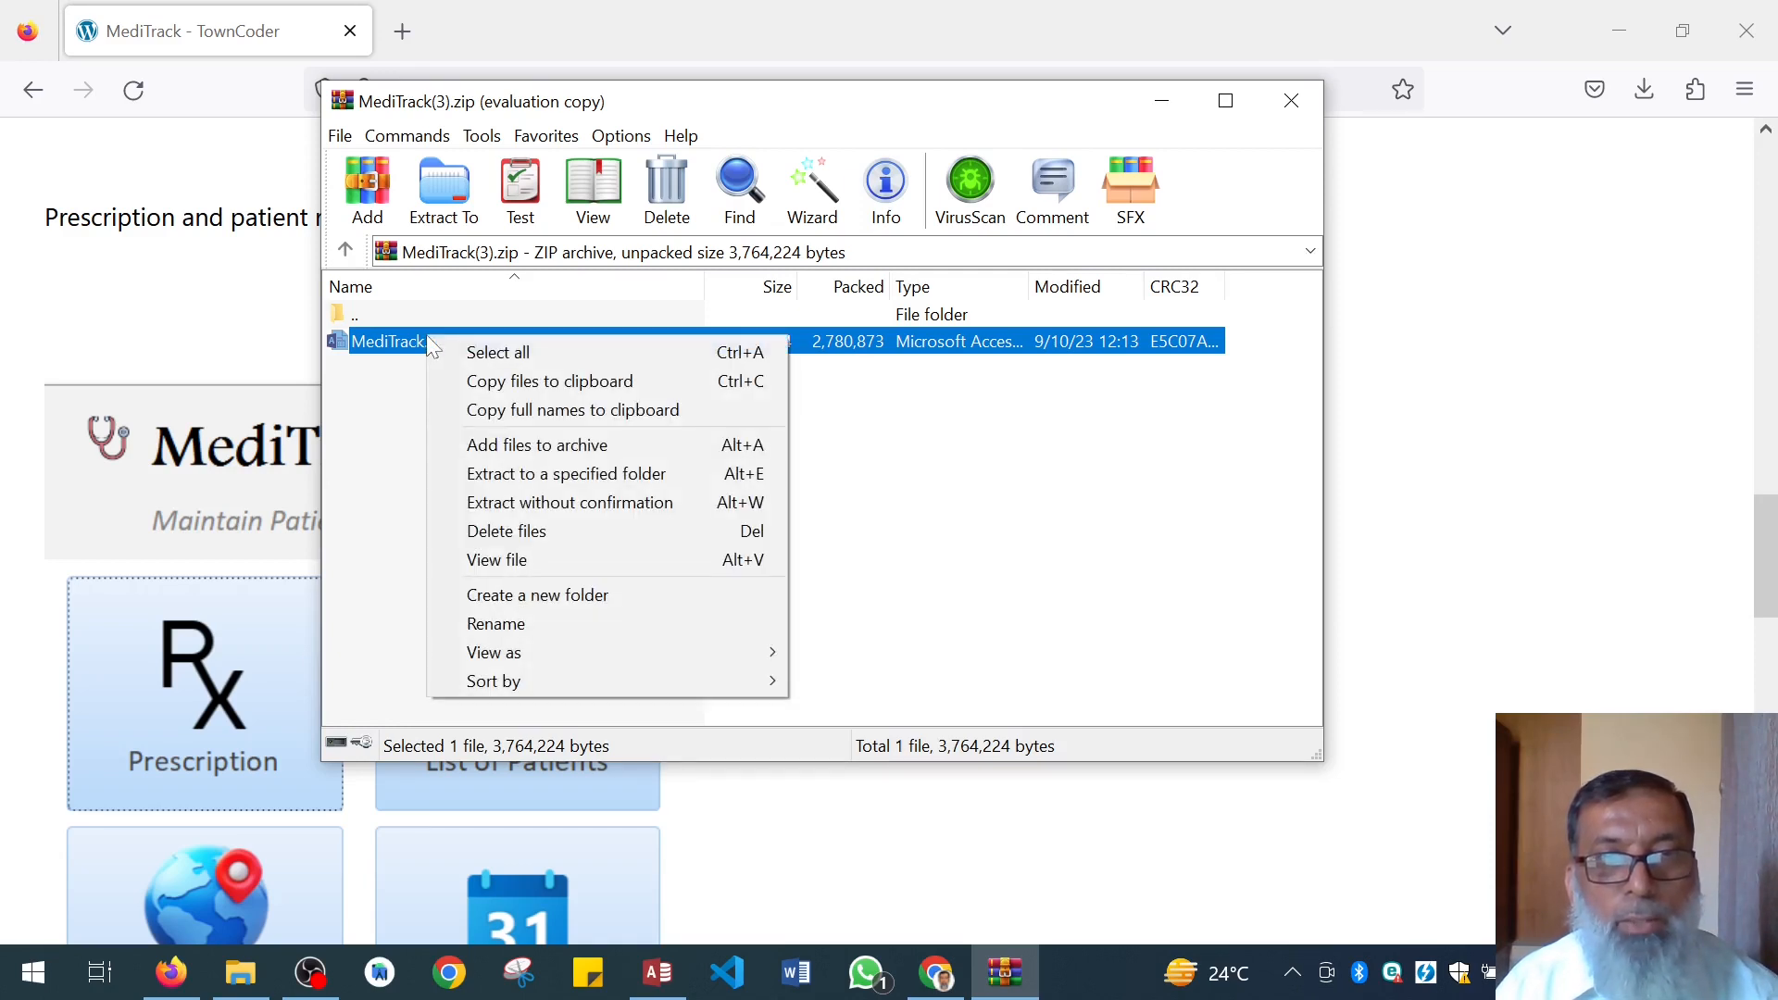
{"action": "left_click", "coordinate": [239, 972]}
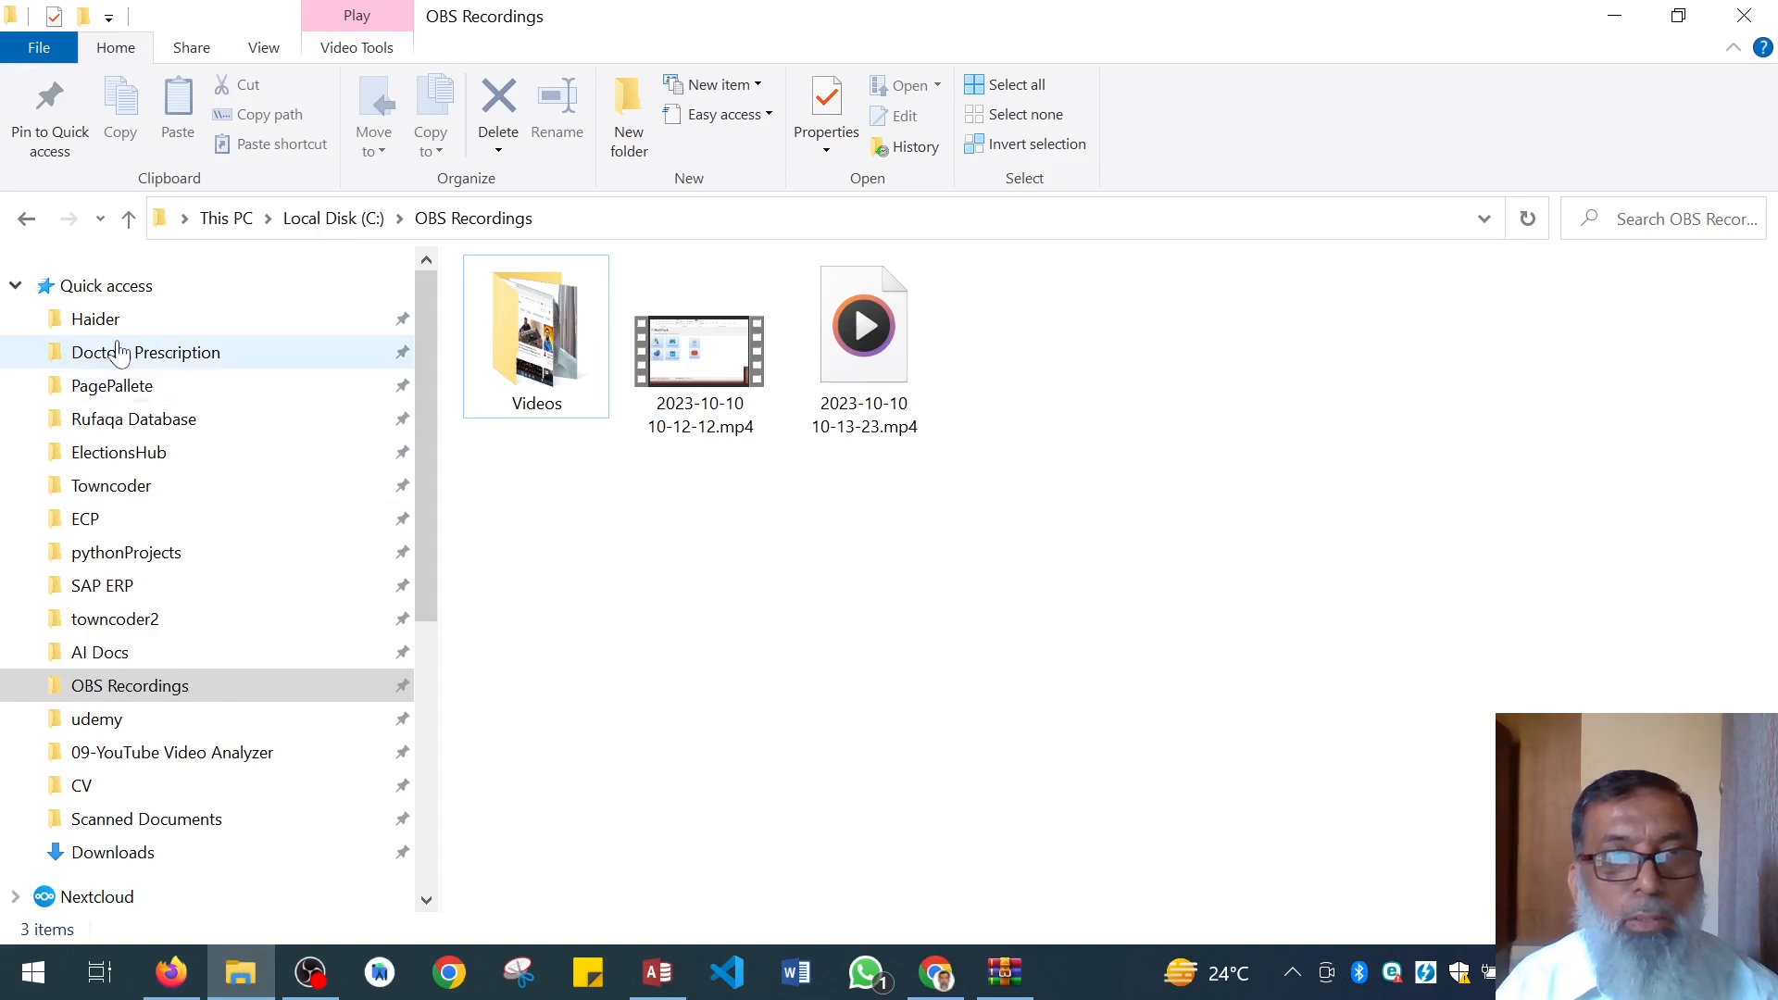
{"action": "mouse_move", "coordinate": [144, 818]}
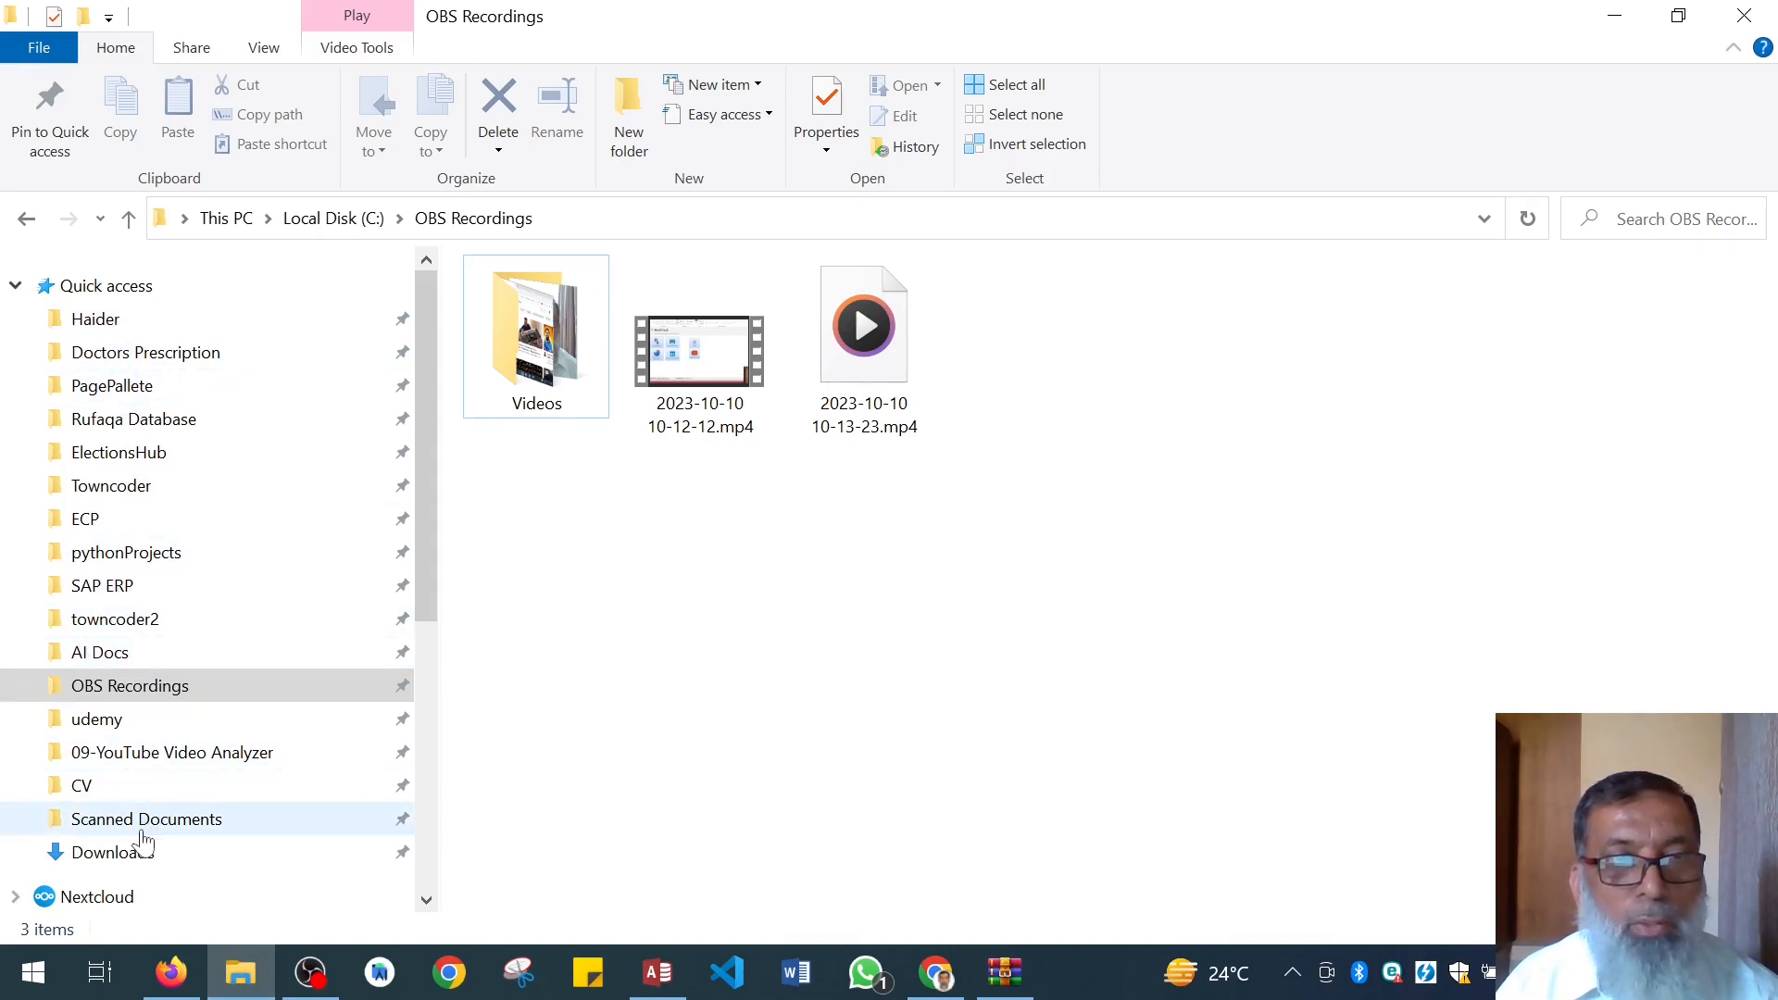
- Extract MediTrack.accdb from the WinRAR archive into the Downloads folder
{"action": "left_click", "coordinate": [113, 851]}
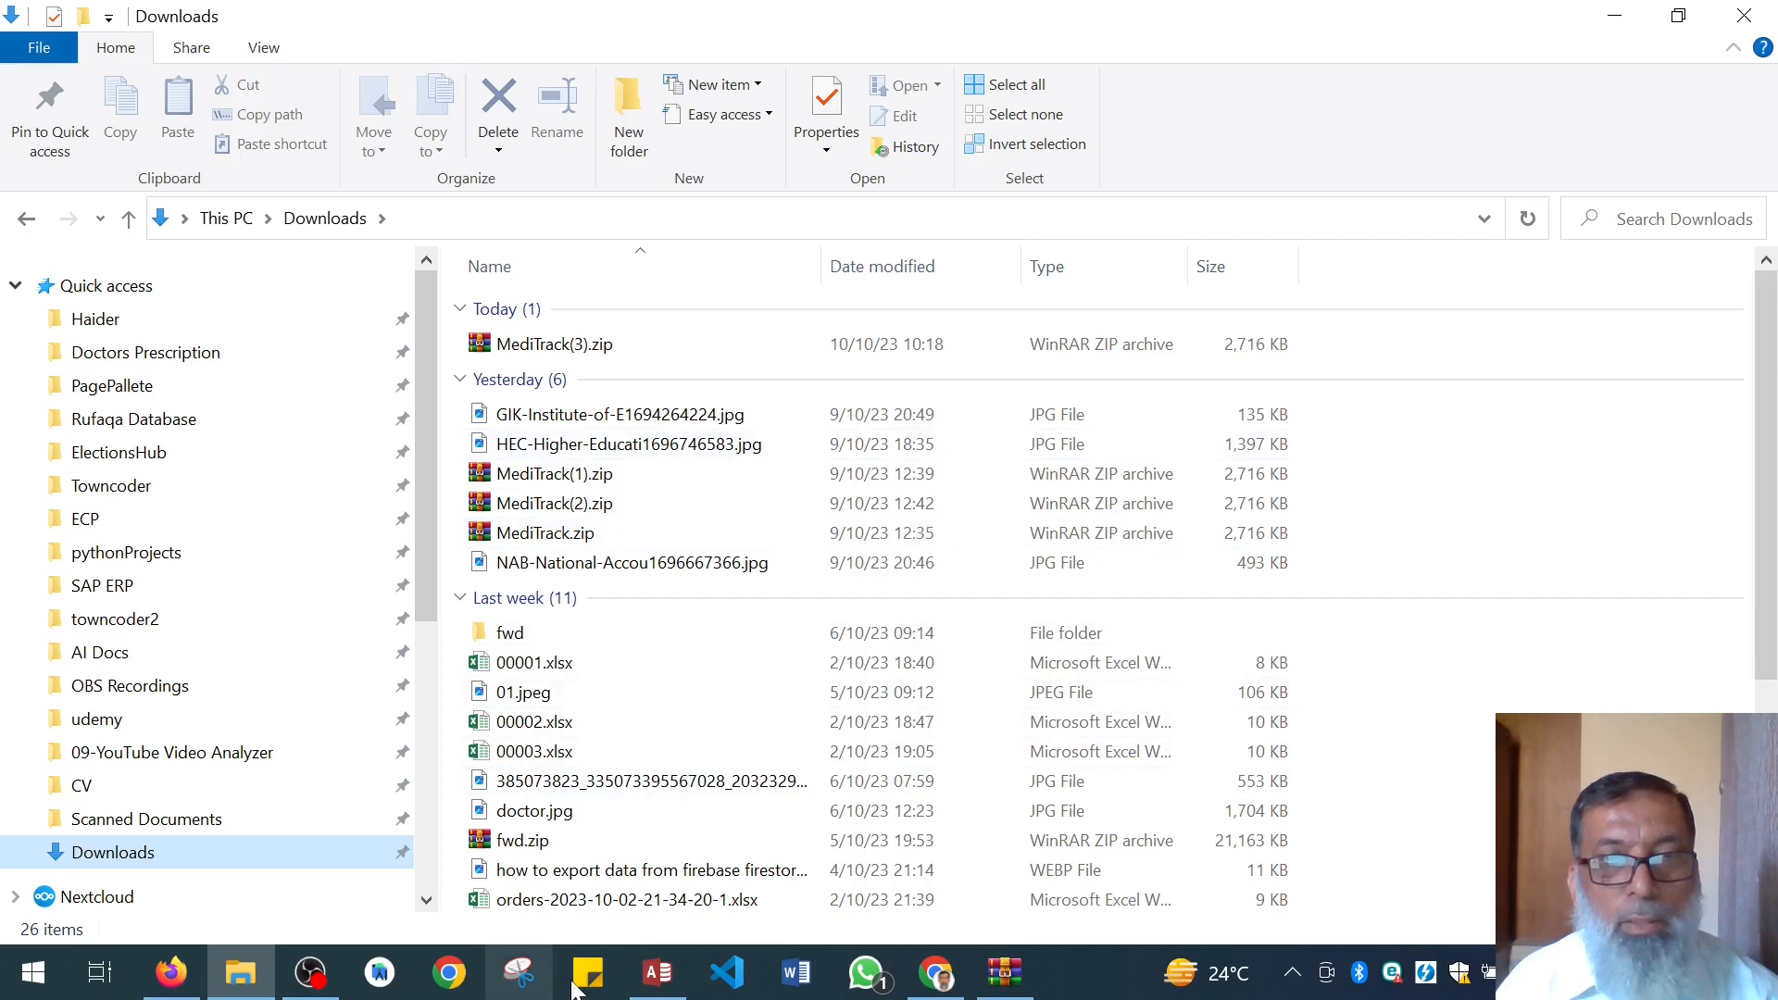
{"action": "double_click", "coordinate": [554, 344]}
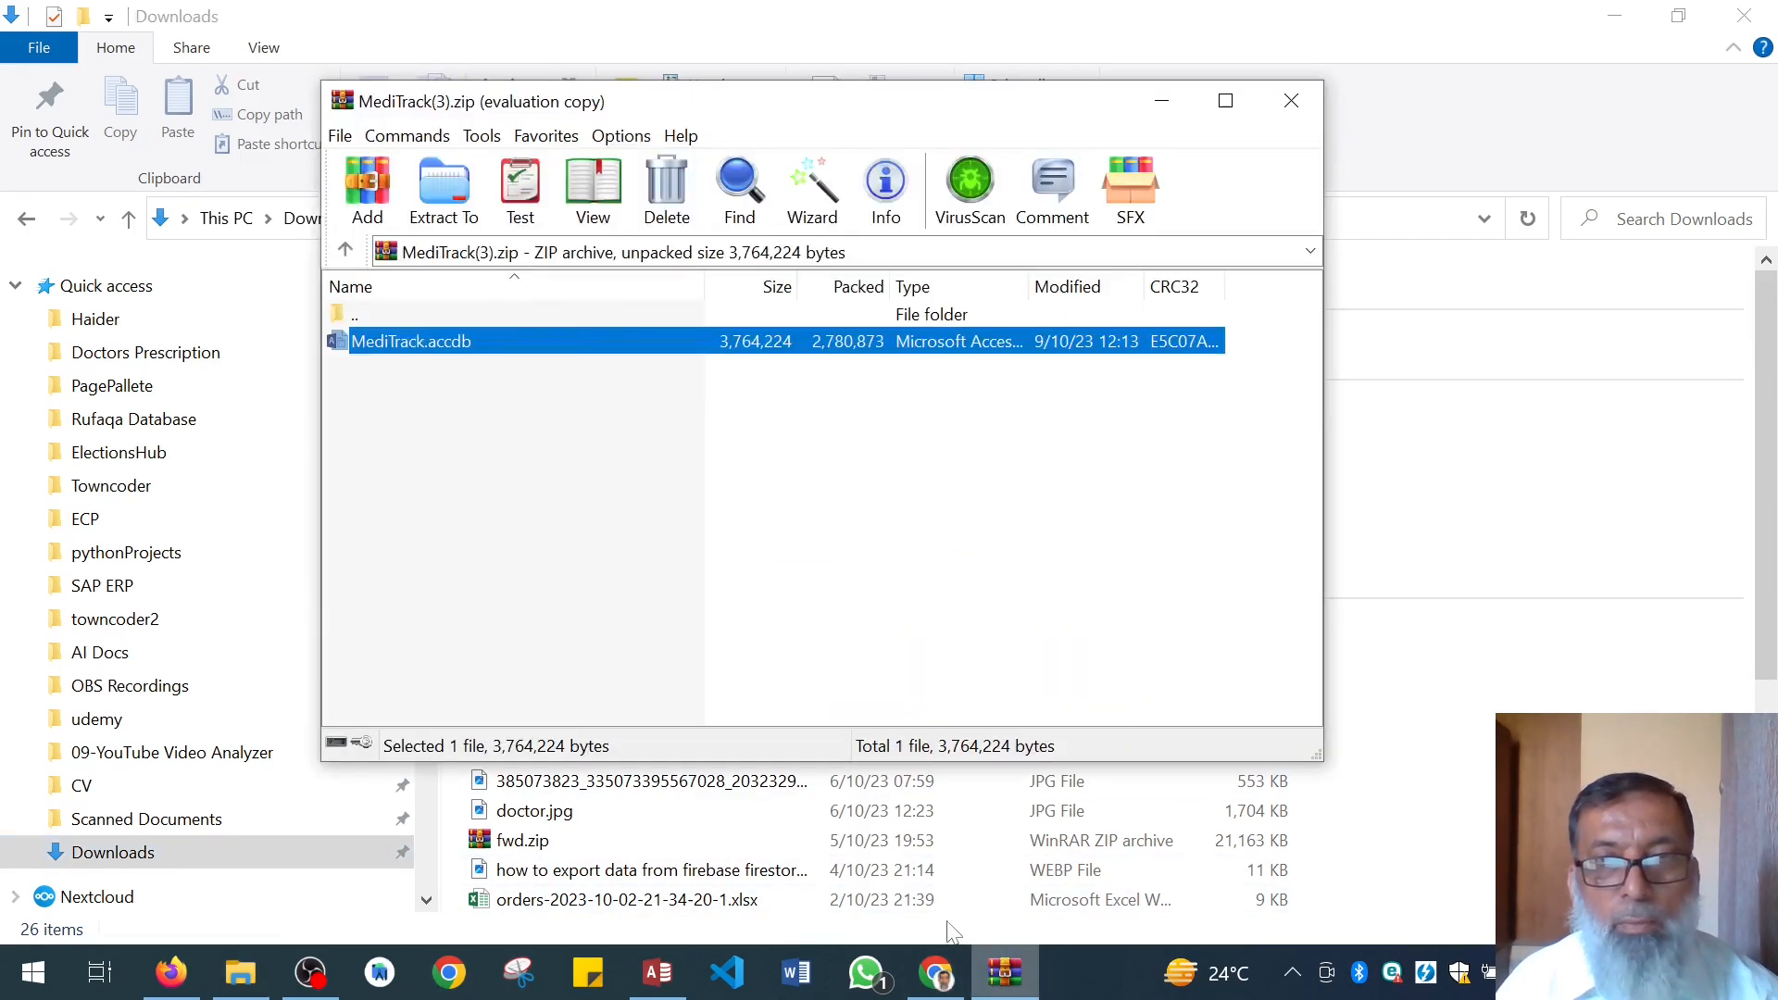
{"action": "left_click", "coordinate": [1291, 100]}
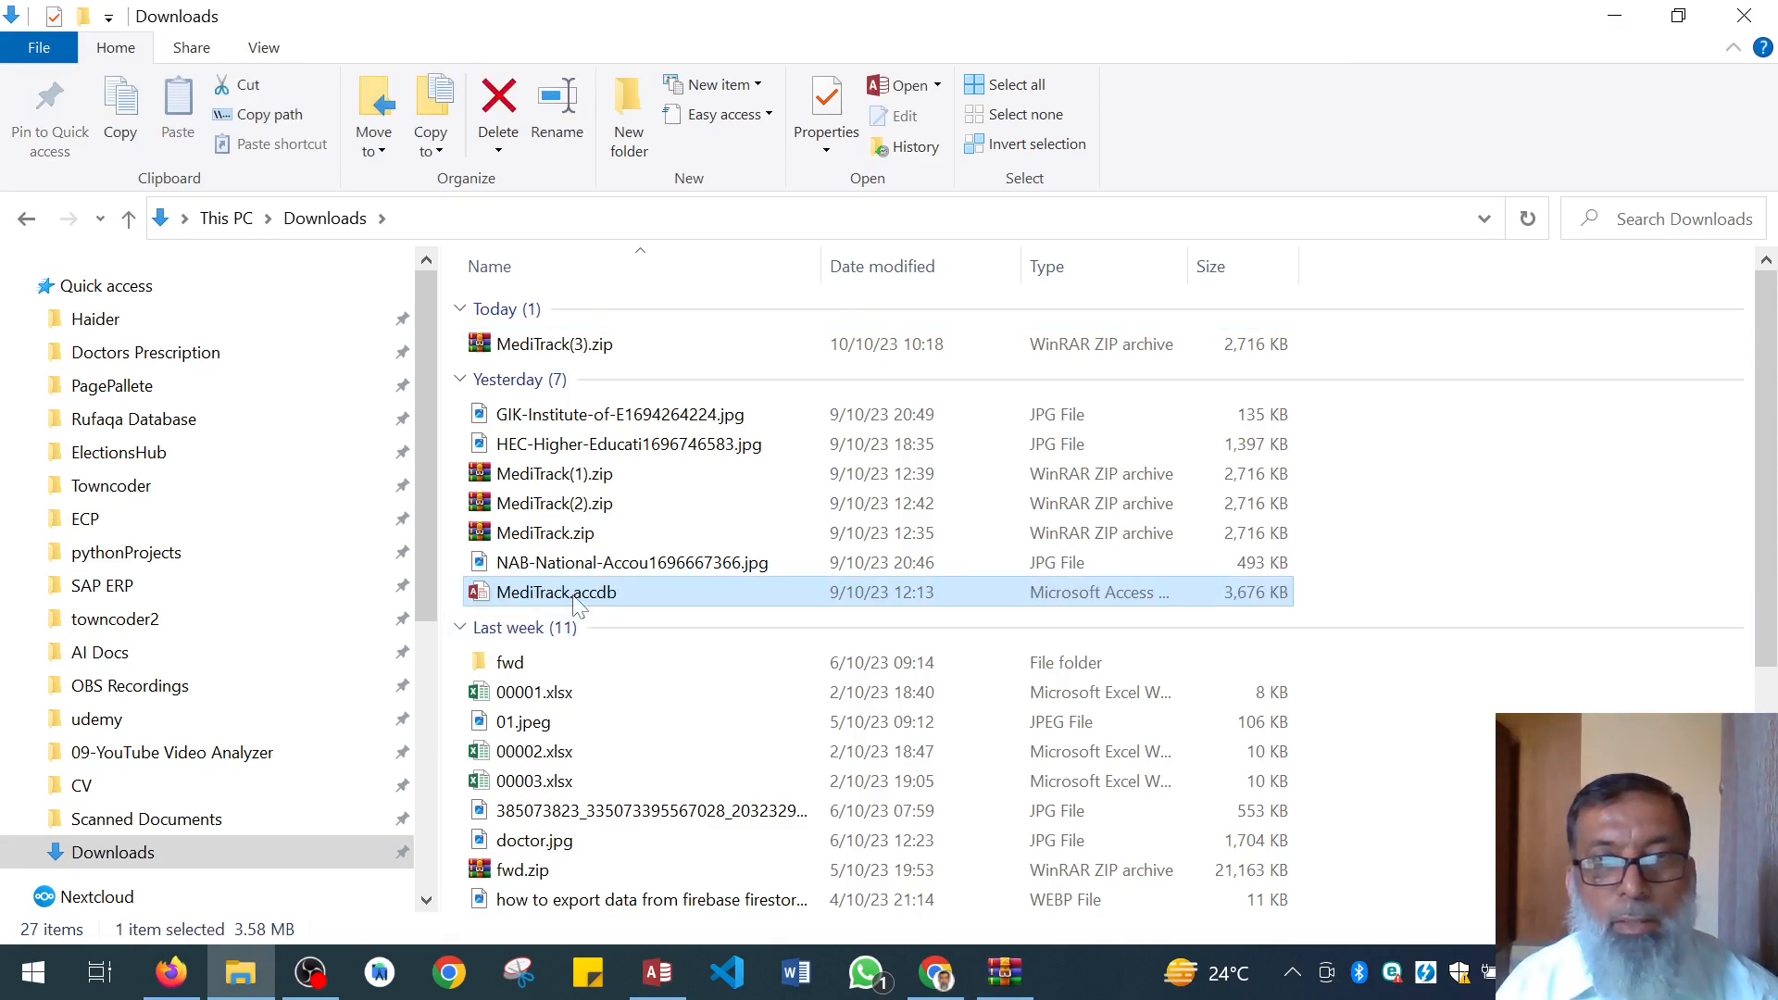
{"action": "mouse_move", "coordinate": [578, 592]}
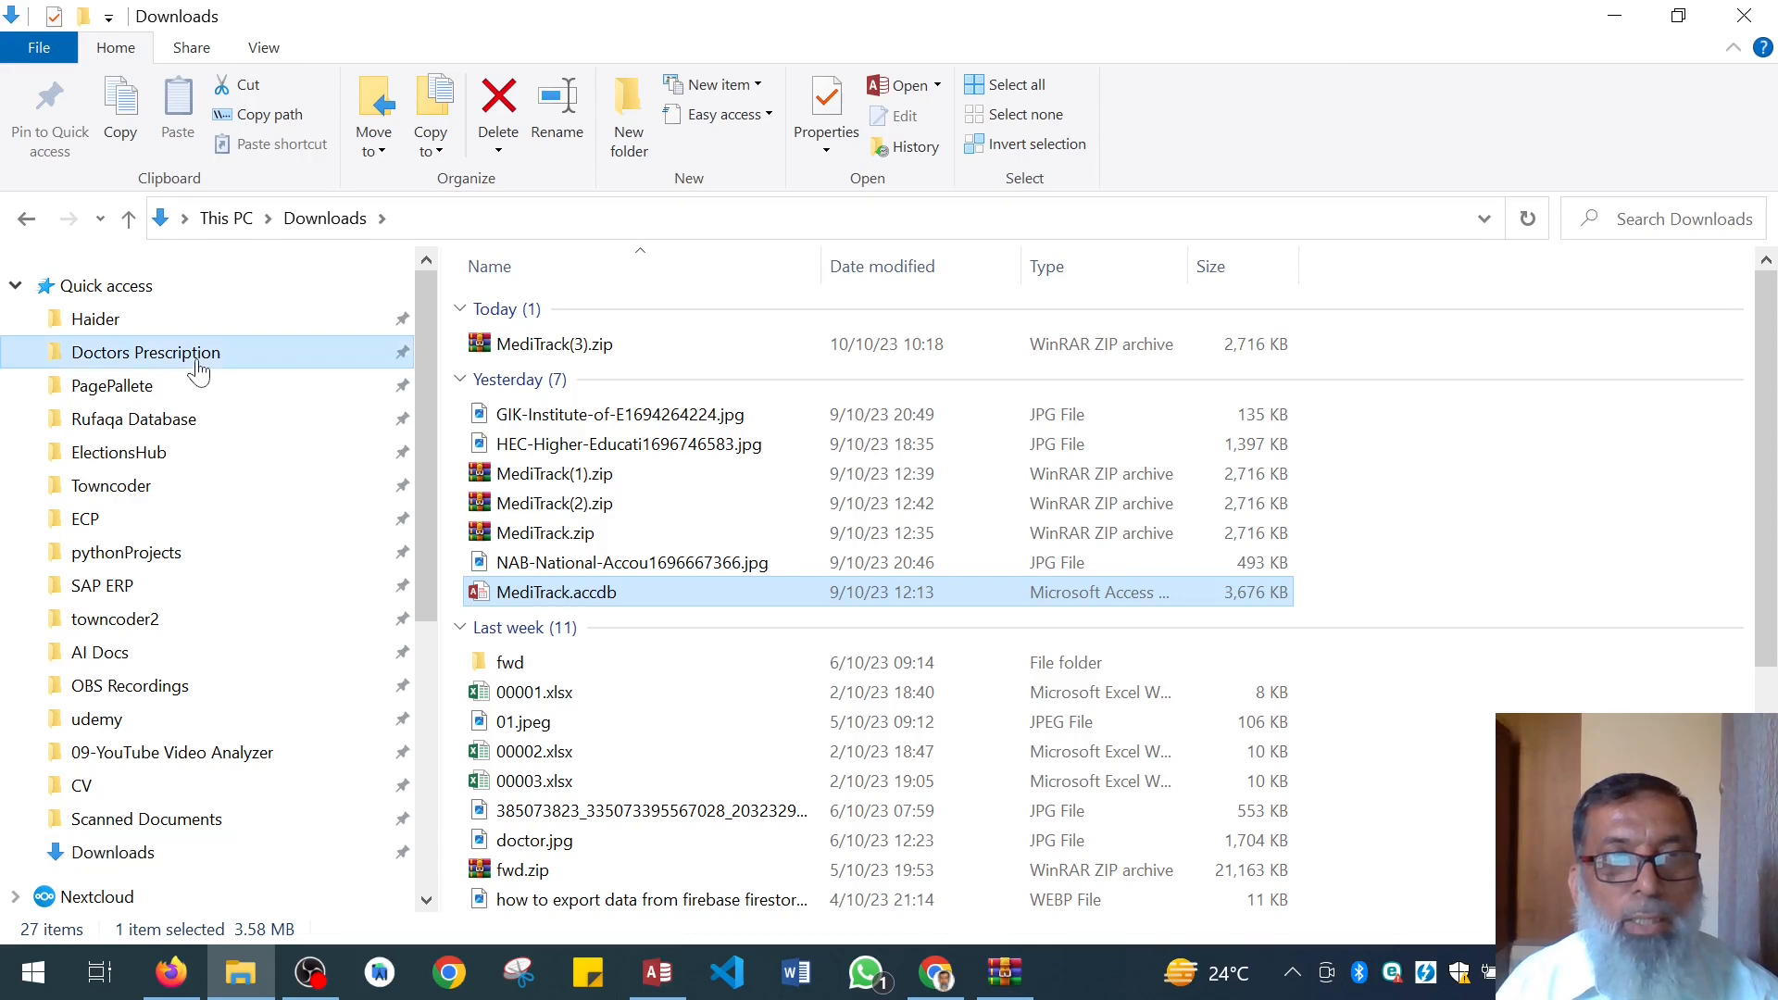
- Launch MediTrack.accdb from the Doctors Prescription folder in Access
{"action": "double_click", "coordinate": [144, 352]}
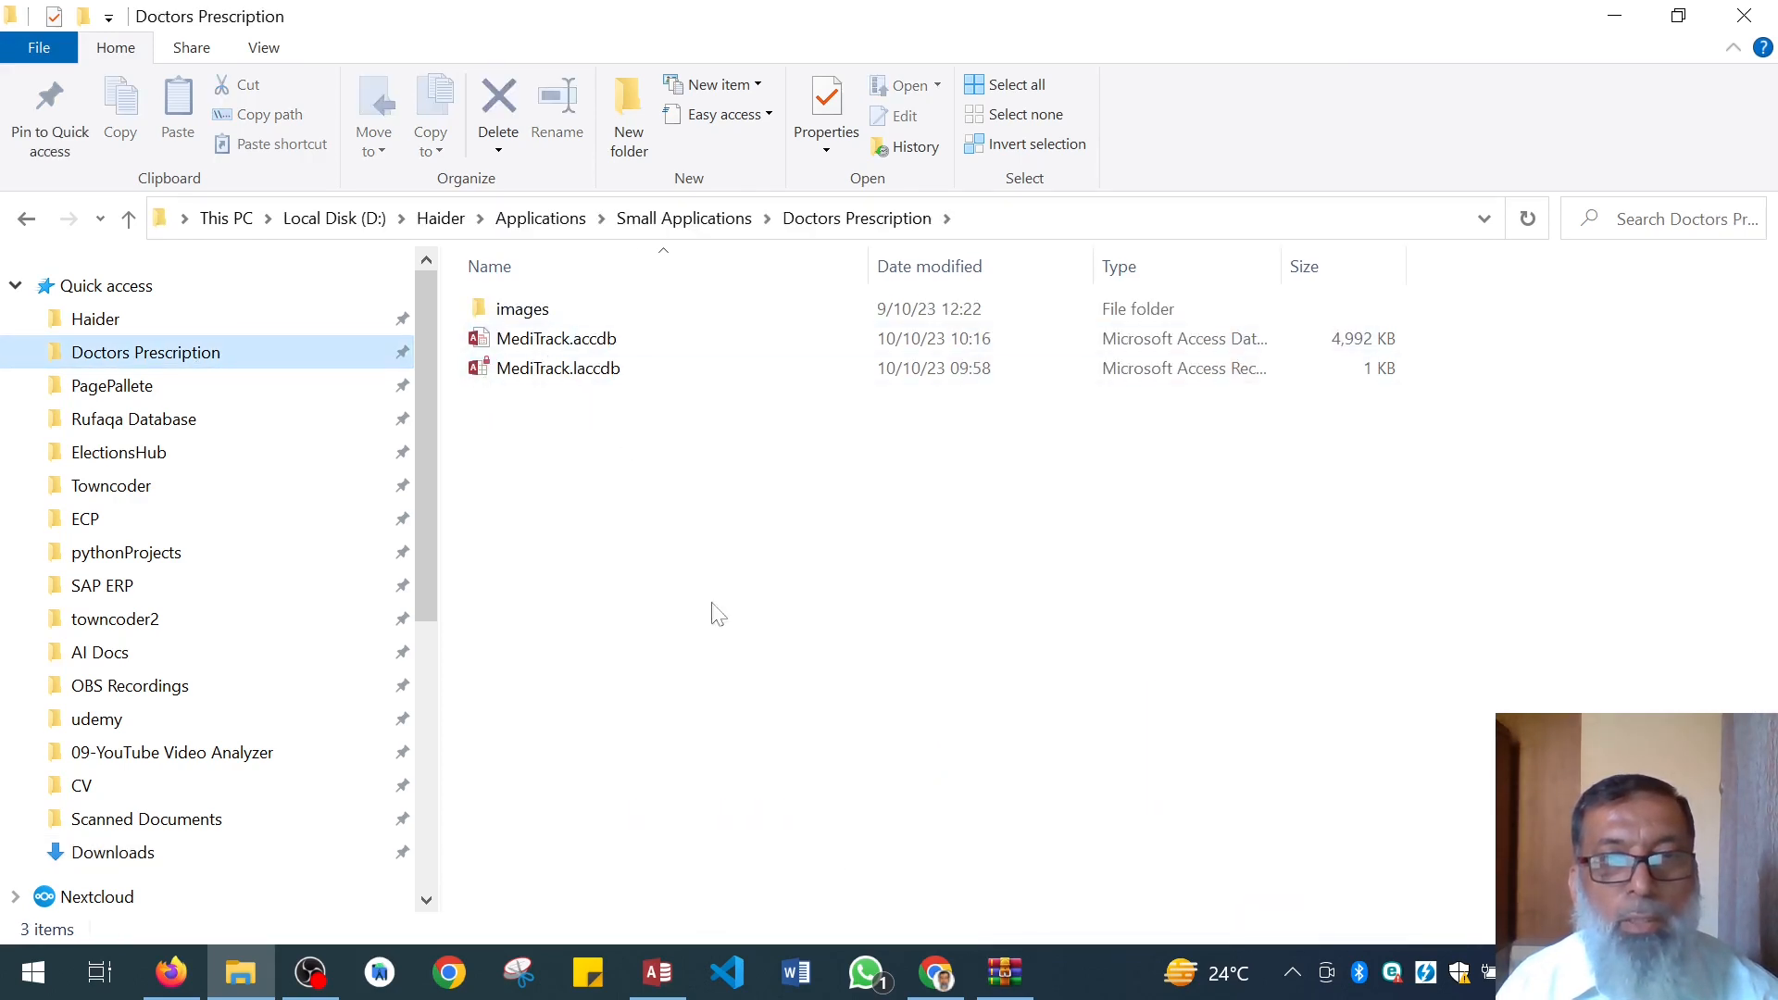
{"action": "mouse_move", "coordinate": [656, 972]}
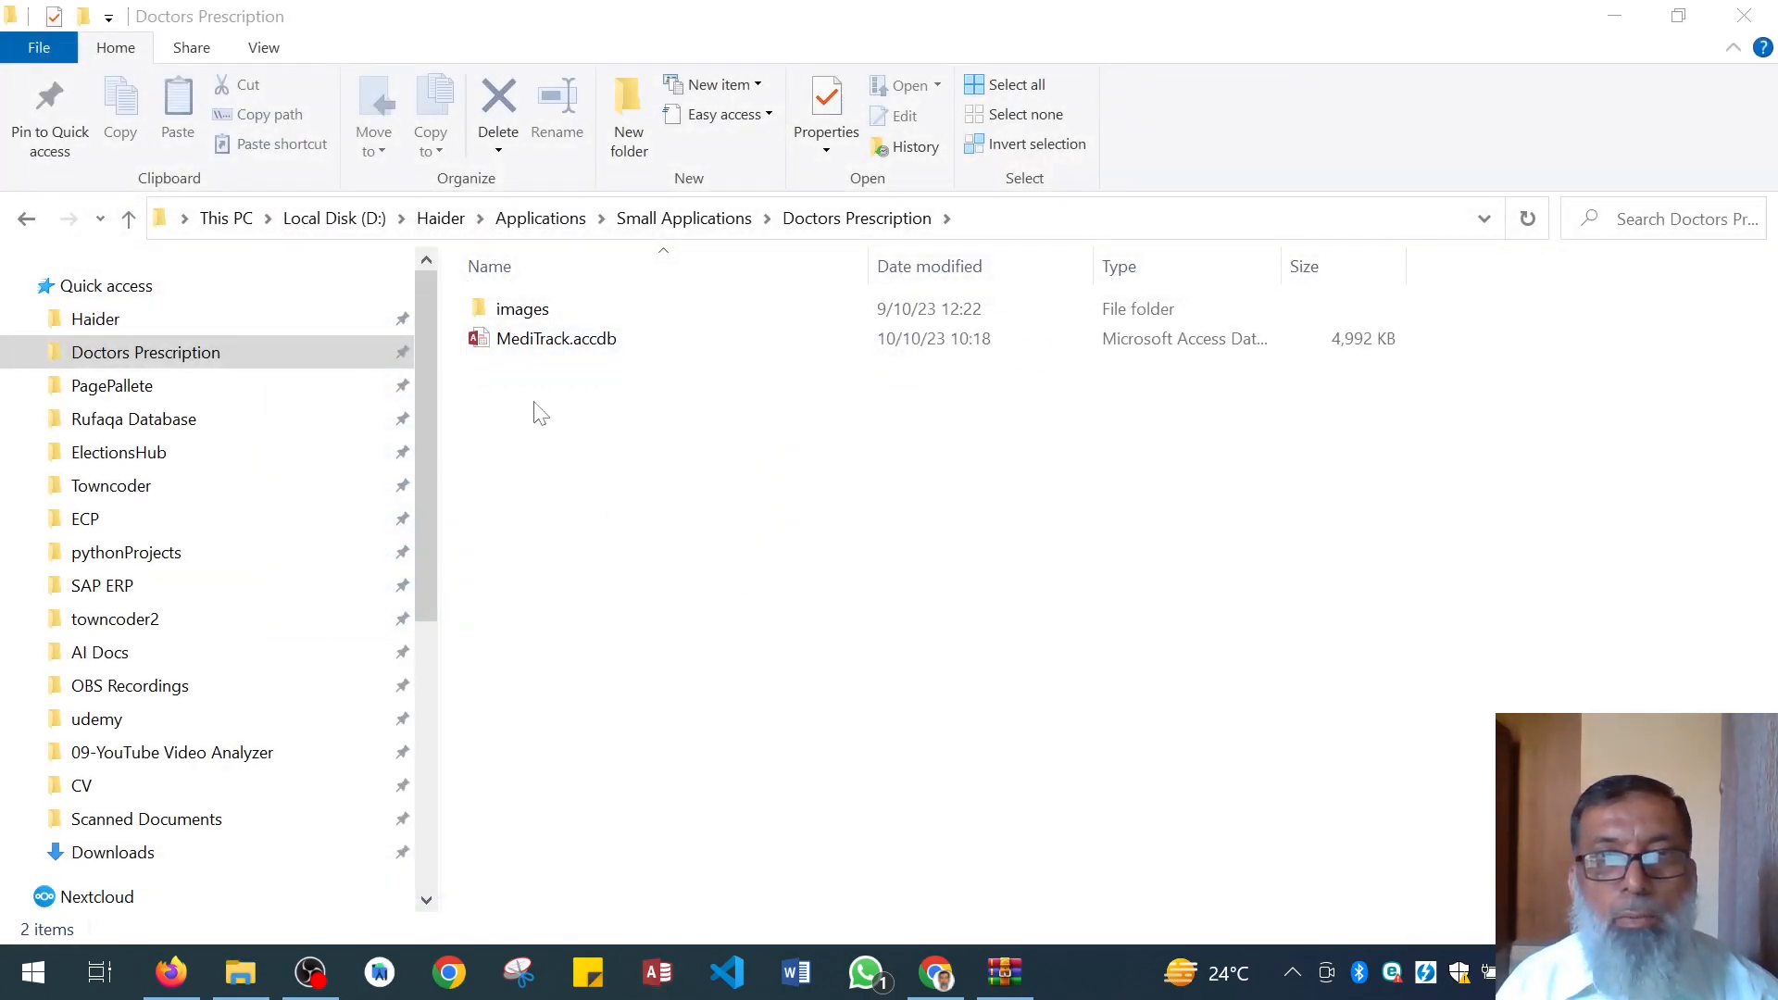
{"action": "left_click", "coordinate": [558, 337]}
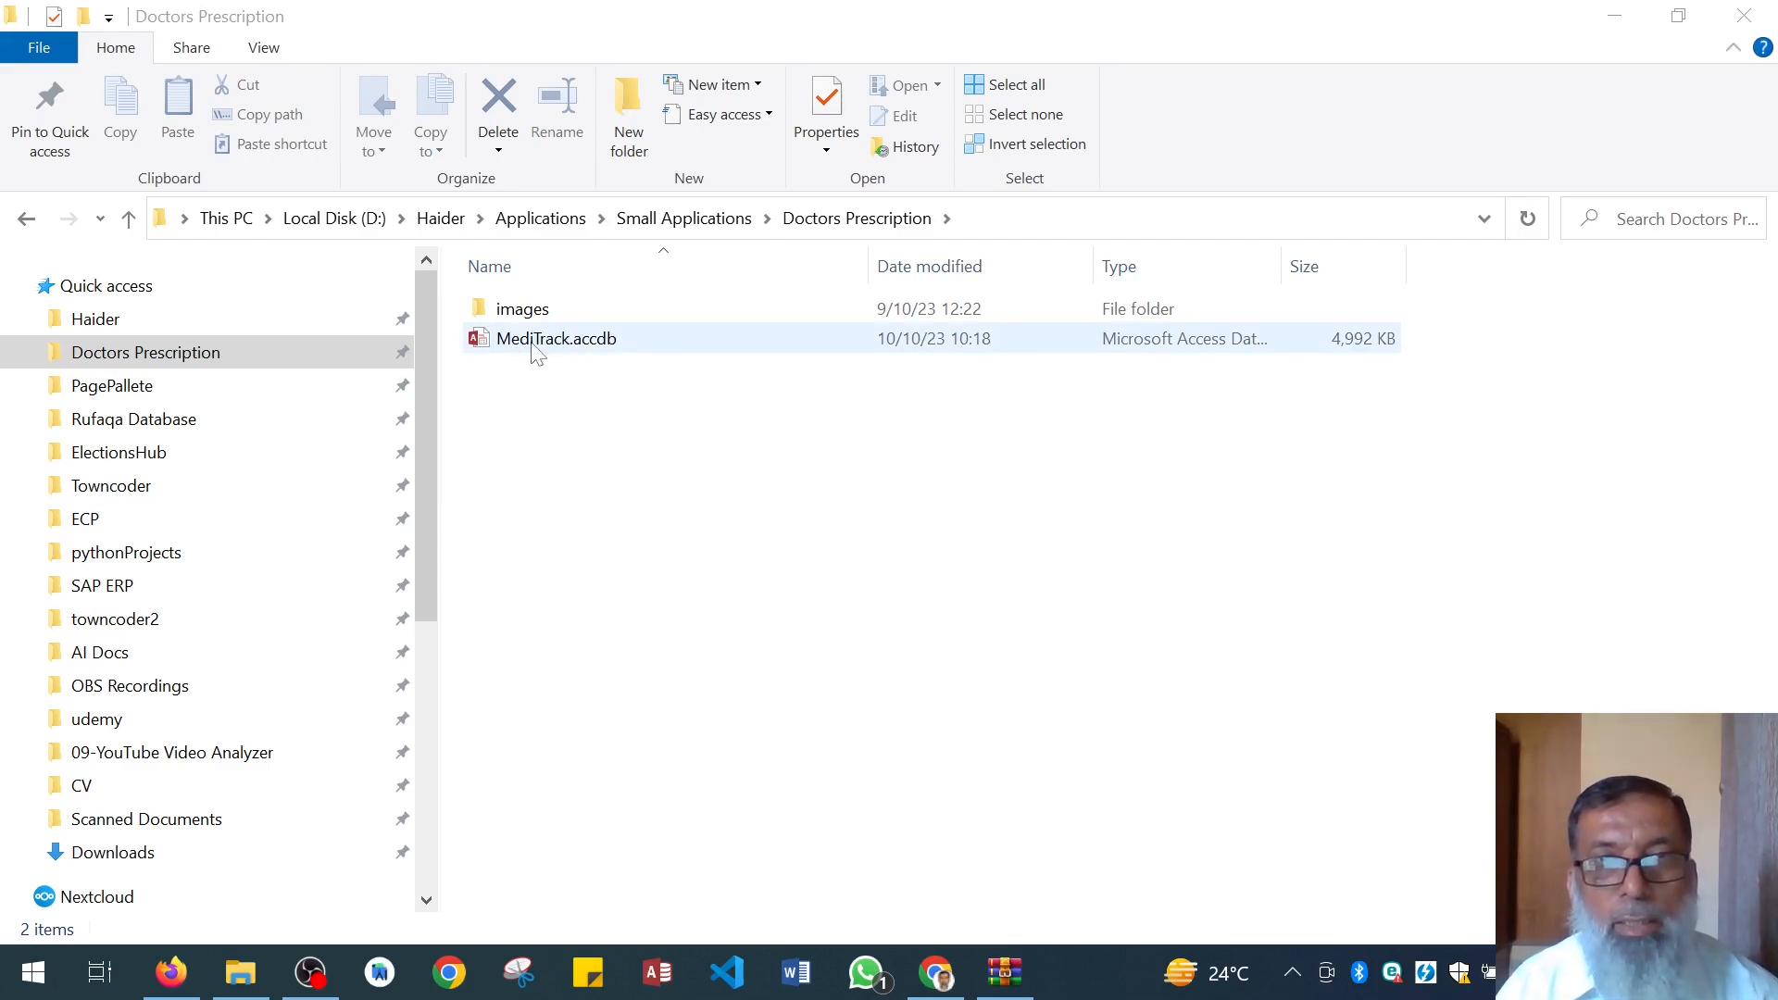
{"action": "double_click", "coordinate": [556, 337]}
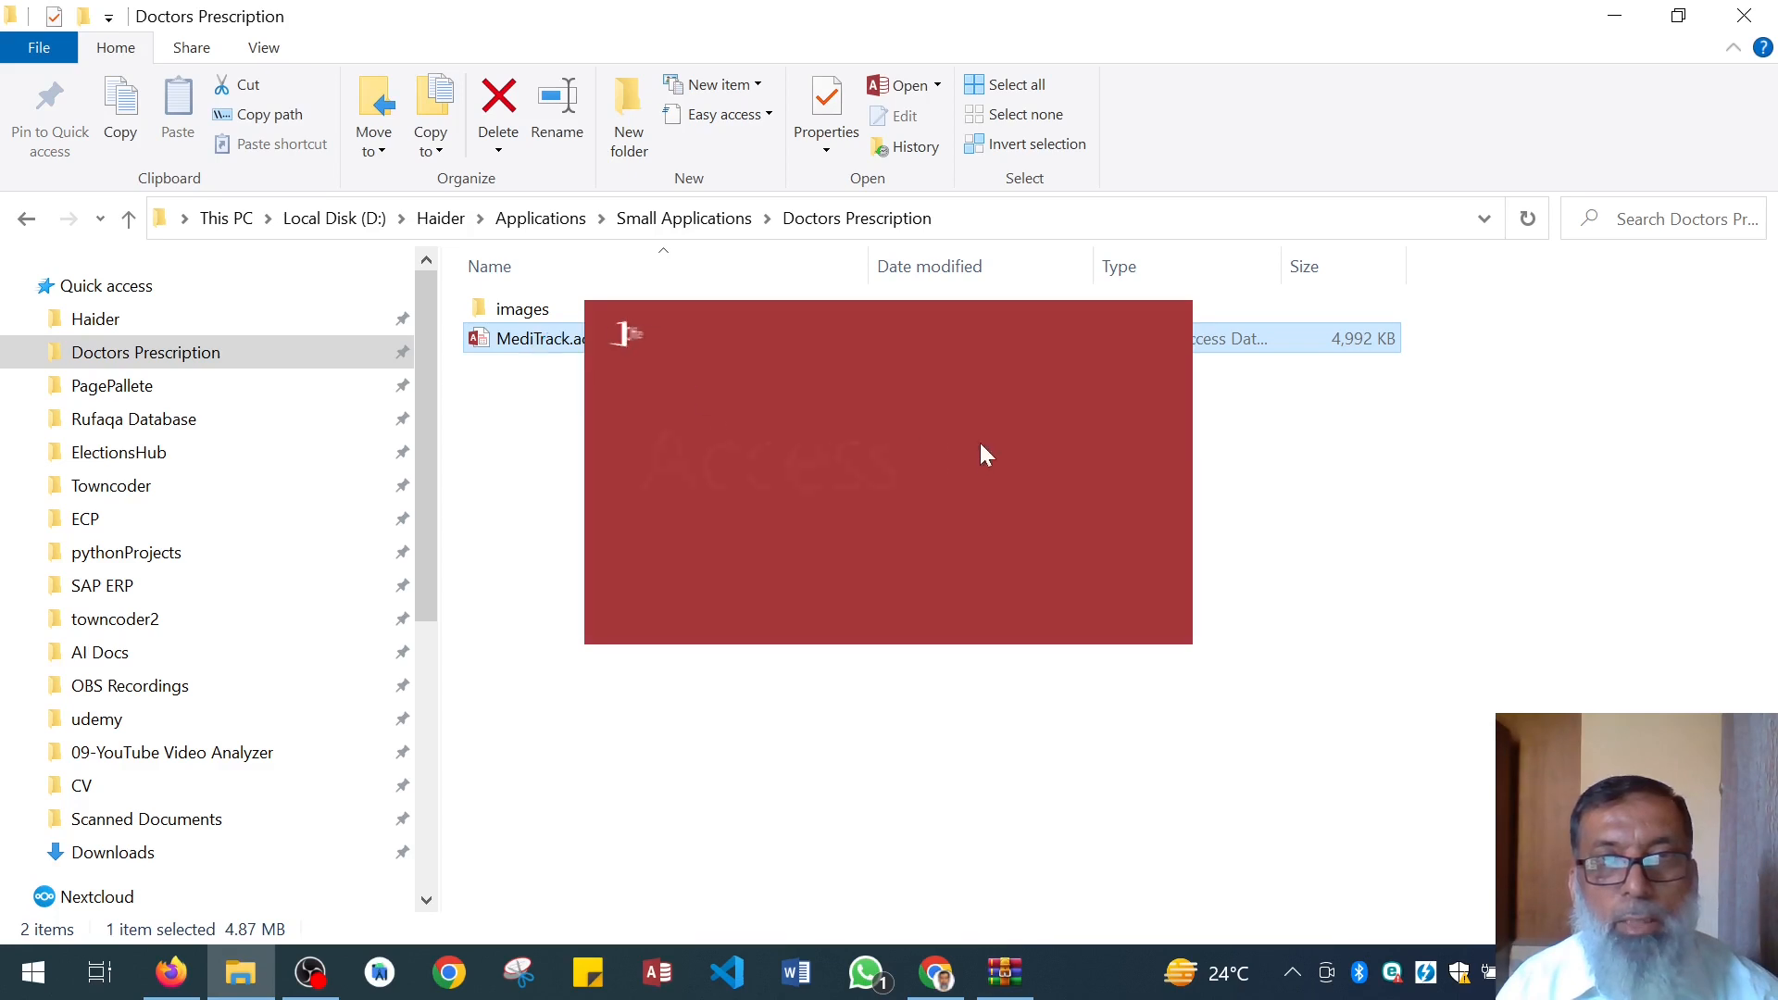
- Finish opening the MediTrack database and dismiss the Office Activation Wizard to reach the main menu
{"action": "double_click", "coordinate": [533, 337]}
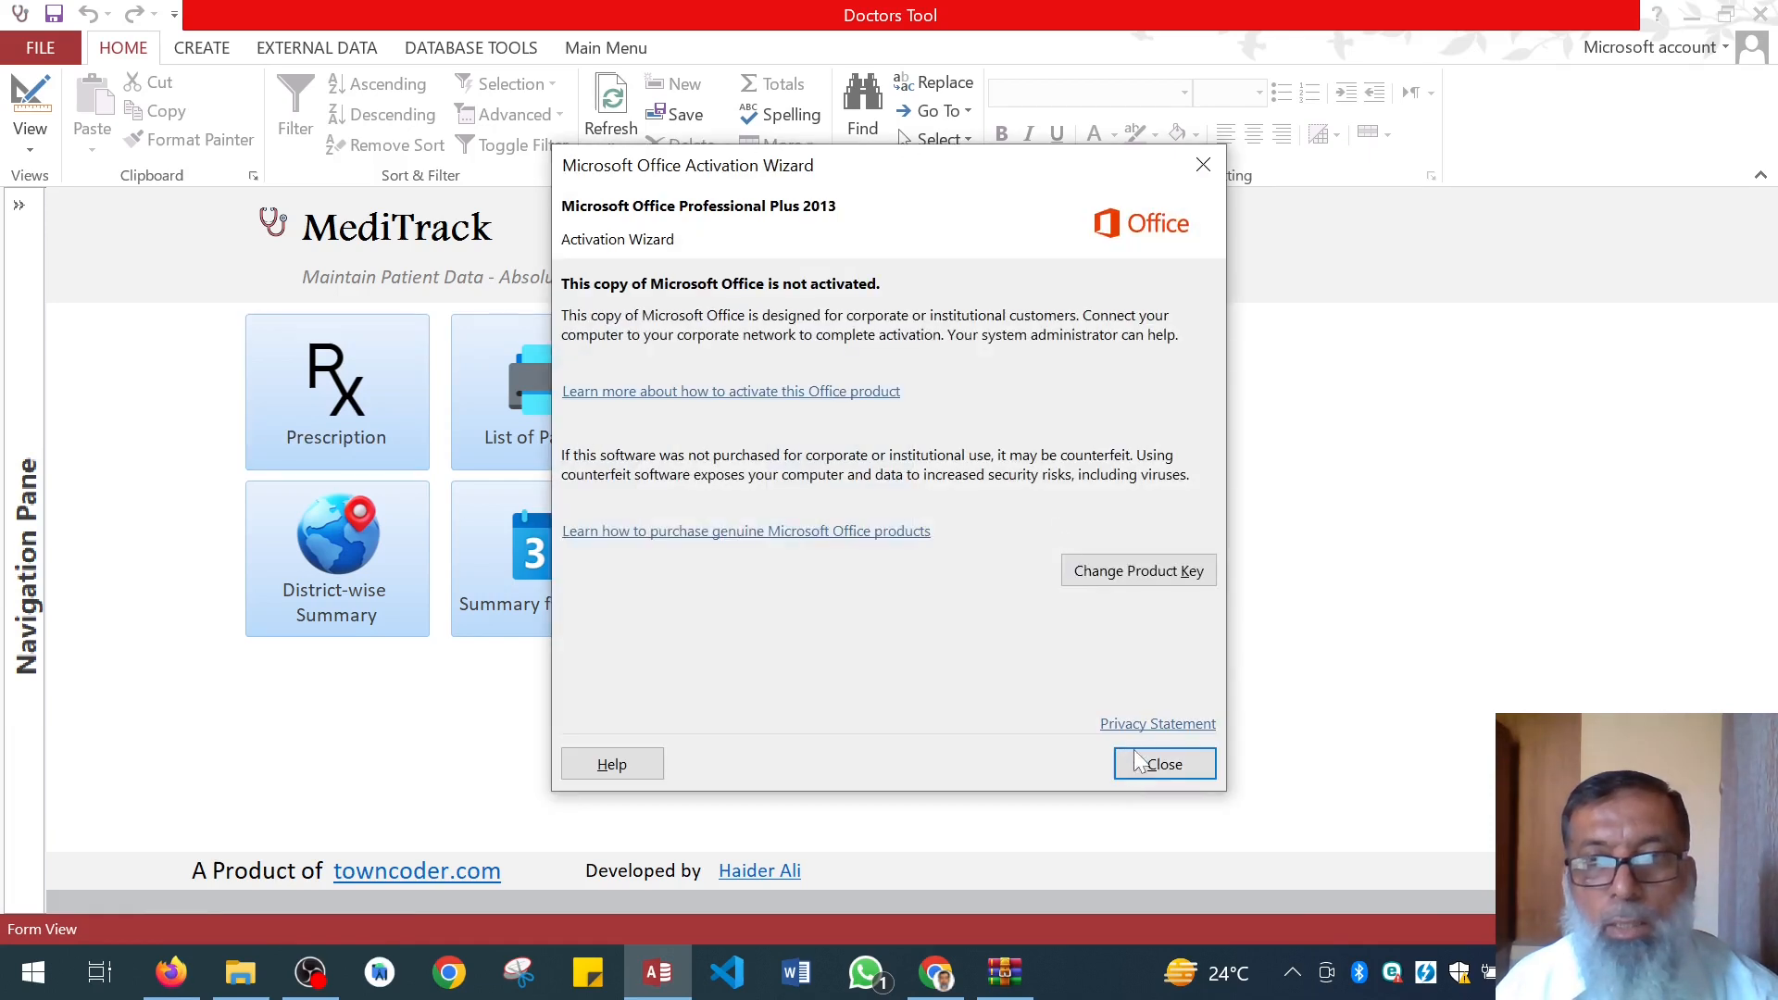
{"action": "left_click", "coordinate": [1163, 762]}
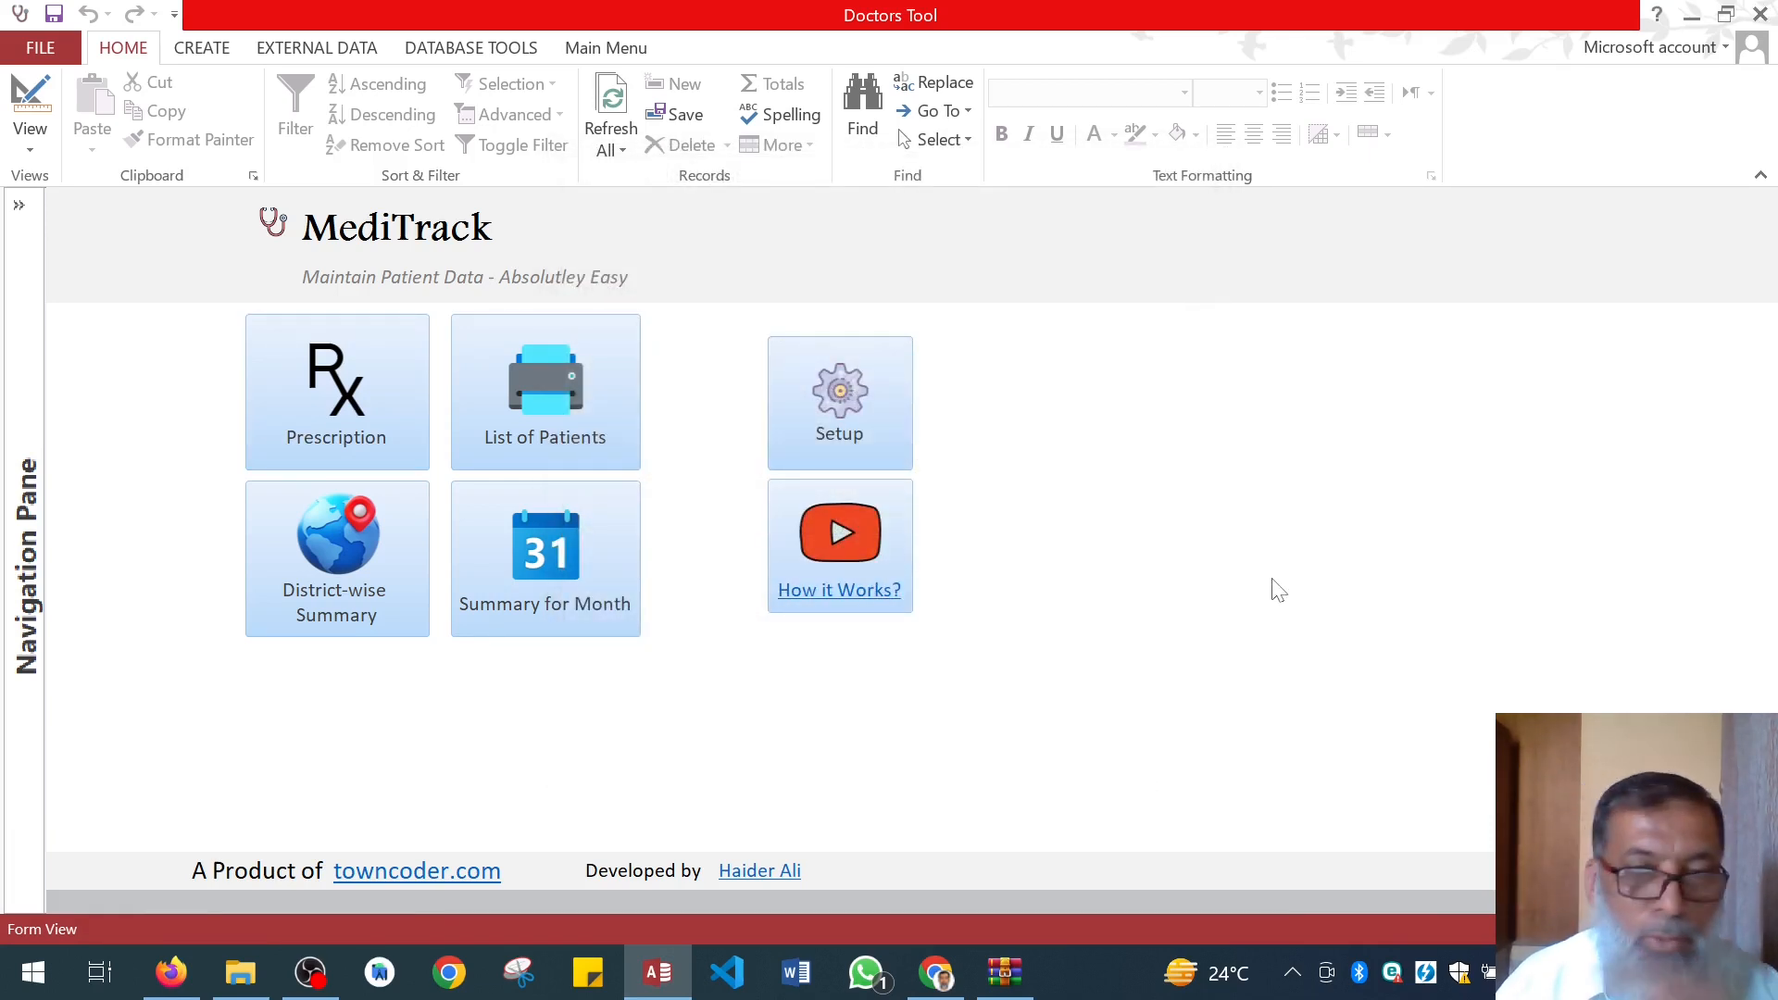
{"action": "mouse_move", "coordinate": [1144, 572]}
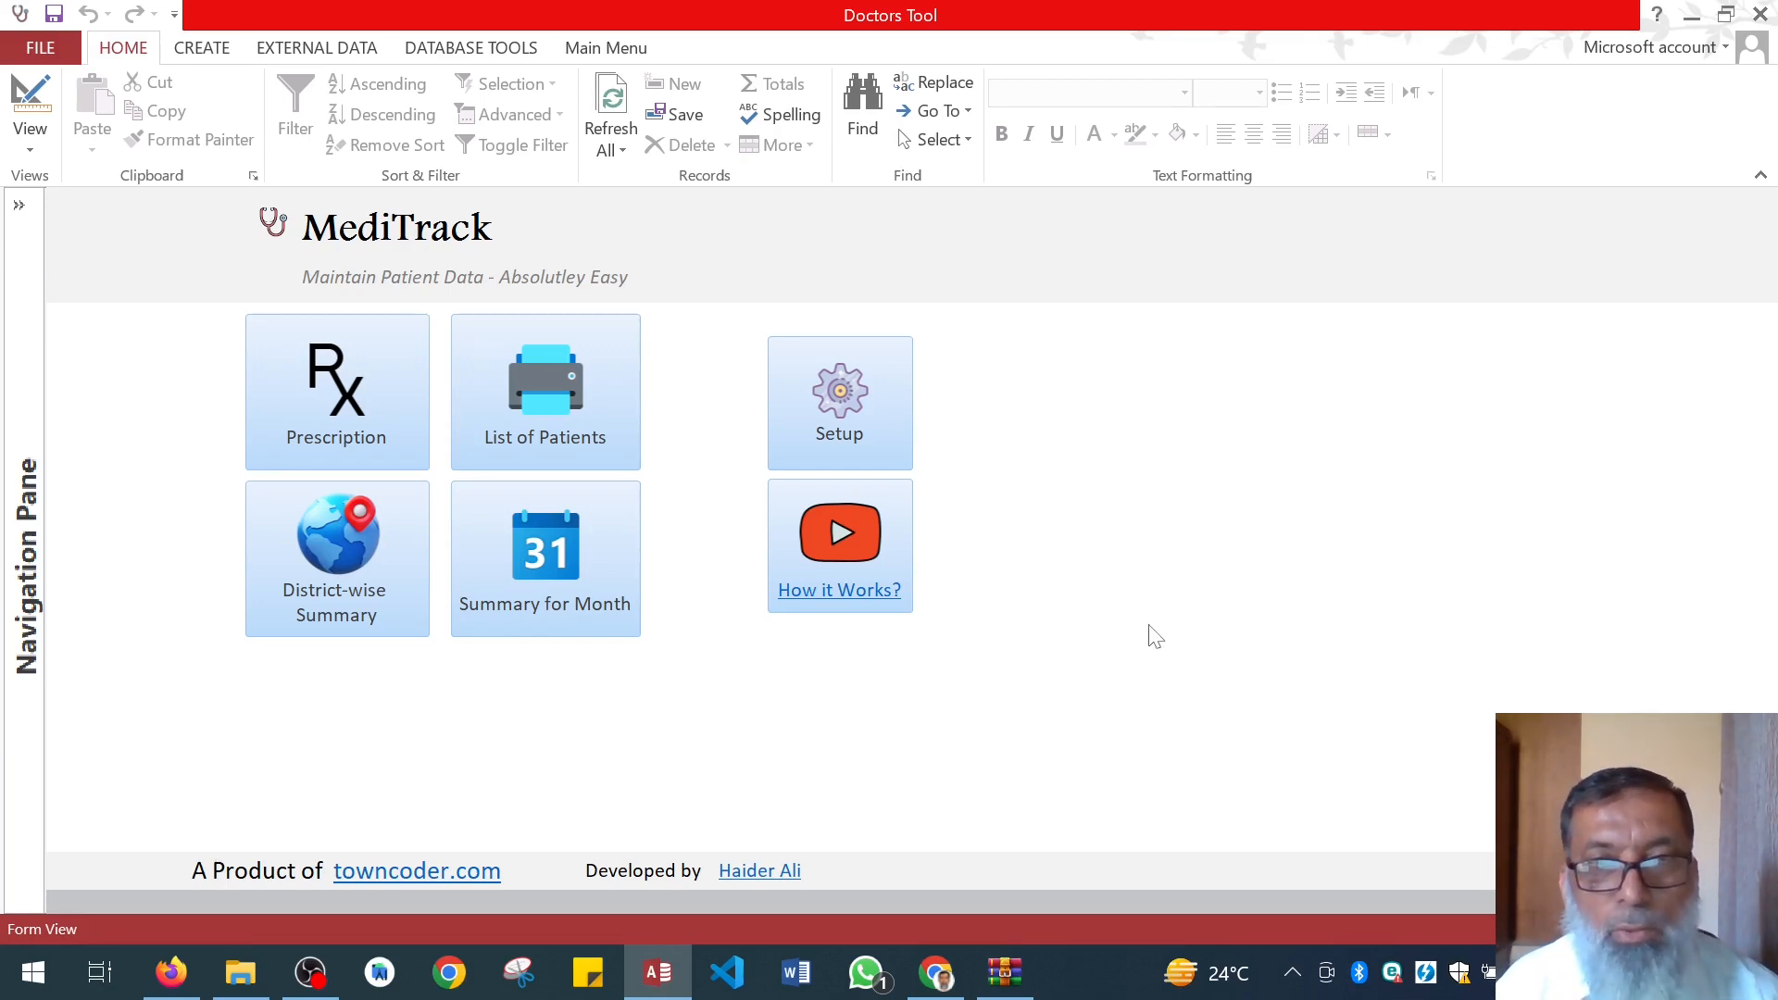
{"action": "mouse_move", "coordinate": [1141, 661]}
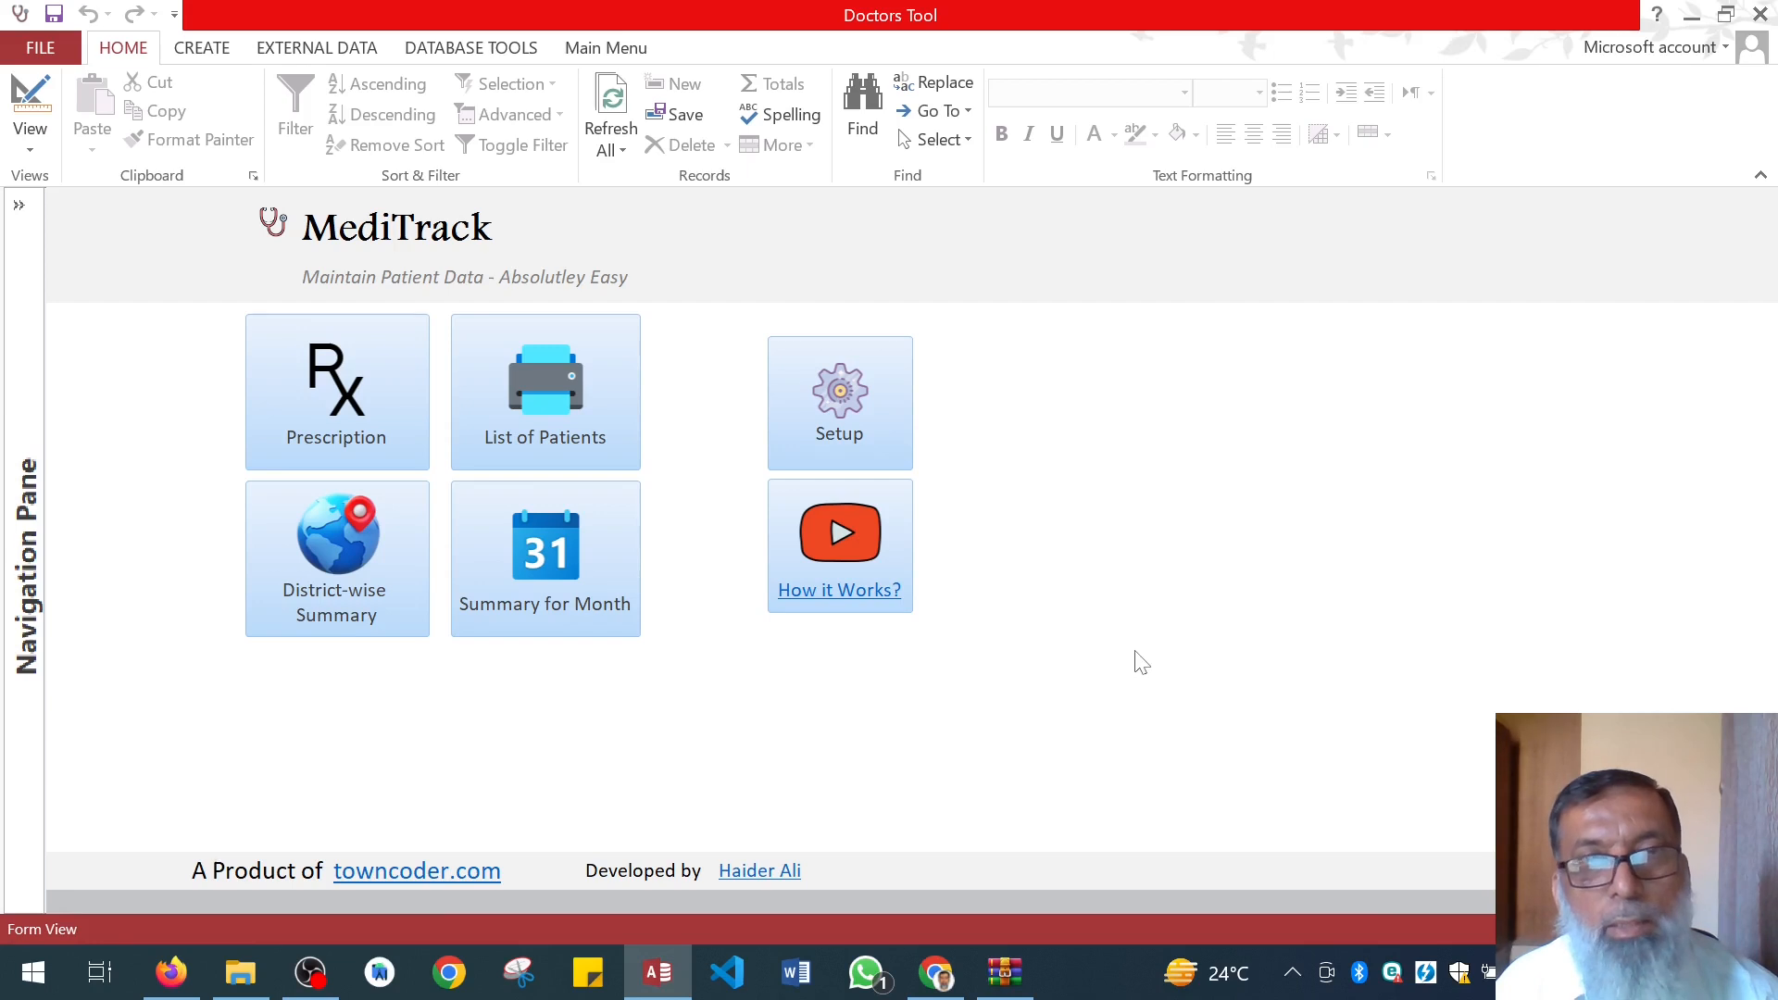
{"action": "mouse_move", "coordinate": [1135, 685]}
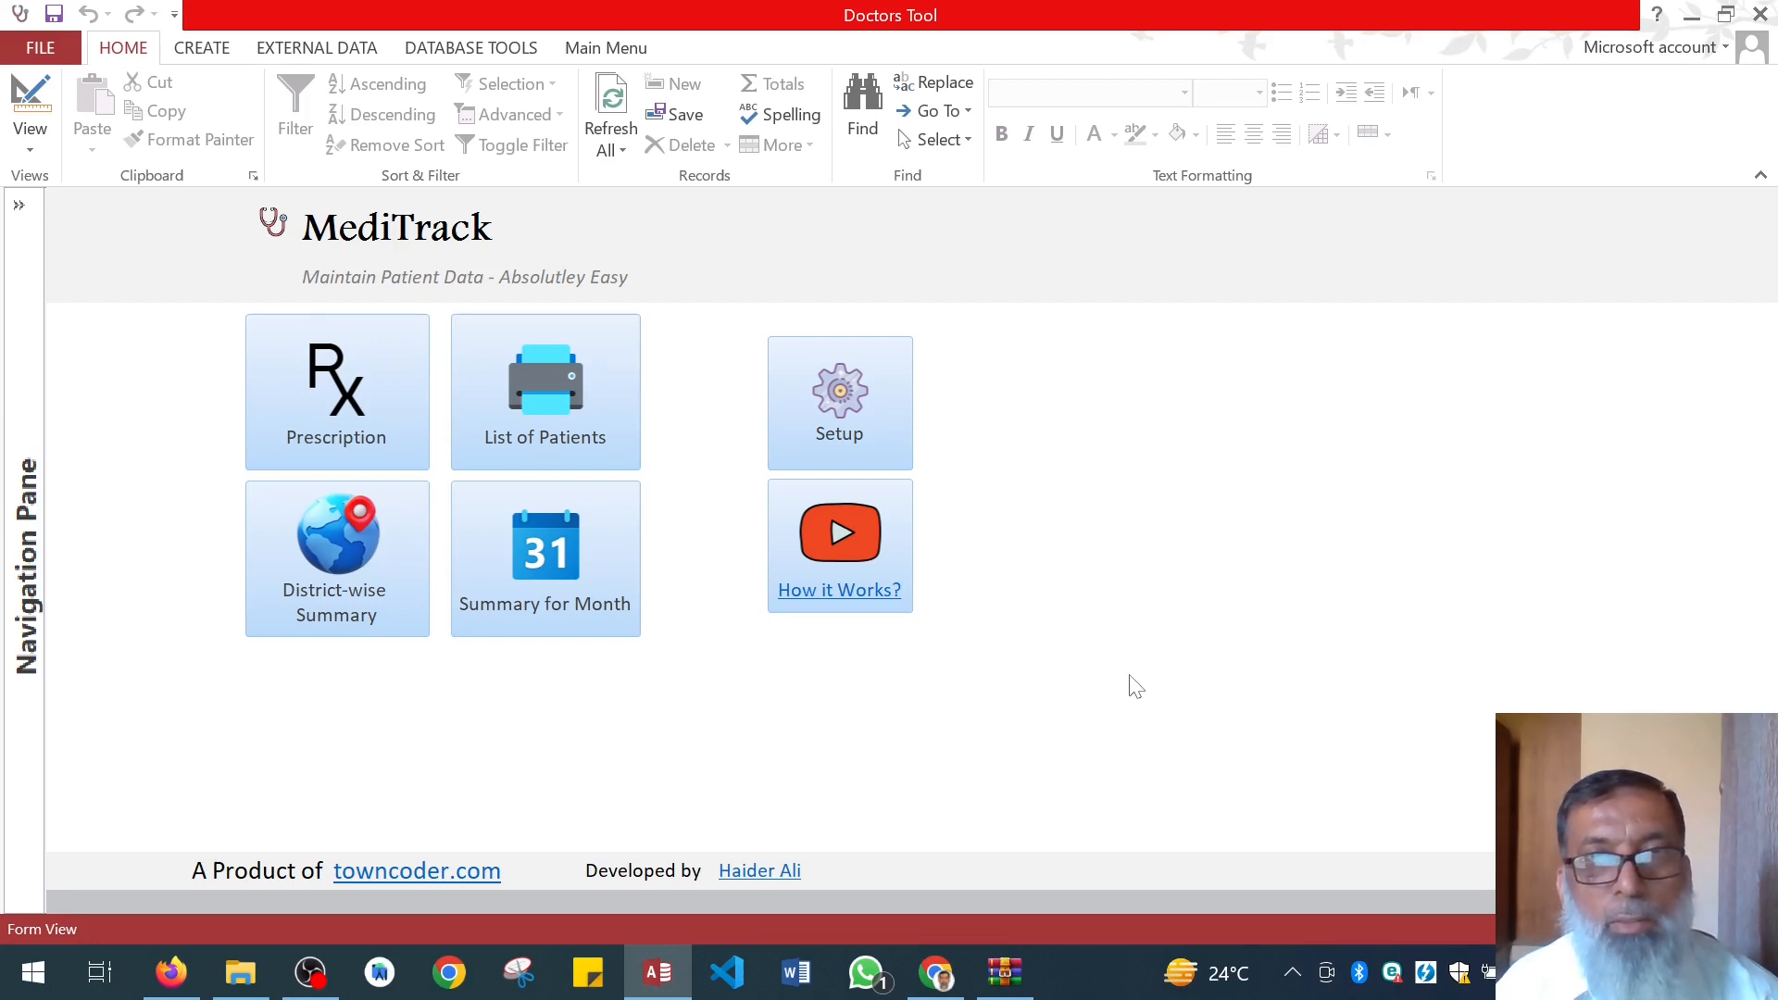